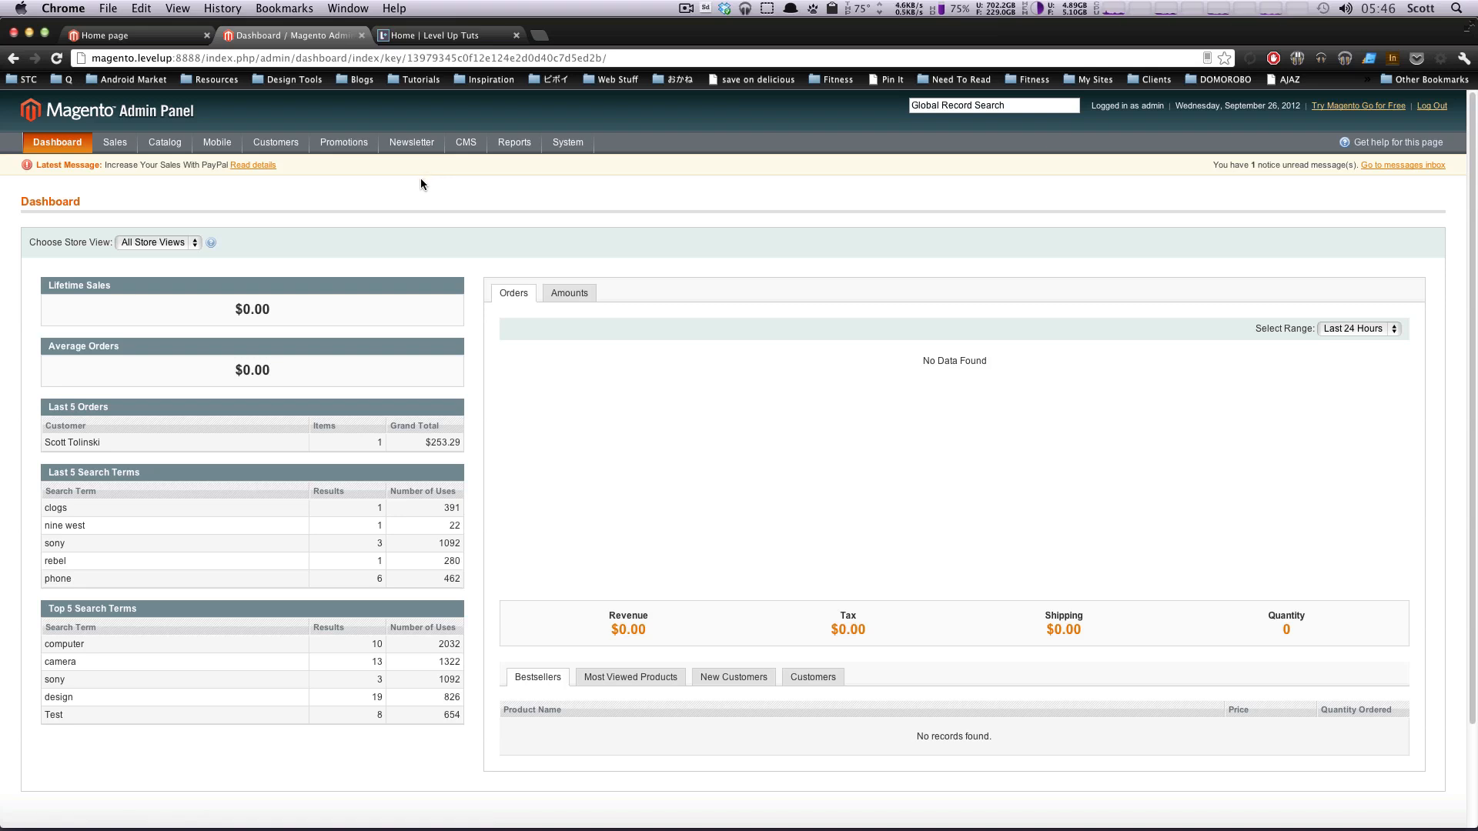
pyautogui.moveTo(262, 128)
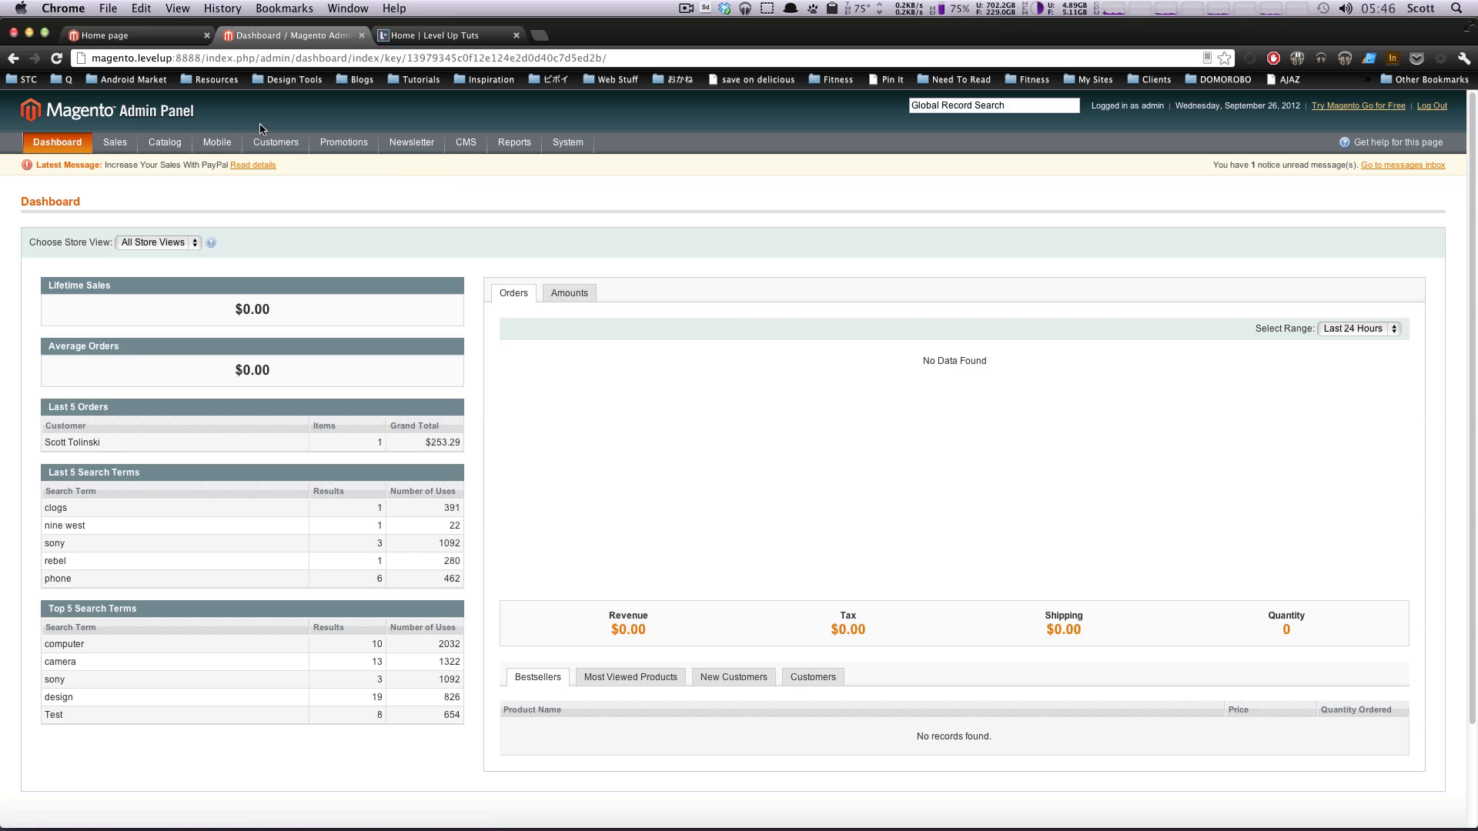
pyautogui.moveTo(277, 274)
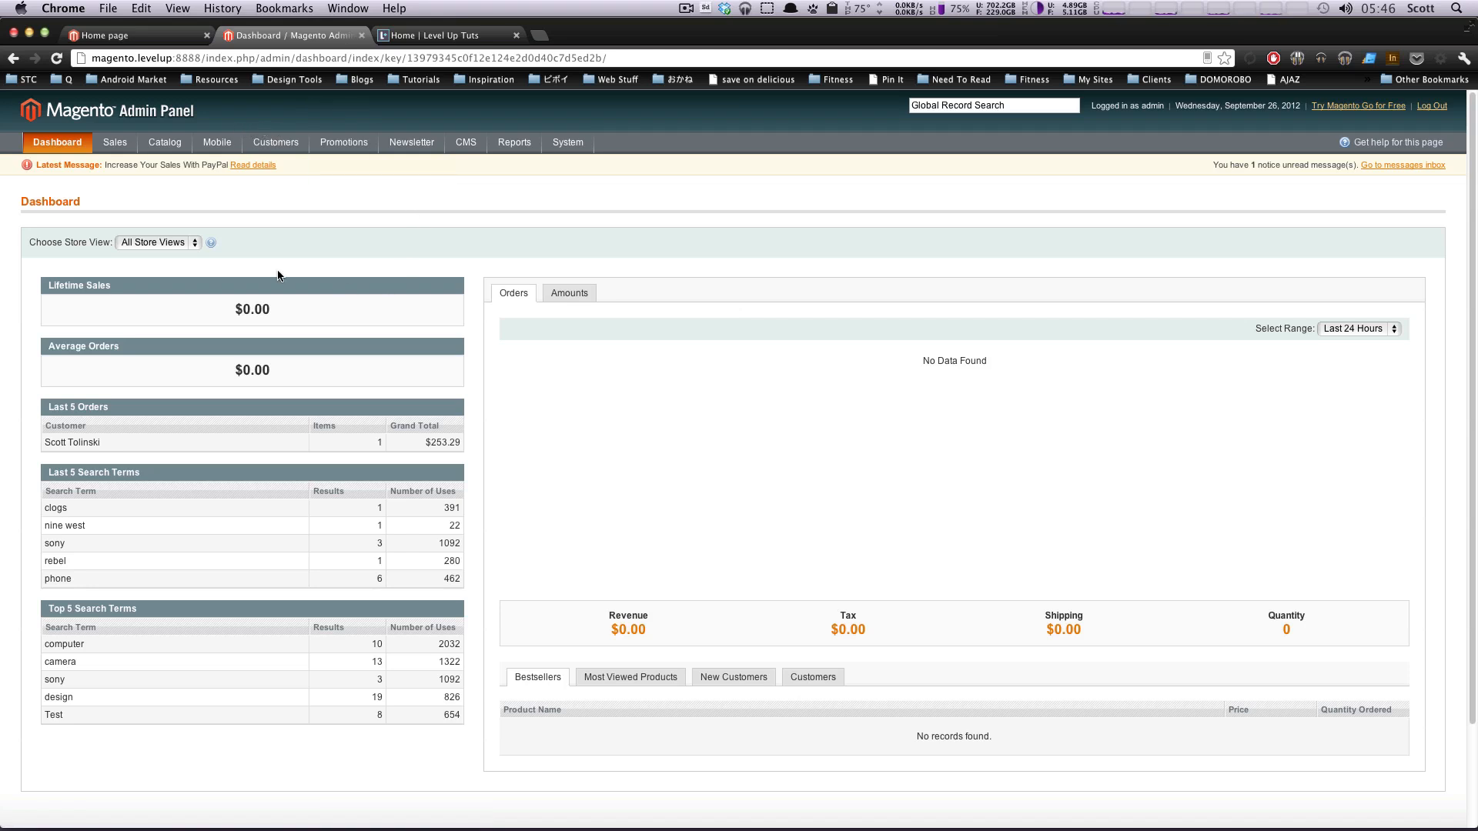
pyautogui.moveTo(439, 288)
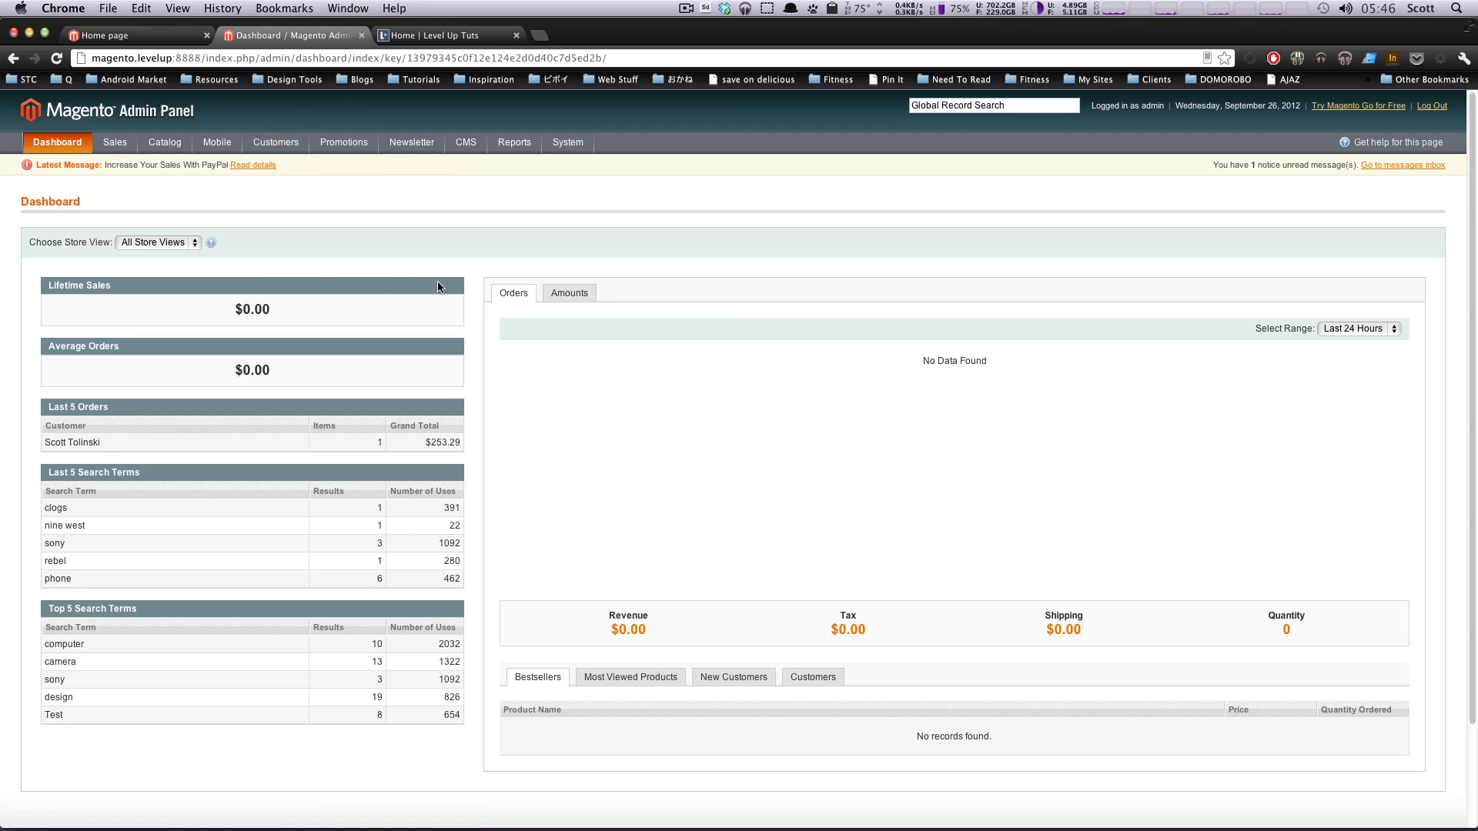
pyautogui.moveTo(671, 171)
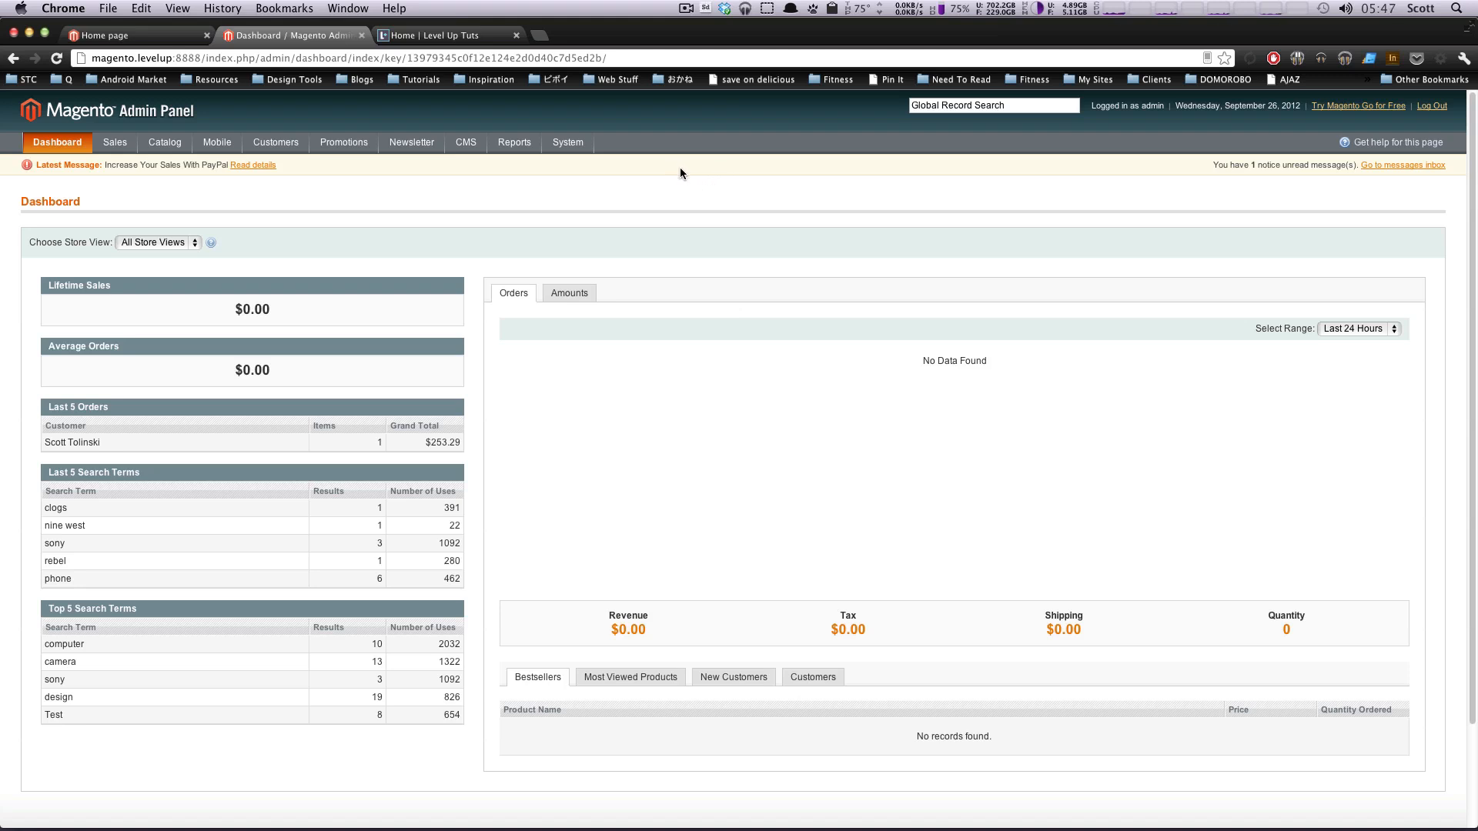
pyautogui.moveTo(684, 181)
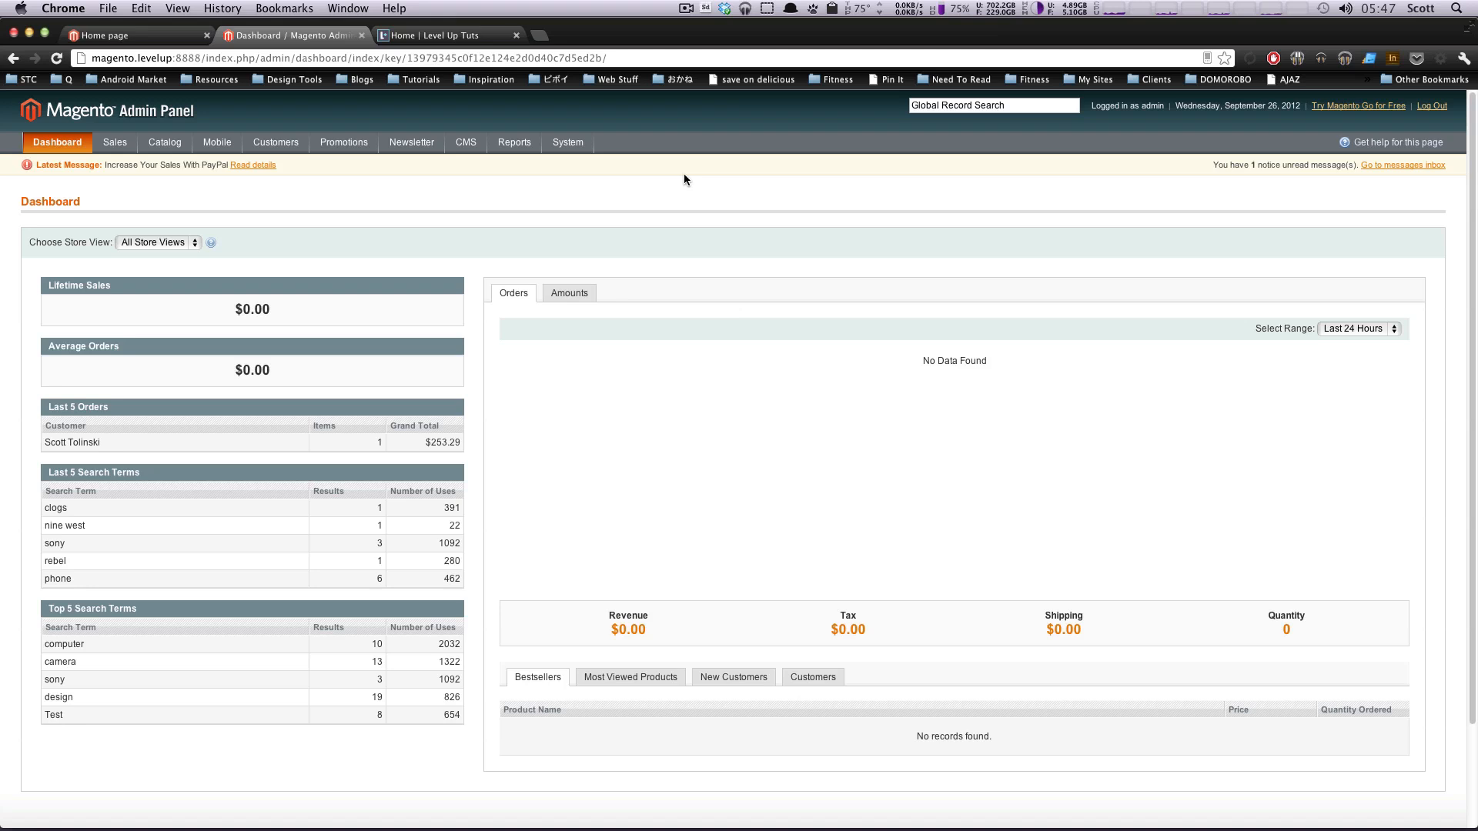
pyautogui.moveTo(672, 174)
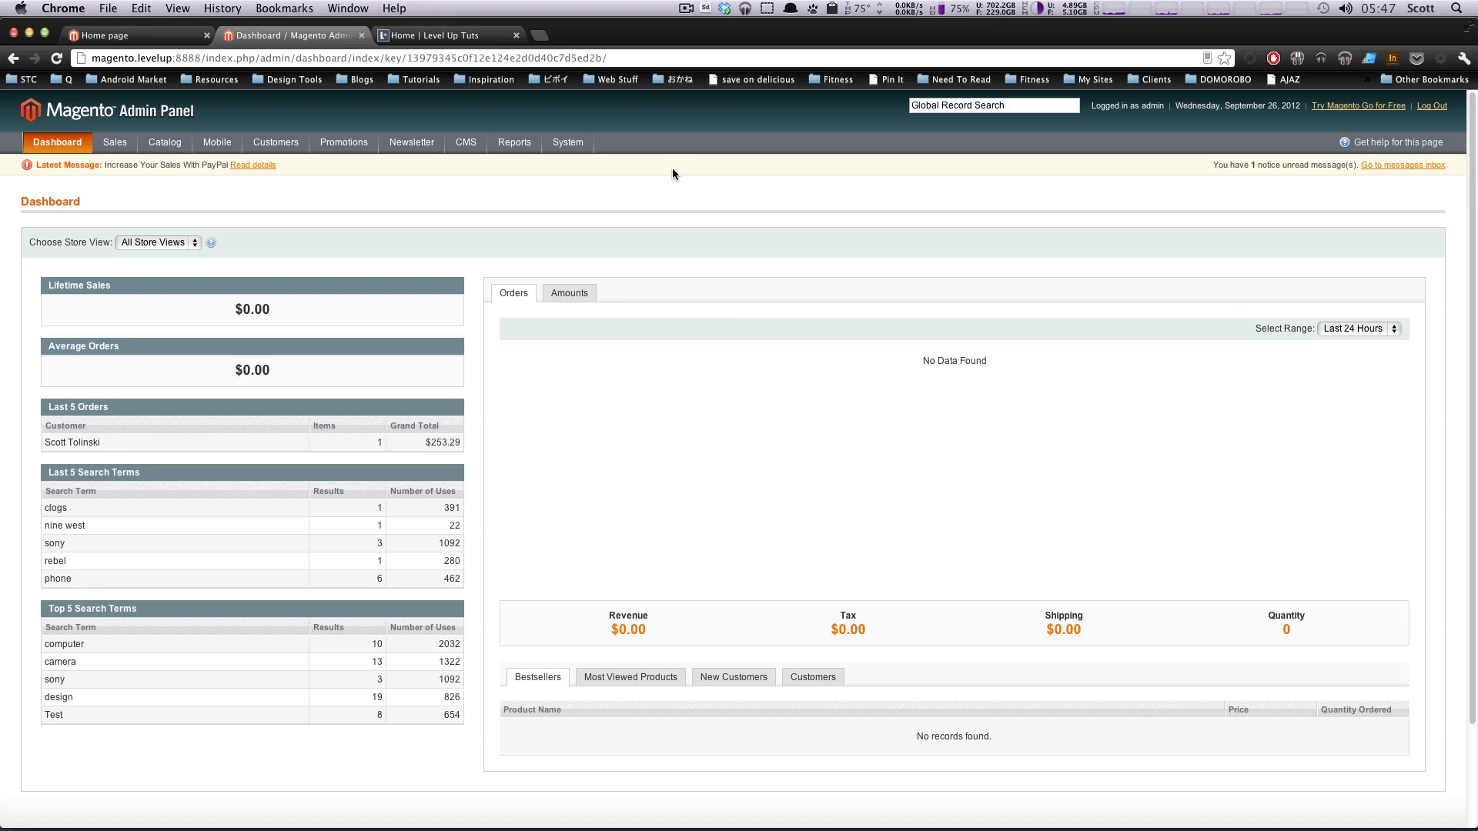
pyautogui.moveTo(657, 182)
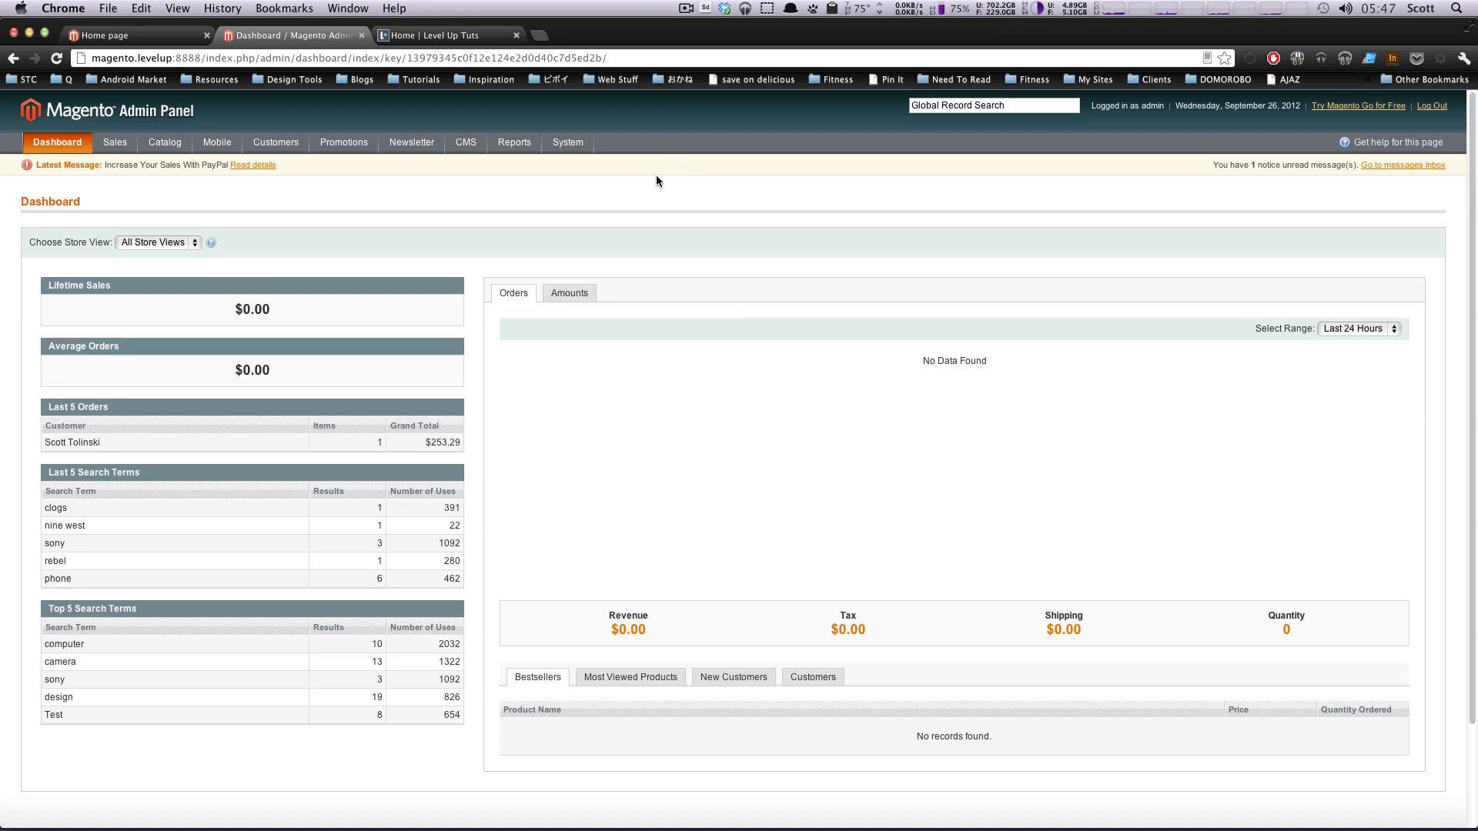
pyautogui.moveTo(691, 175)
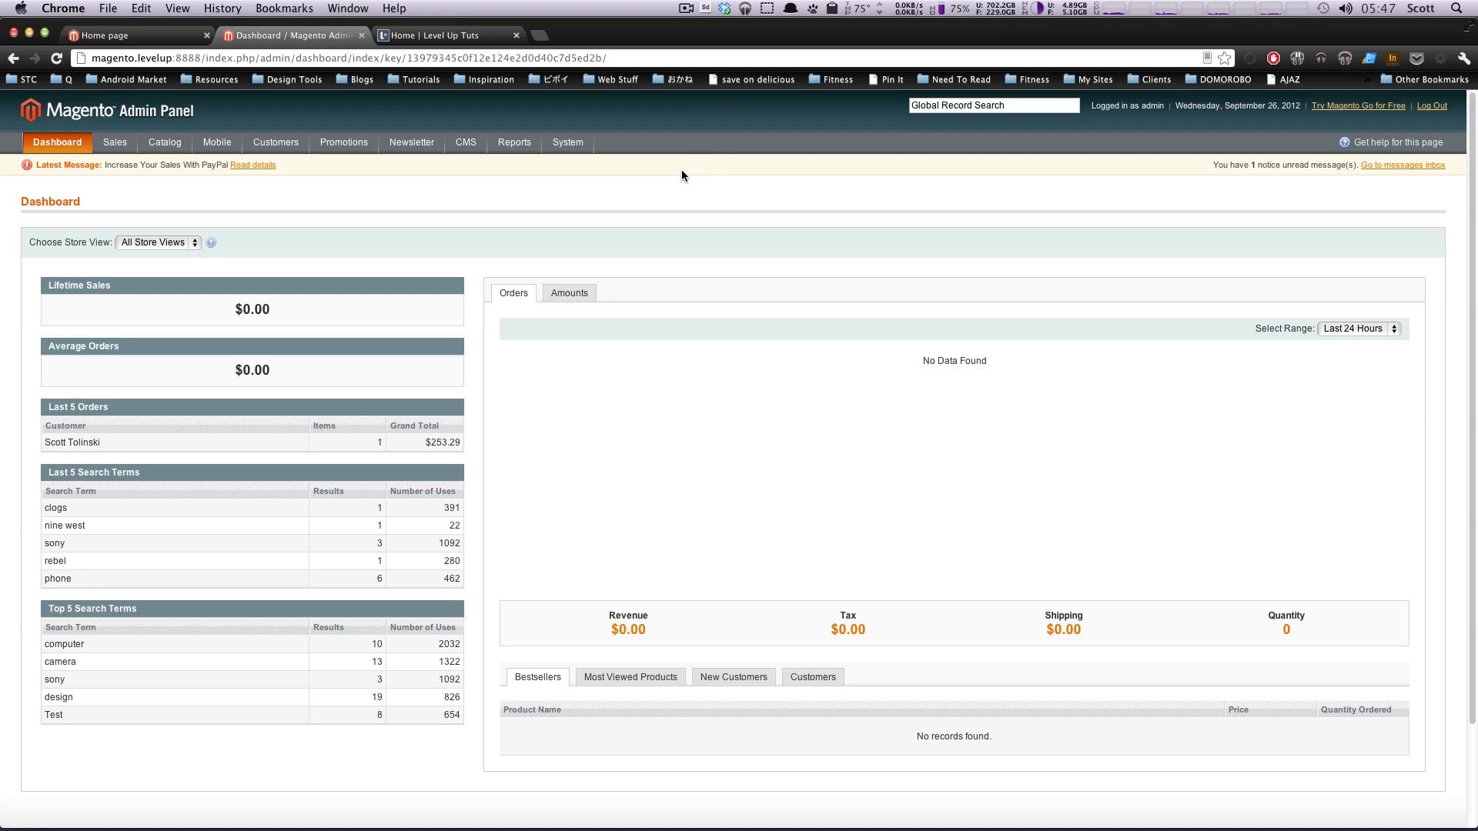
pyautogui.moveTo(670, 191)
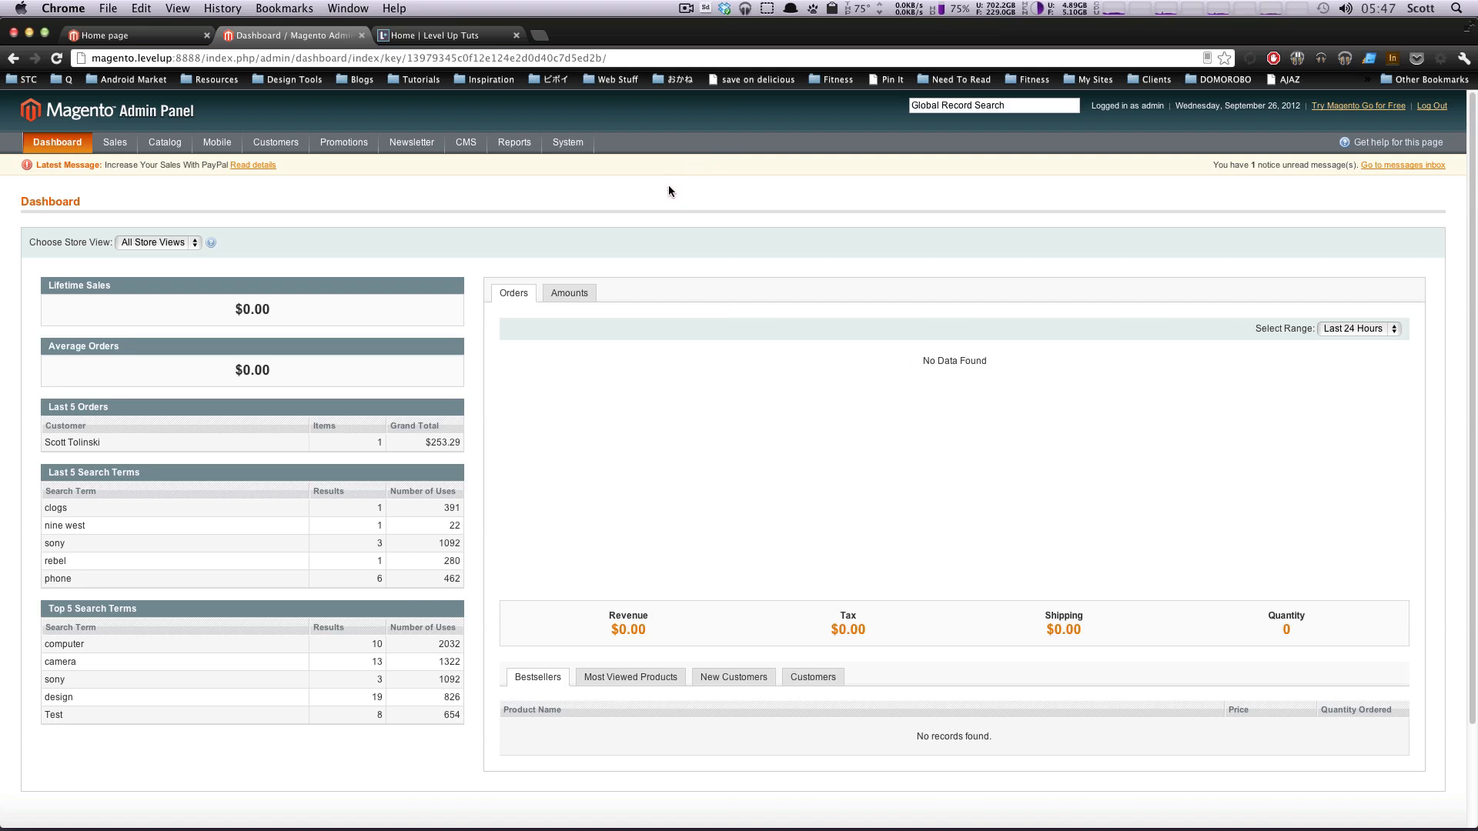
pyautogui.moveTo(594, 163)
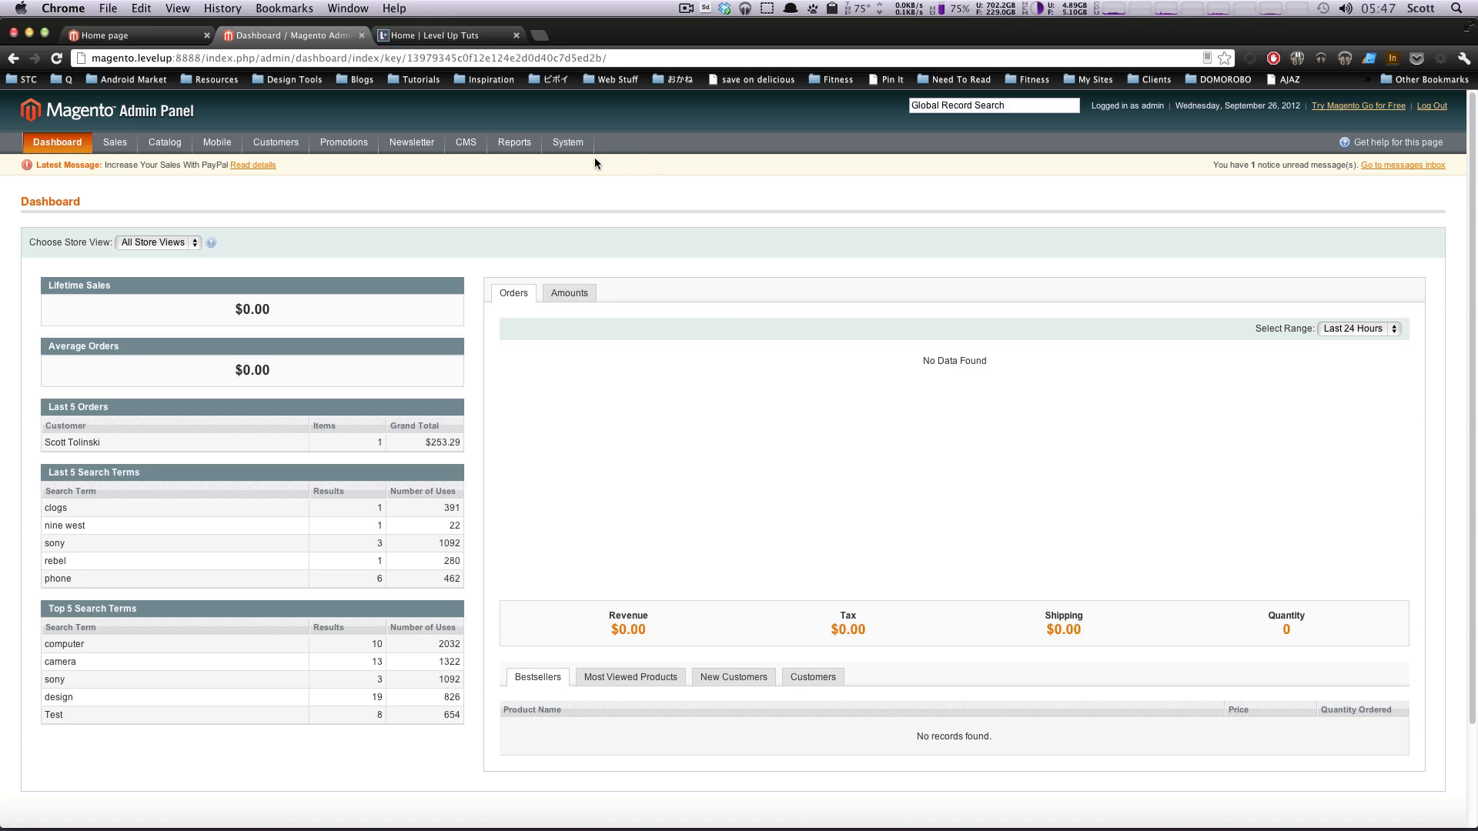
pyautogui.moveTo(631, 183)
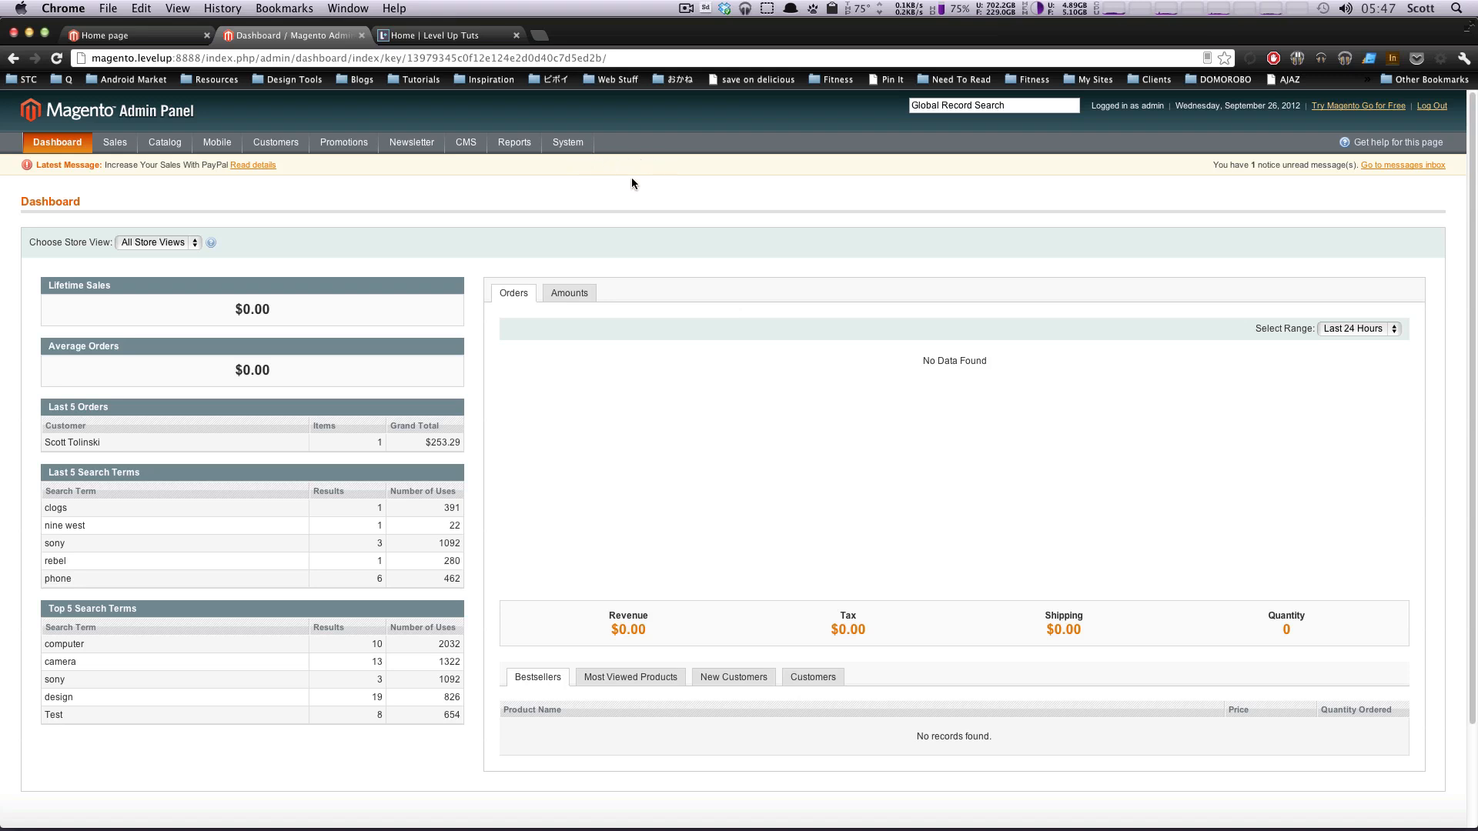
pyautogui.moveTo(667, 194)
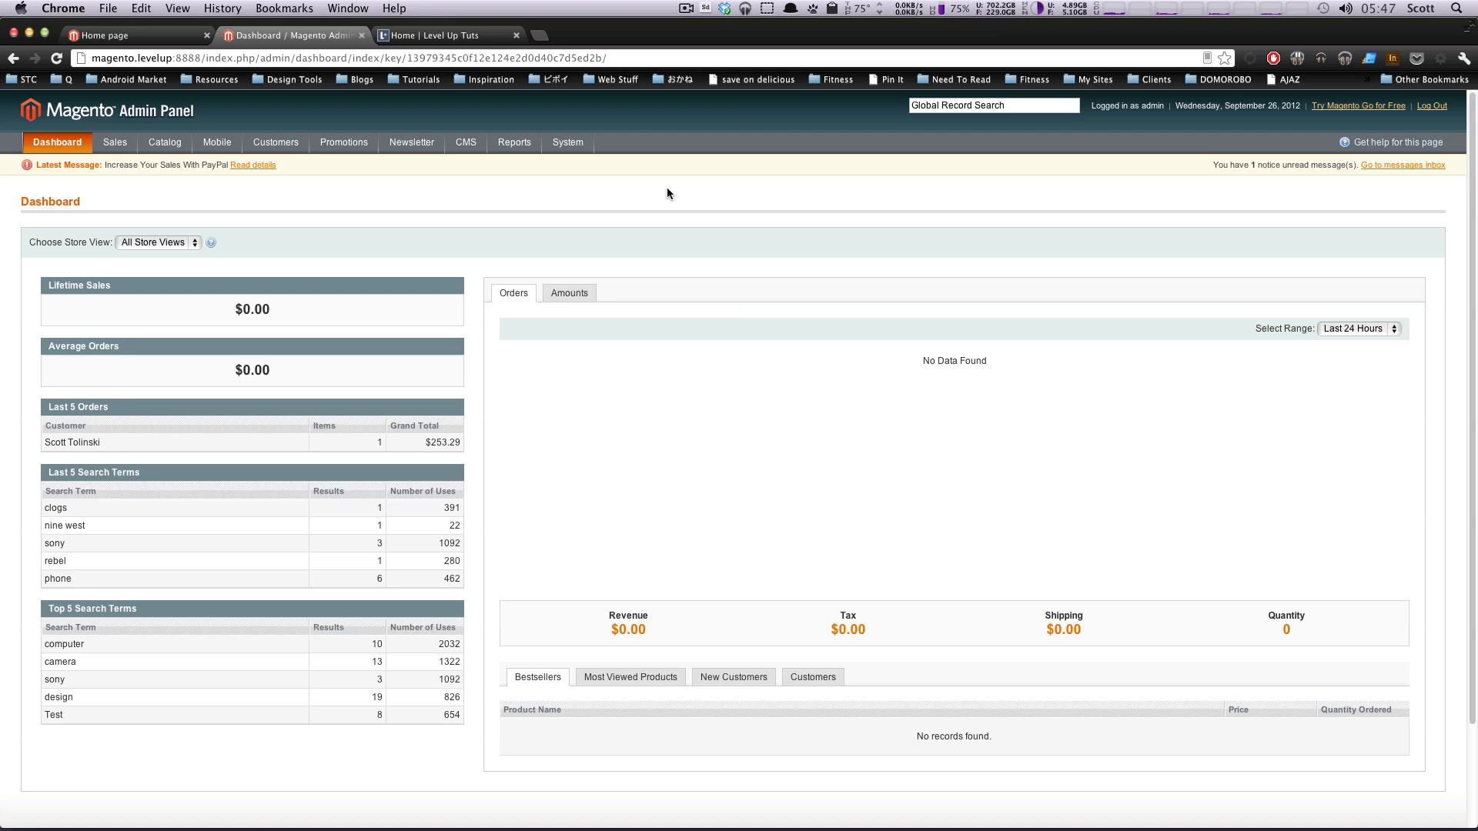
pyautogui.moveTo(658, 188)
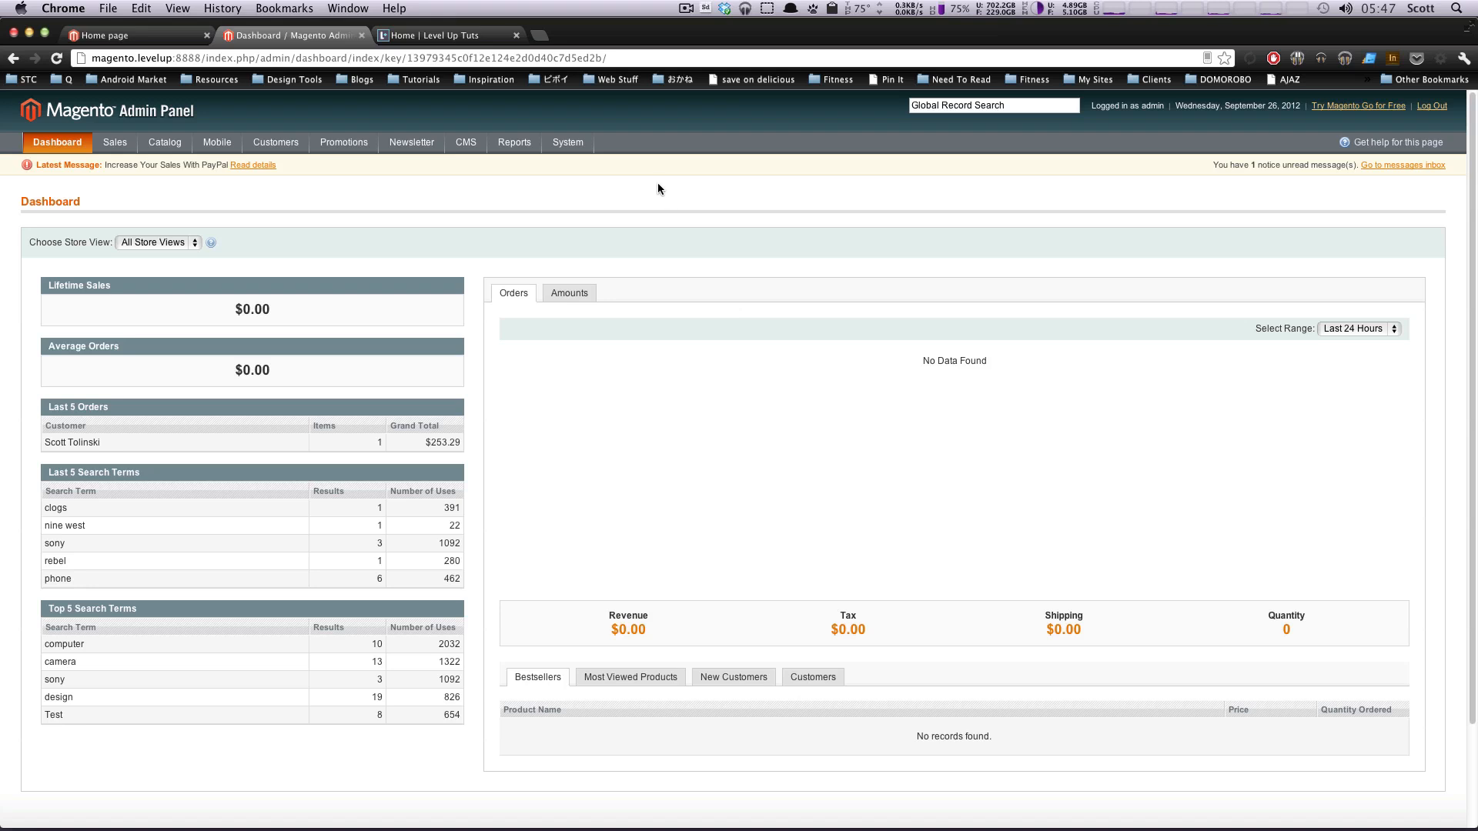
pyautogui.moveTo(651, 193)
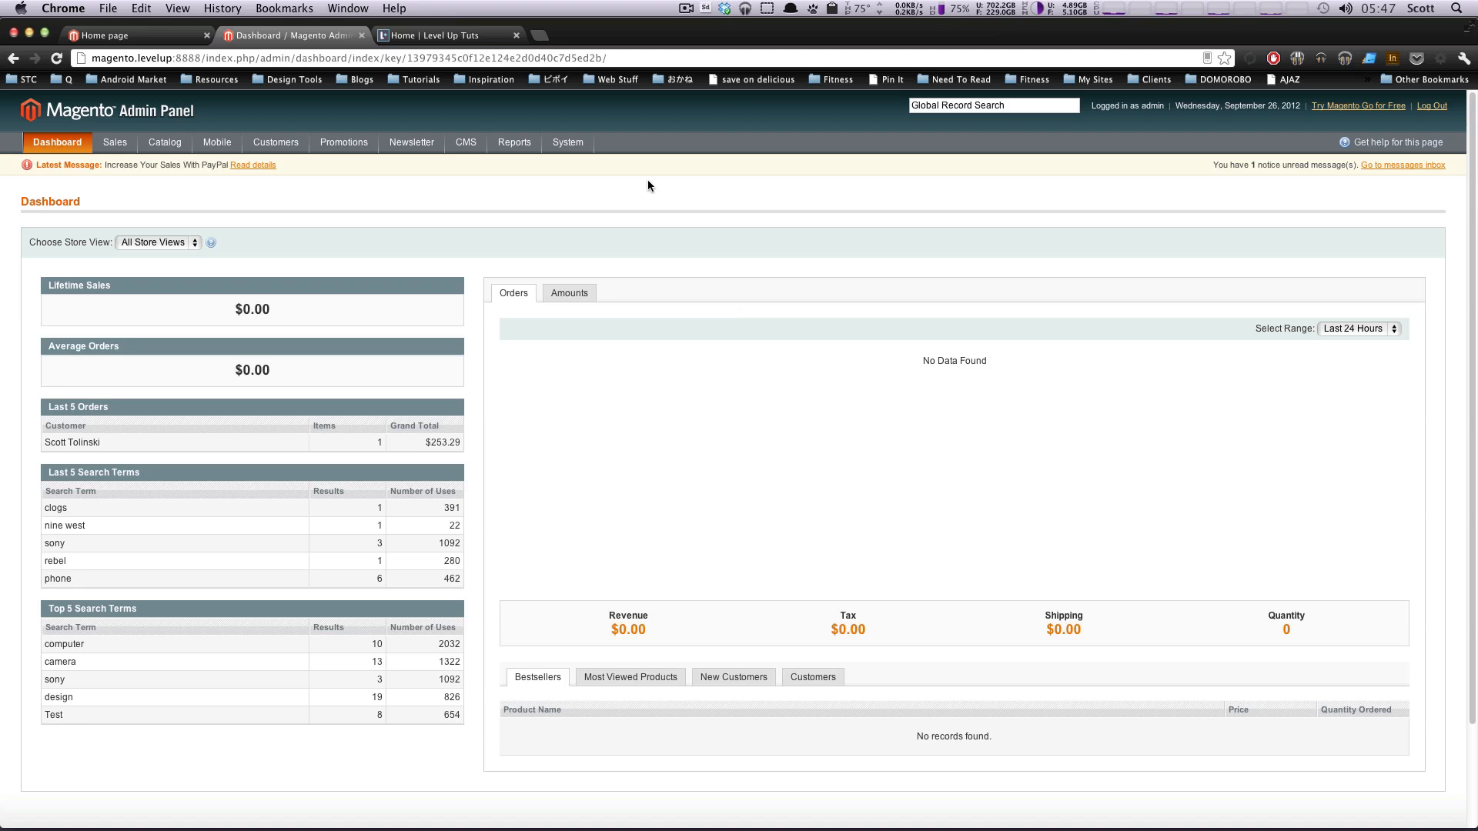
pyautogui.moveTo(712, 175)
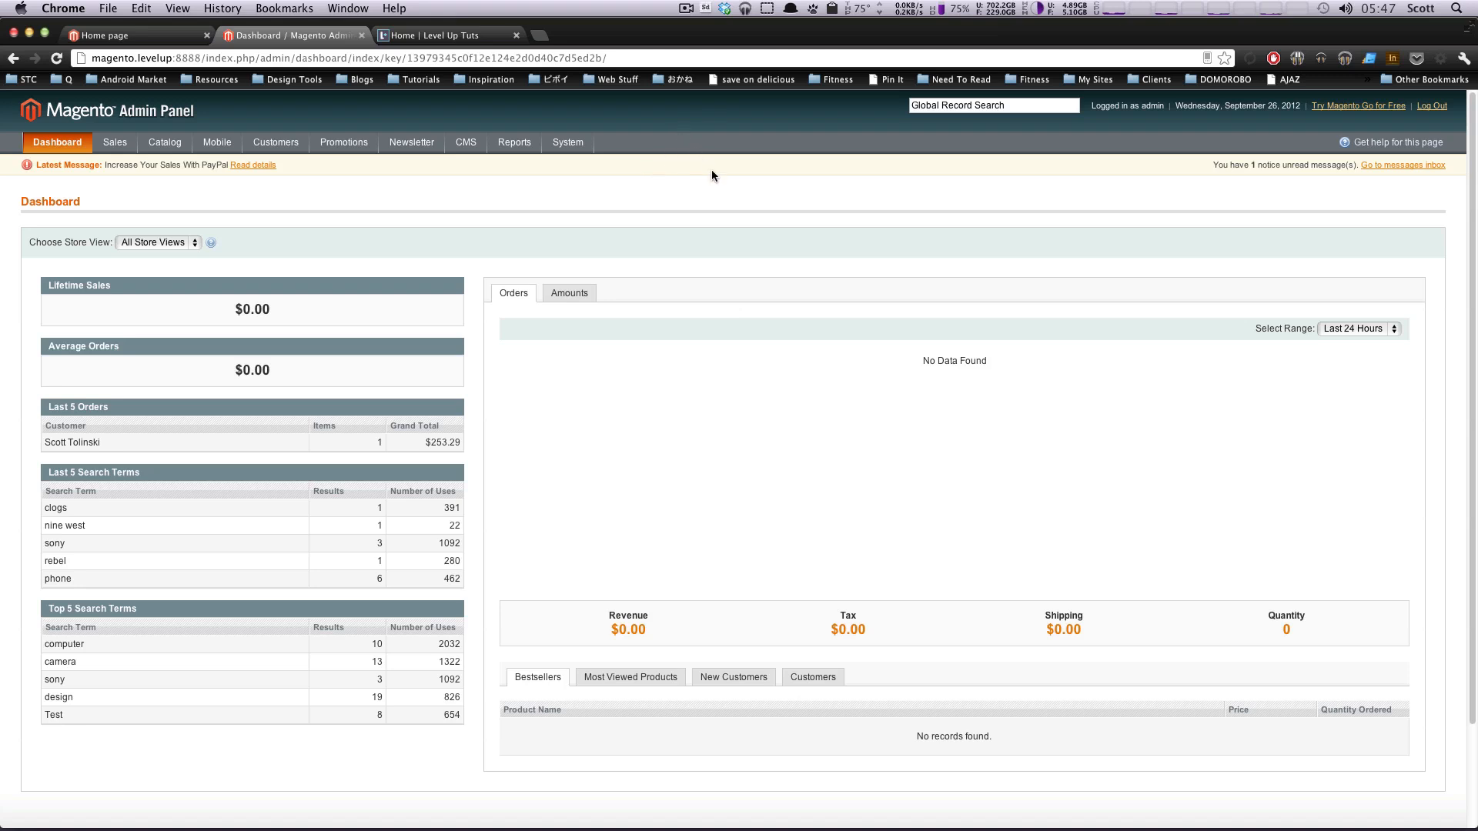
pyautogui.moveTo(698, 191)
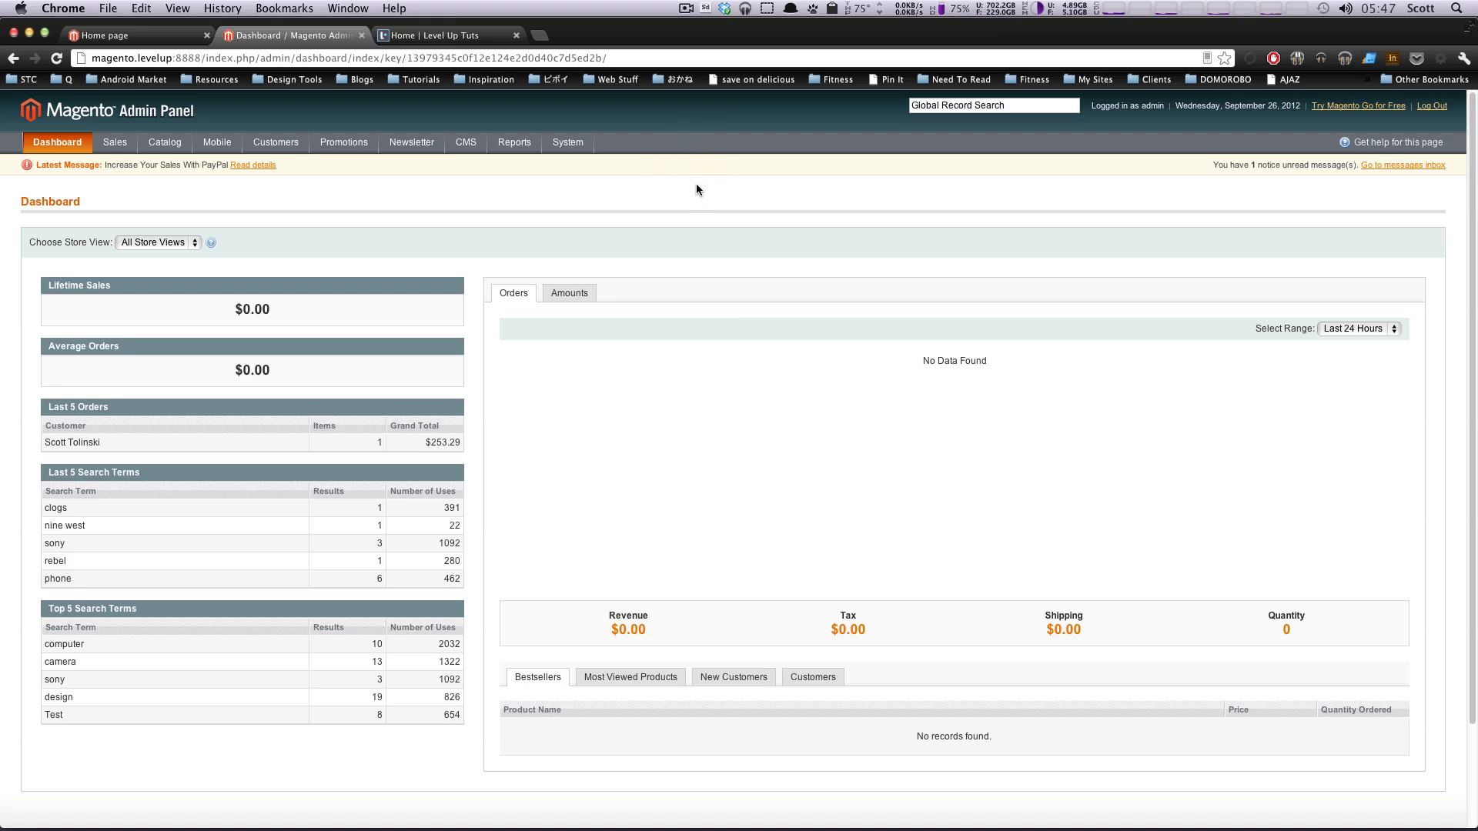
pyautogui.moveTo(702, 196)
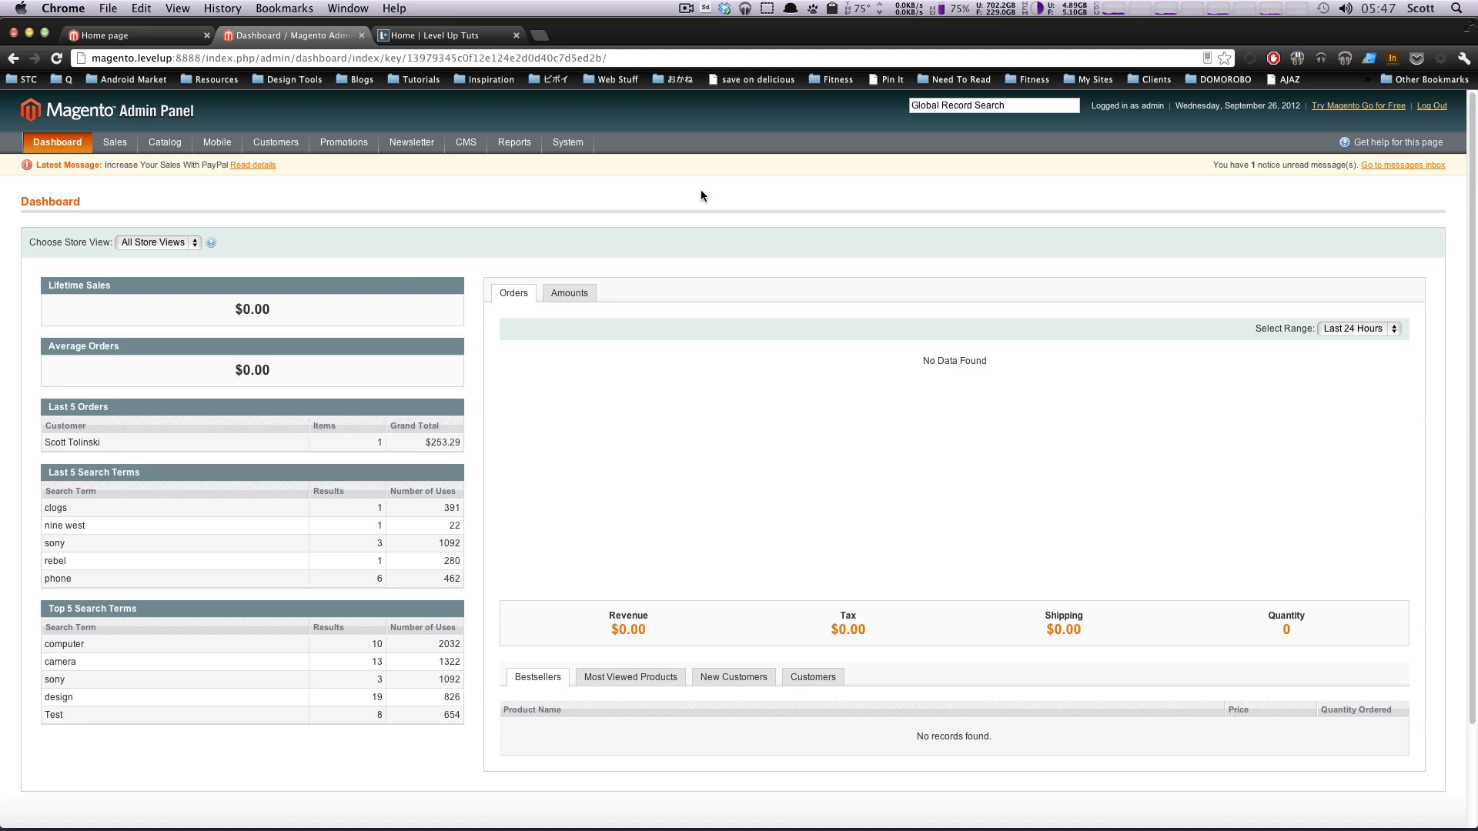
pyautogui.moveTo(677, 196)
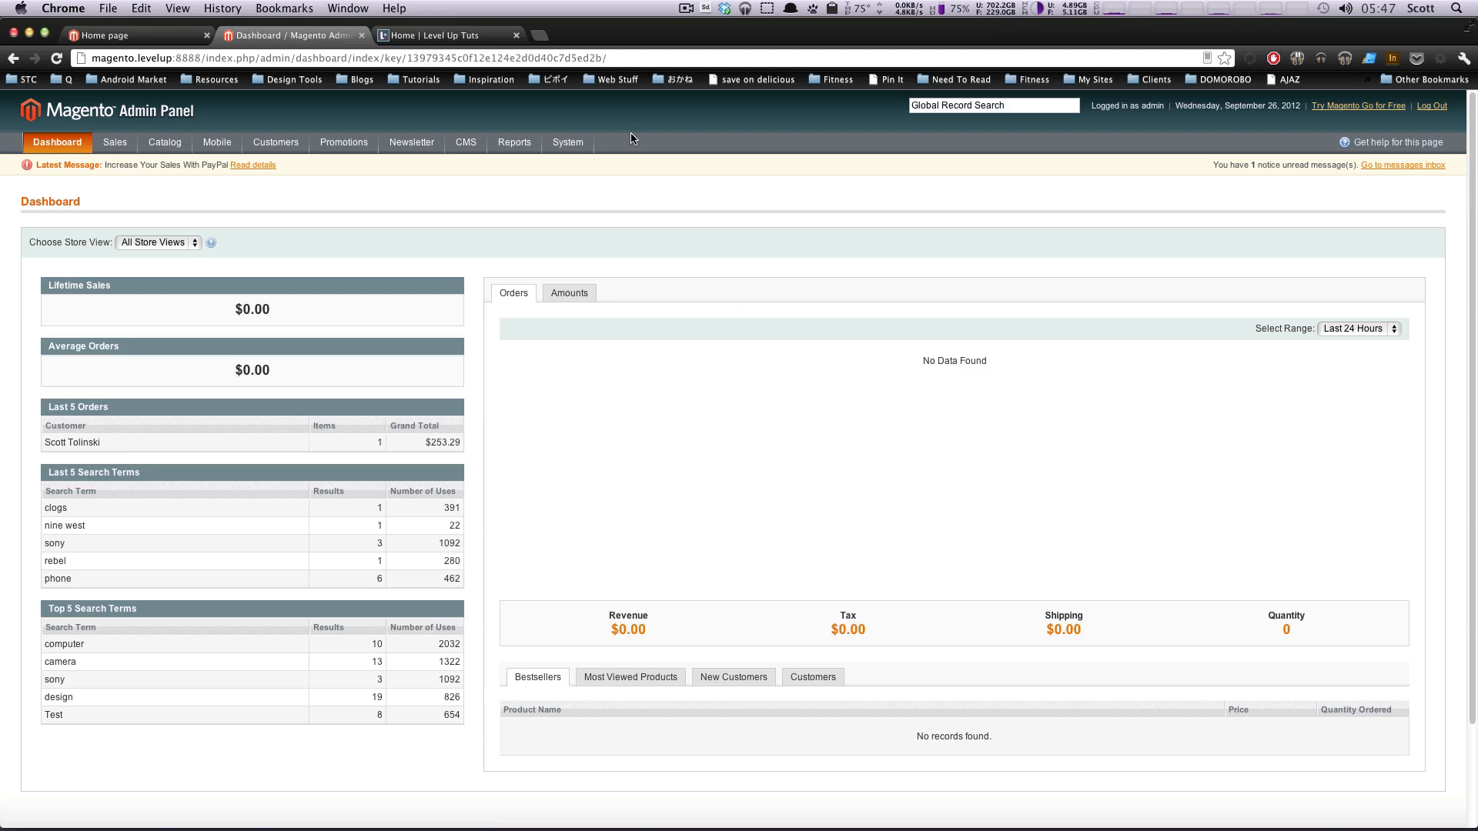
pyautogui.moveTo(603, 157)
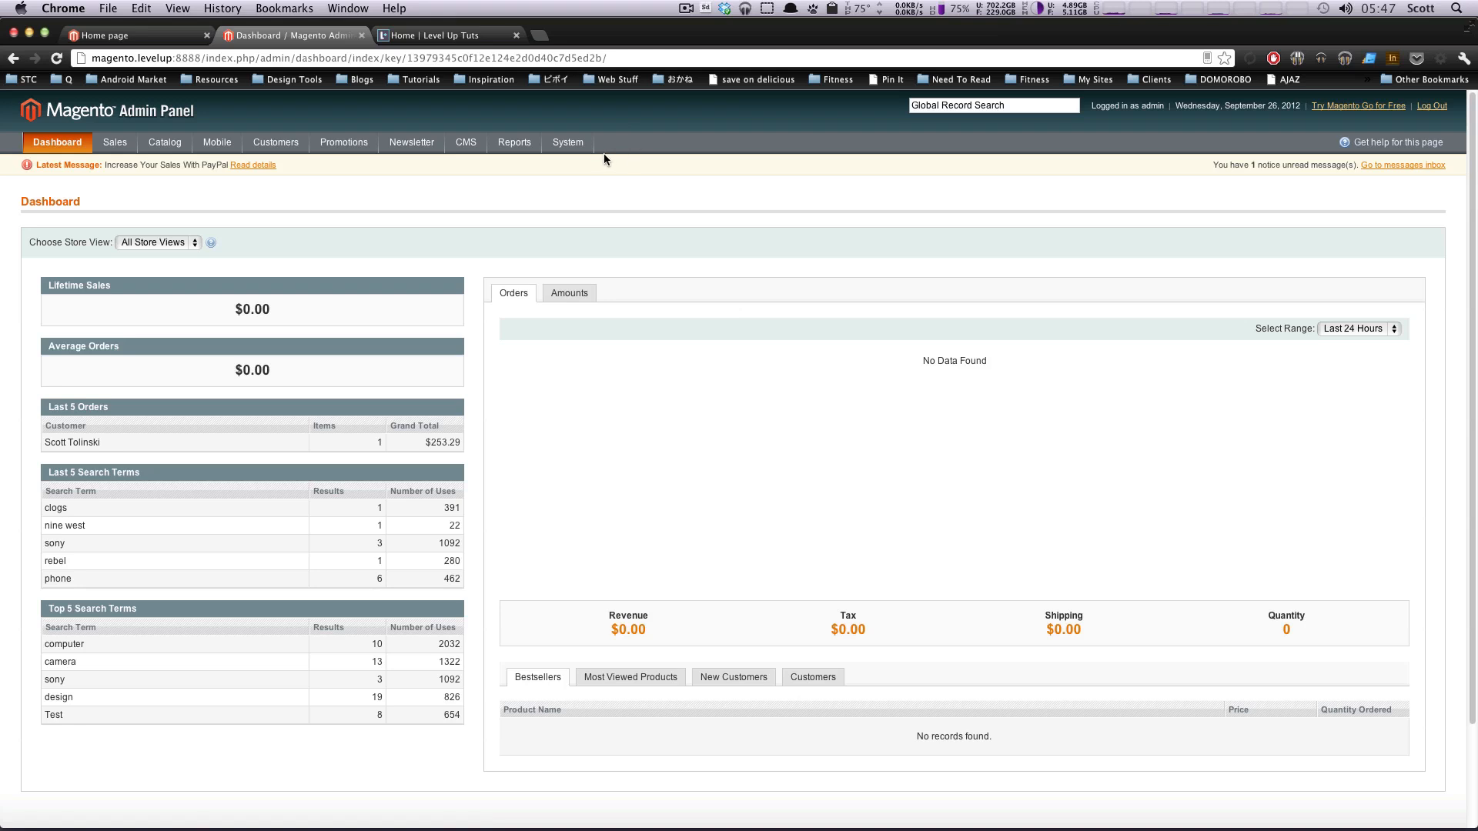
# - Navigate via System > Permissions > Roles and open the Administrators role
pyautogui.click(567, 142)
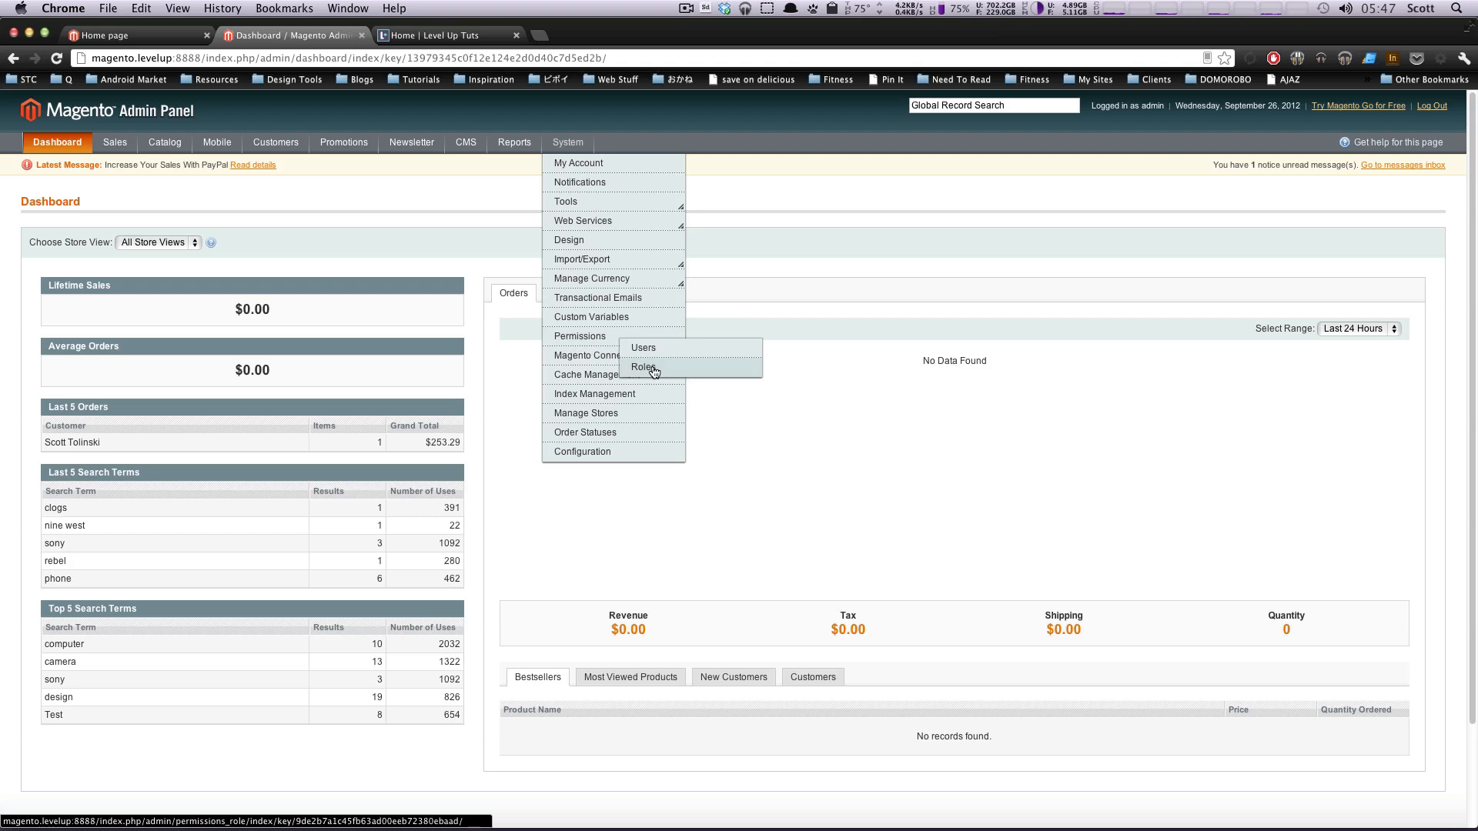
pyautogui.click(644, 367)
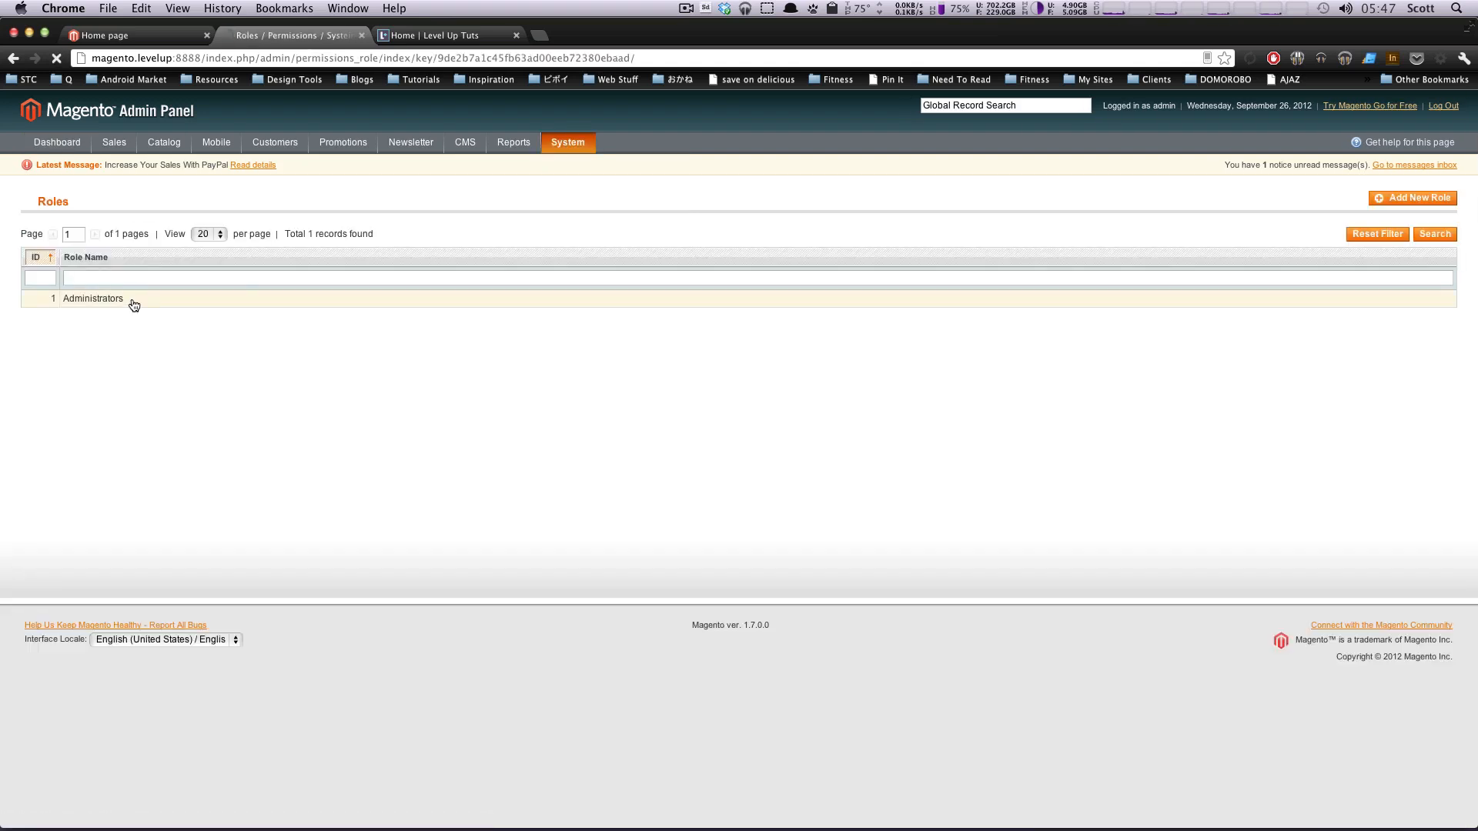
pyautogui.click(93, 297)
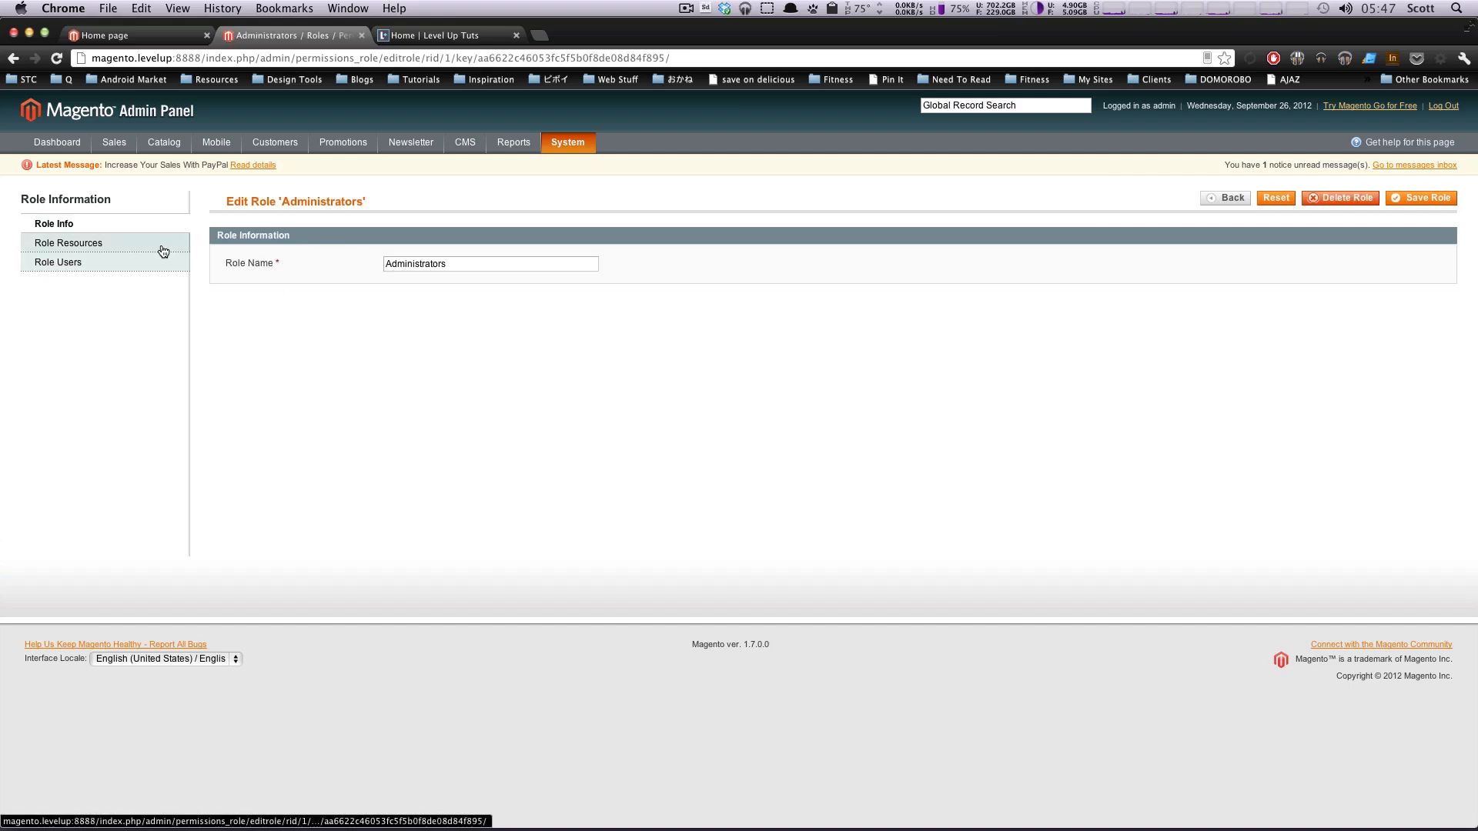
# - Review the Administrators role's Role Resources and Role Users, then go back to the Roles list
pyautogui.click(68, 242)
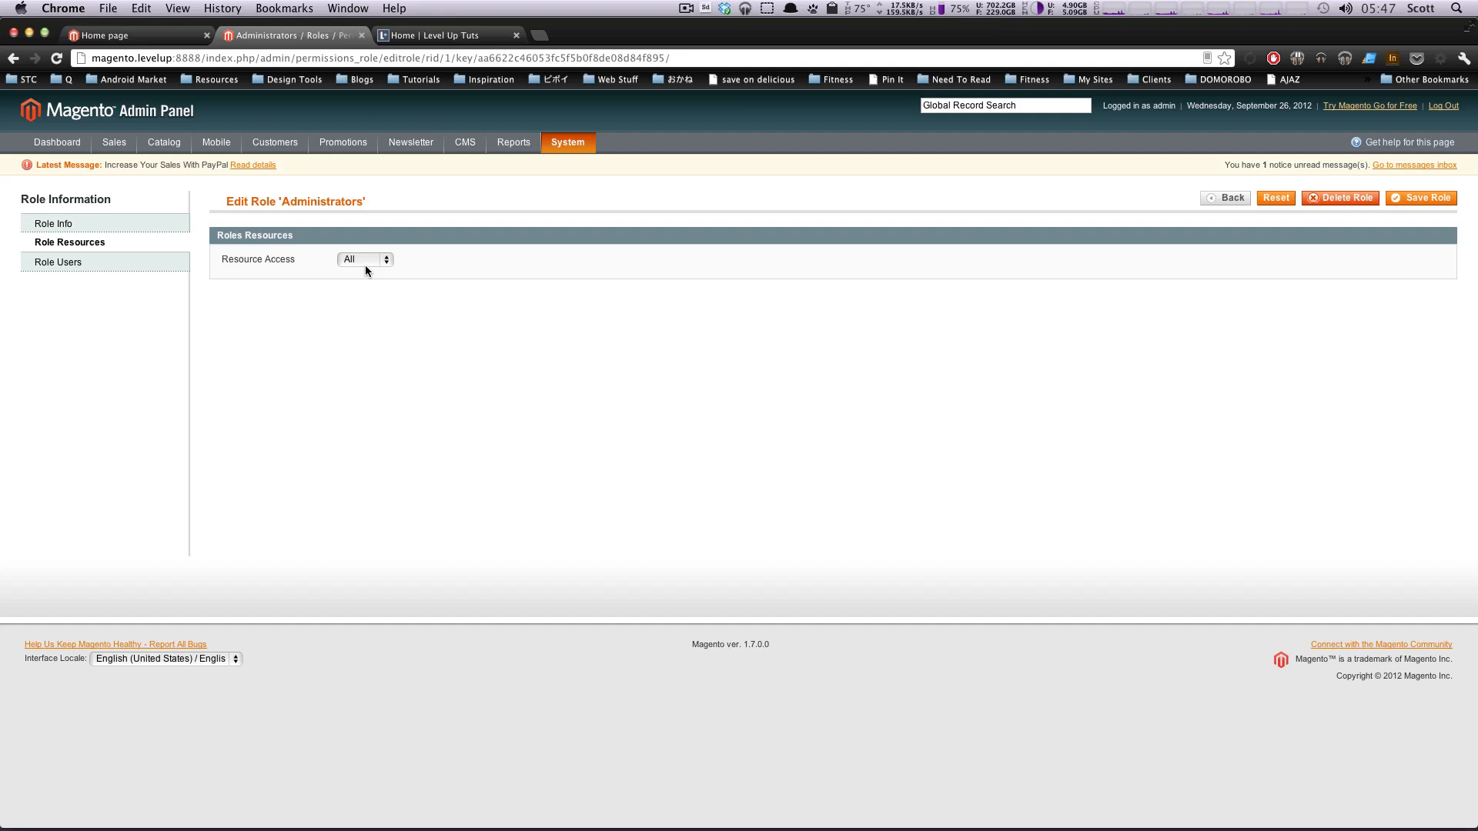
pyautogui.click(57, 262)
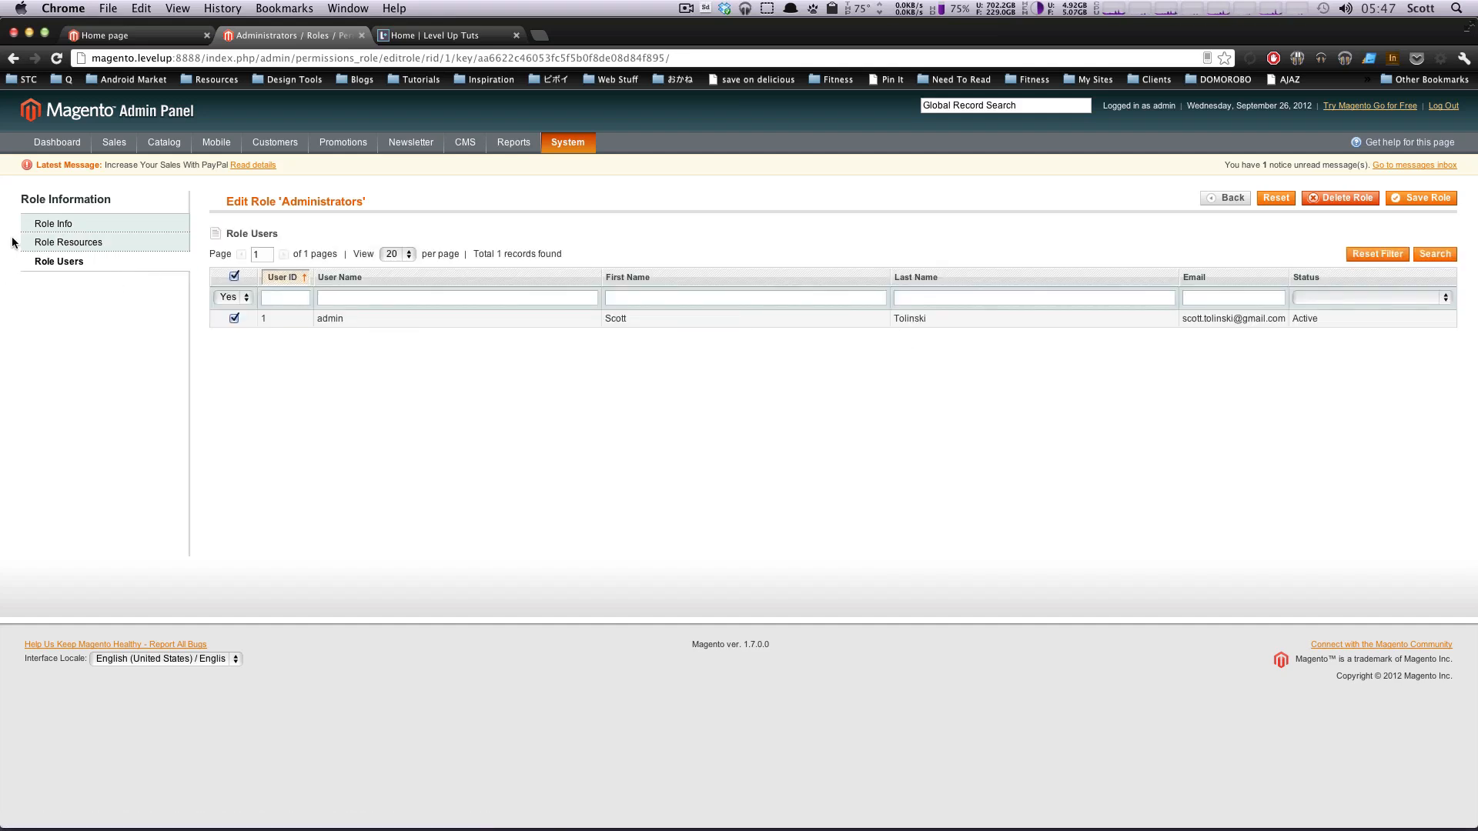
pyautogui.click(1224, 199)
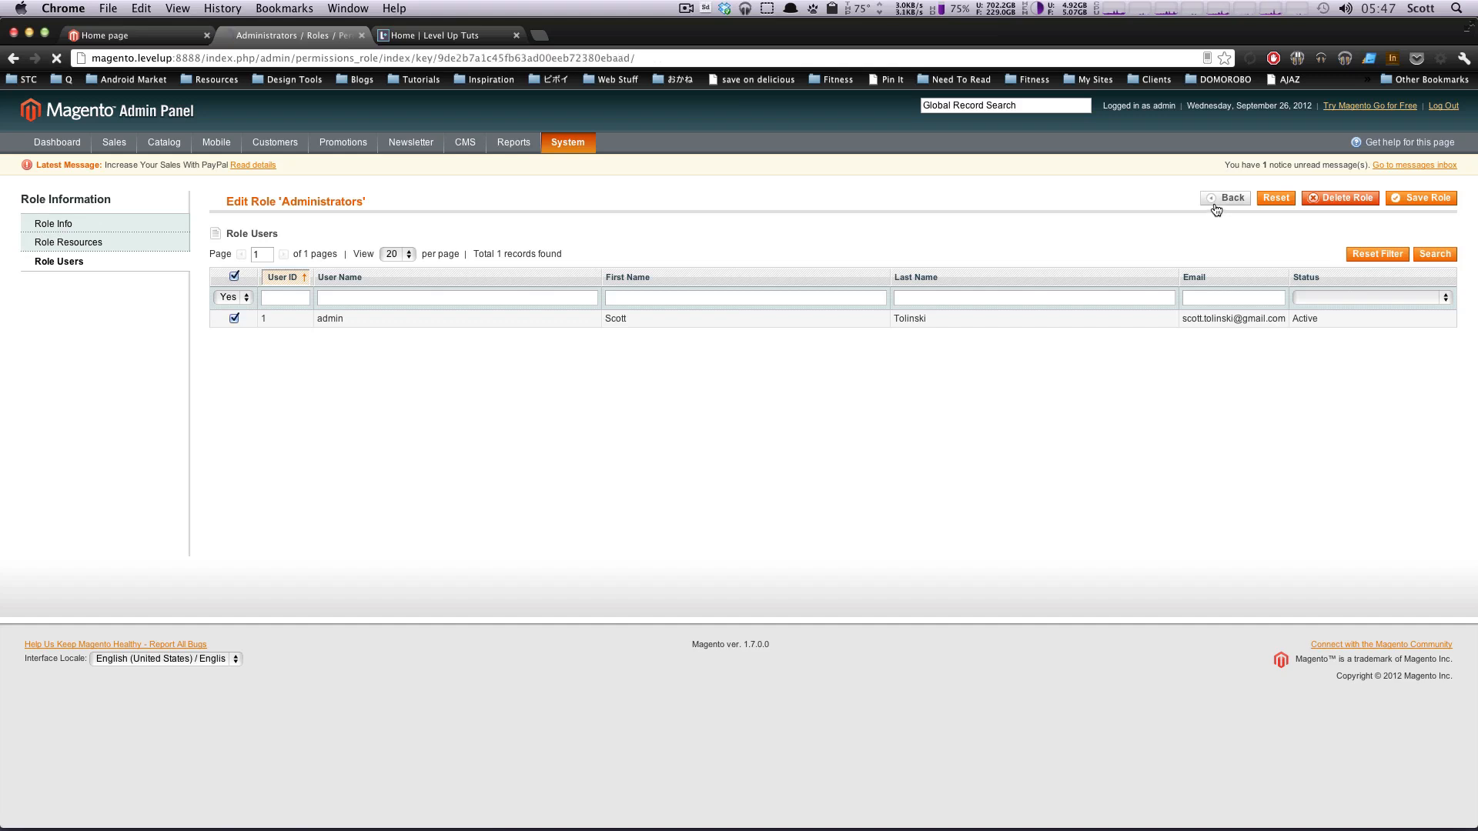
pyautogui.click(1224, 198)
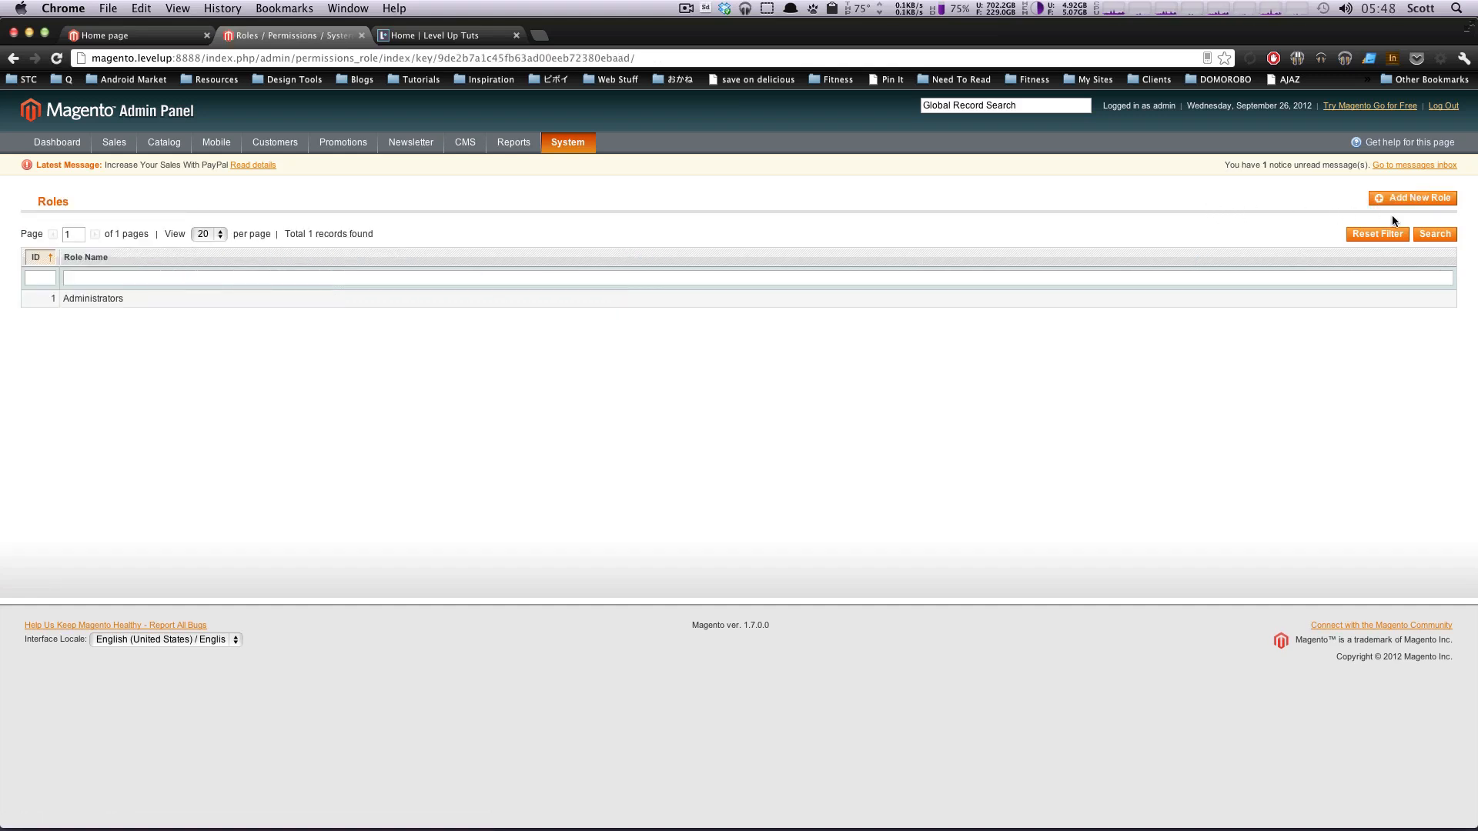
pyautogui.moveTo(1414, 199)
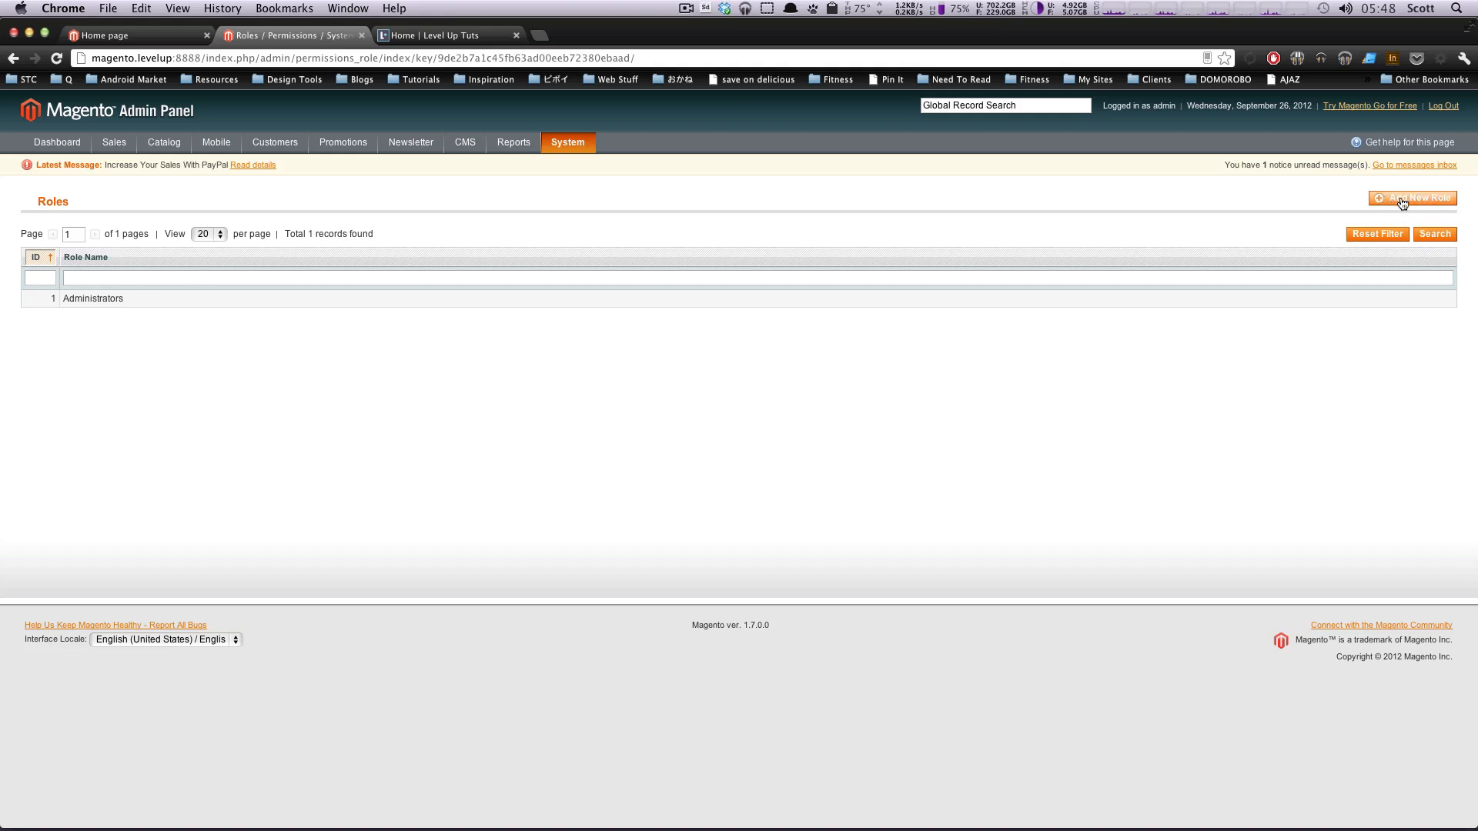
# - Add a new role and enter 'Editor' as the Role Name
pyautogui.click(1412, 199)
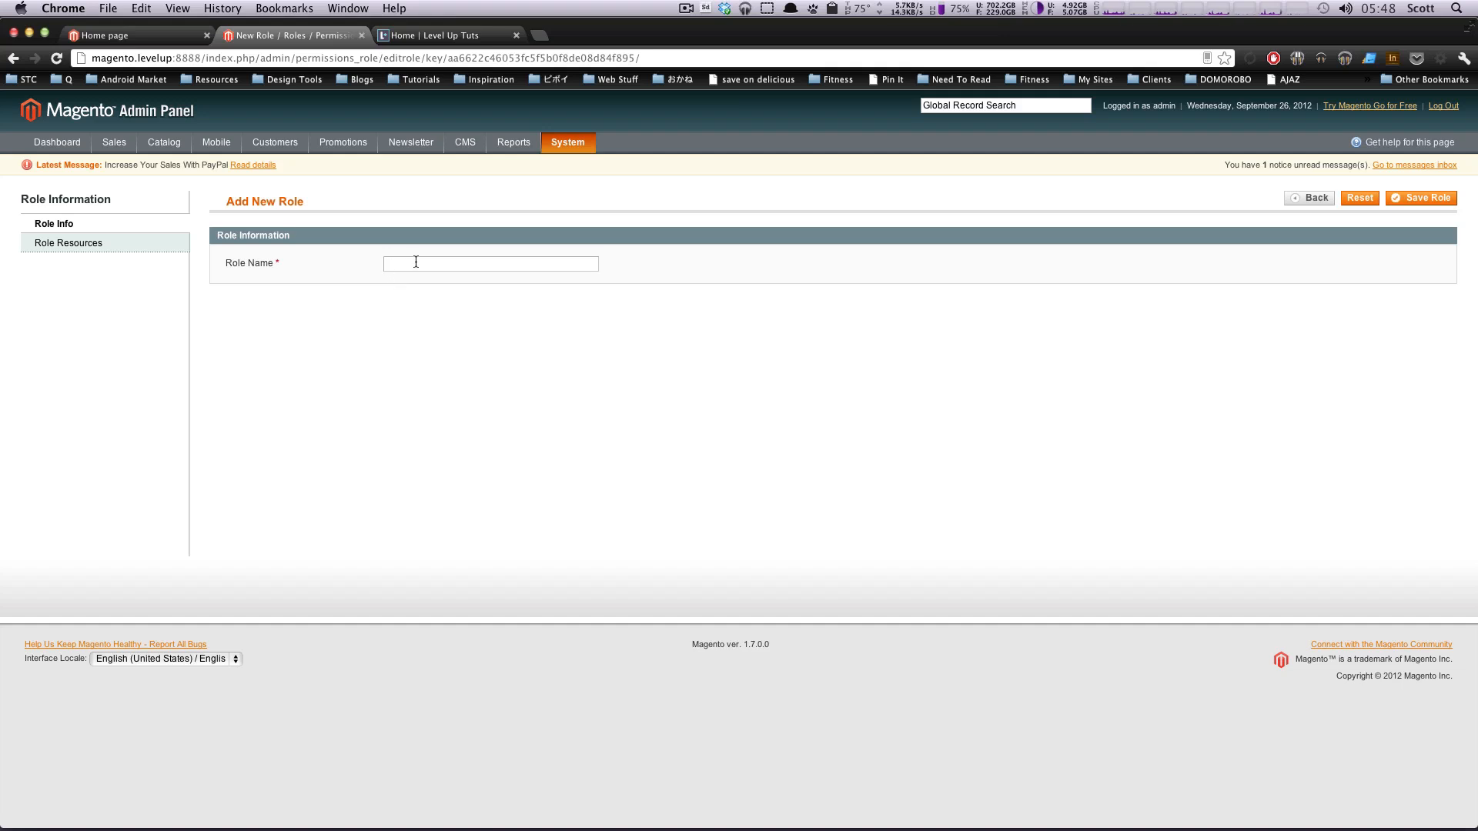
pyautogui.write('Editor')
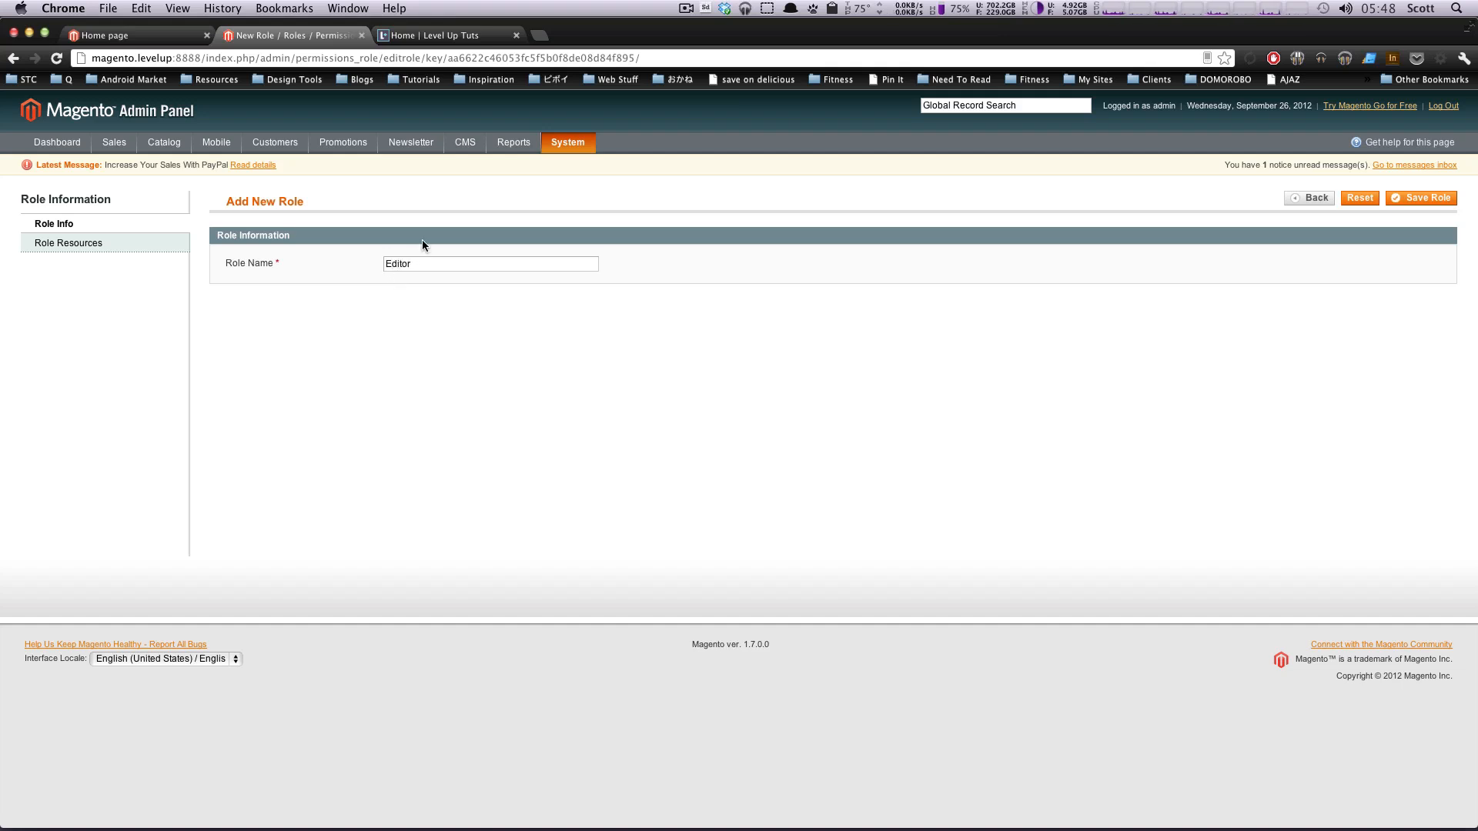
pyautogui.moveTo(714, 254)
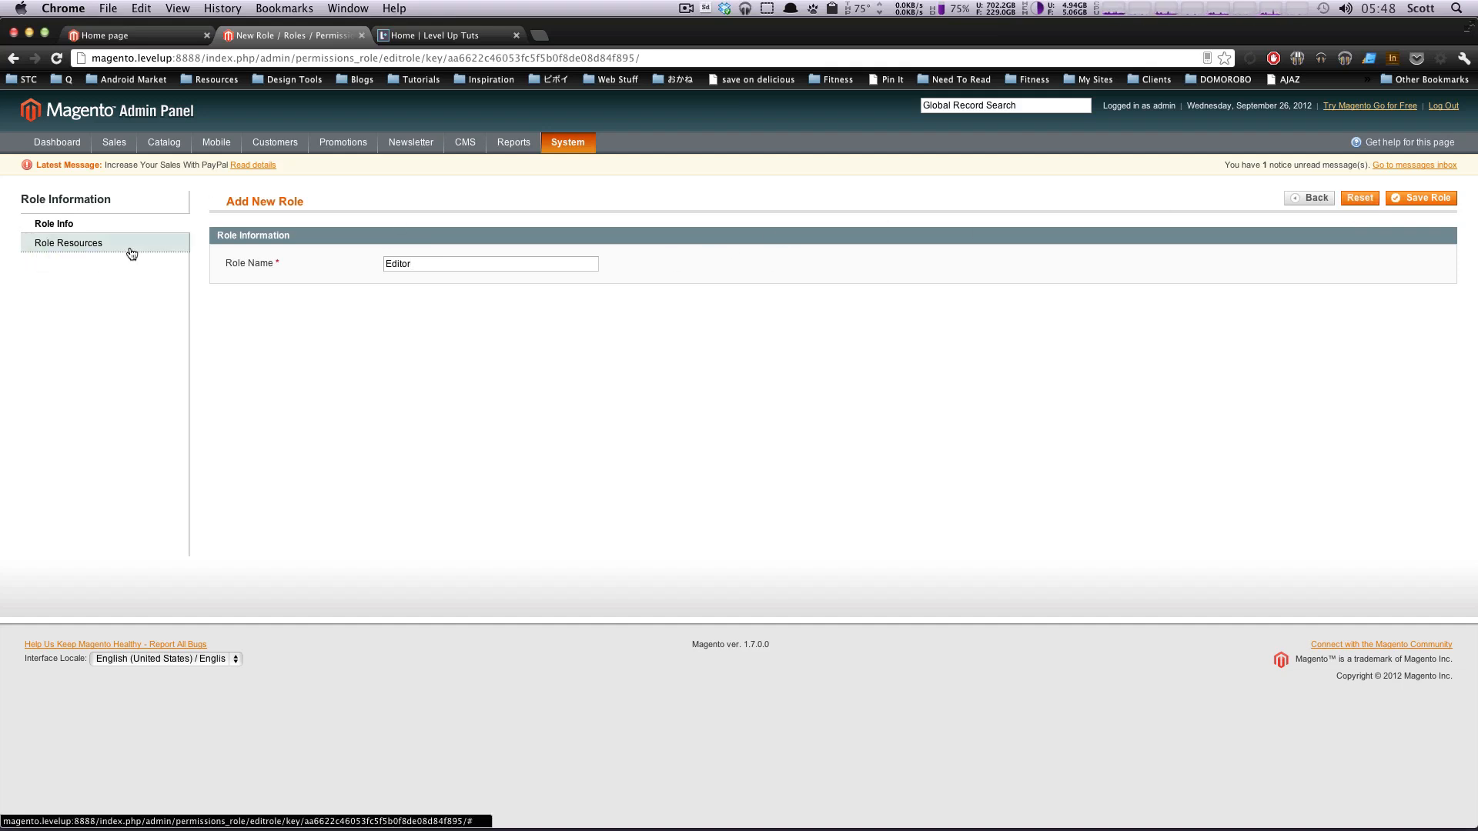
pyautogui.moveTo(131, 242)
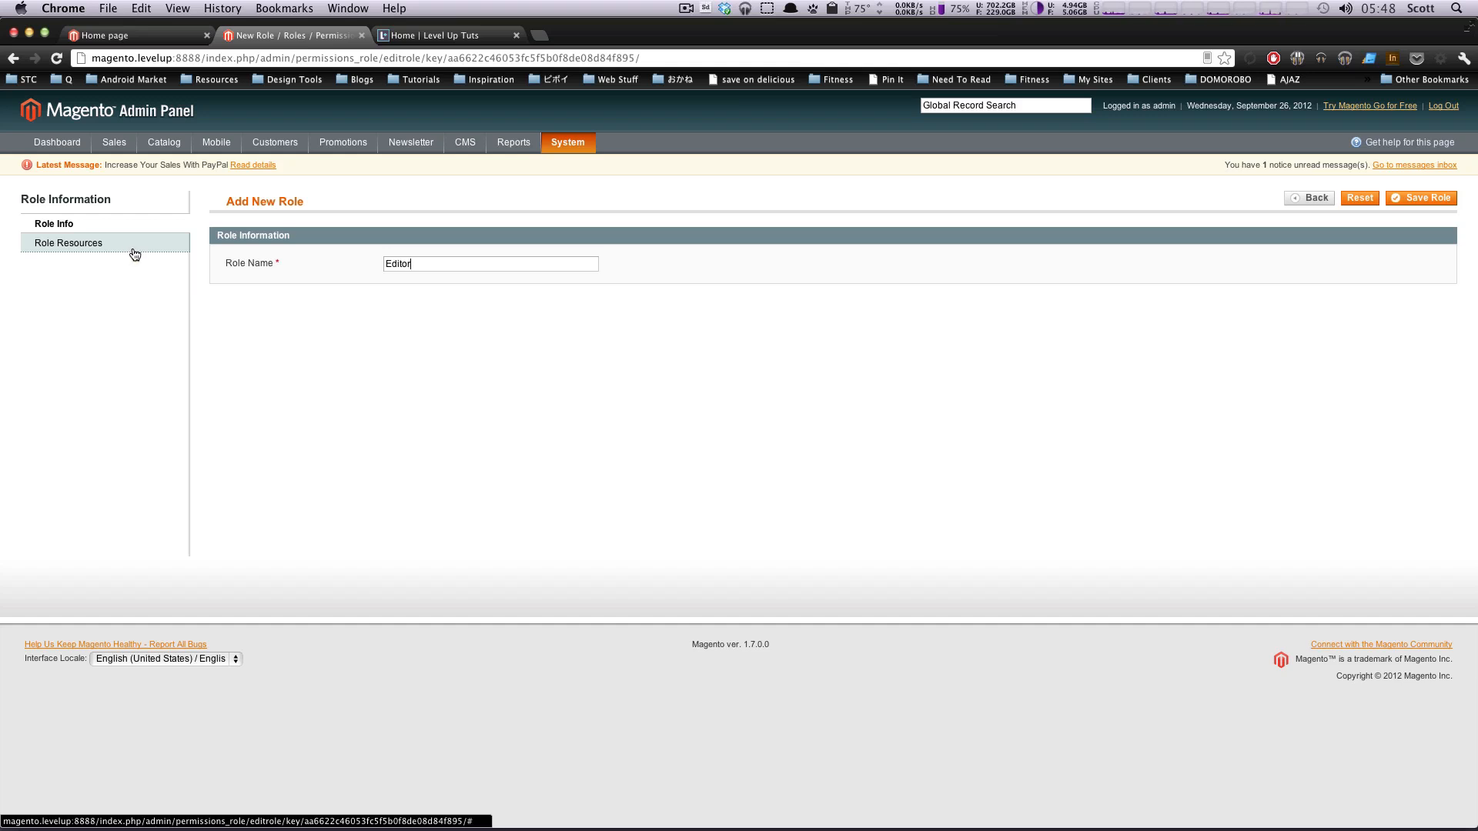
pyautogui.click(68, 242)
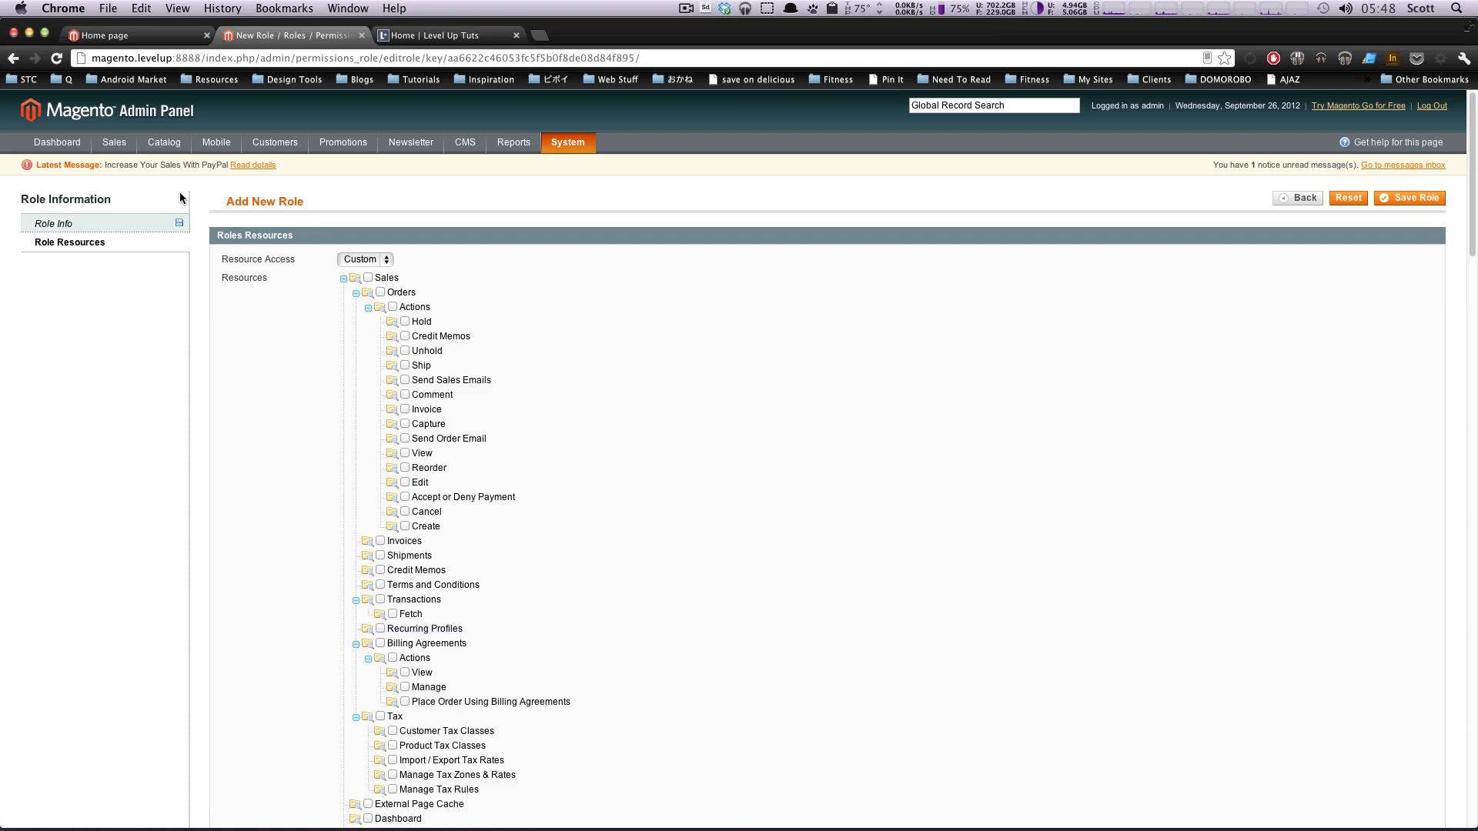
pyautogui.click(363, 259)
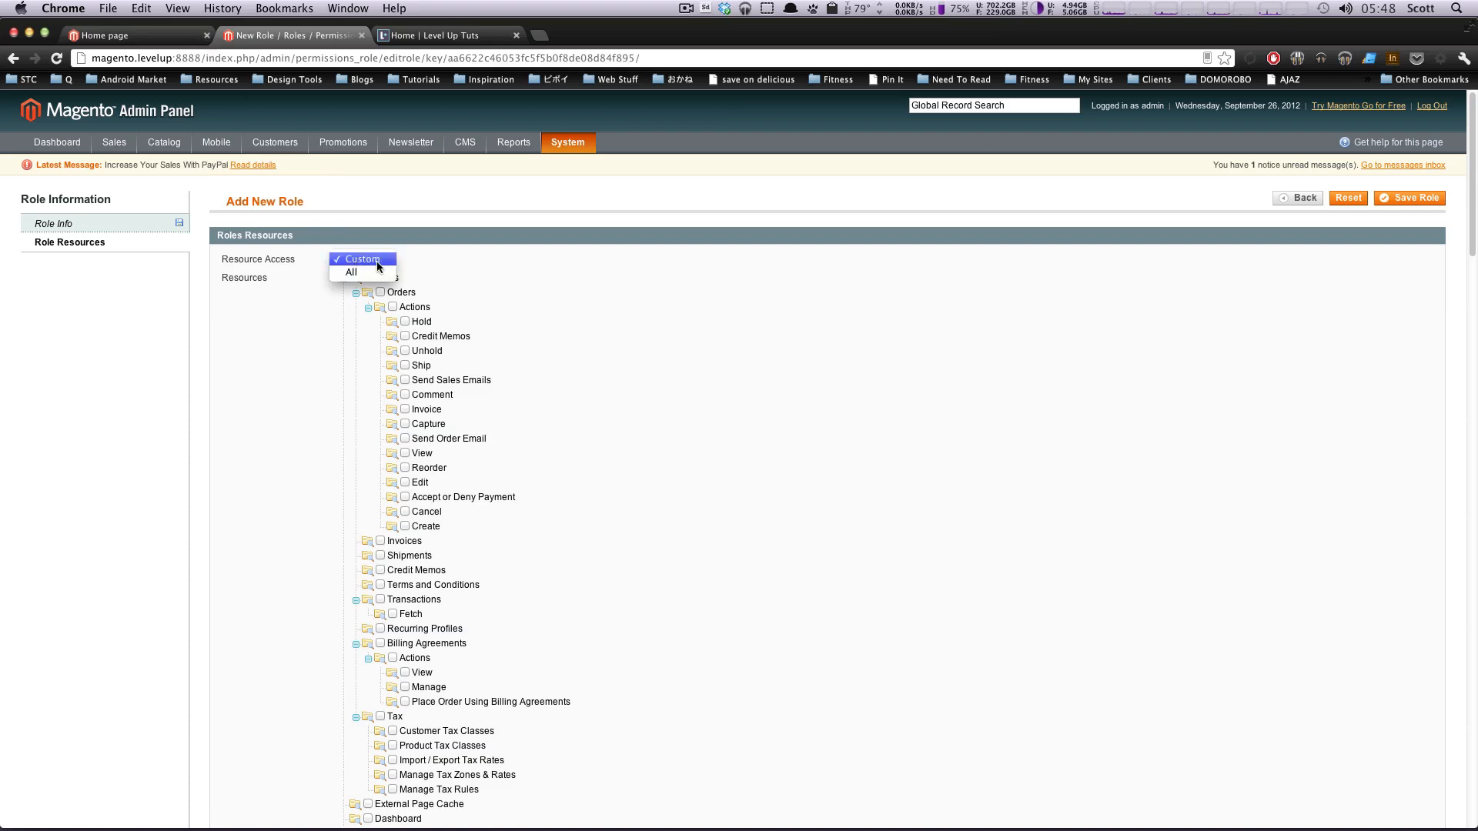
pyautogui.click(351, 272)
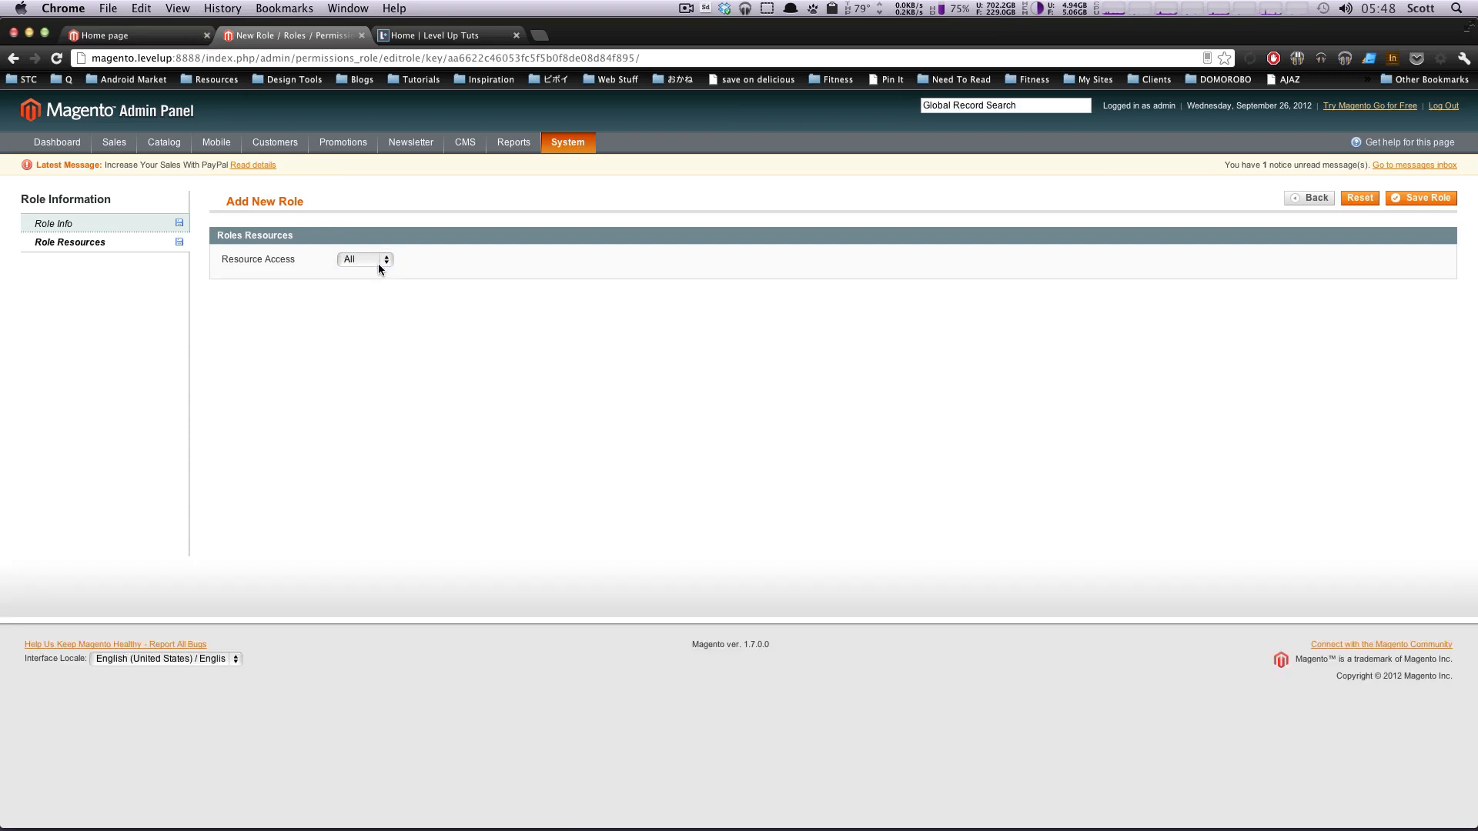
pyautogui.moveTo(257, 280)
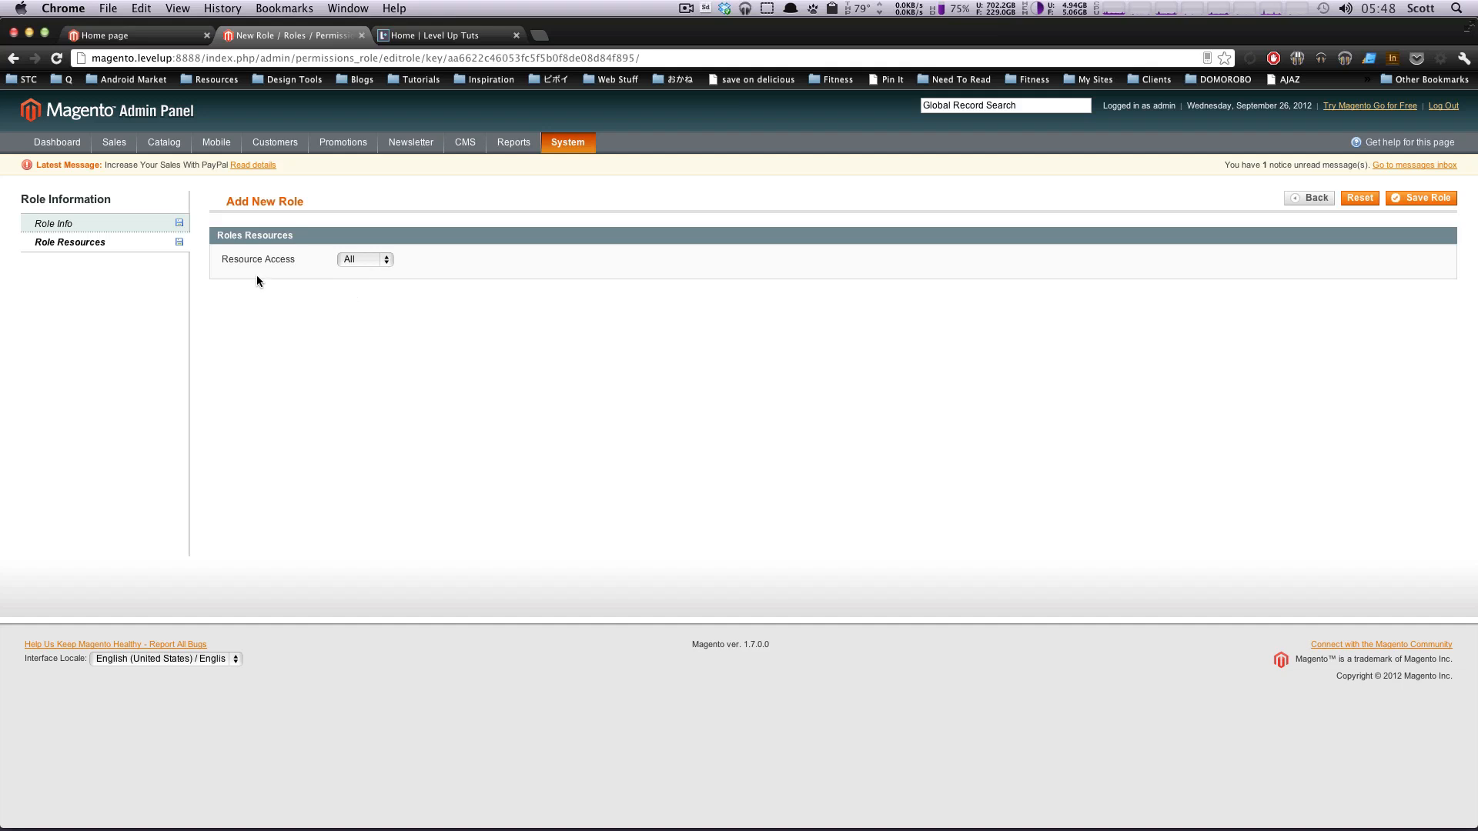
pyautogui.moveTo(345, 266)
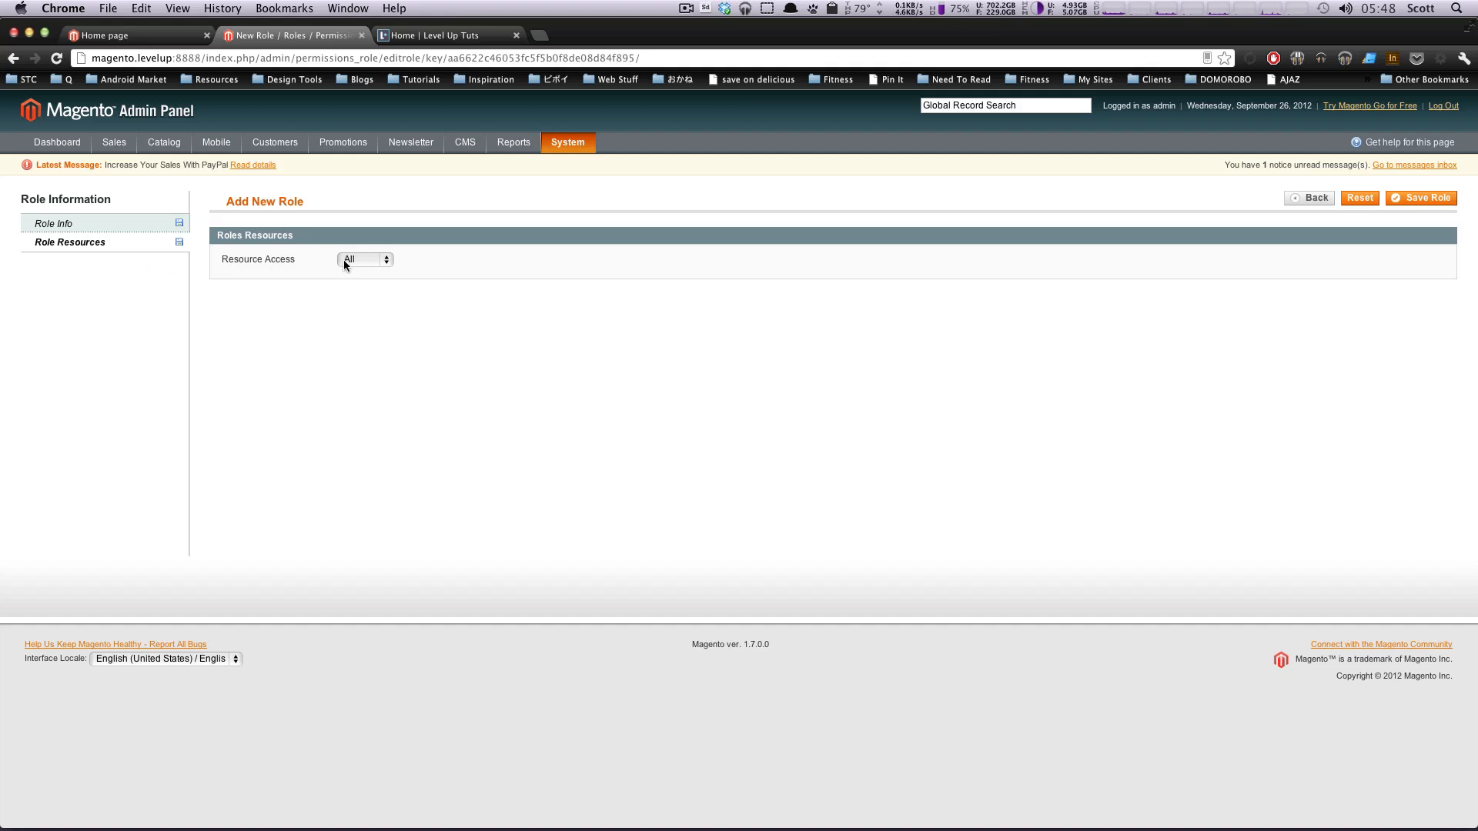
pyautogui.click(364, 259)
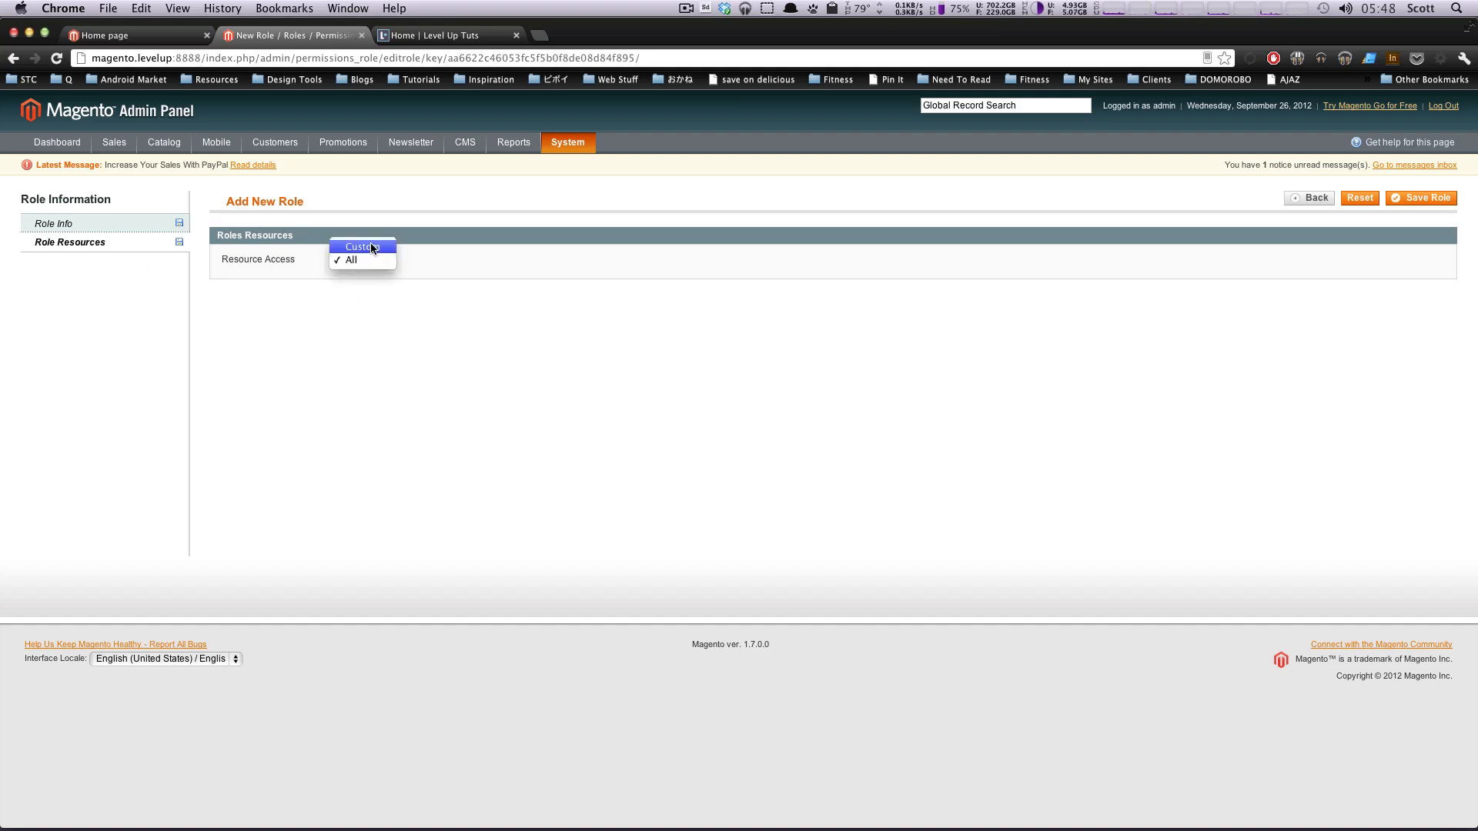
pyautogui.click(360, 247)
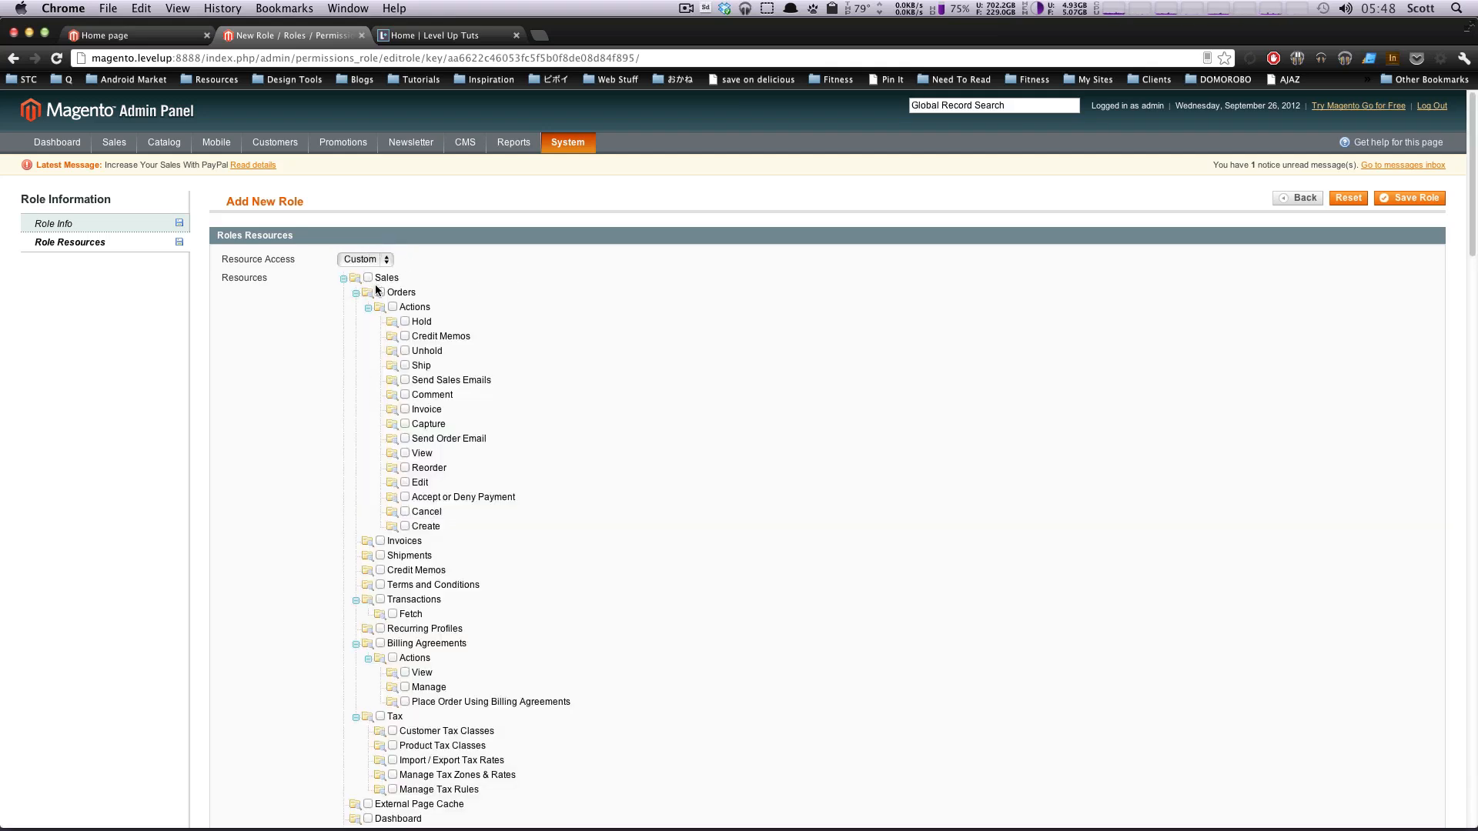
pyautogui.scroll(-3)
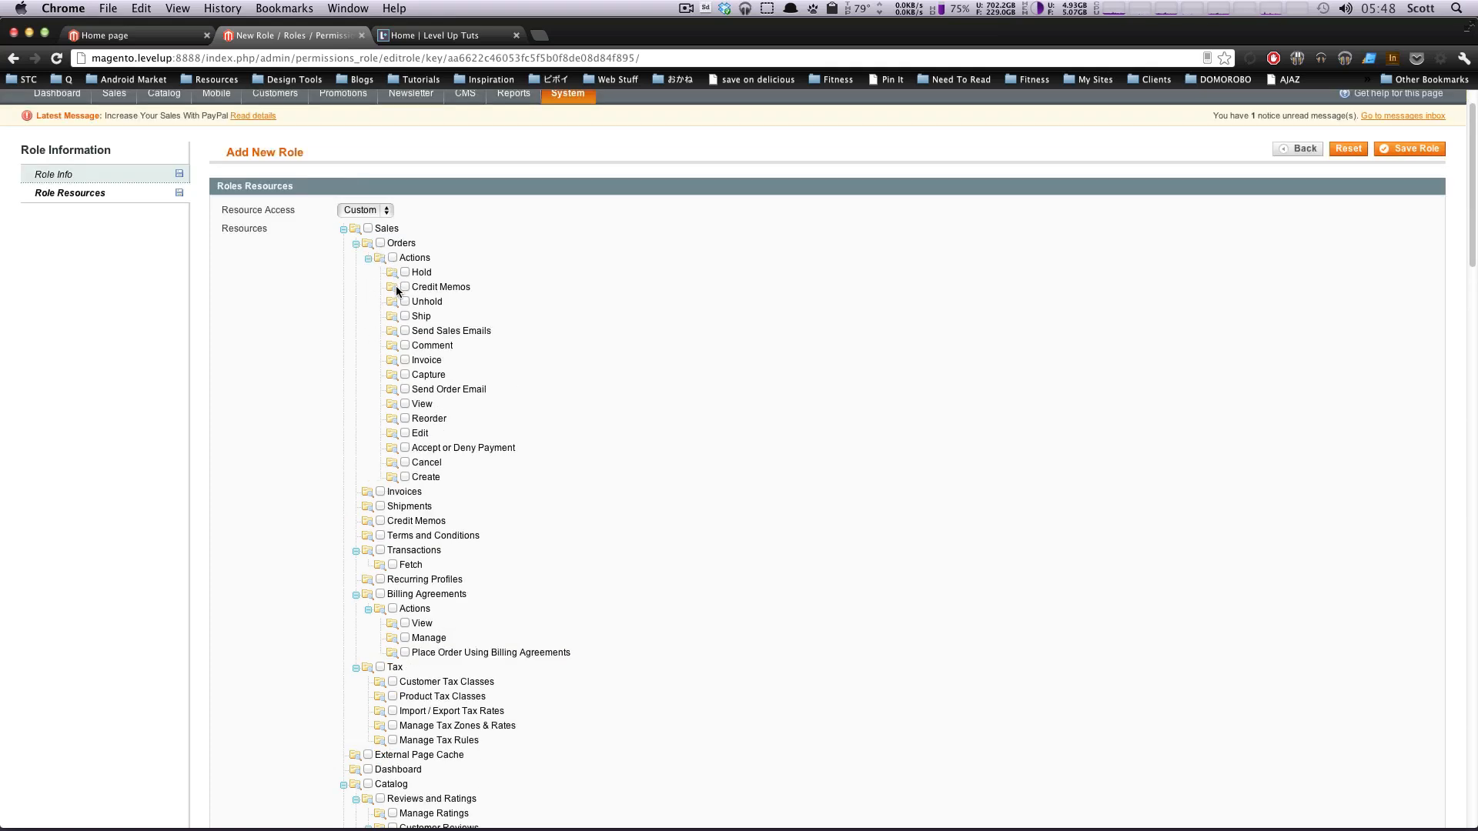
pyautogui.moveTo(432, 474)
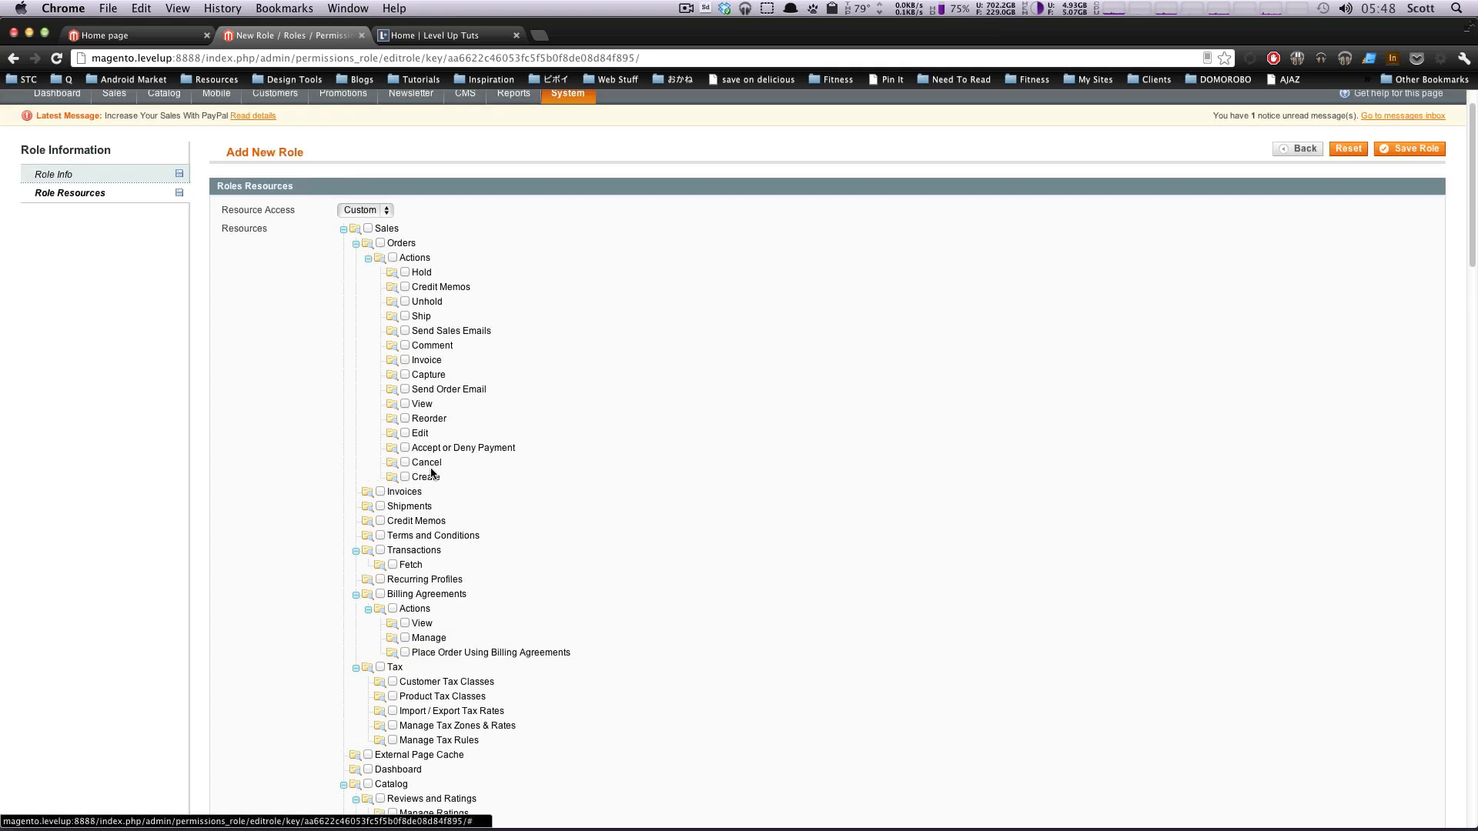
pyautogui.scroll(-3)
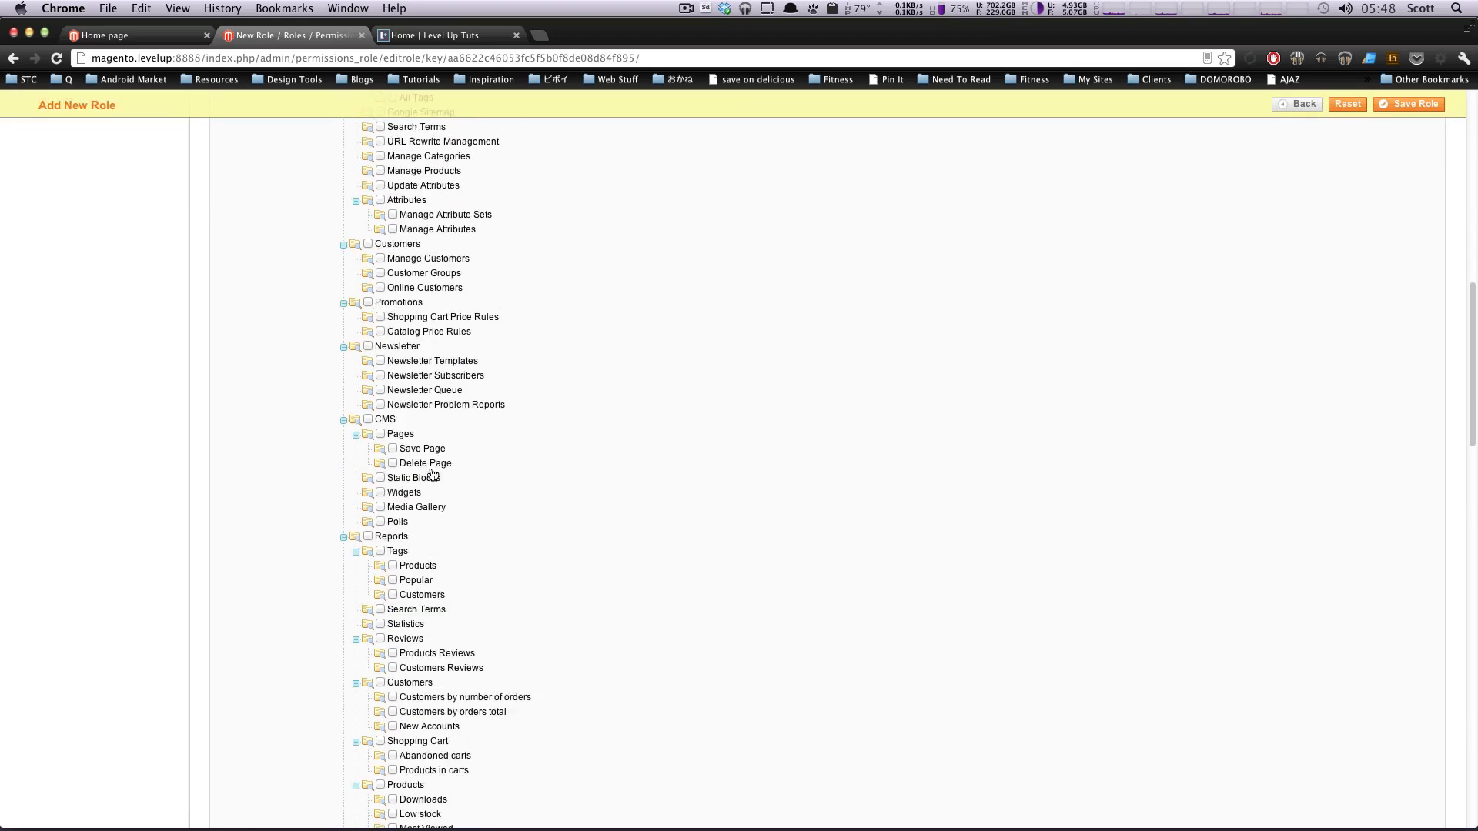
pyautogui.scroll(-3)
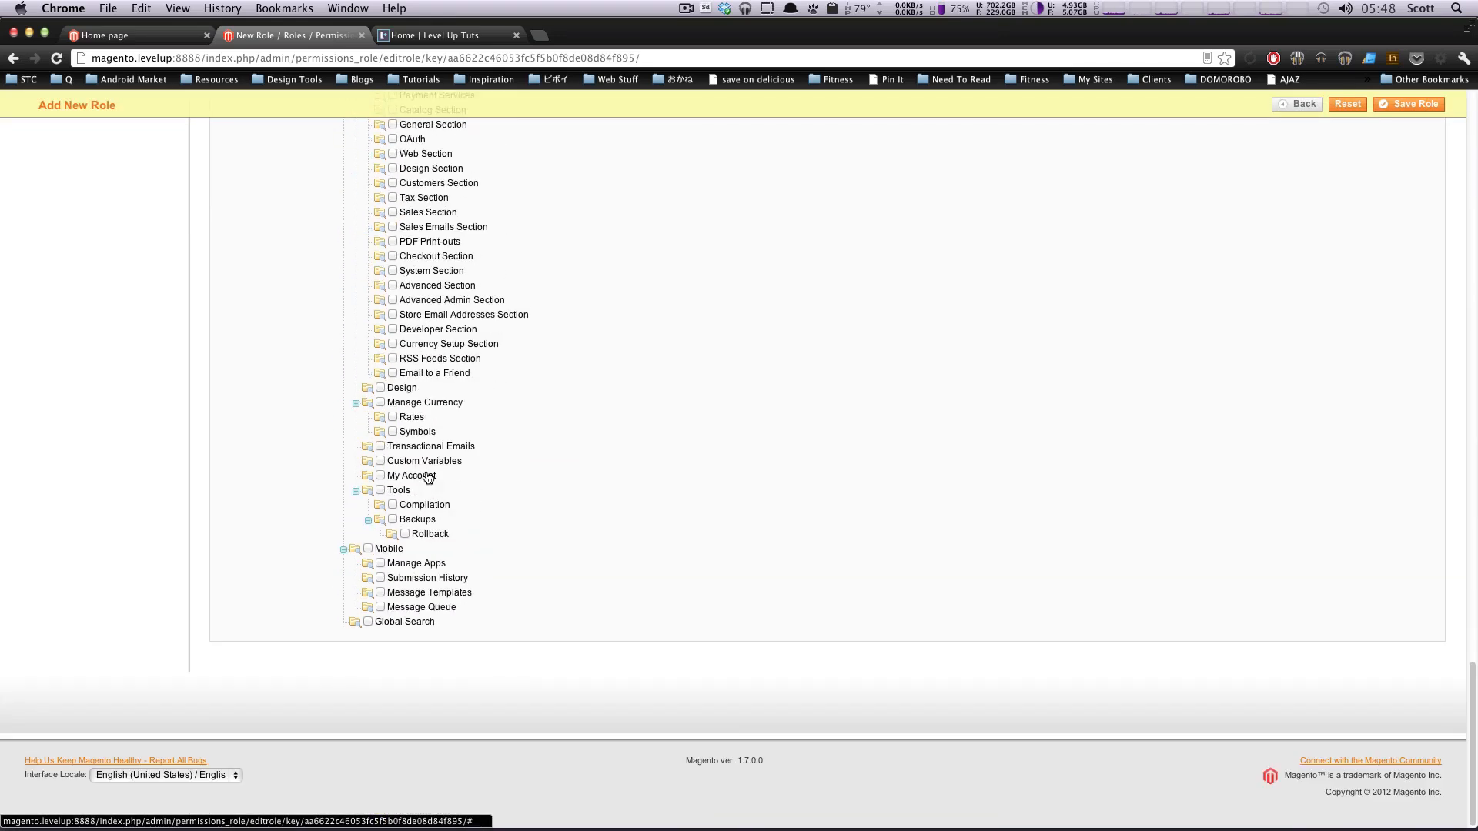
pyautogui.scroll(3)
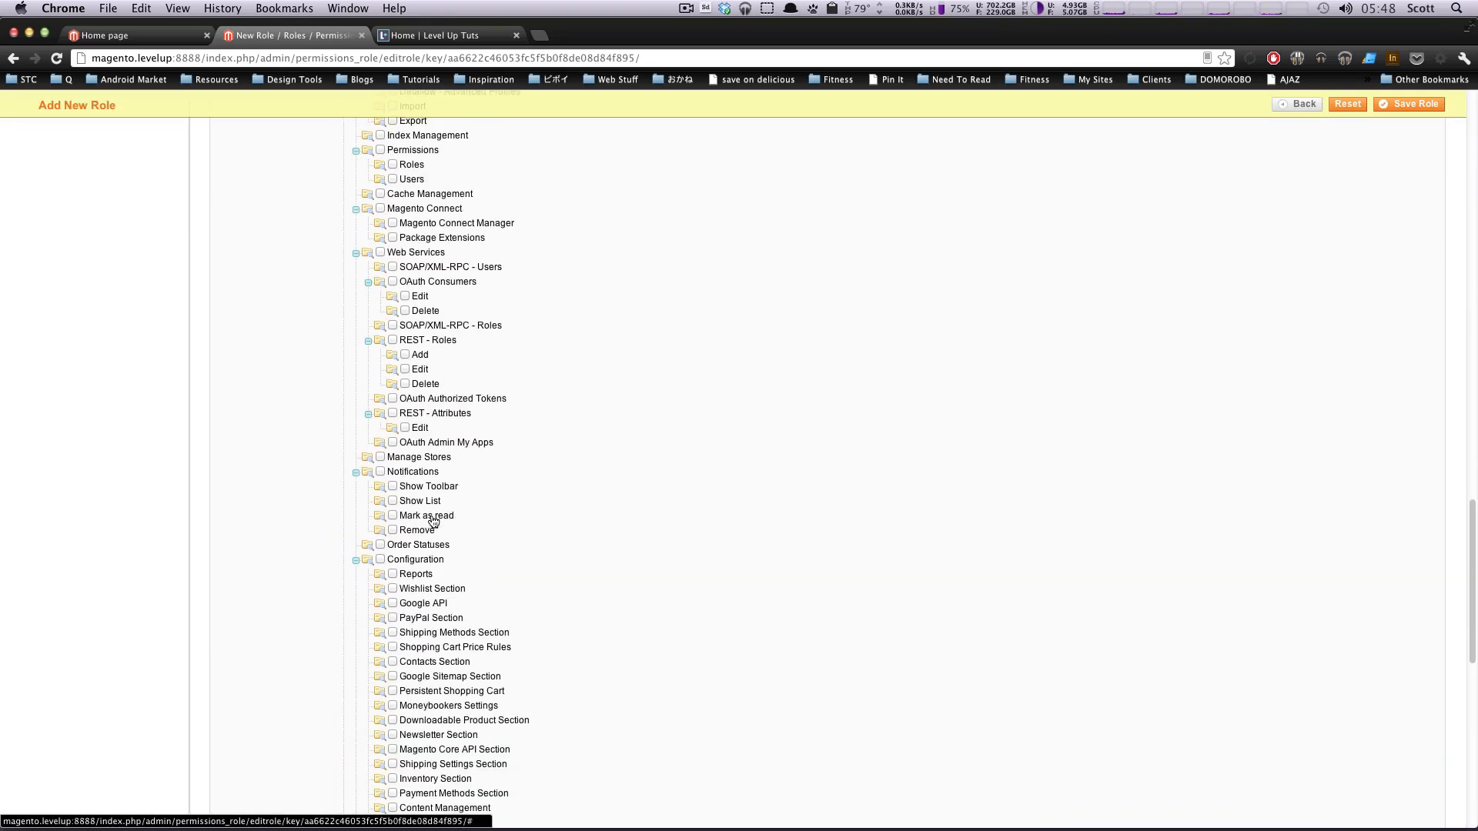
pyautogui.scroll(3)
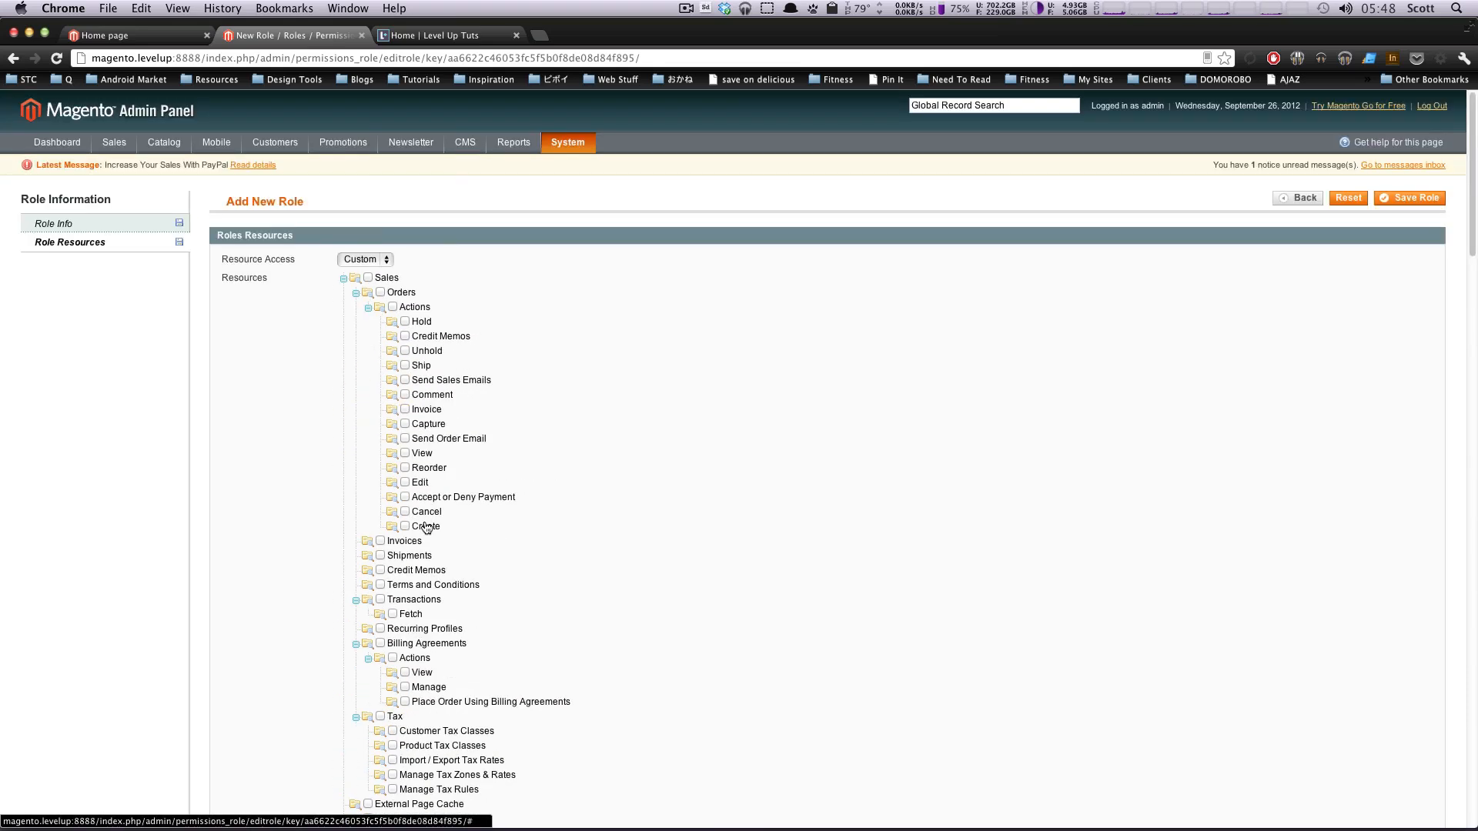
pyautogui.moveTo(528, 602)
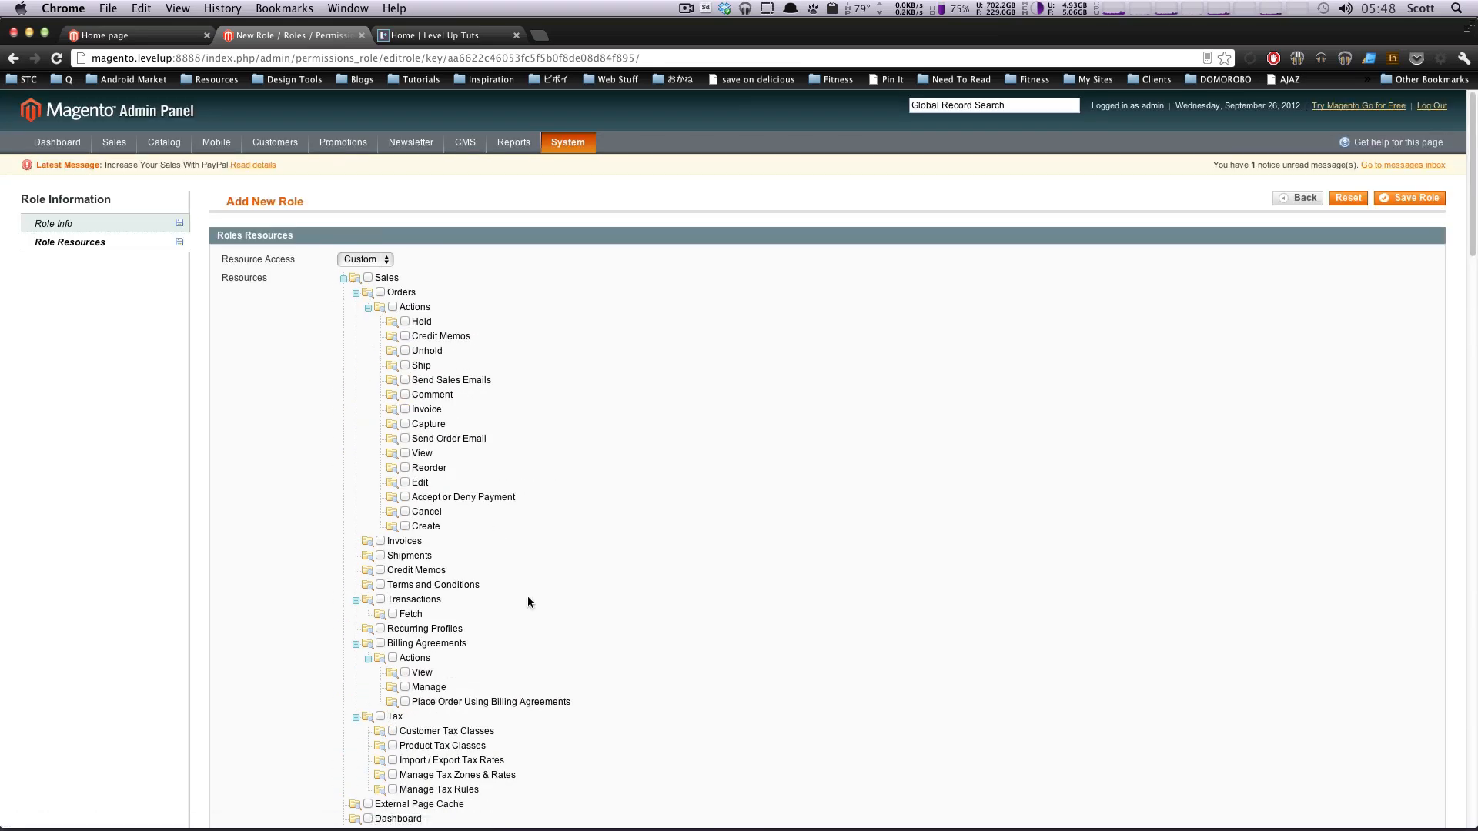
pyautogui.scroll(-3)
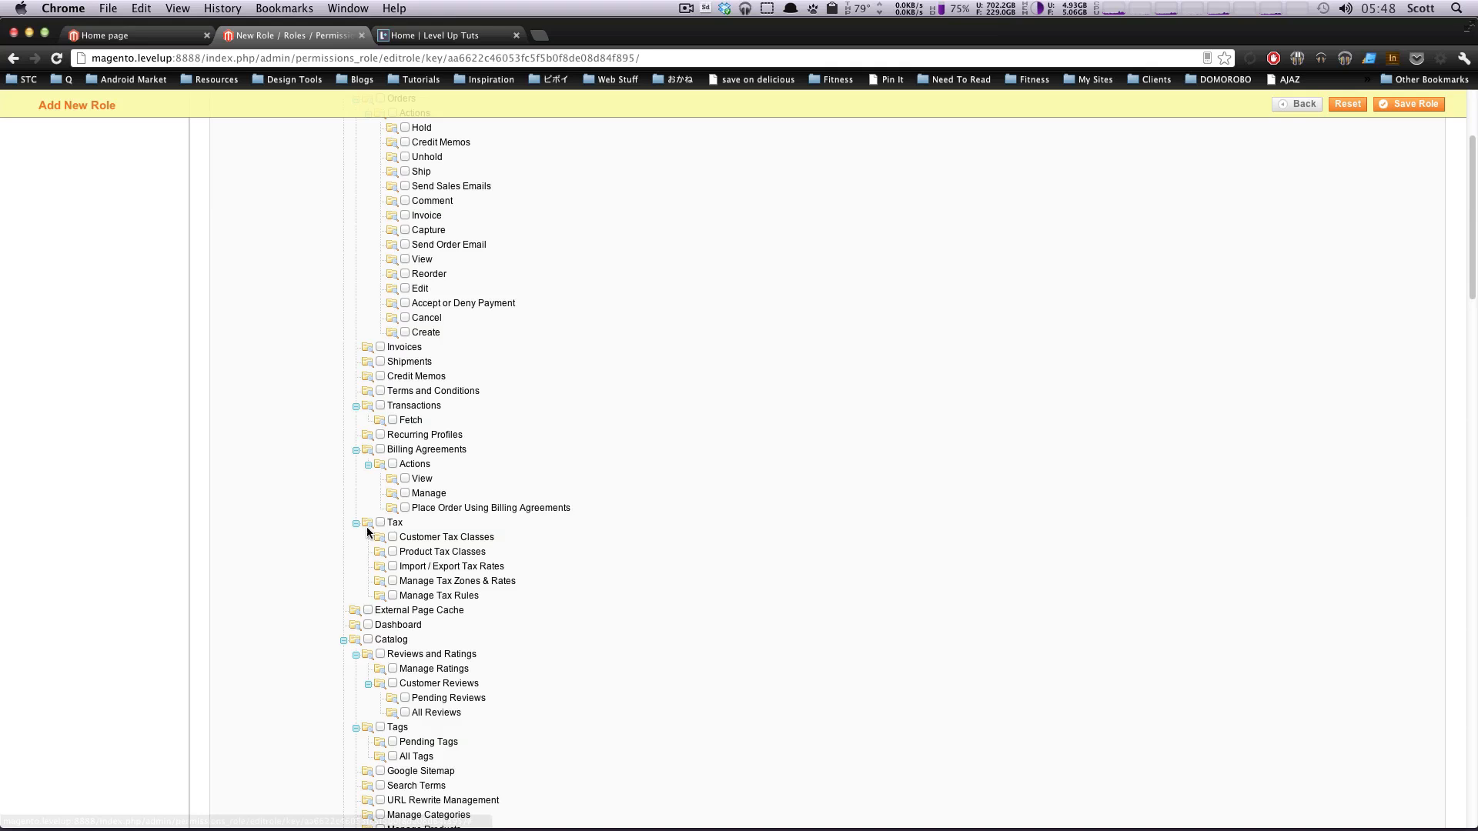
pyautogui.moveTo(510, 669)
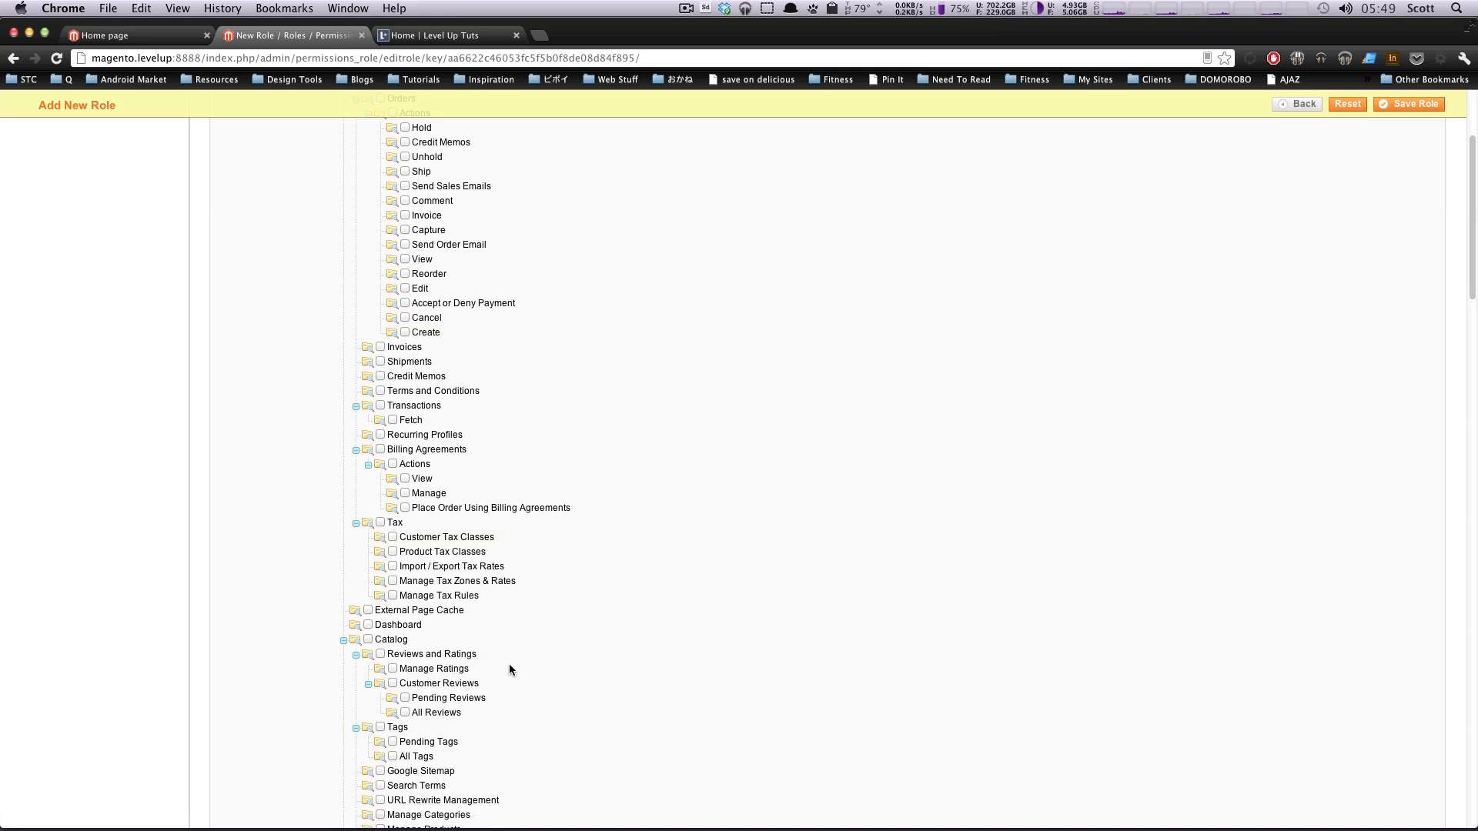
pyautogui.moveTo(388, 674)
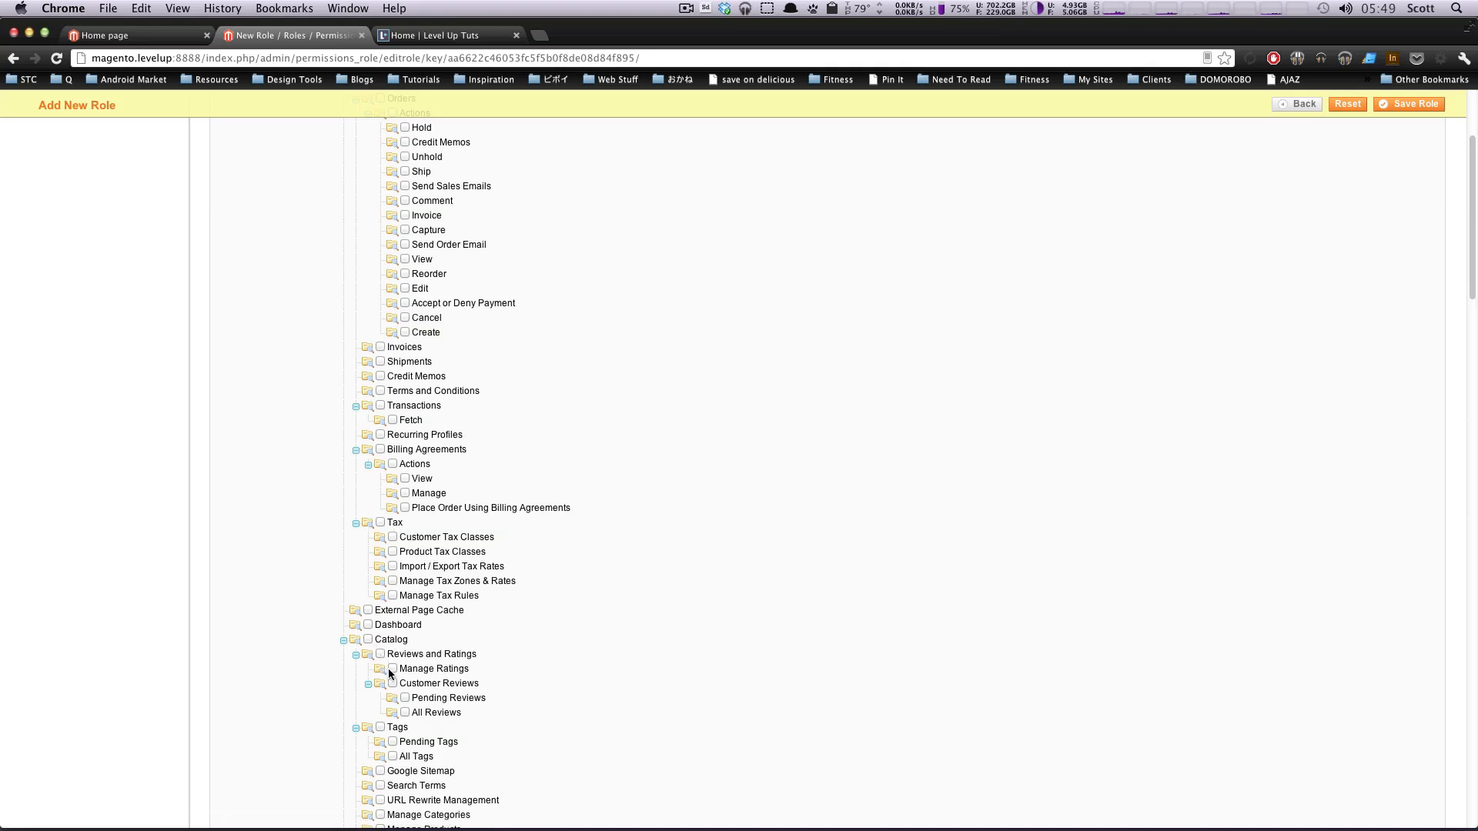
pyautogui.click(368, 638)
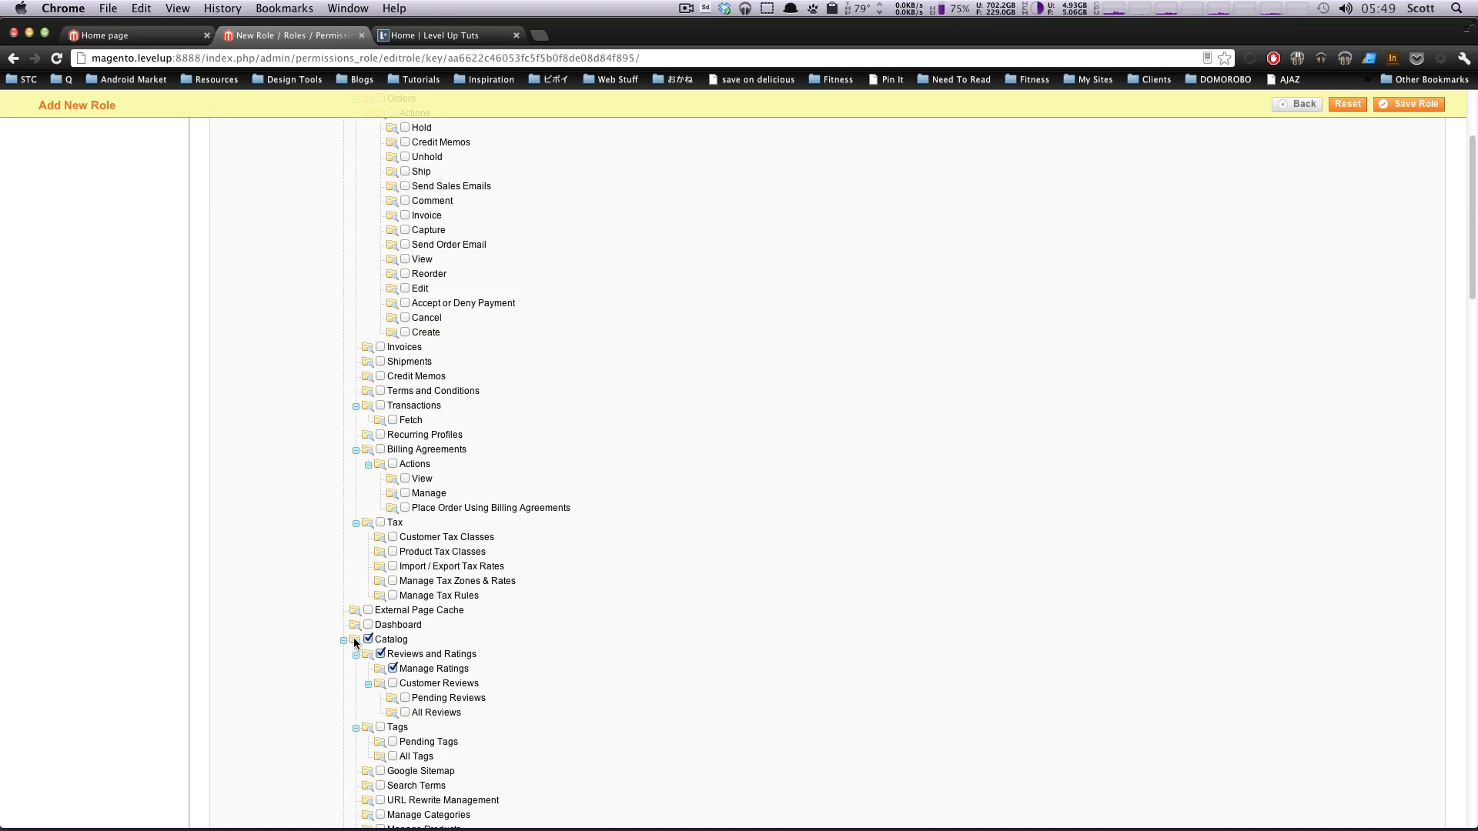
pyautogui.click(392, 684)
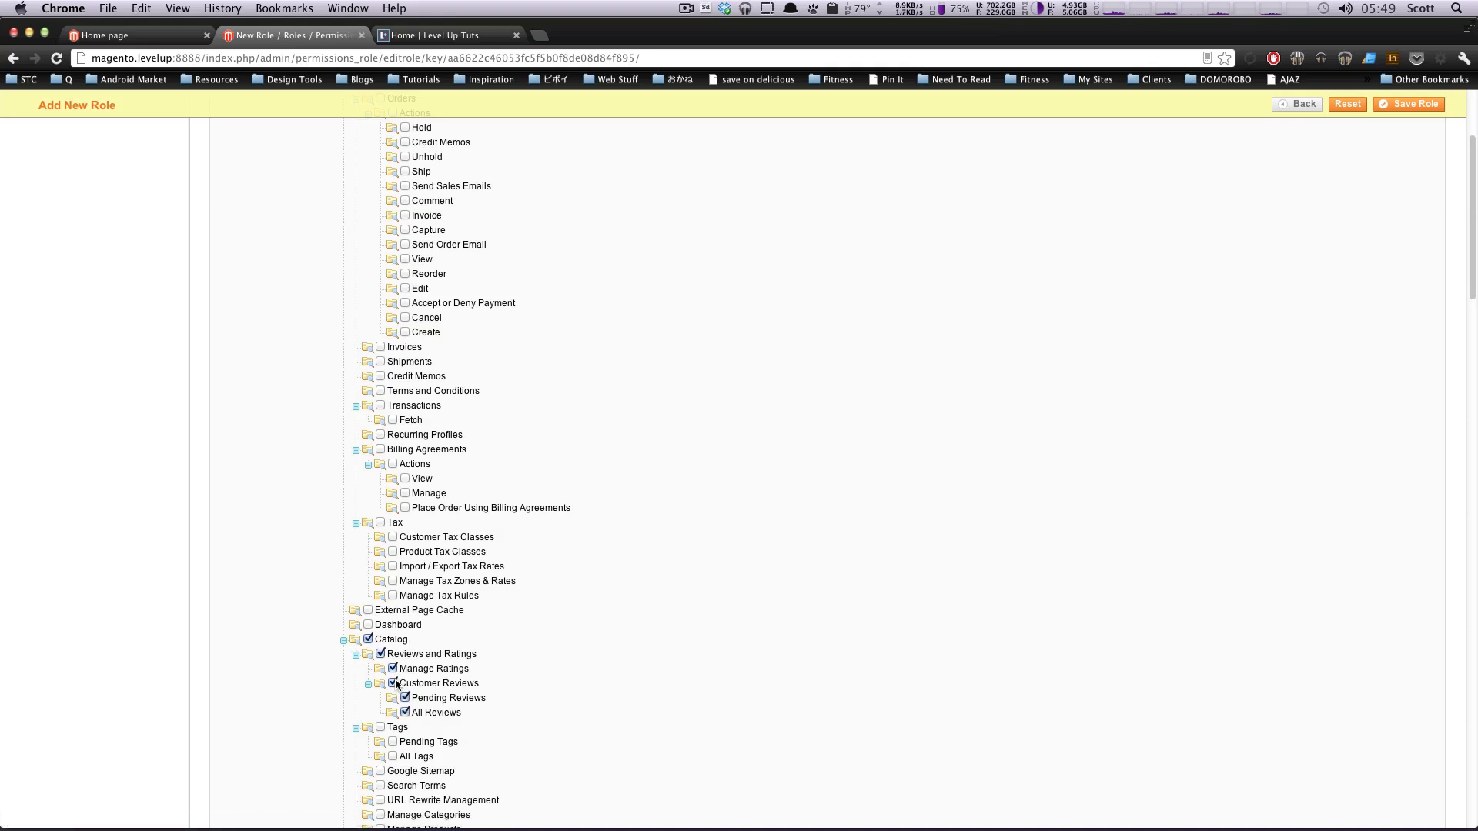
pyautogui.scroll(-3)
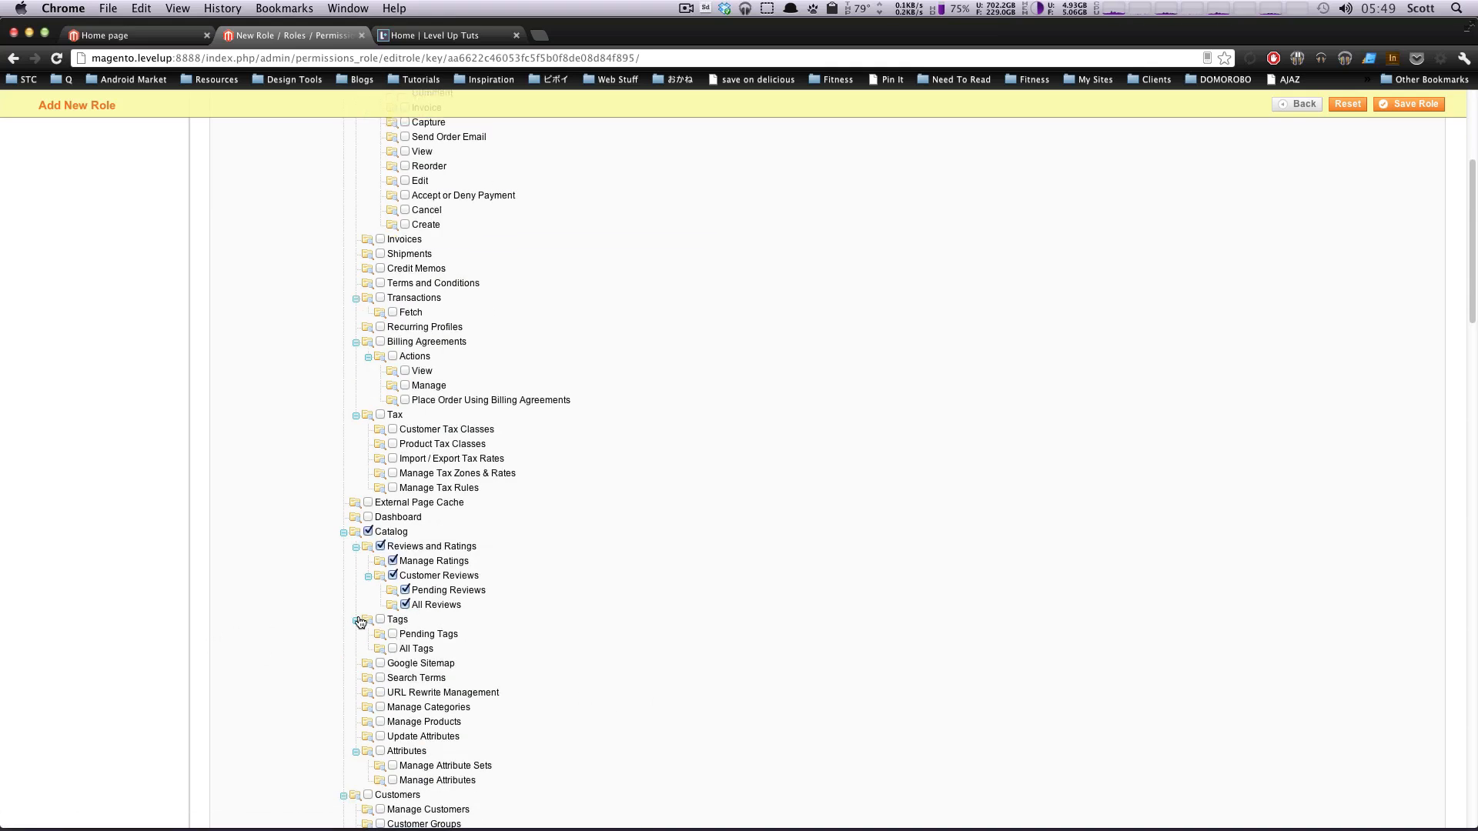
pyautogui.click(380, 618)
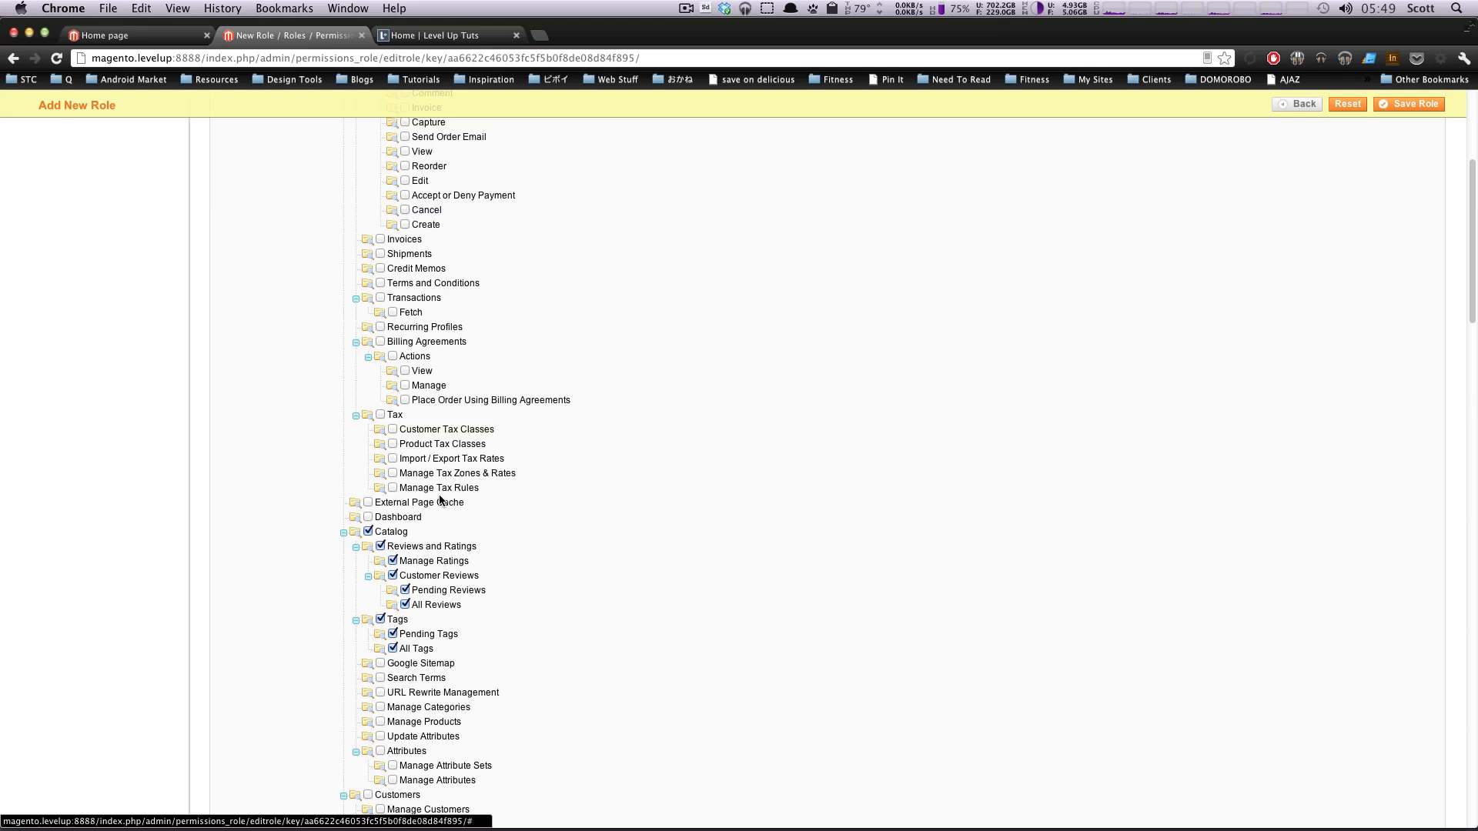
pyautogui.moveTo(527, 492)
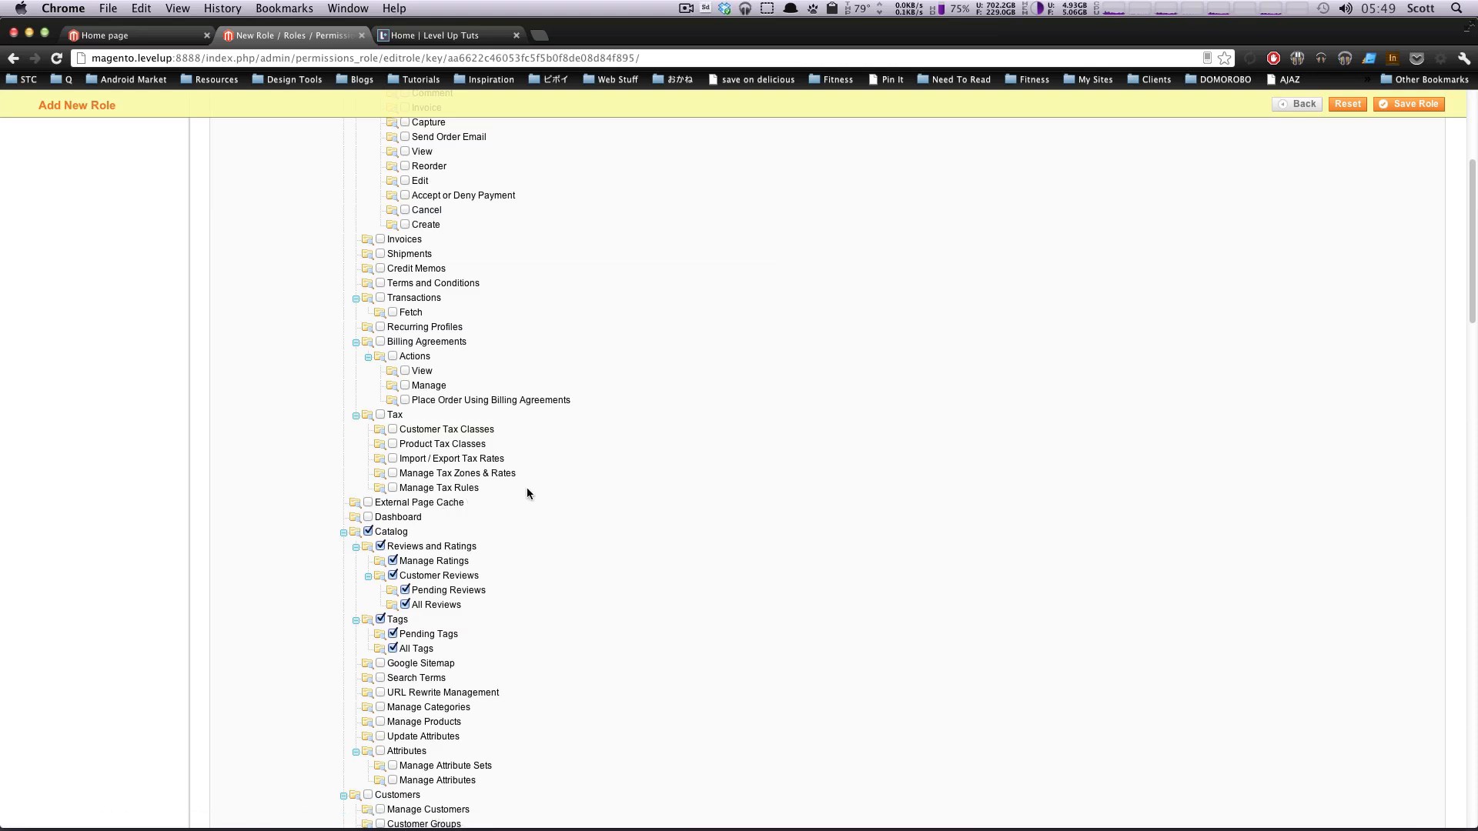
pyautogui.scroll(-3)
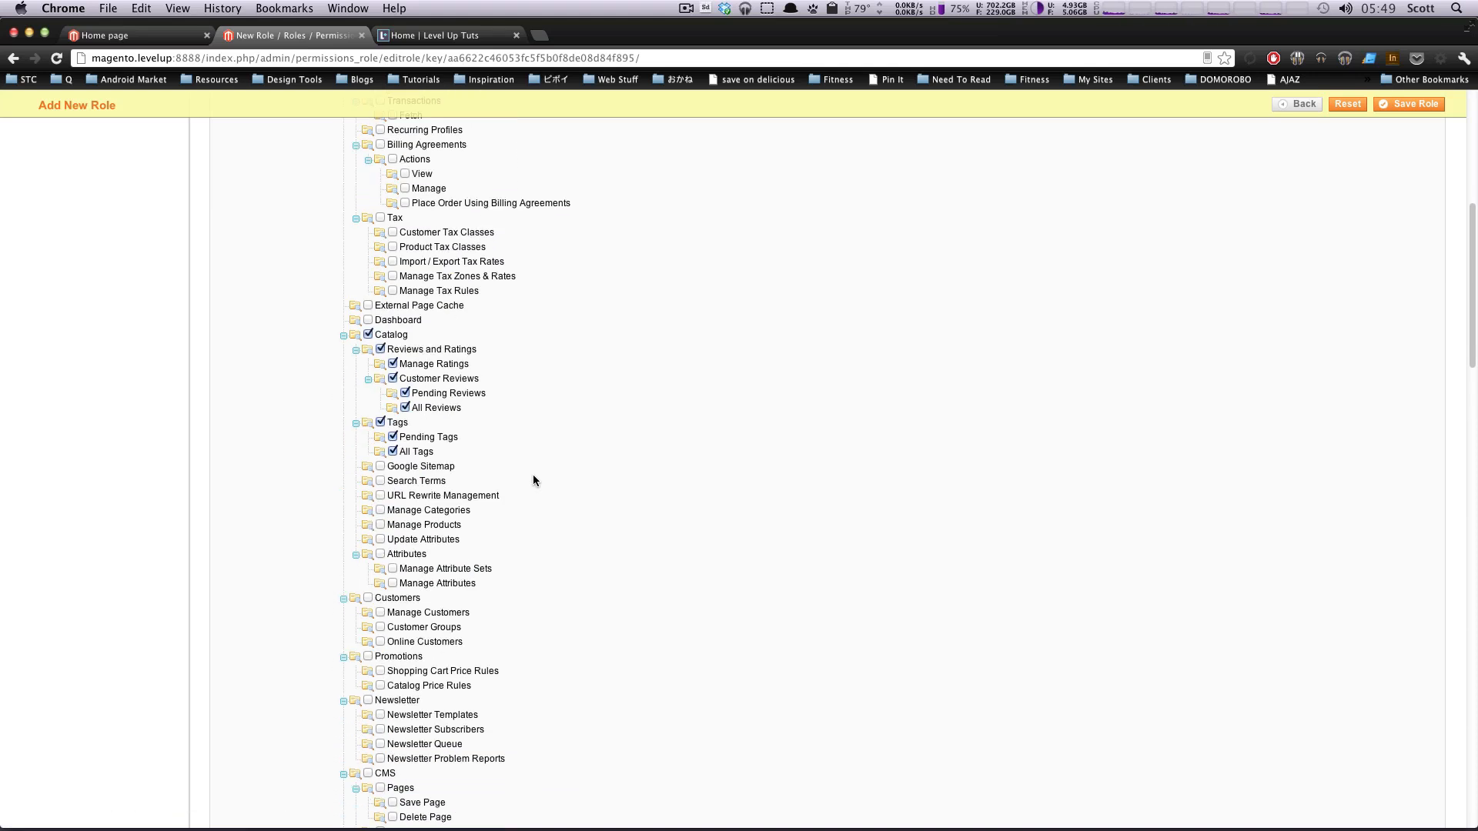
pyautogui.scroll(-3)
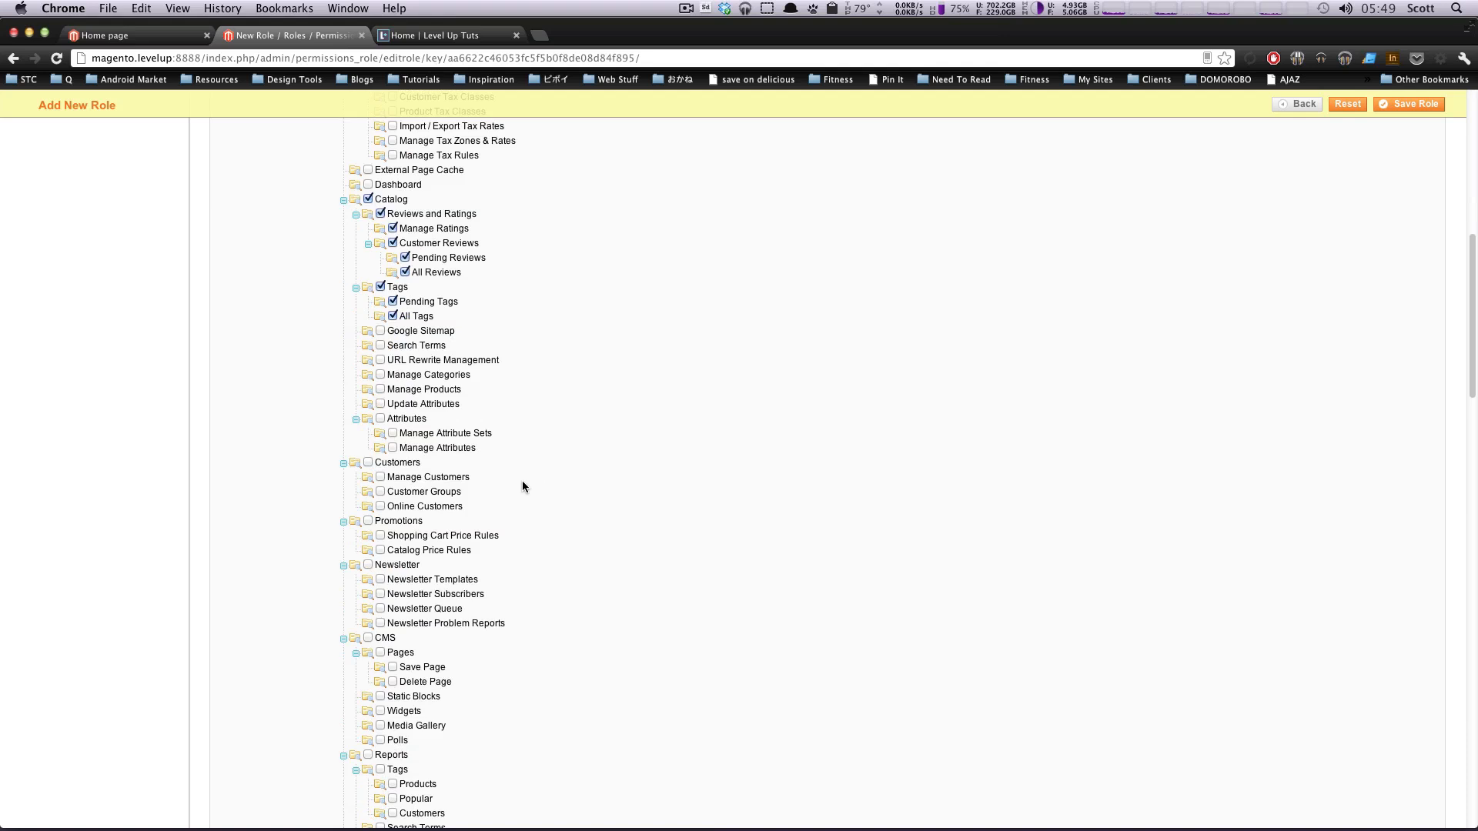
pyautogui.click(368, 565)
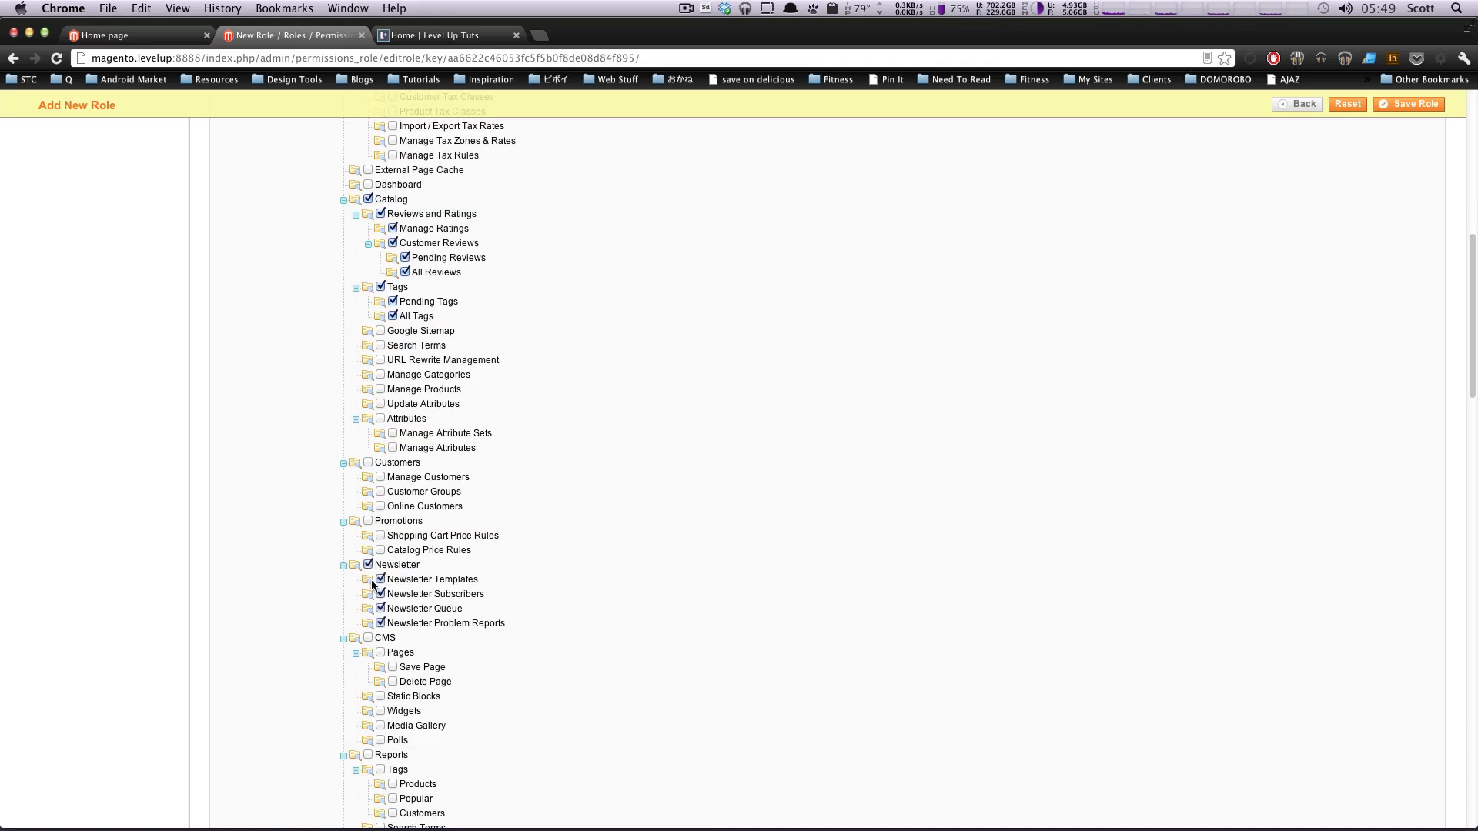
pyautogui.scroll(-3)
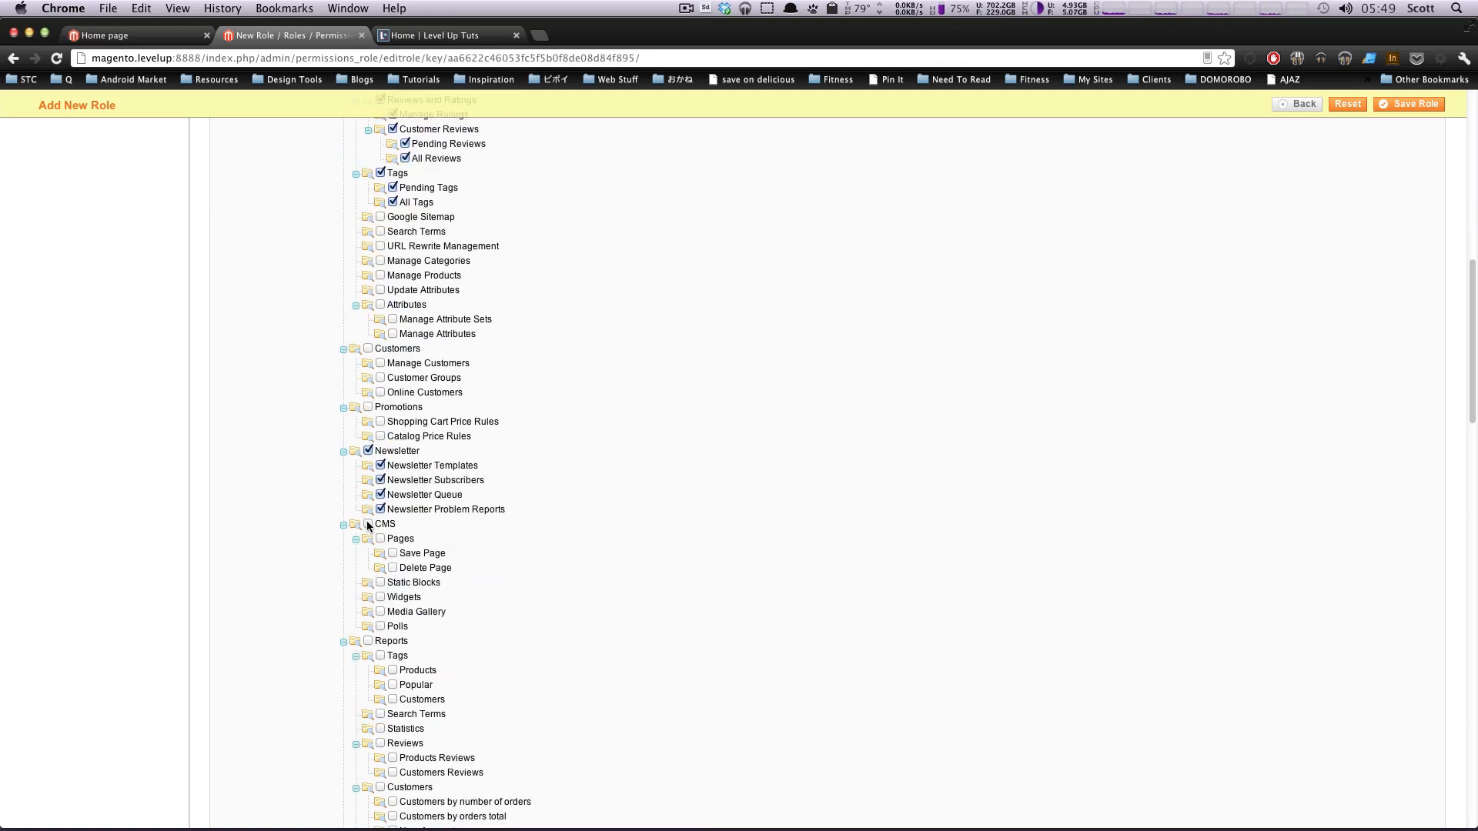
pyautogui.click(368, 523)
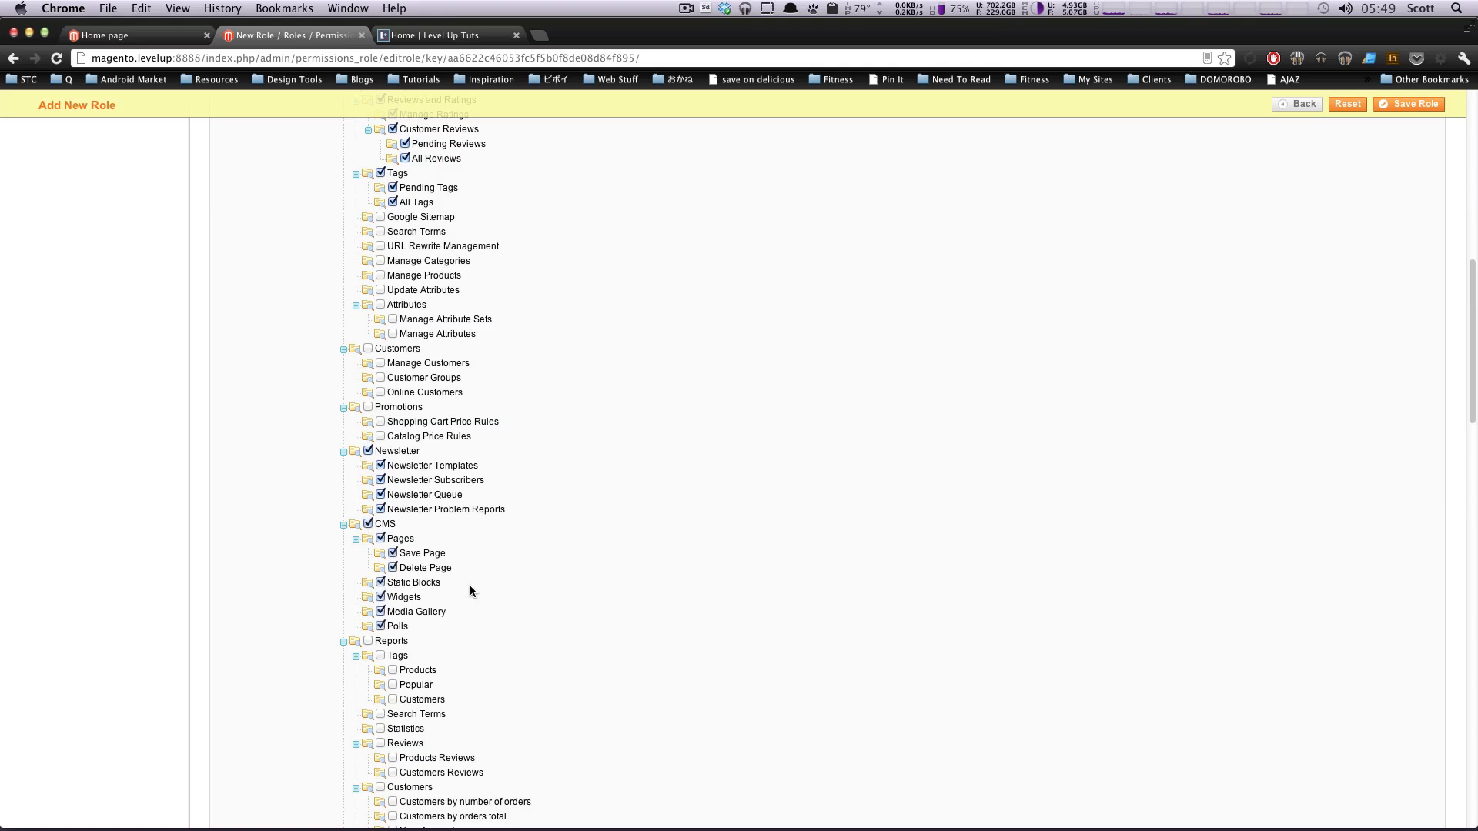
pyautogui.moveTo(480, 661)
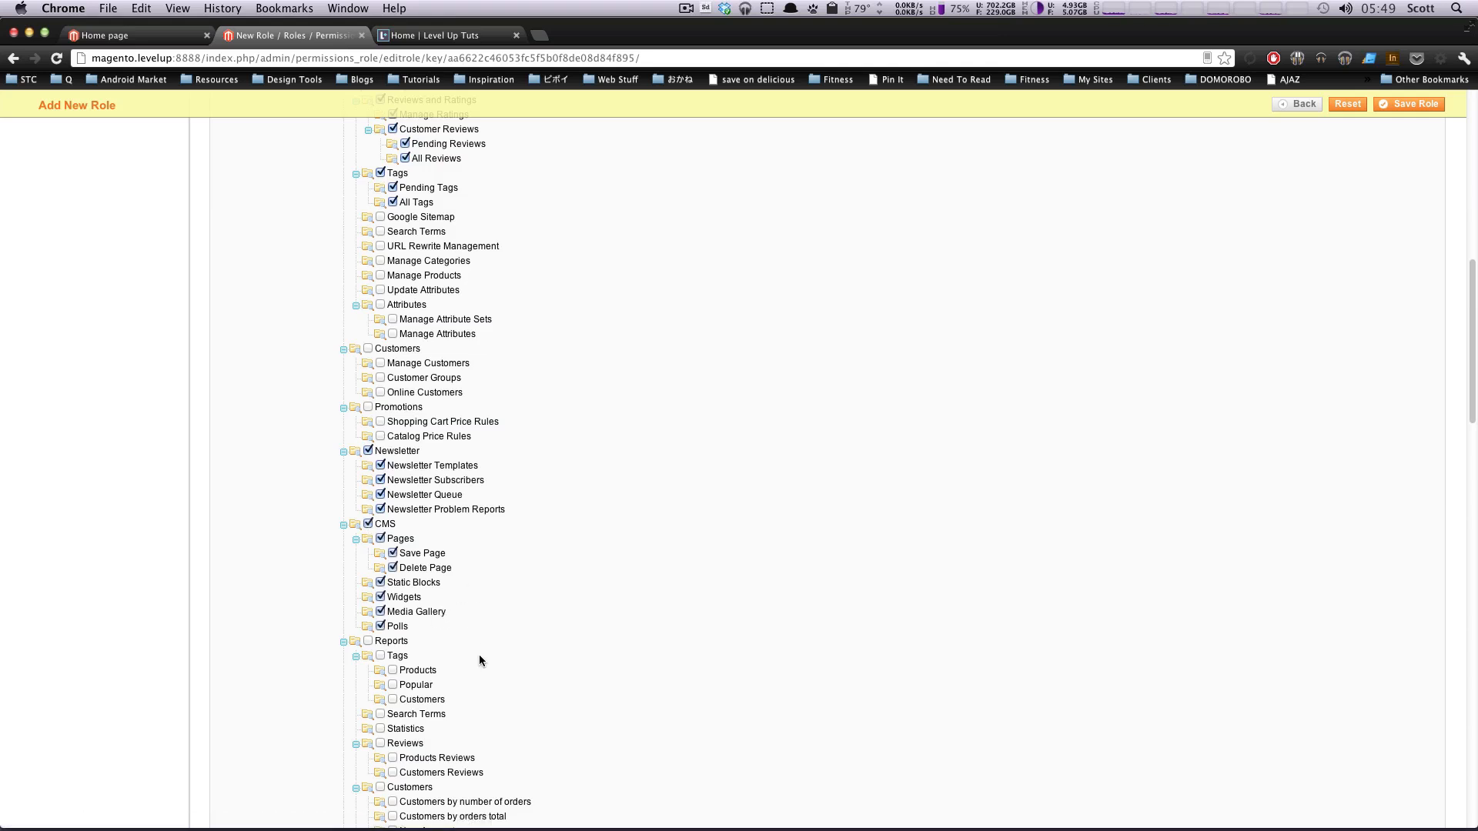
pyautogui.scroll(-3)
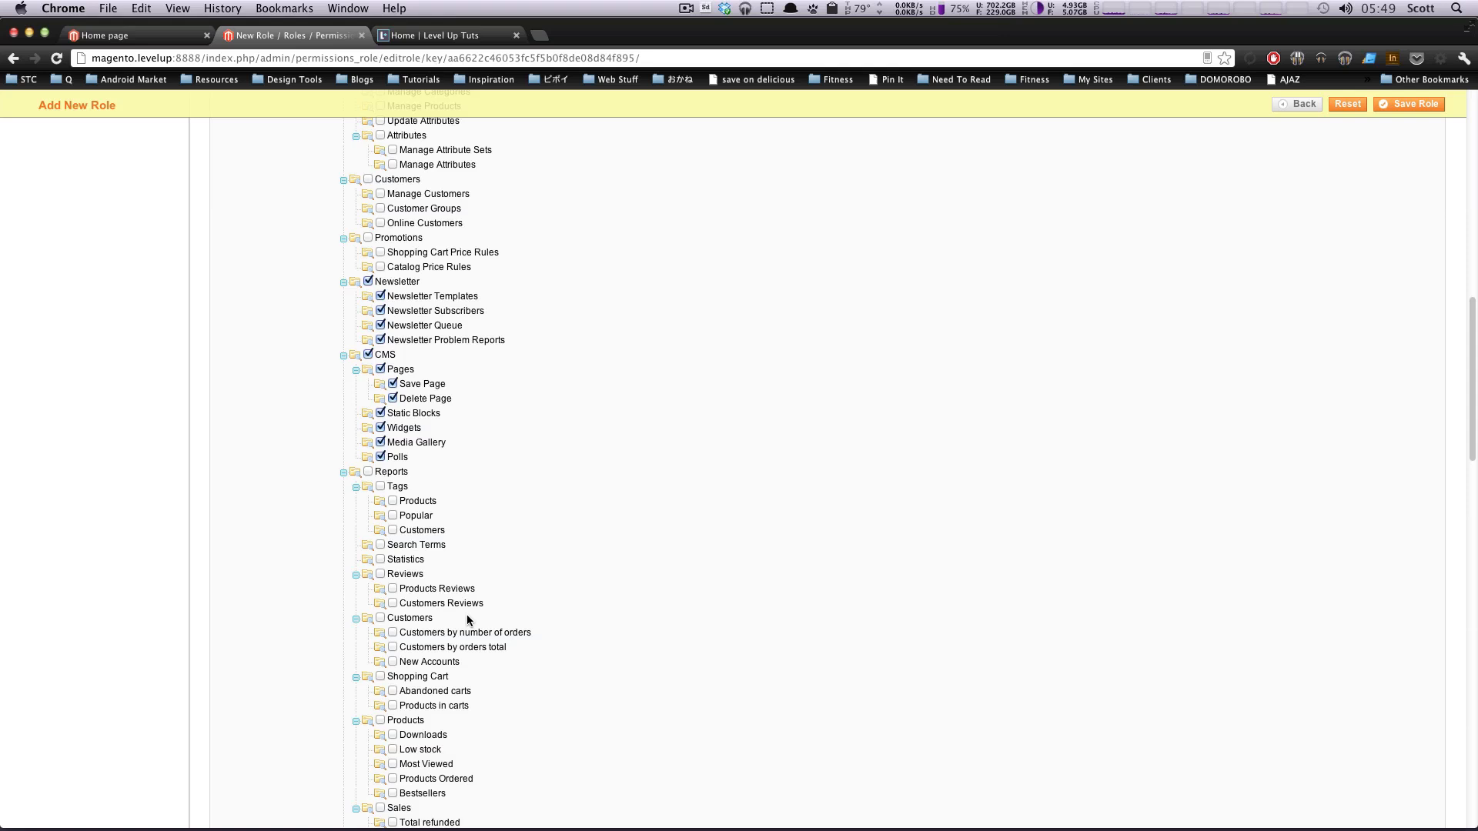
pyautogui.scroll(-3)
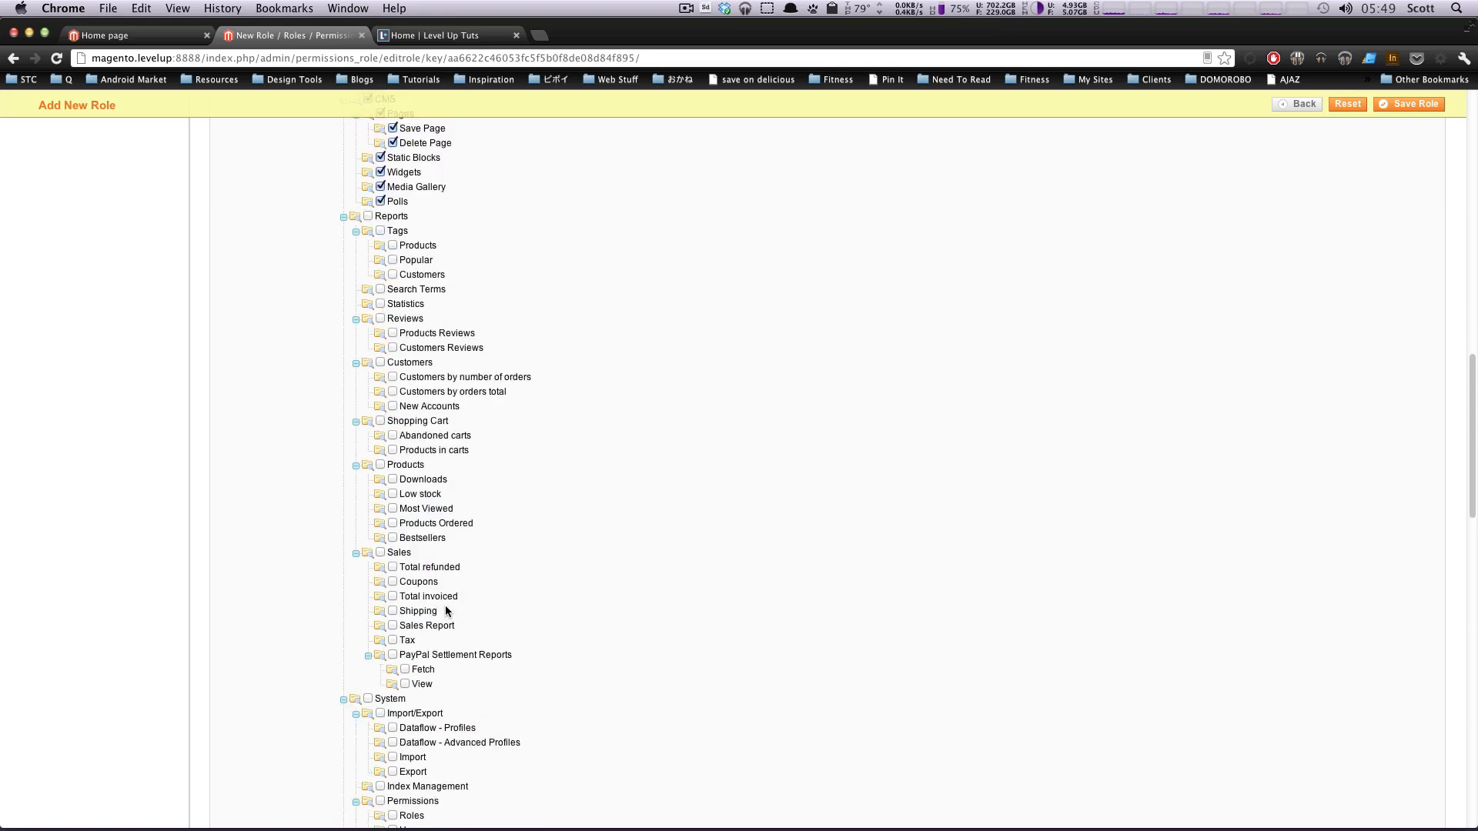
pyautogui.scroll(-3)
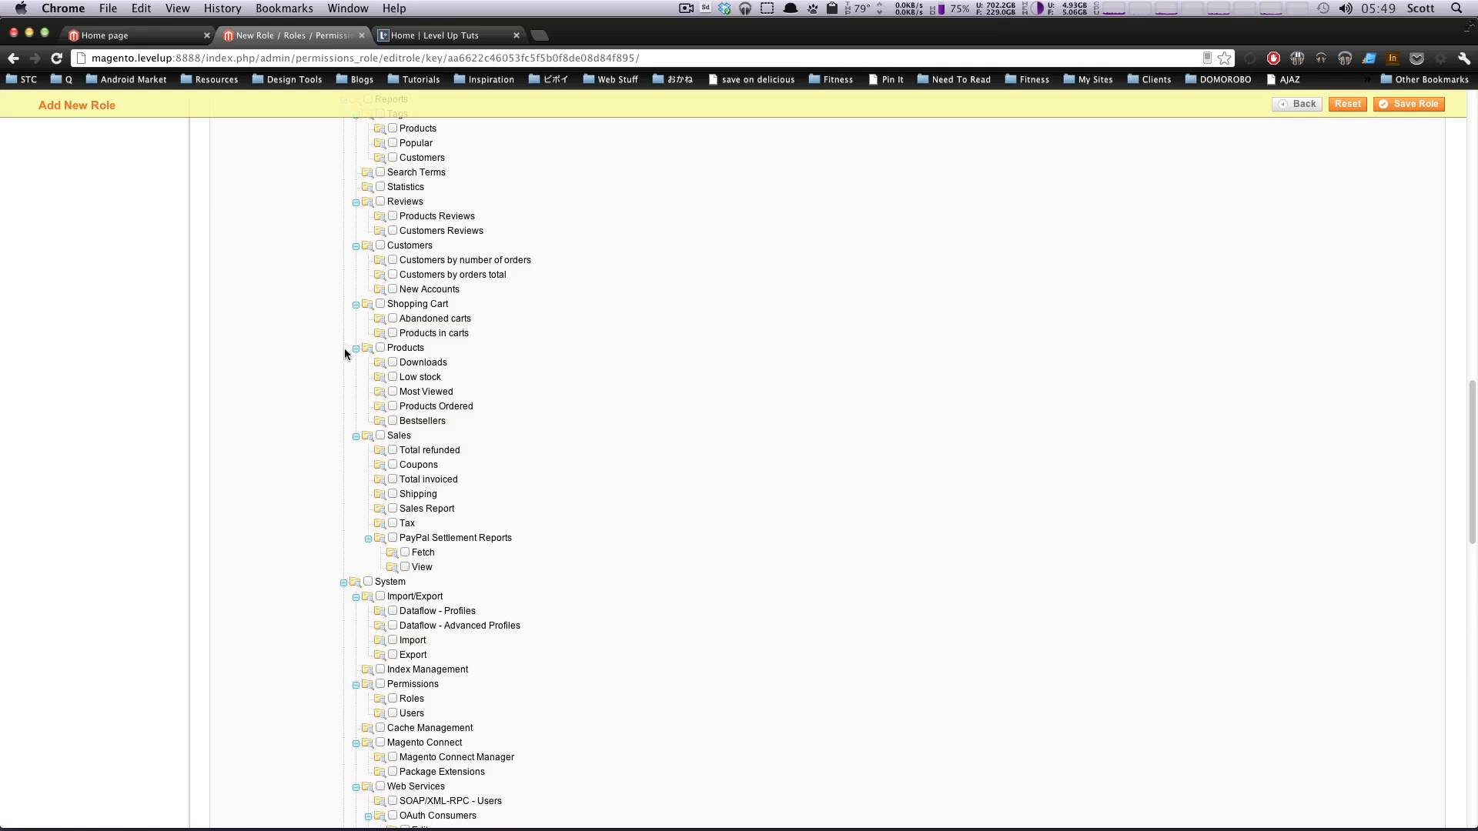
pyautogui.moveTo(559, 494)
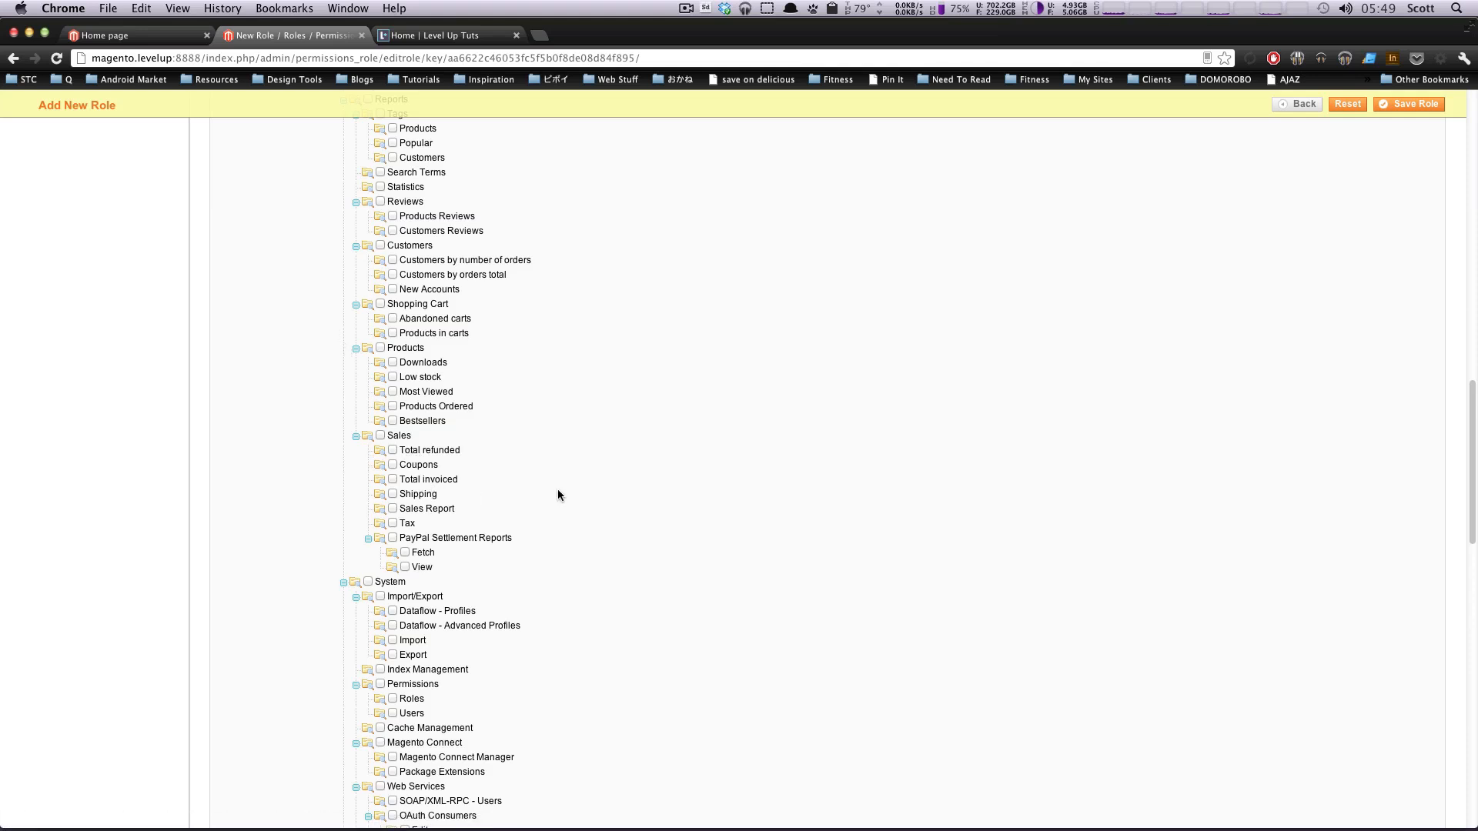
pyautogui.moveTo(574, 510)
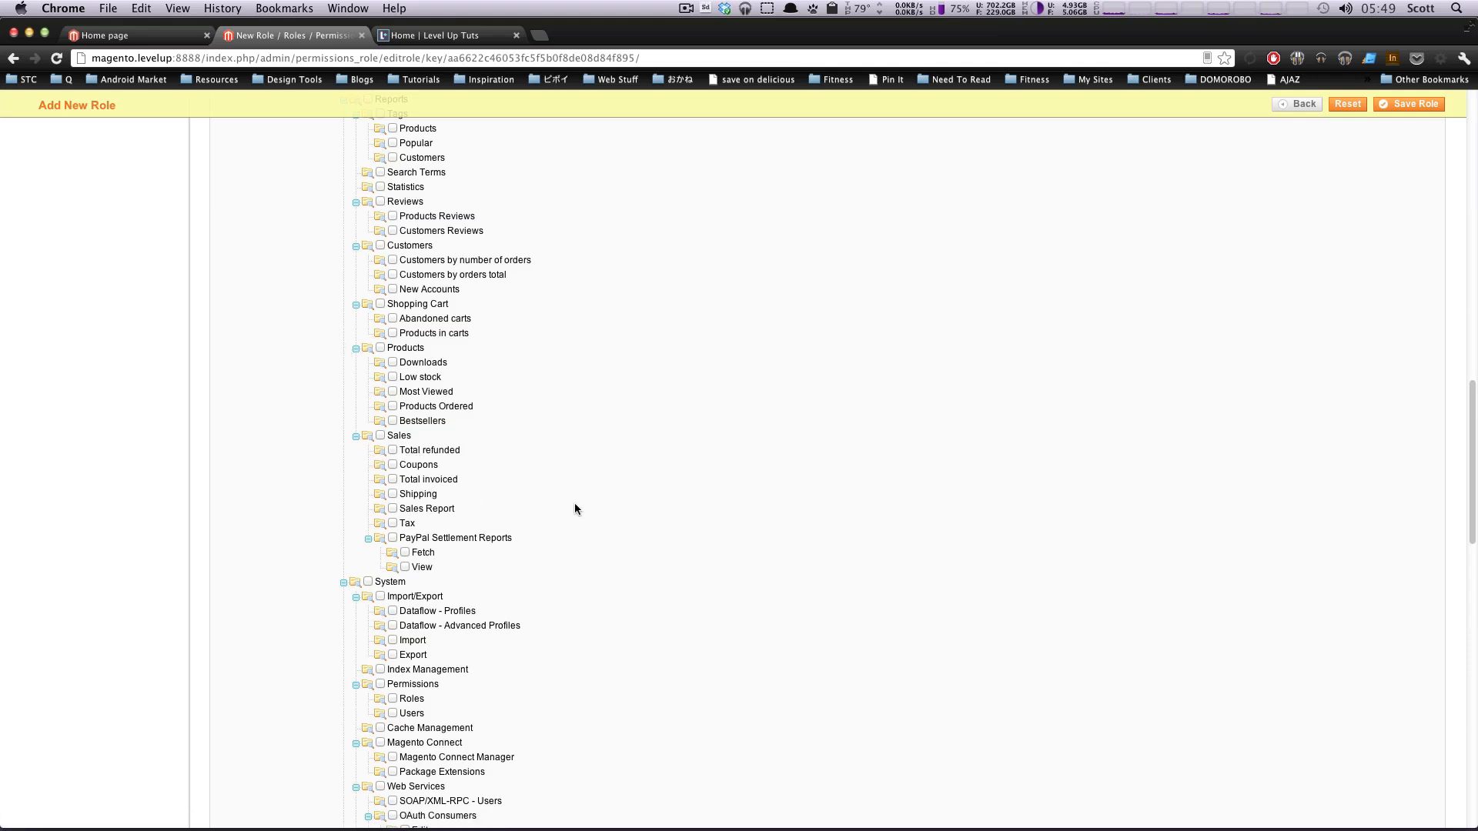
pyautogui.moveTo(448, 578)
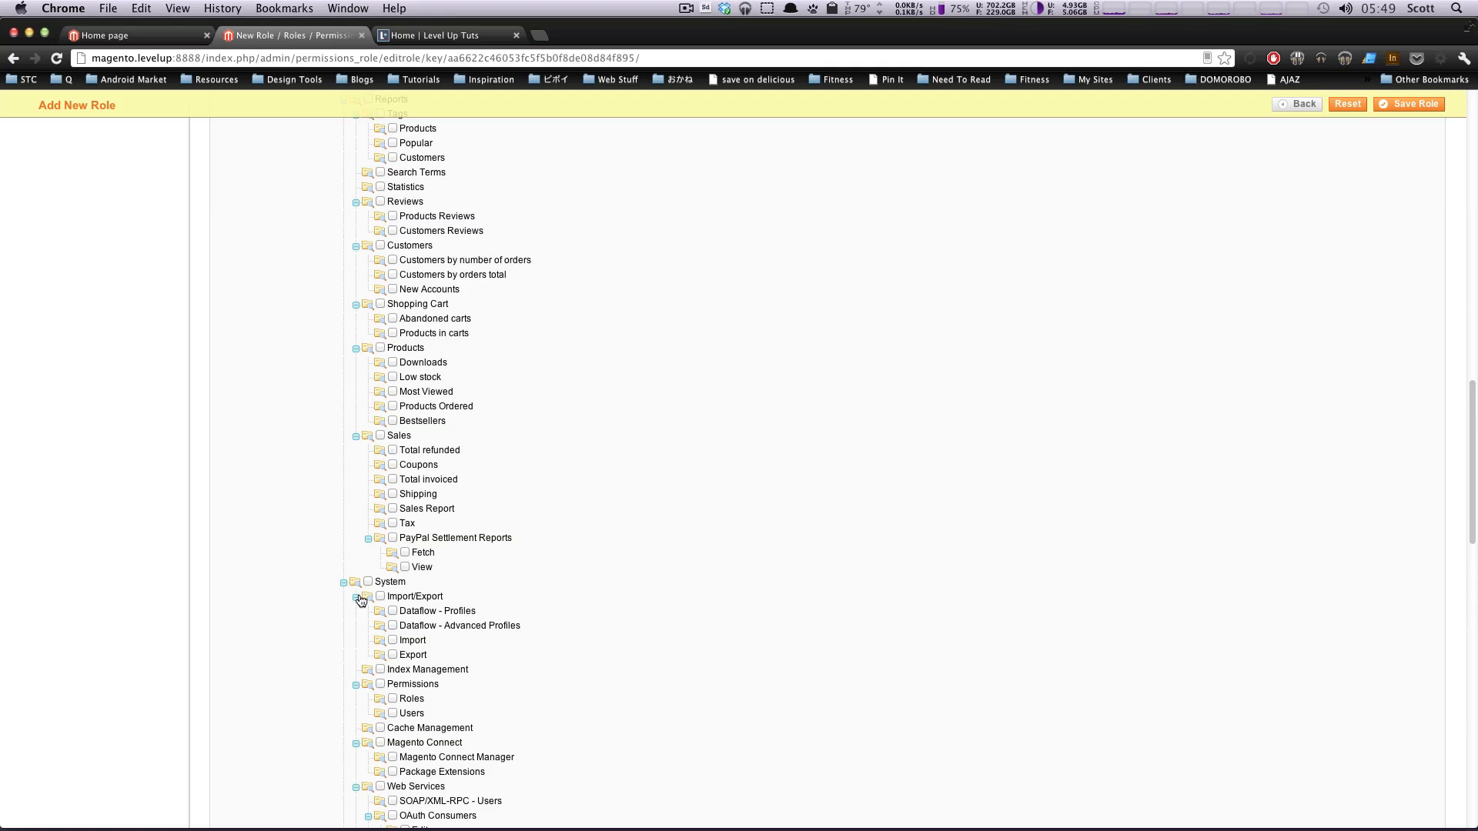
# - Collapse Import/Export, Permissions, Web Services and the whole System branch in the resource tree
pyautogui.click(357, 601)
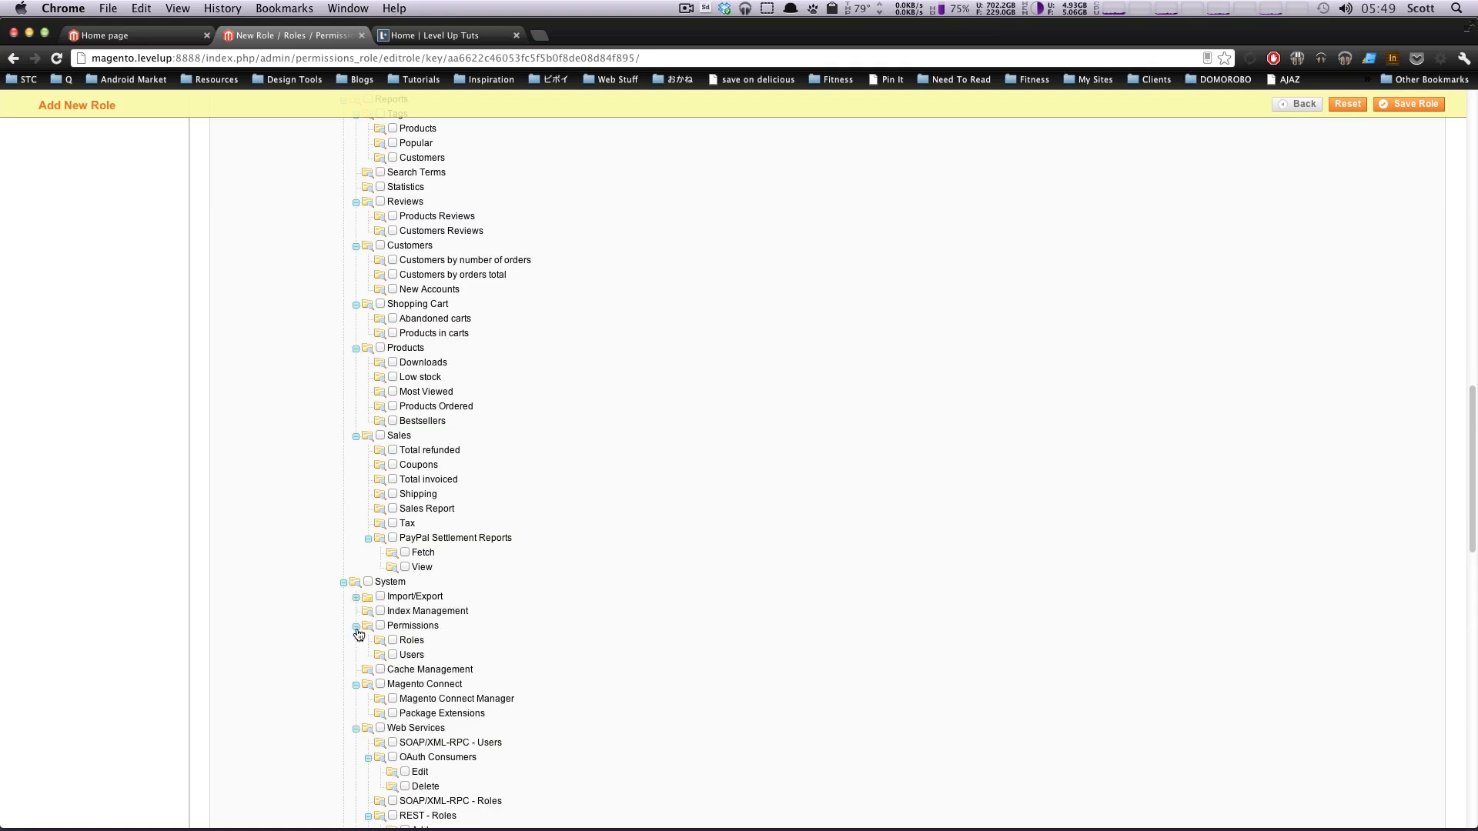
pyautogui.click(356, 630)
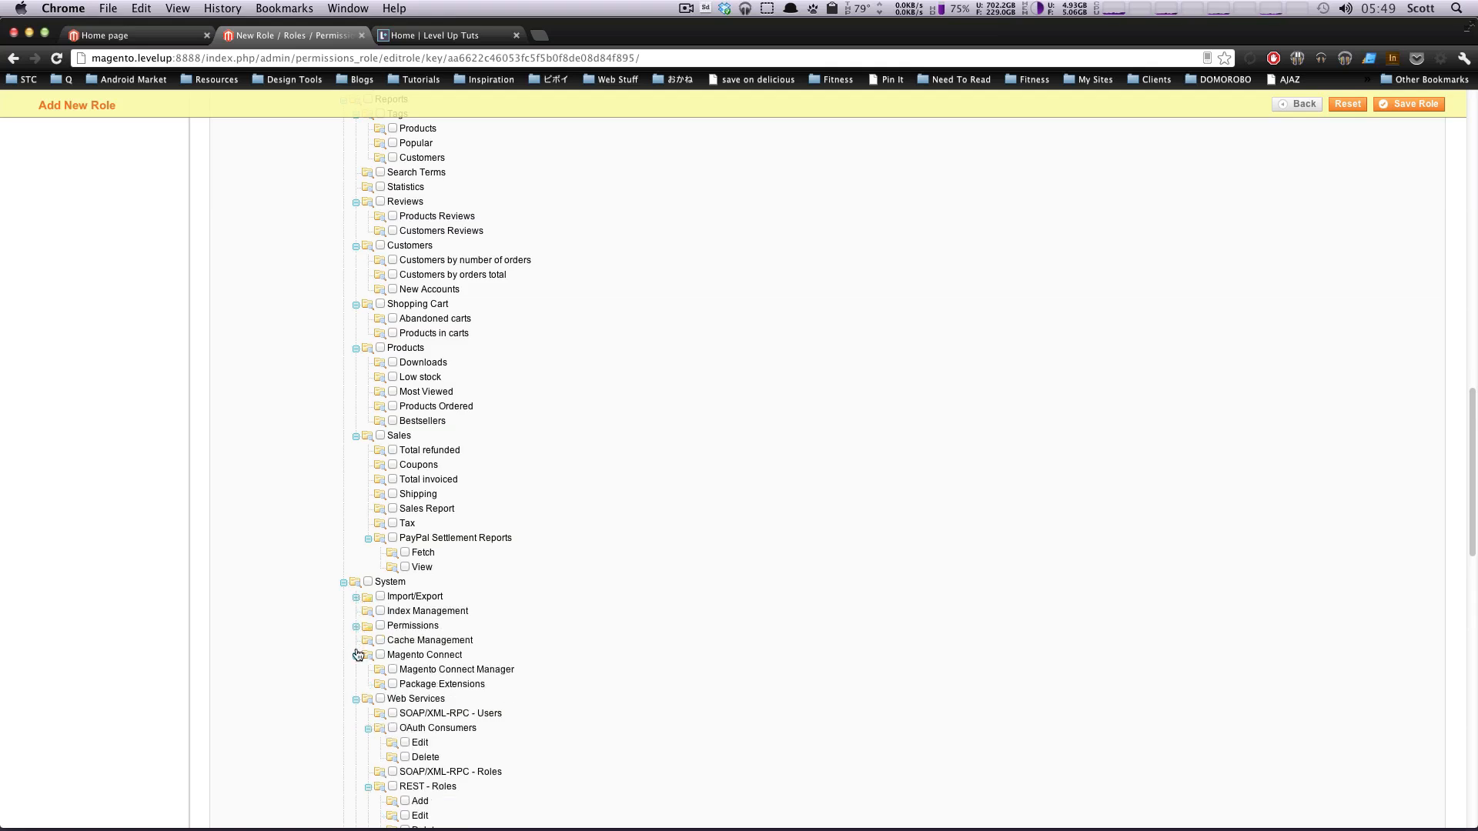
pyautogui.scroll(-3)
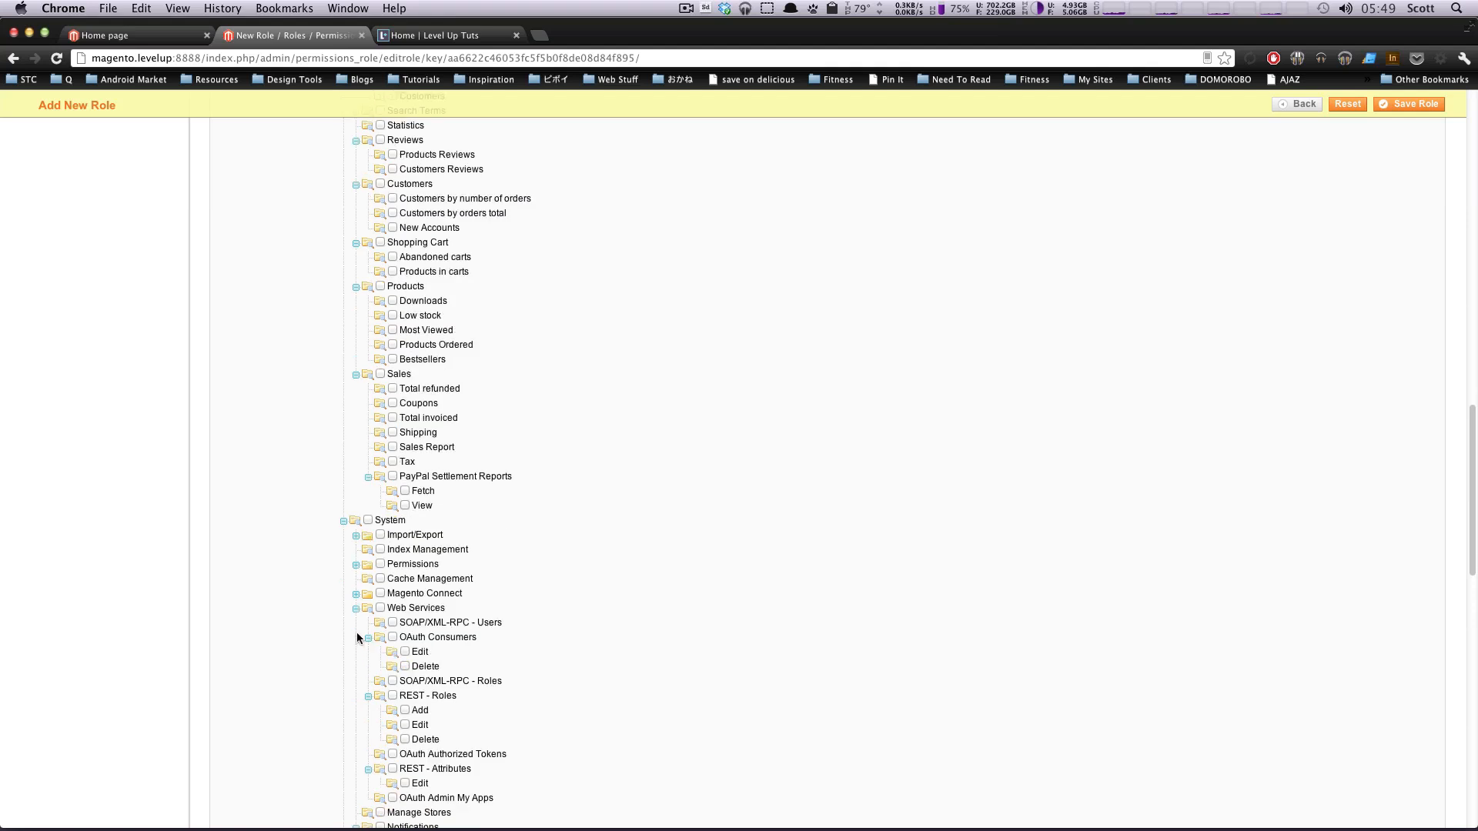
pyautogui.moveTo(356, 616)
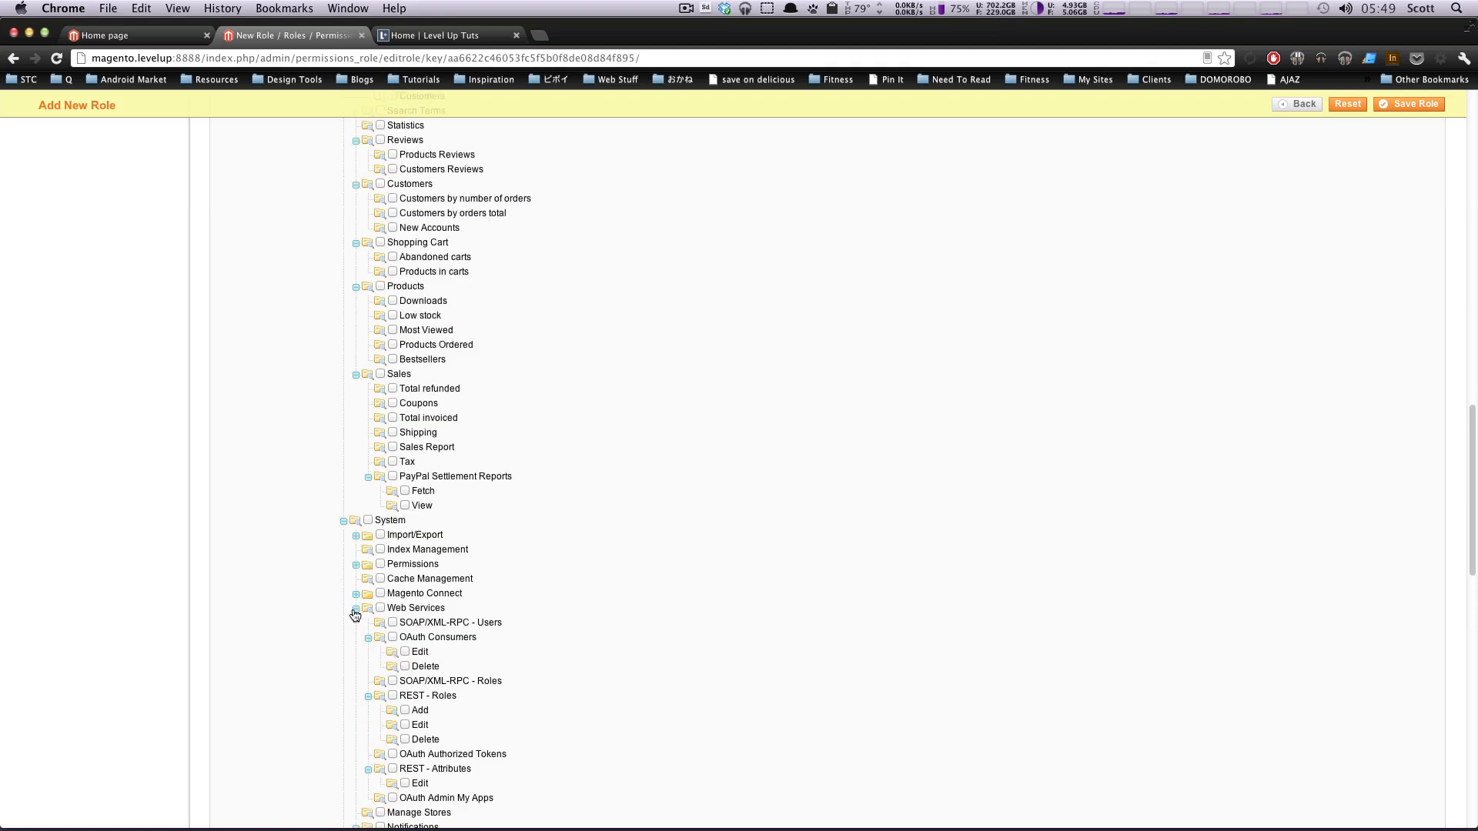
pyautogui.click(355, 608)
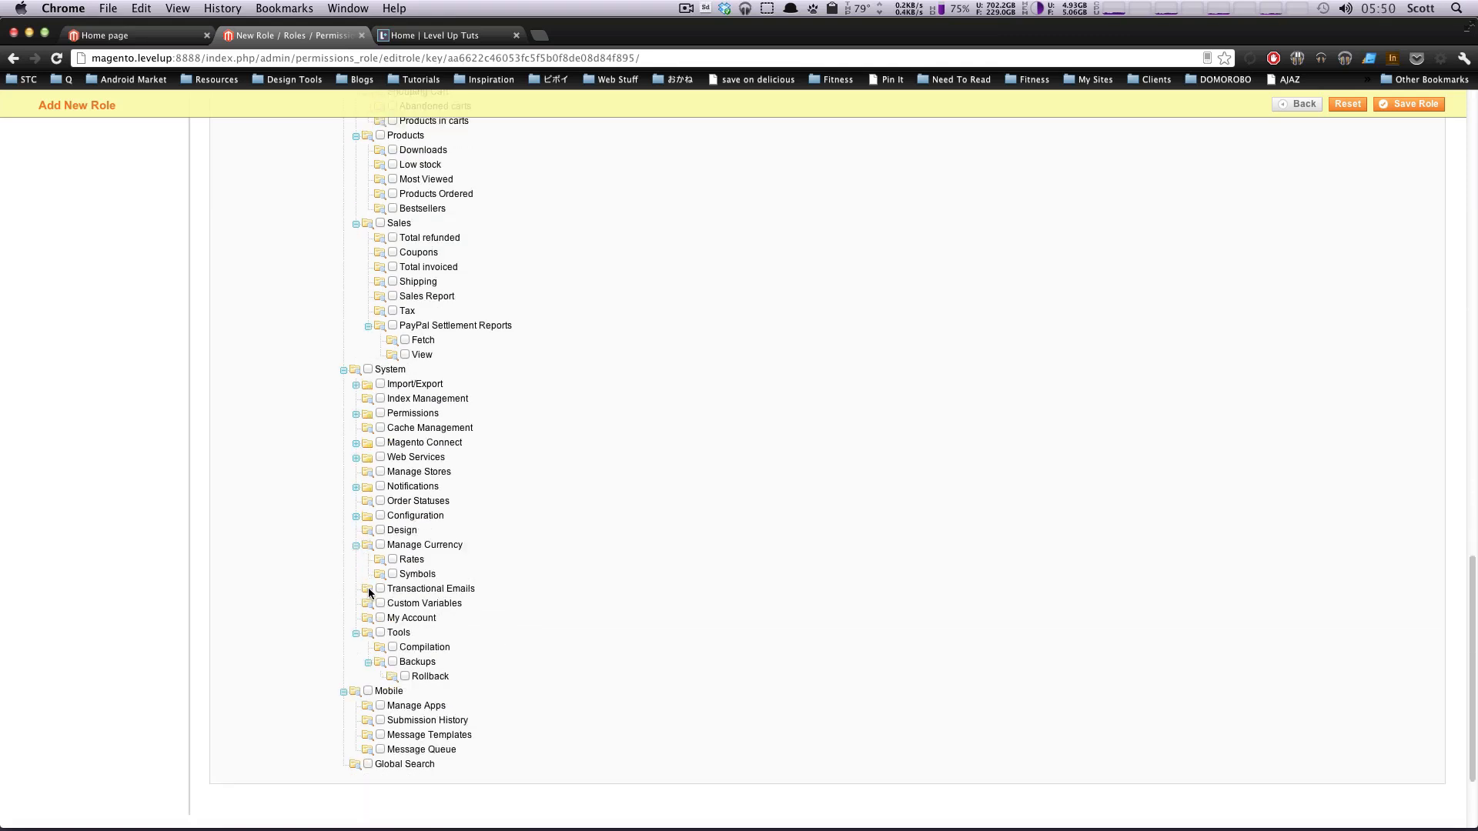
pyautogui.click(356, 691)
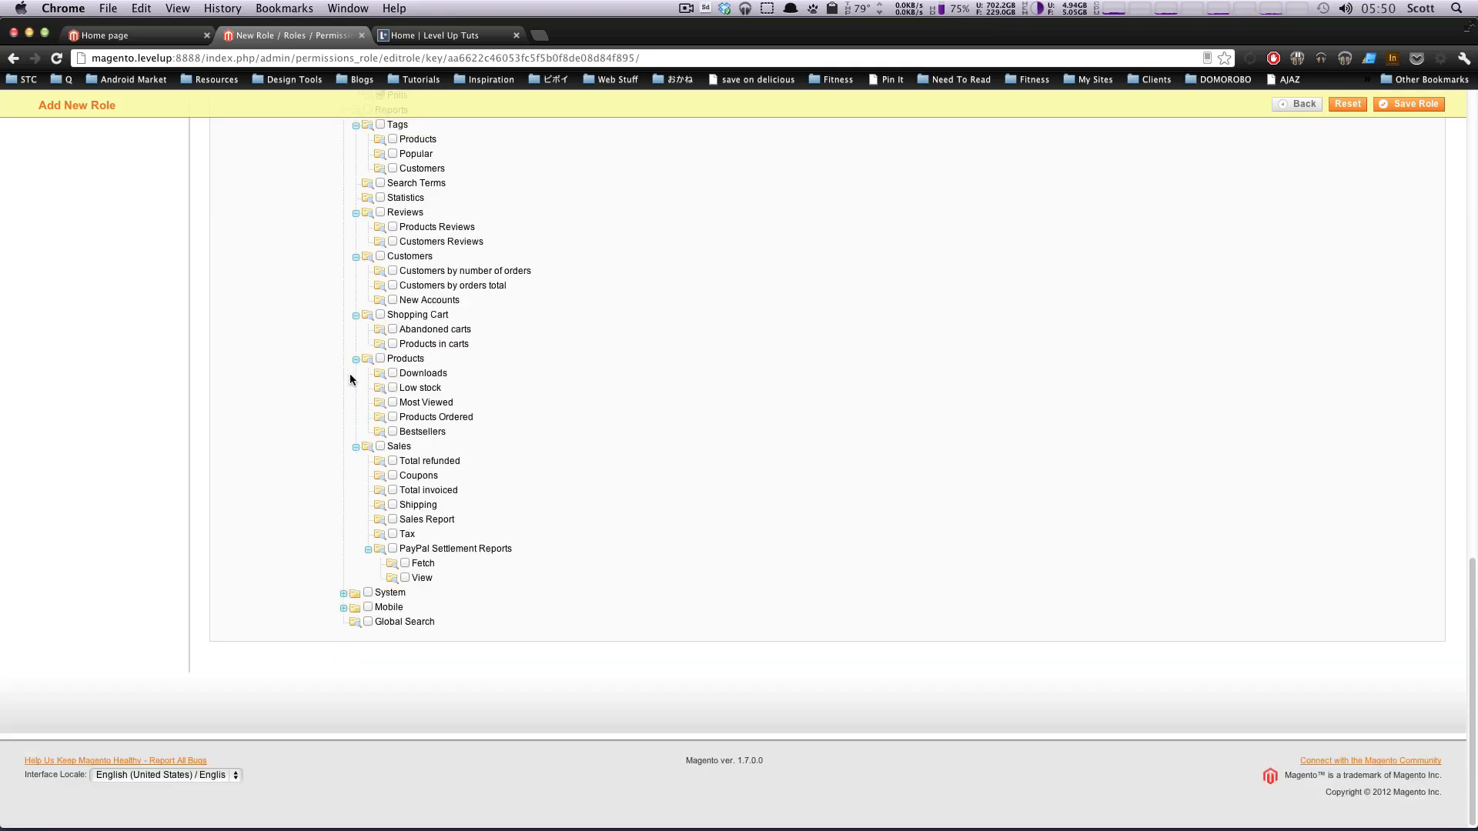
pyautogui.scroll(3)
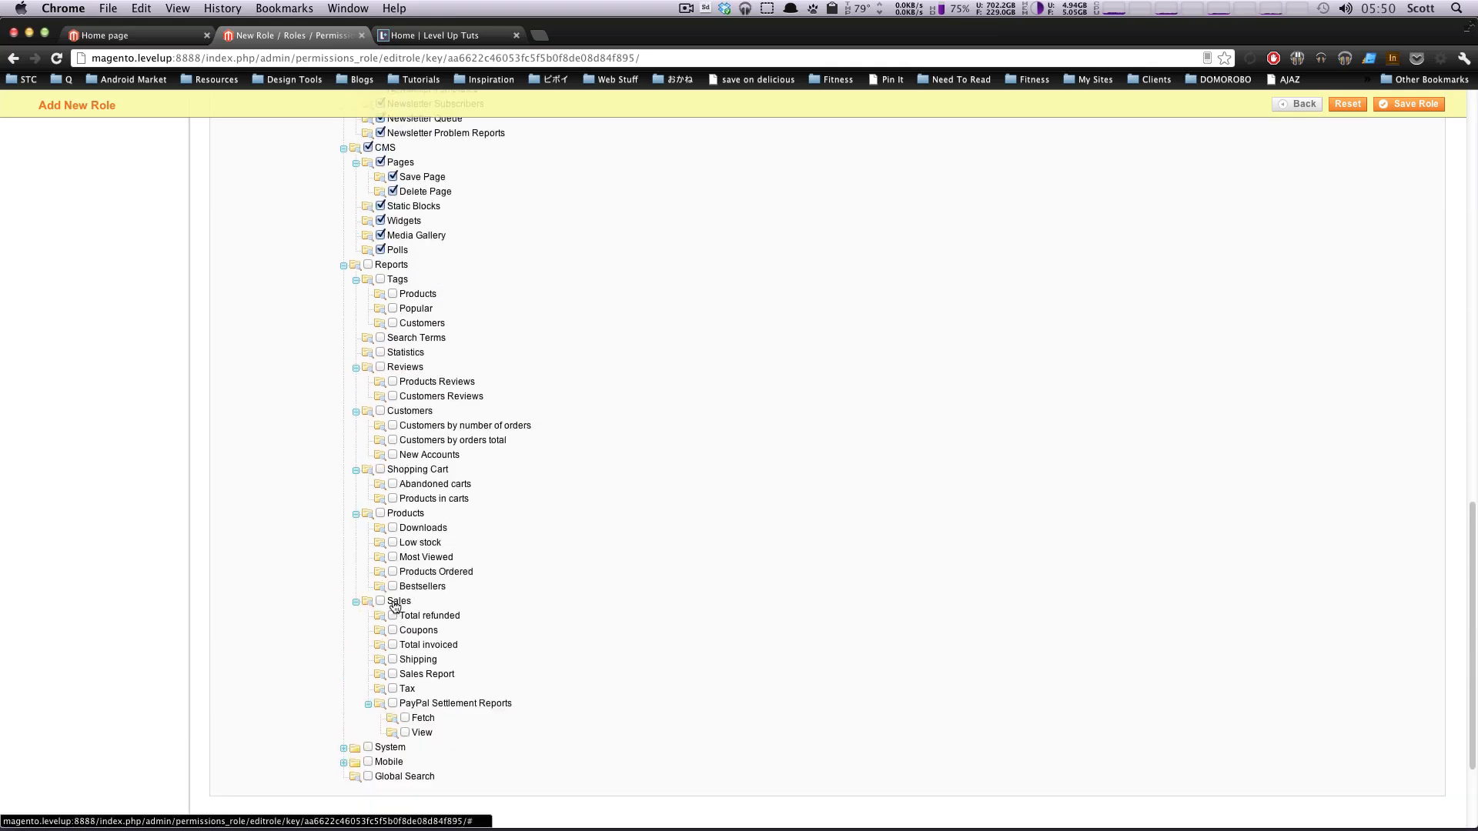
pyautogui.scroll(3)
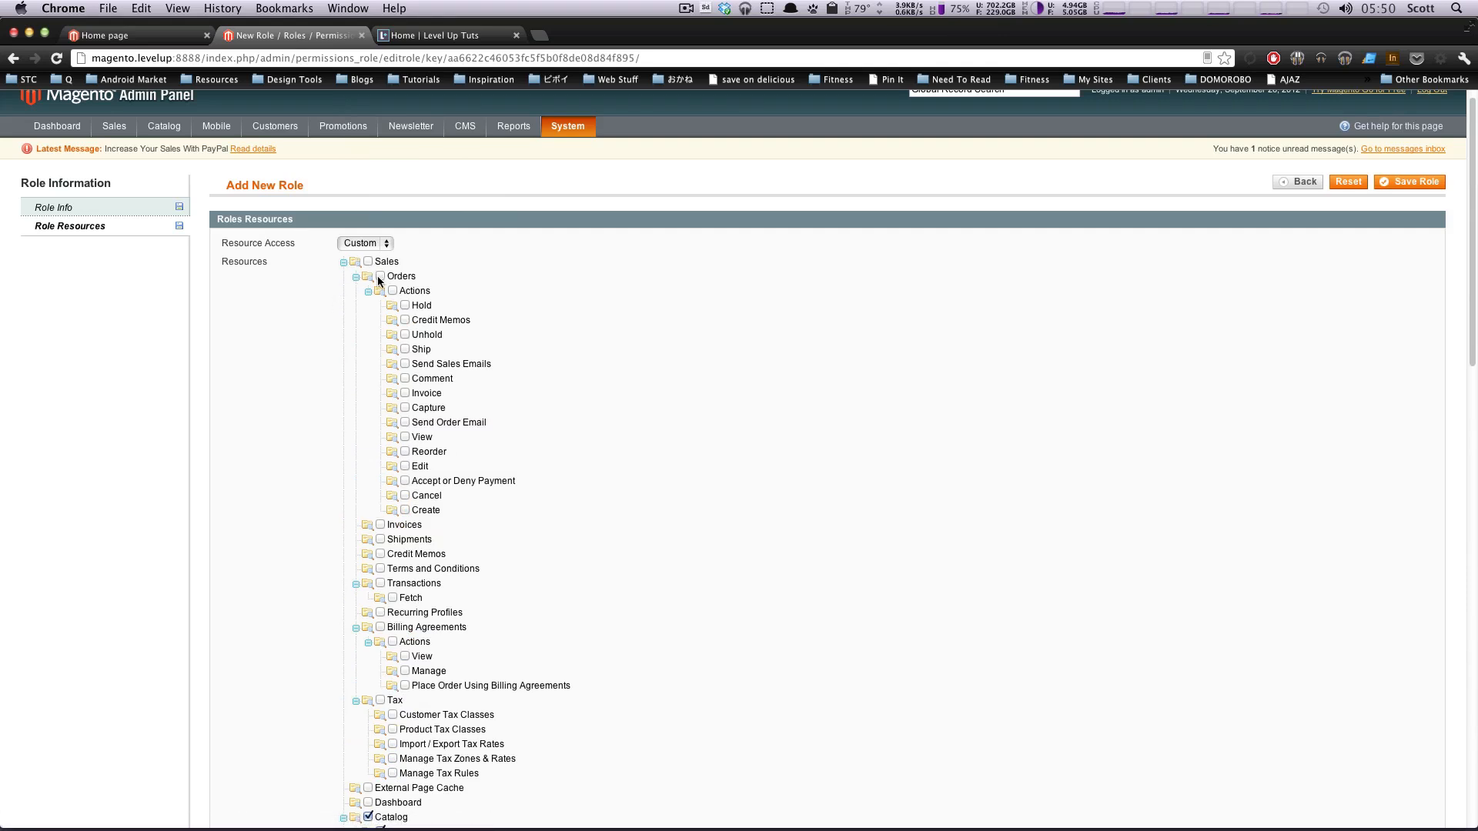
# - Check Sales Orders, Invoices, Shipments and all Customers permissions for the new role
pyautogui.click(381, 276)
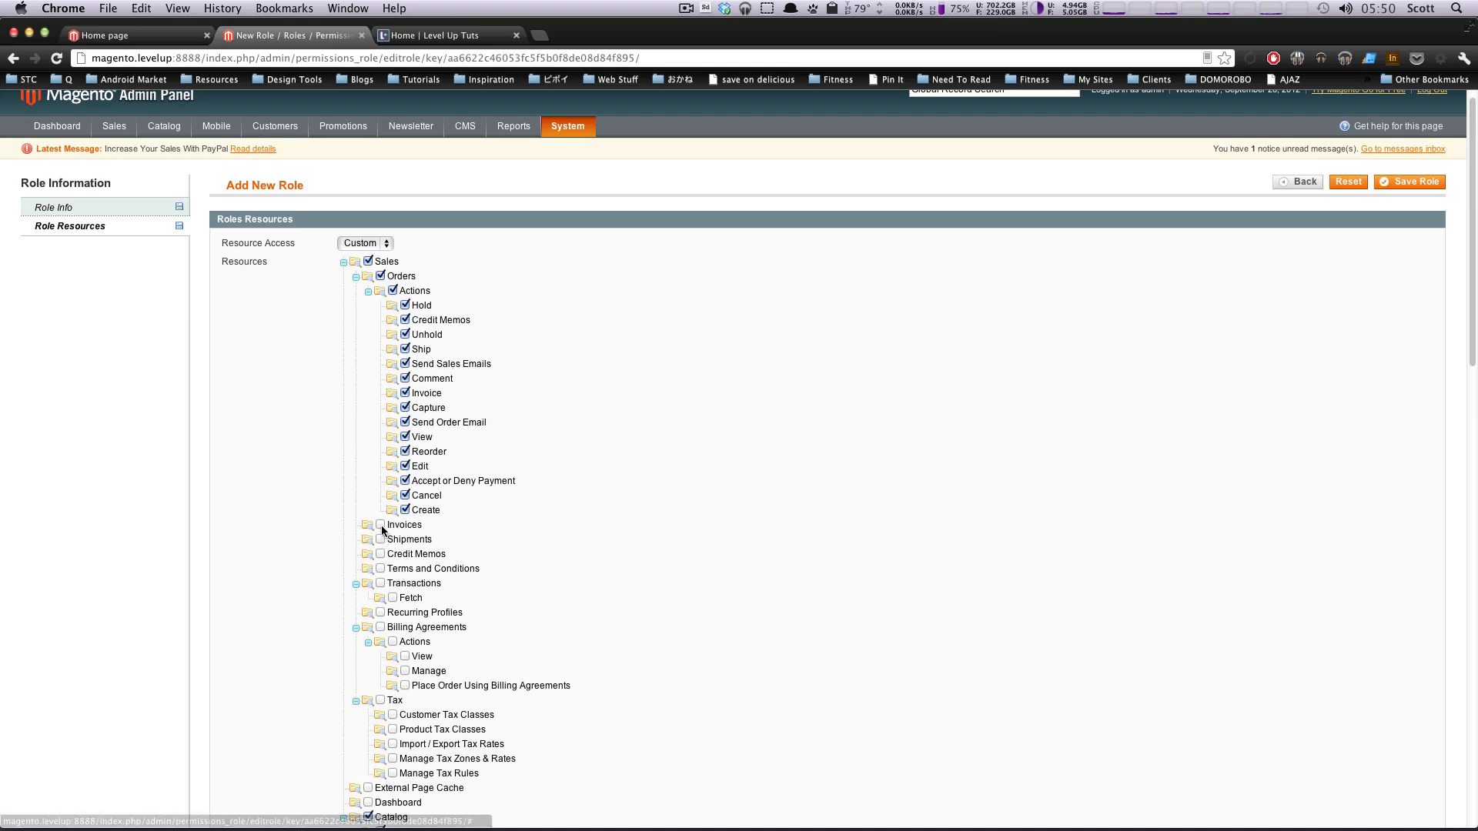
pyautogui.click(382, 524)
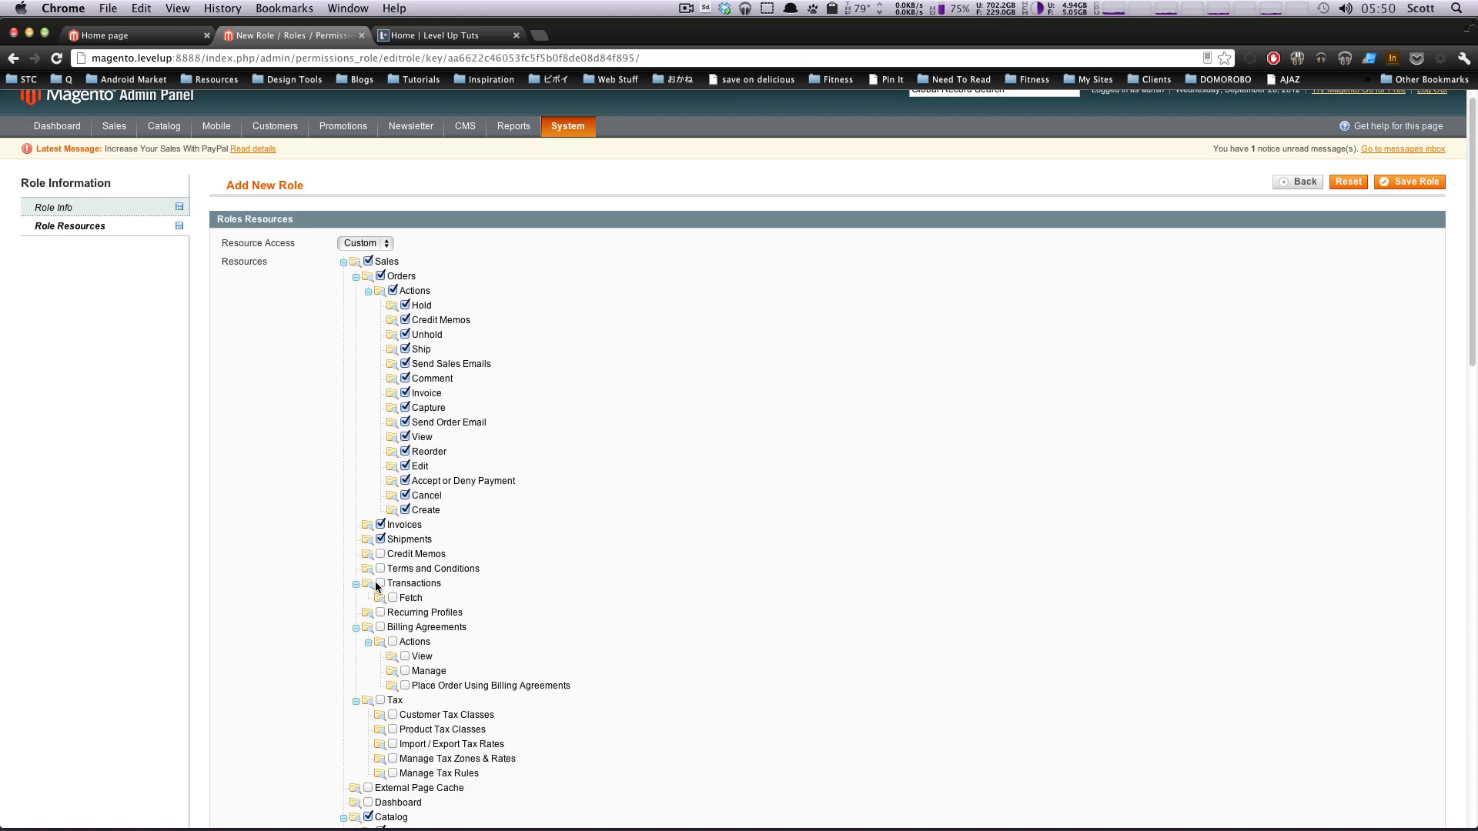
pyautogui.scroll(-3)
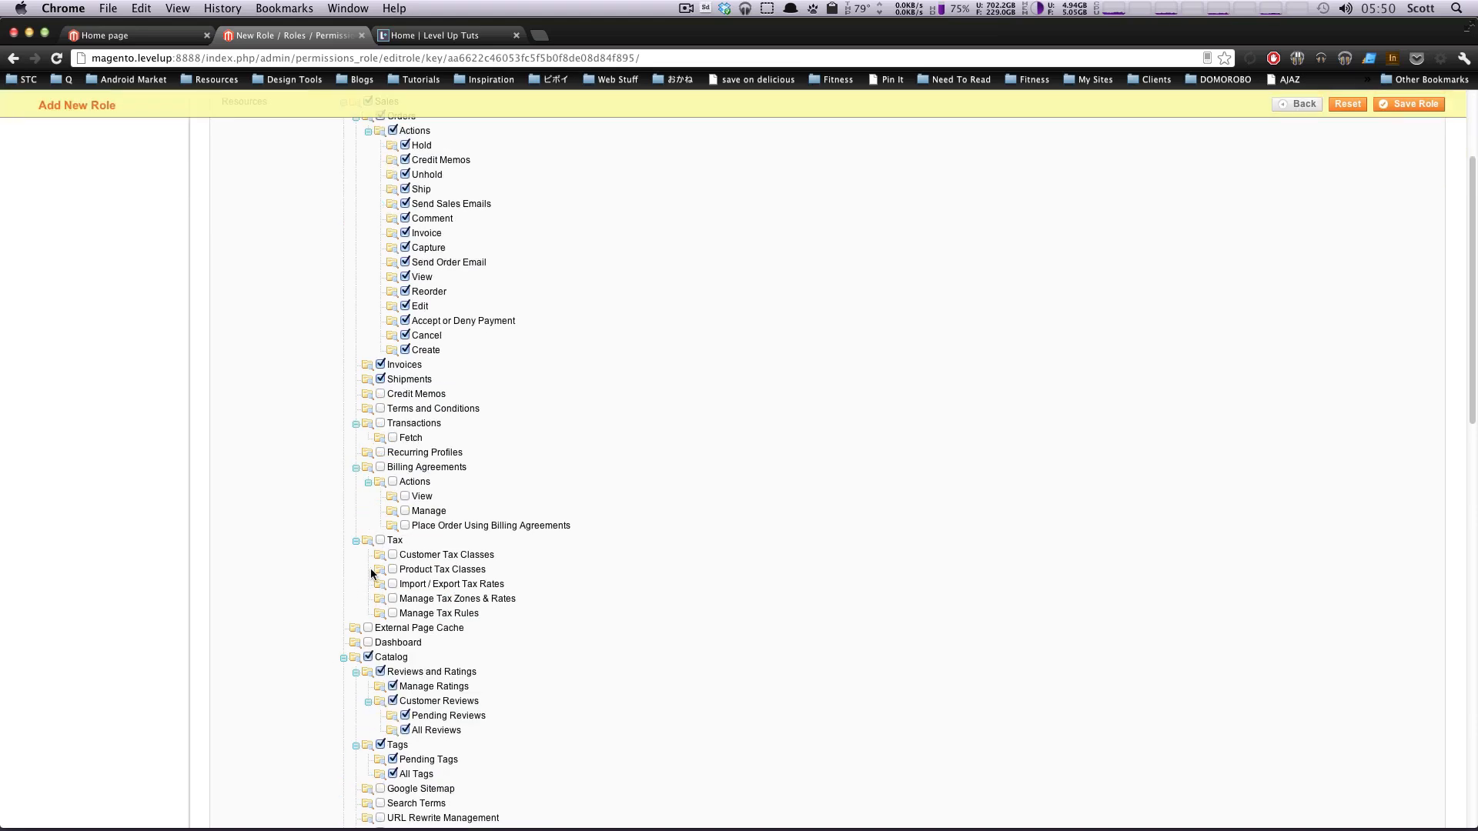
pyautogui.scroll(-3)
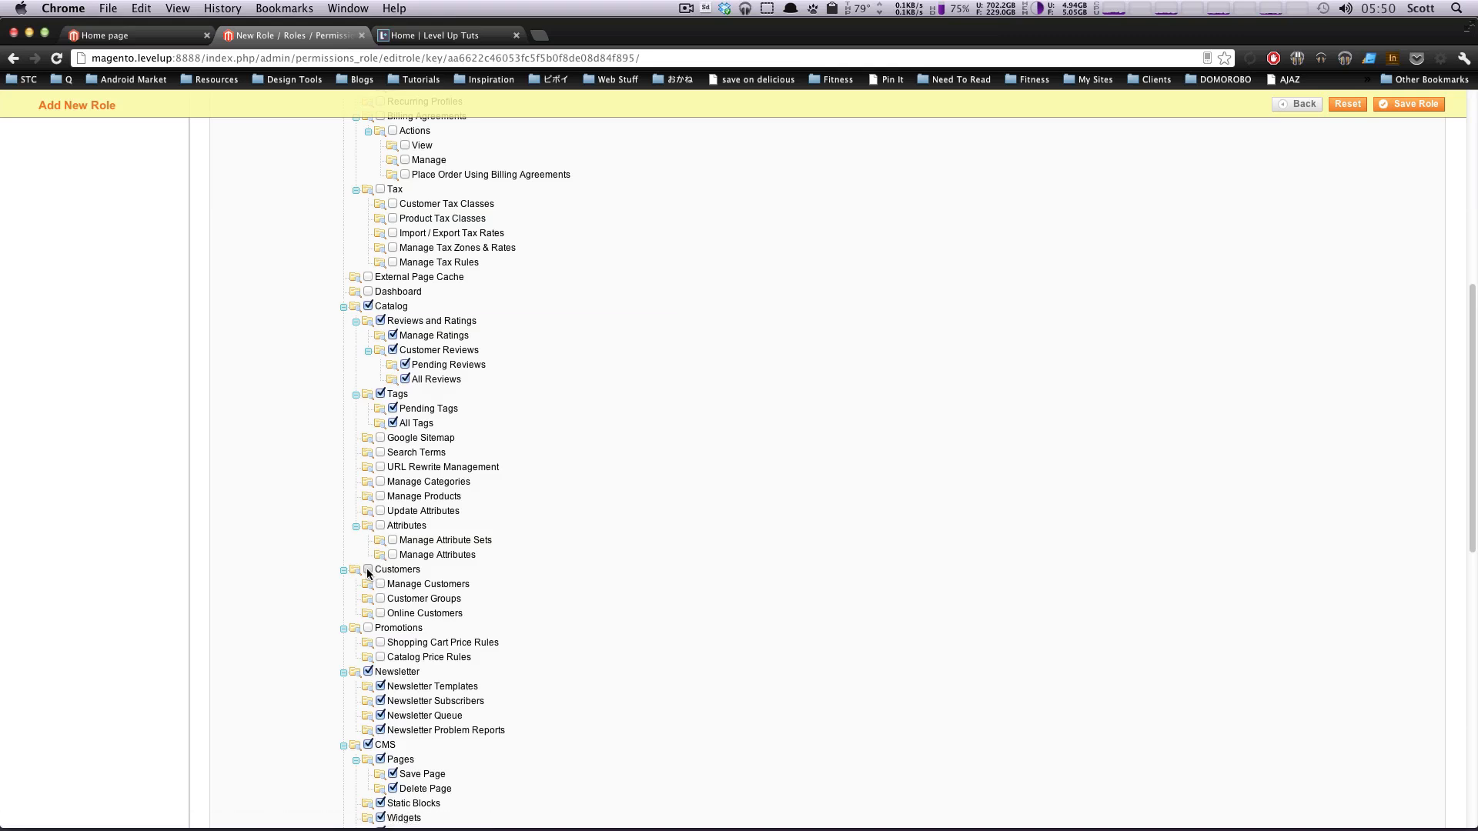
pyautogui.click(367, 569)
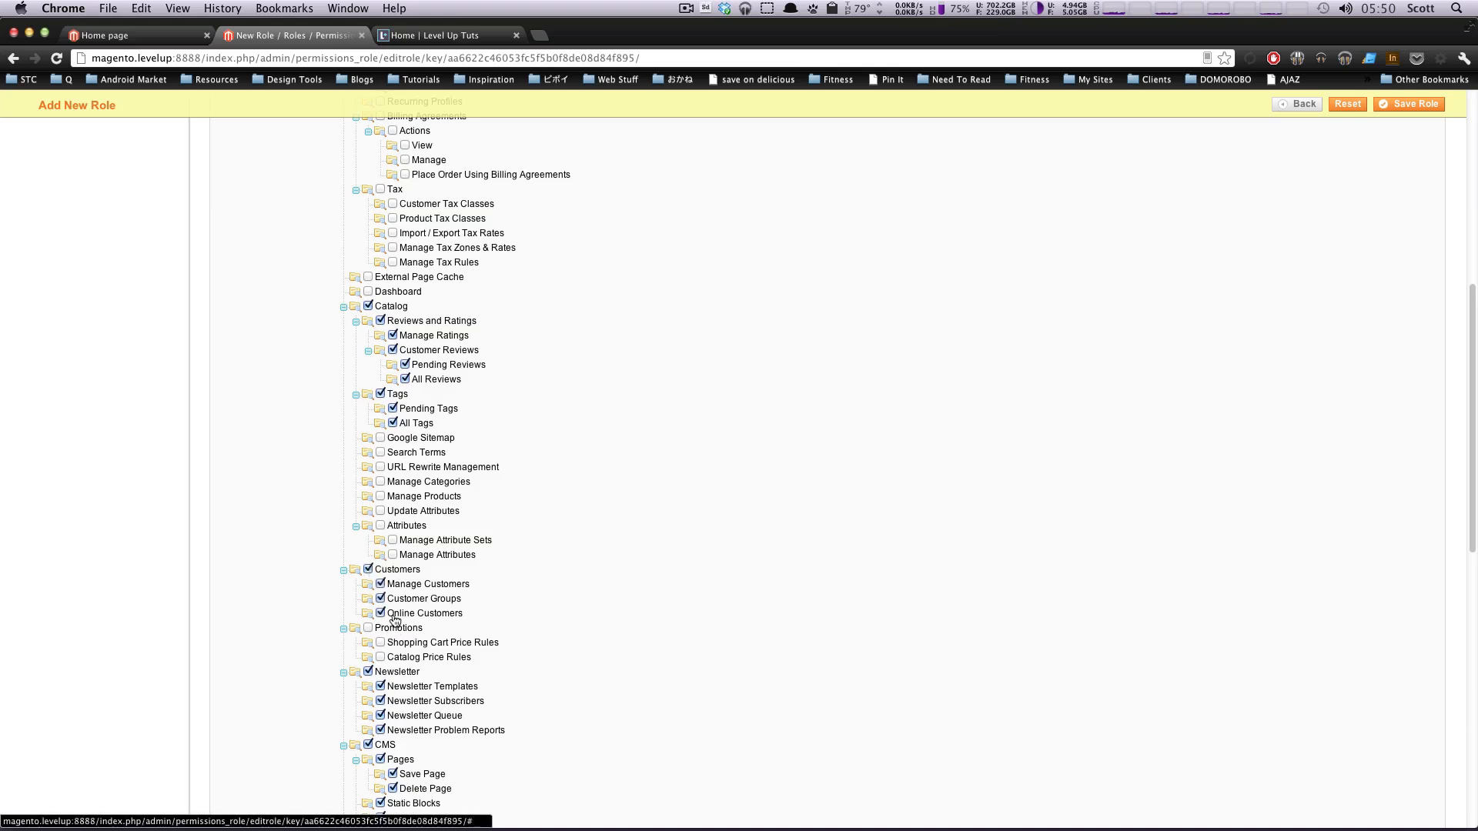
pyautogui.moveTo(429, 531)
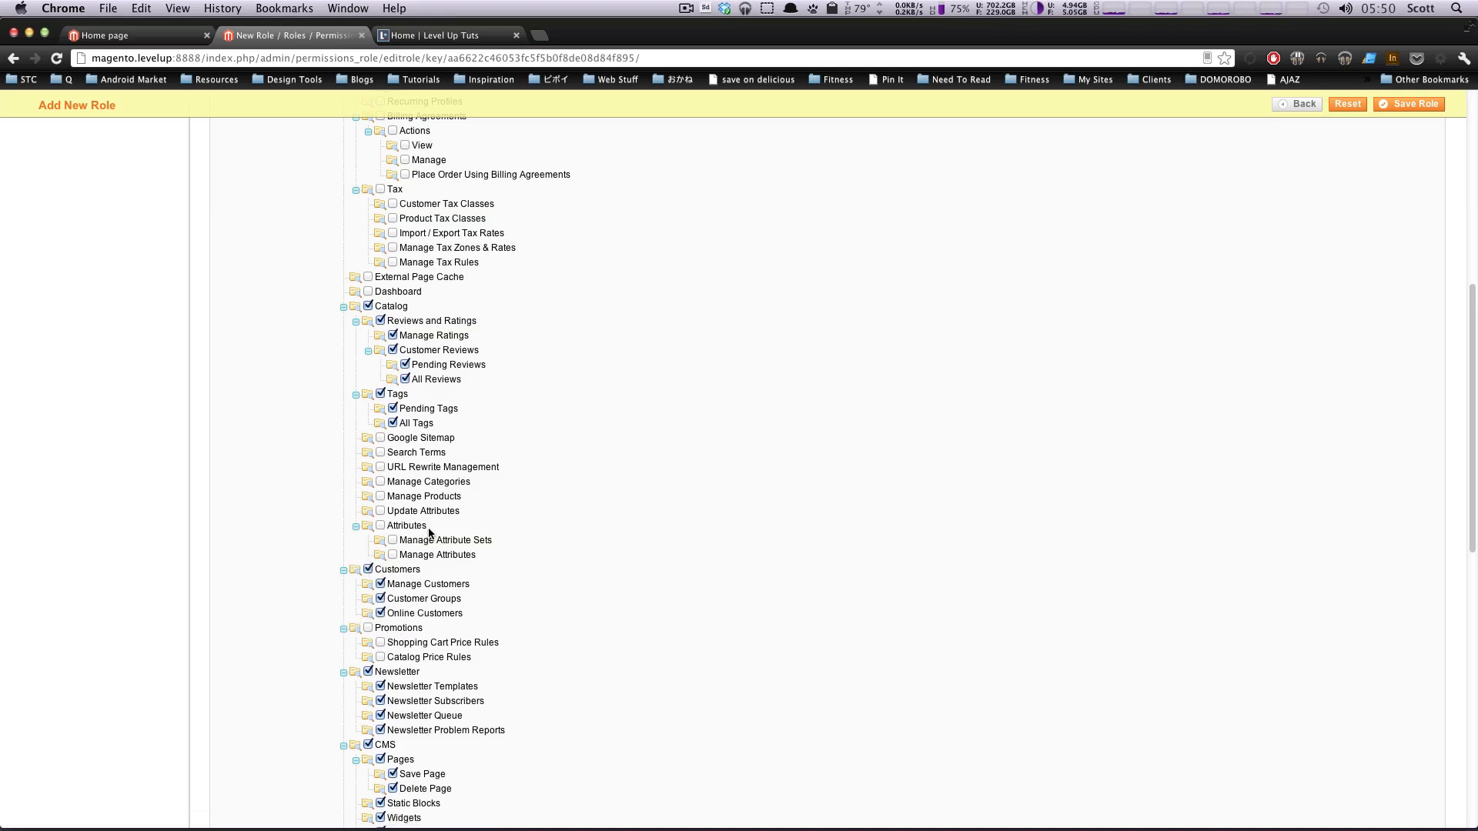
pyautogui.scroll(3)
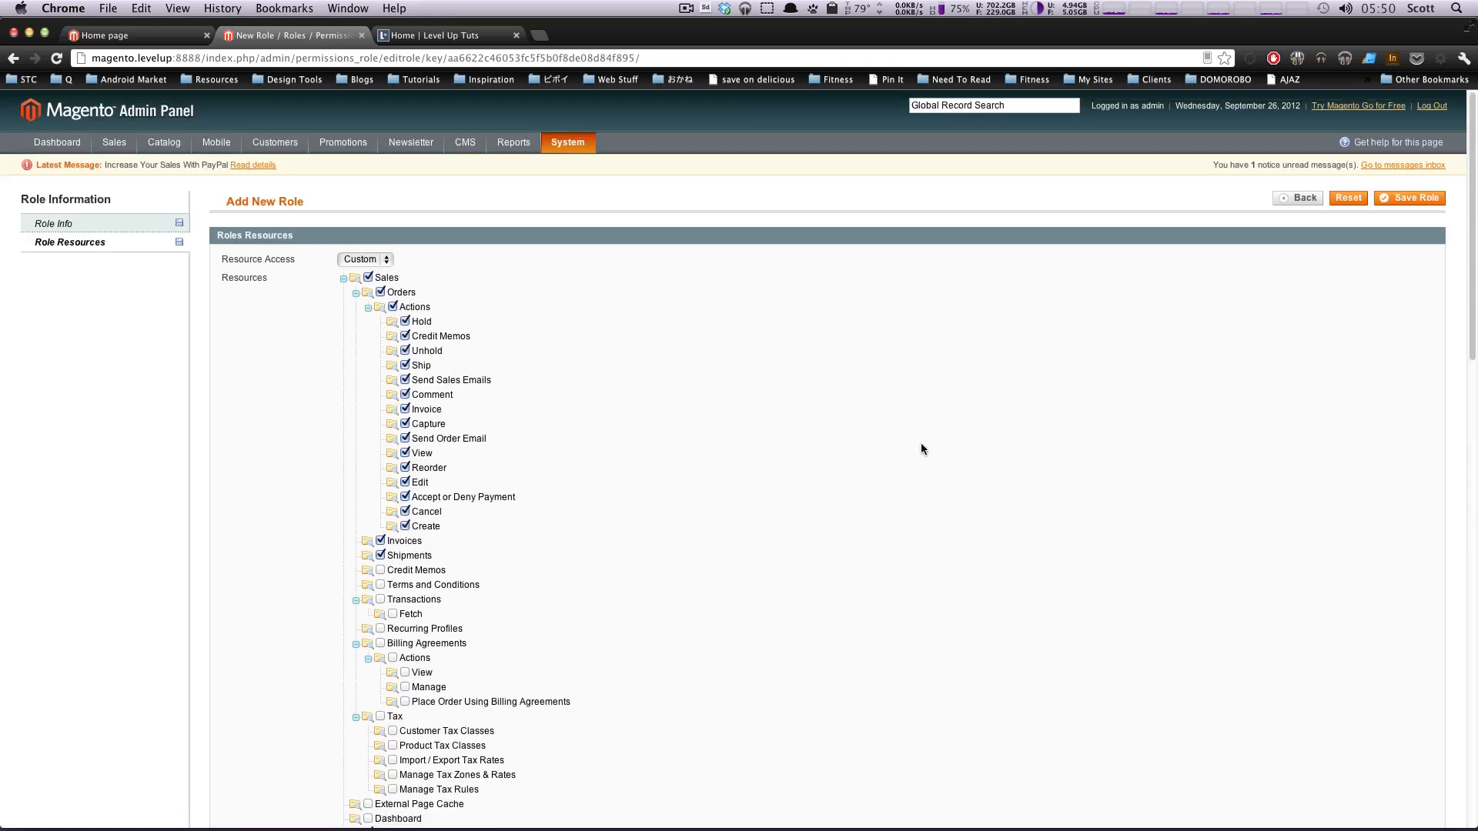
# - Save the Editor role so it is listed alongside Administrators
pyautogui.click(1408, 199)
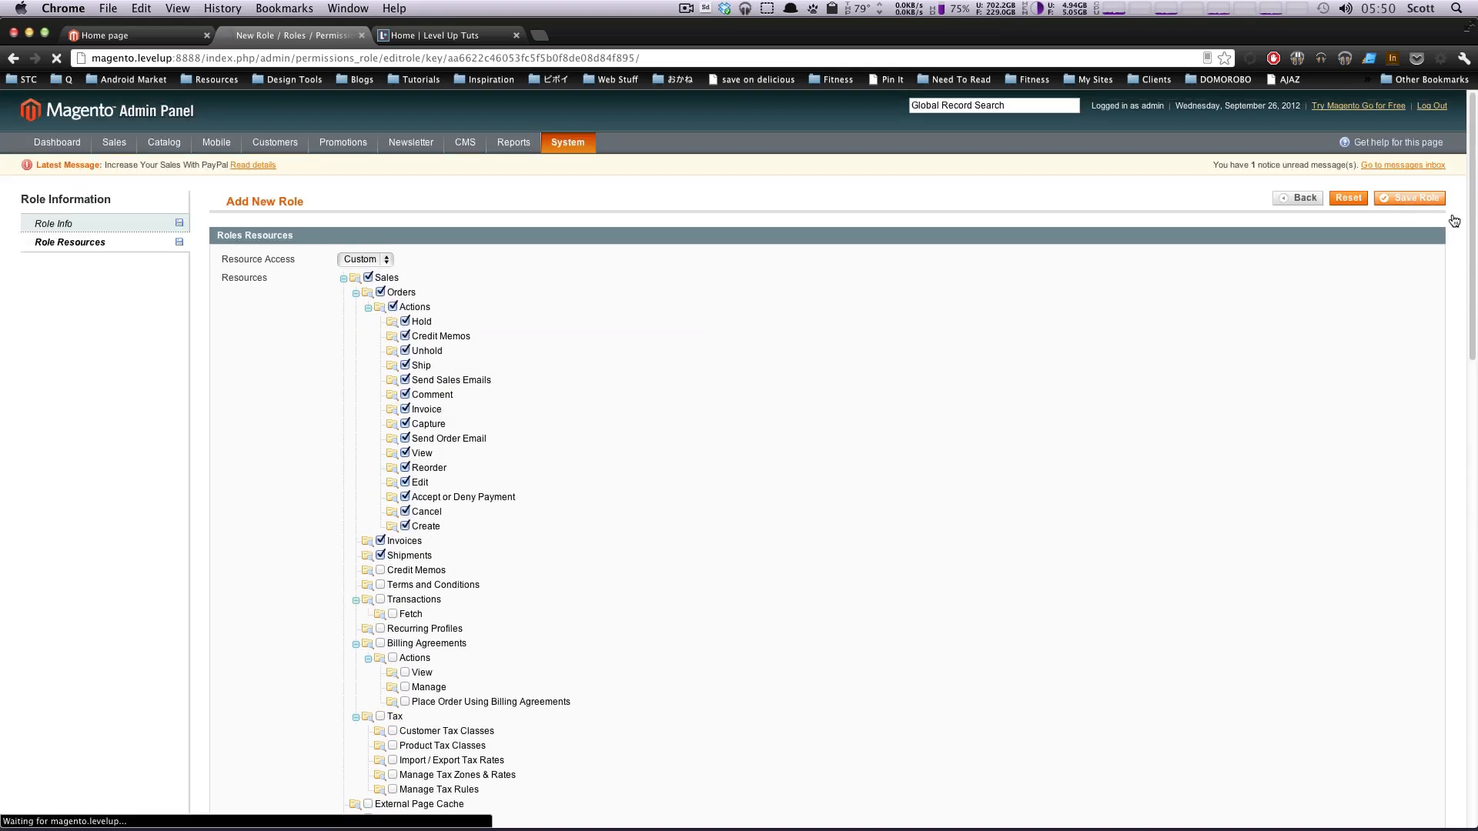
pyautogui.click(1409, 199)
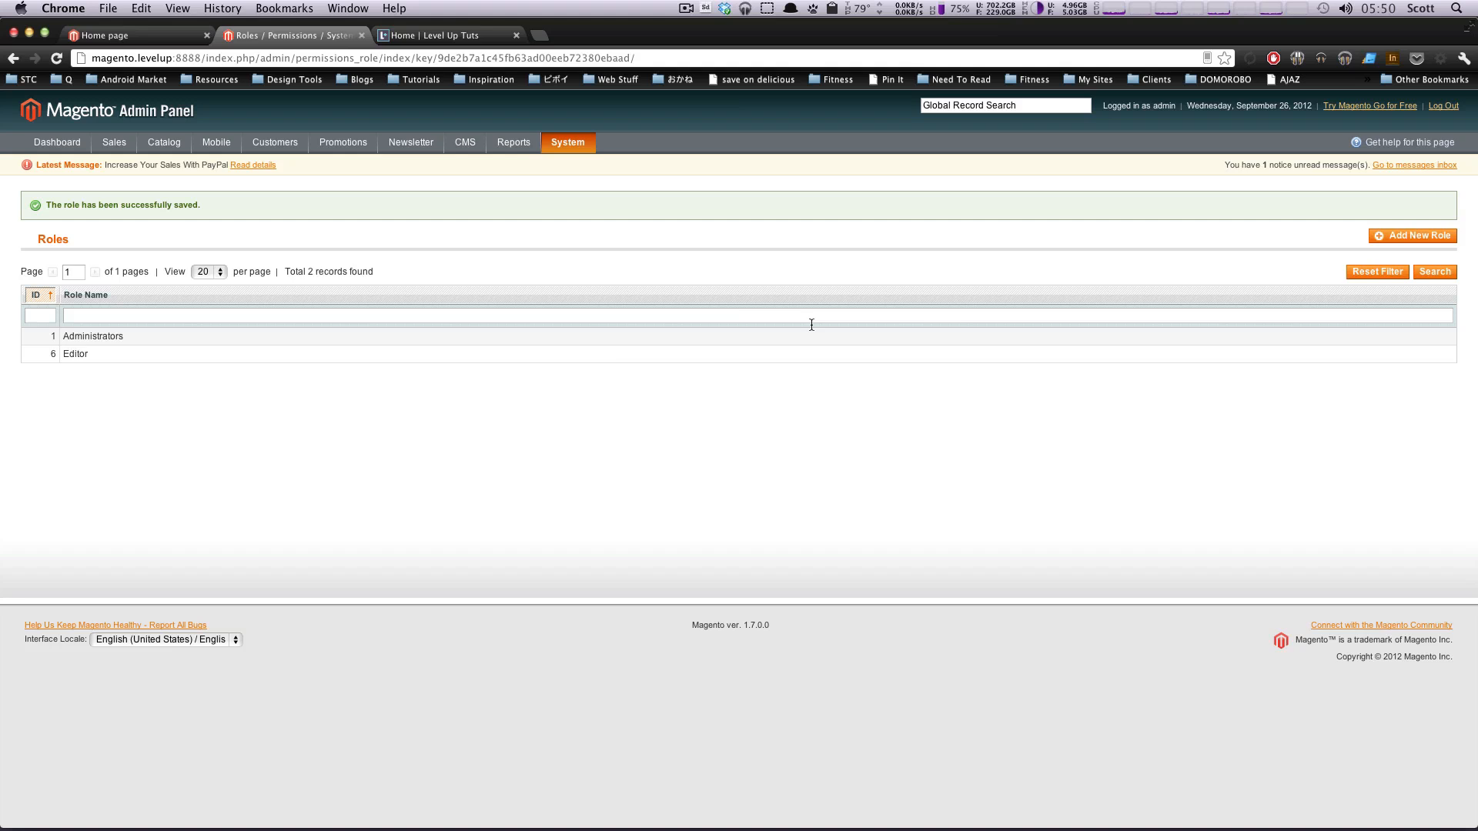
pyautogui.moveTo(311, 364)
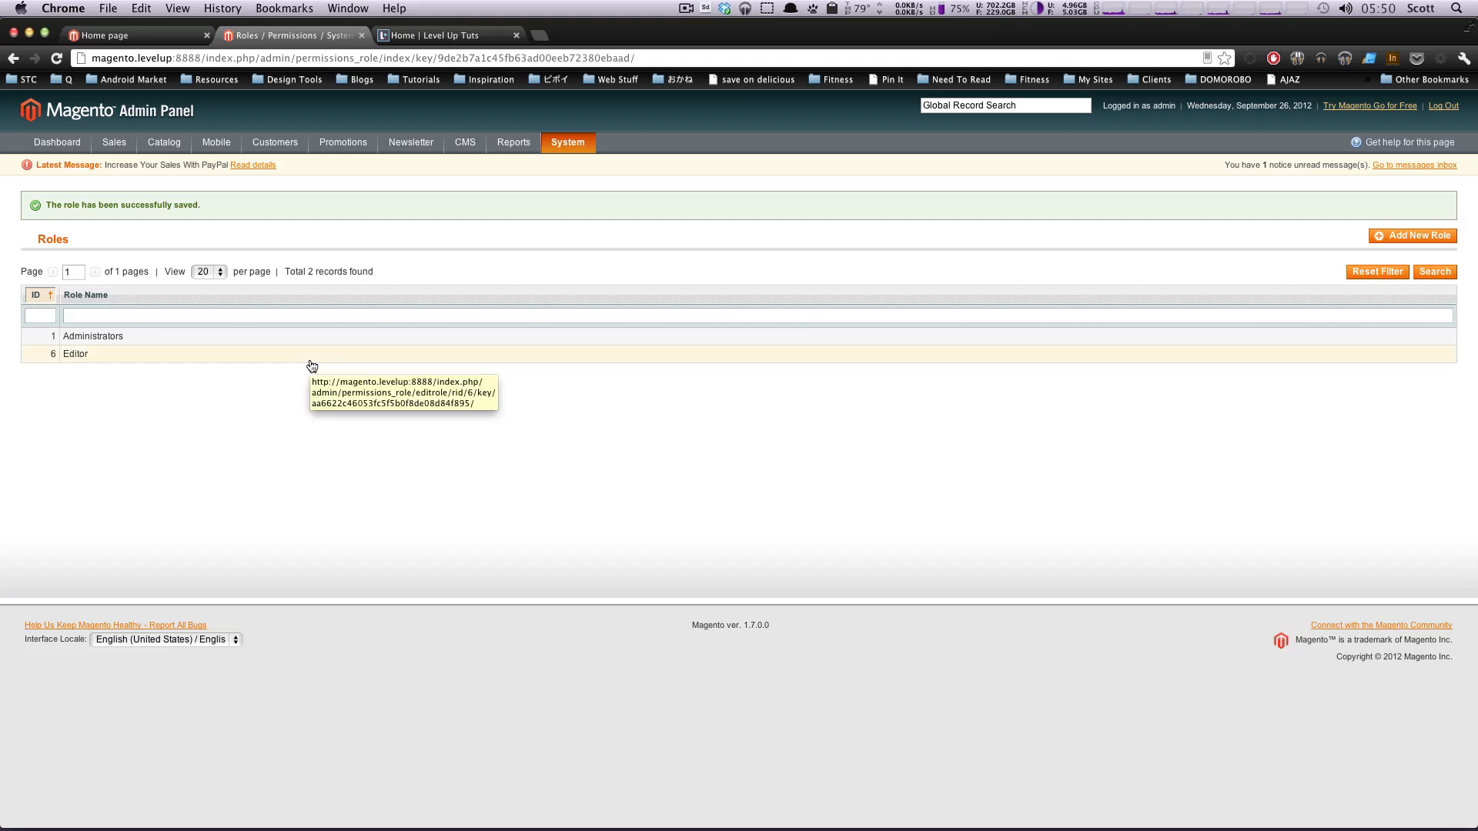
pyautogui.moveTo(307, 365)
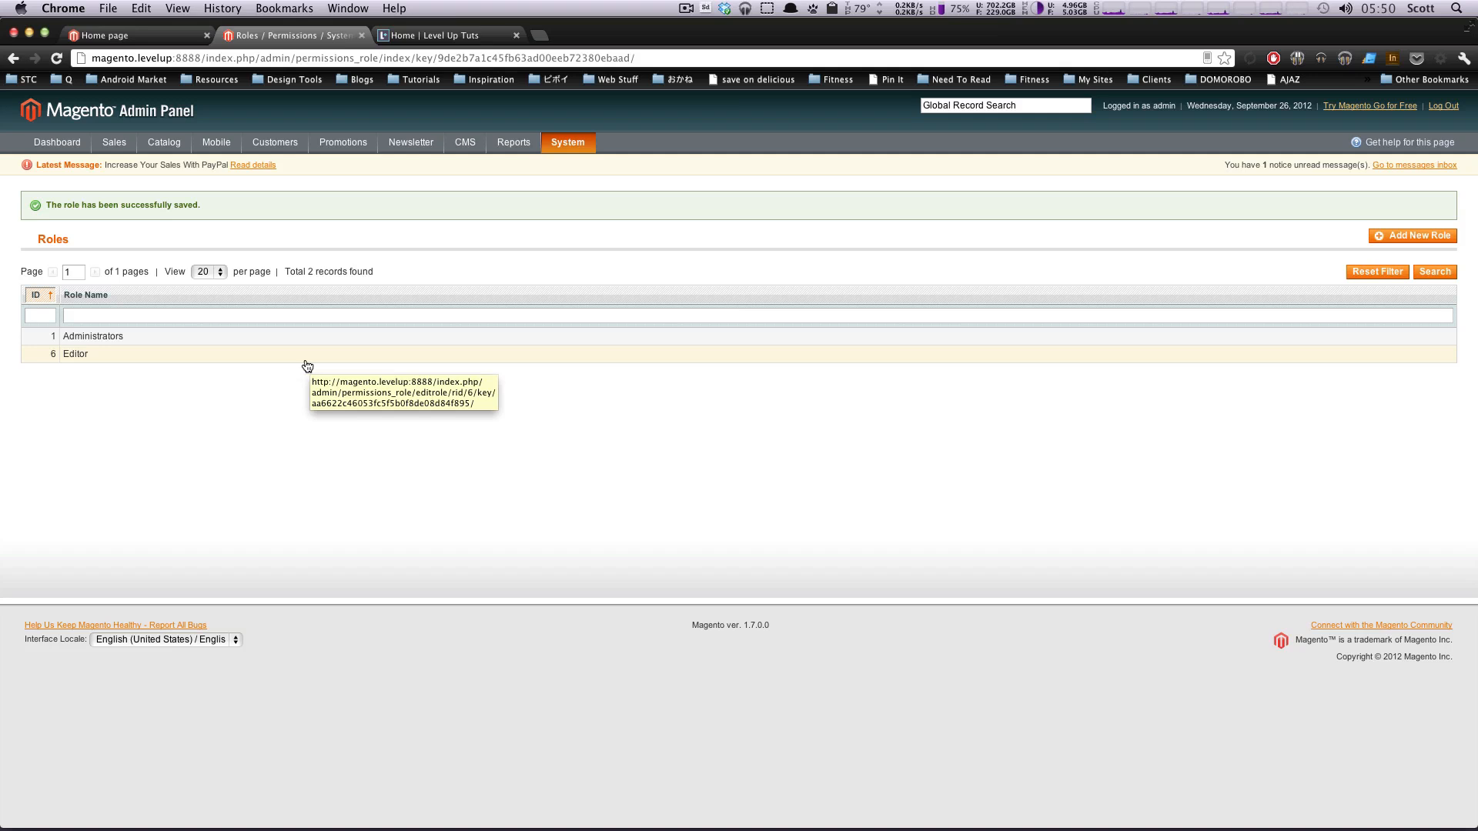
pyautogui.click(113, 142)
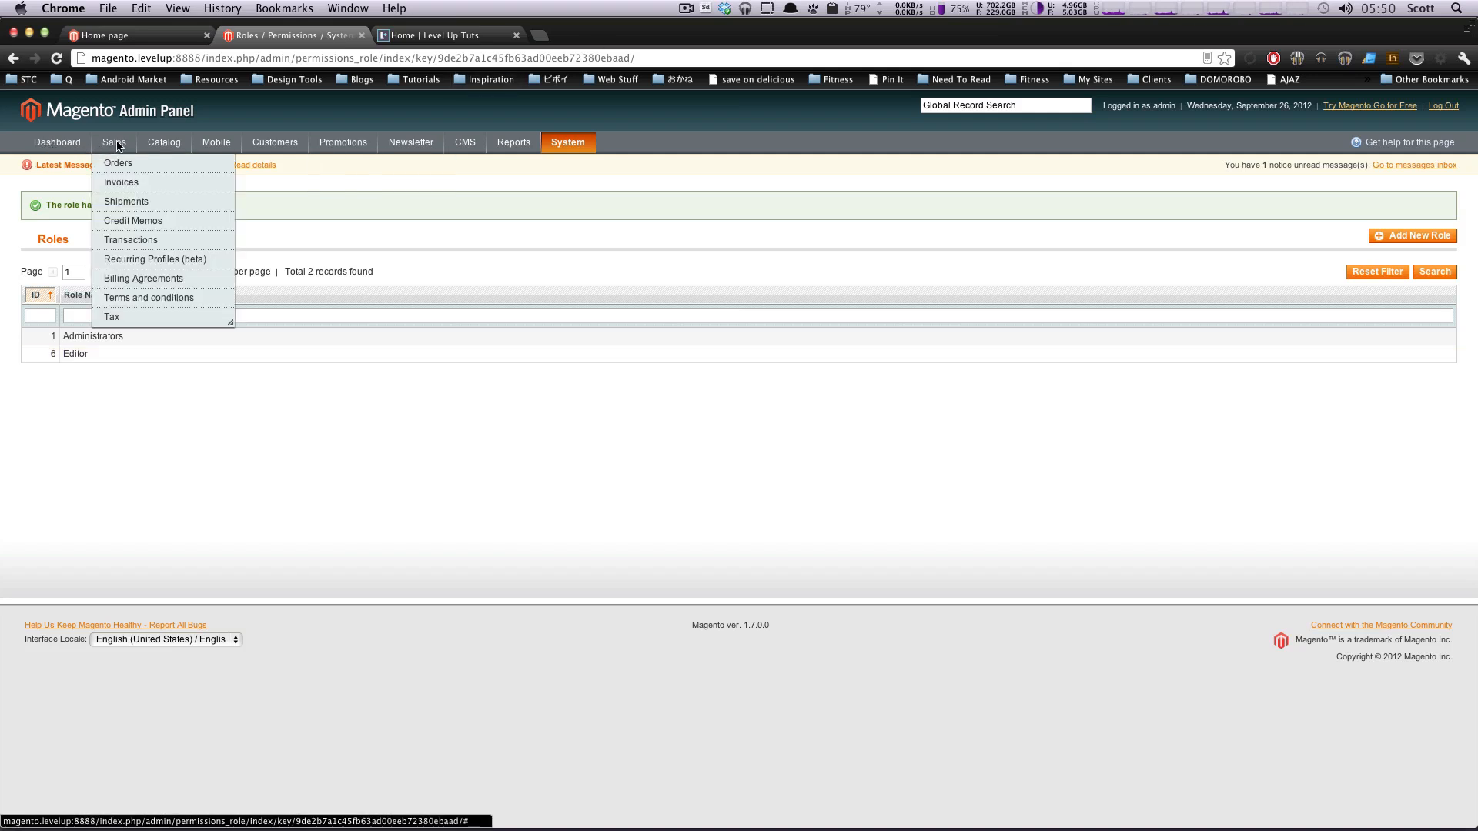
# - Navigate via System > Permissions > Users to the admin Users list
pyautogui.click(567, 141)
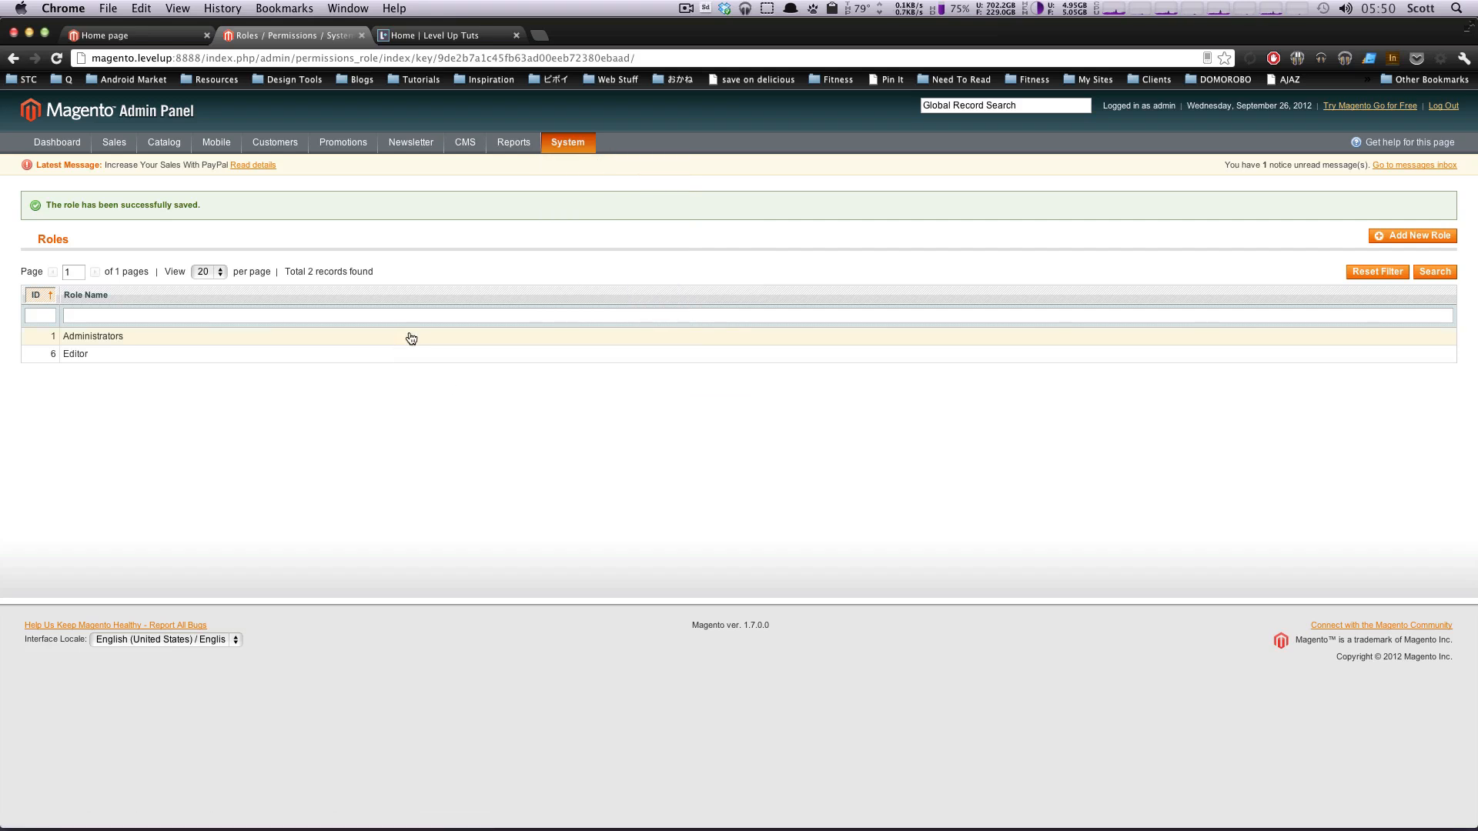
pyautogui.moveTo(409, 337)
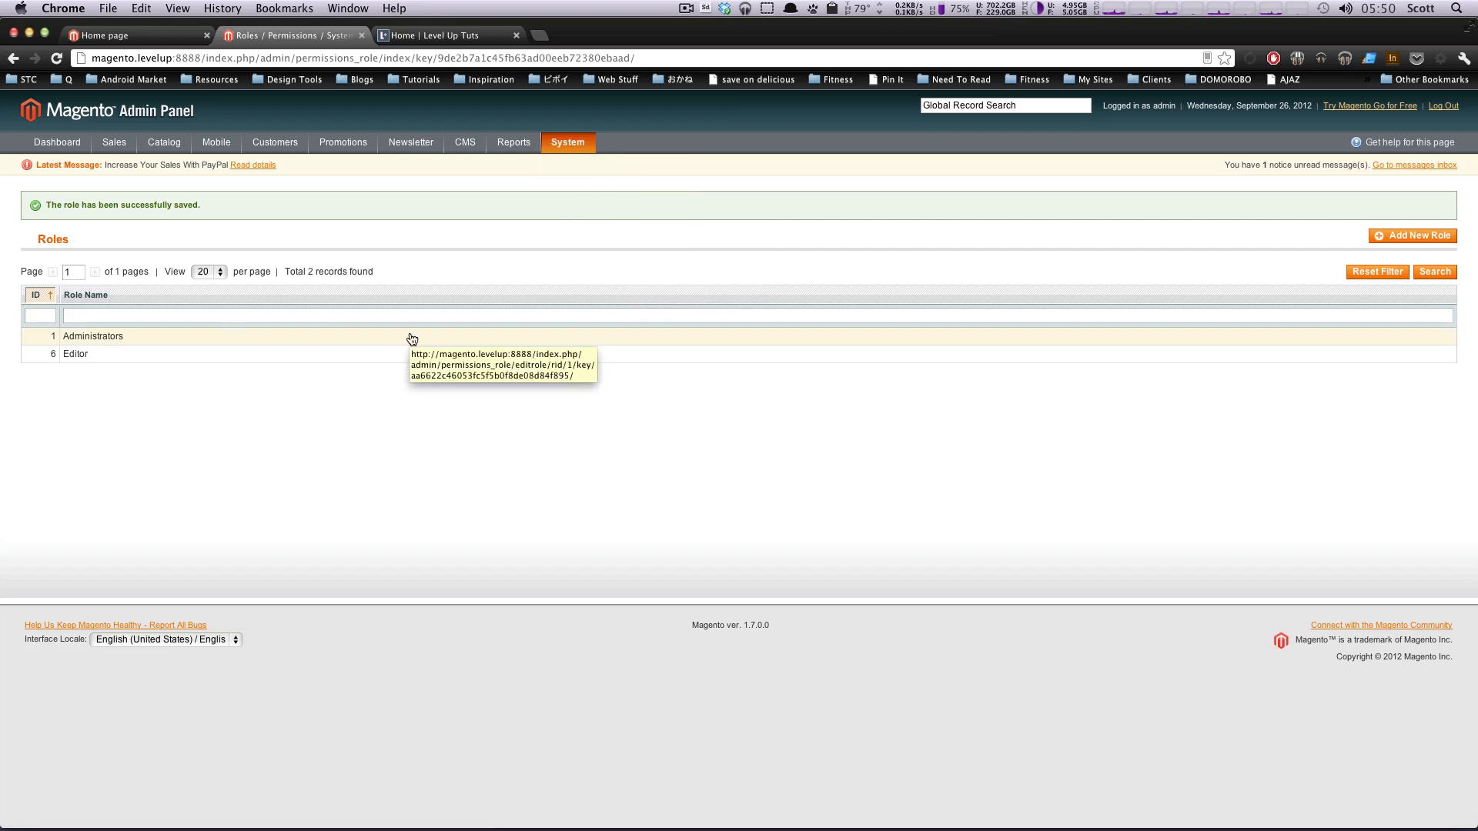
pyautogui.moveTo(453, 337)
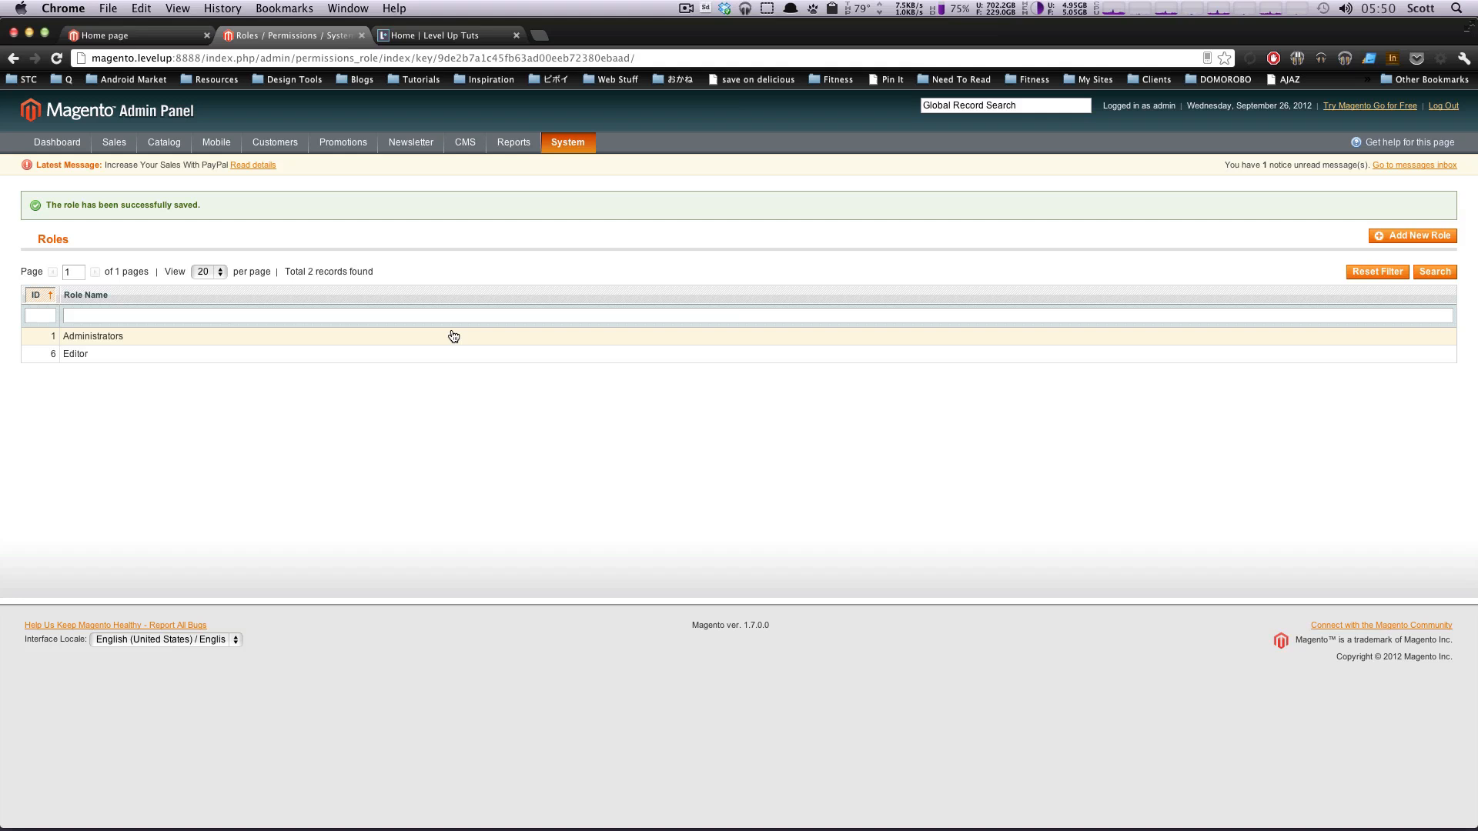
pyautogui.click(567, 141)
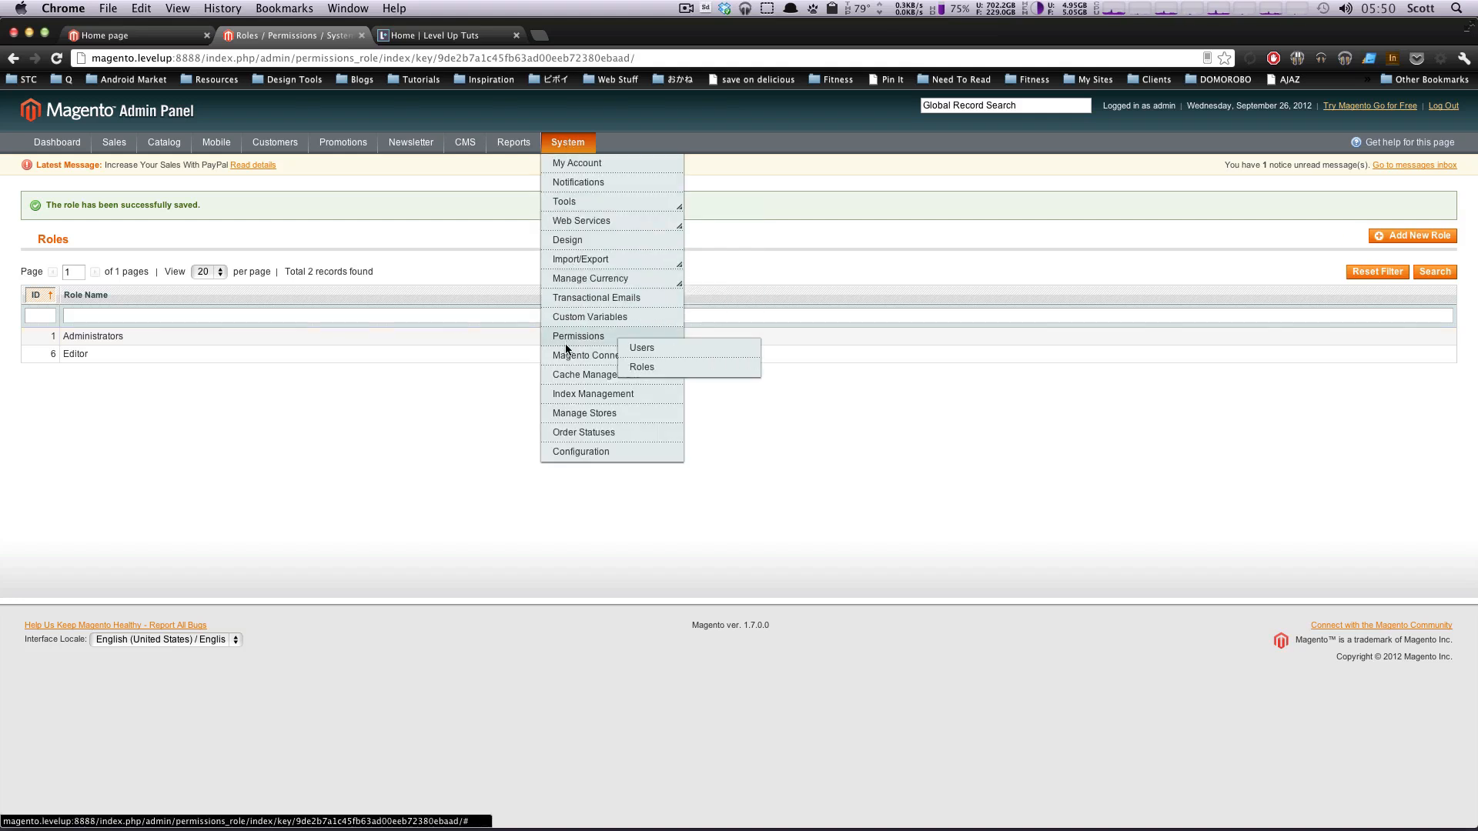
pyautogui.click(640, 347)
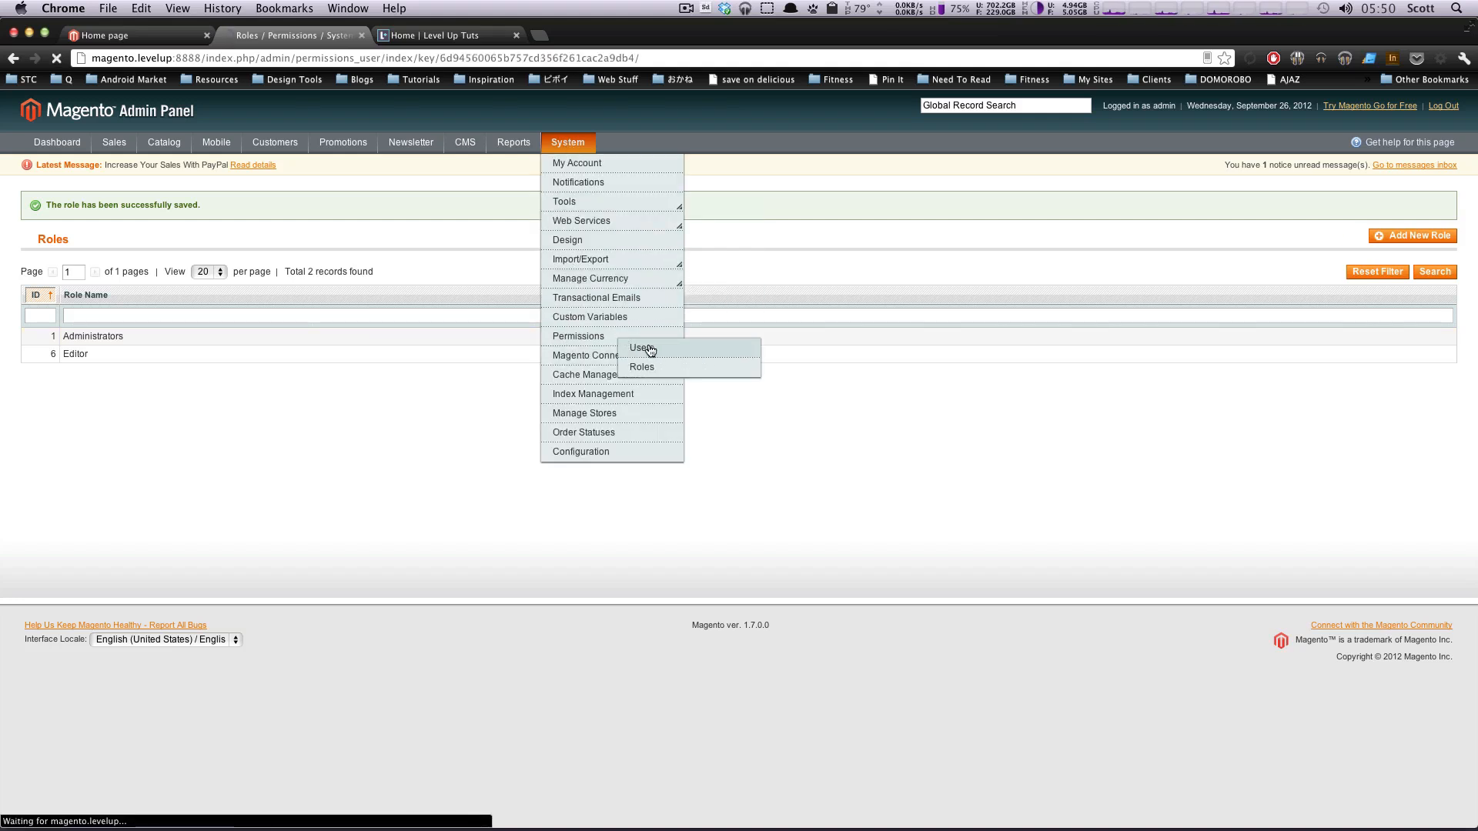
pyautogui.click(640, 346)
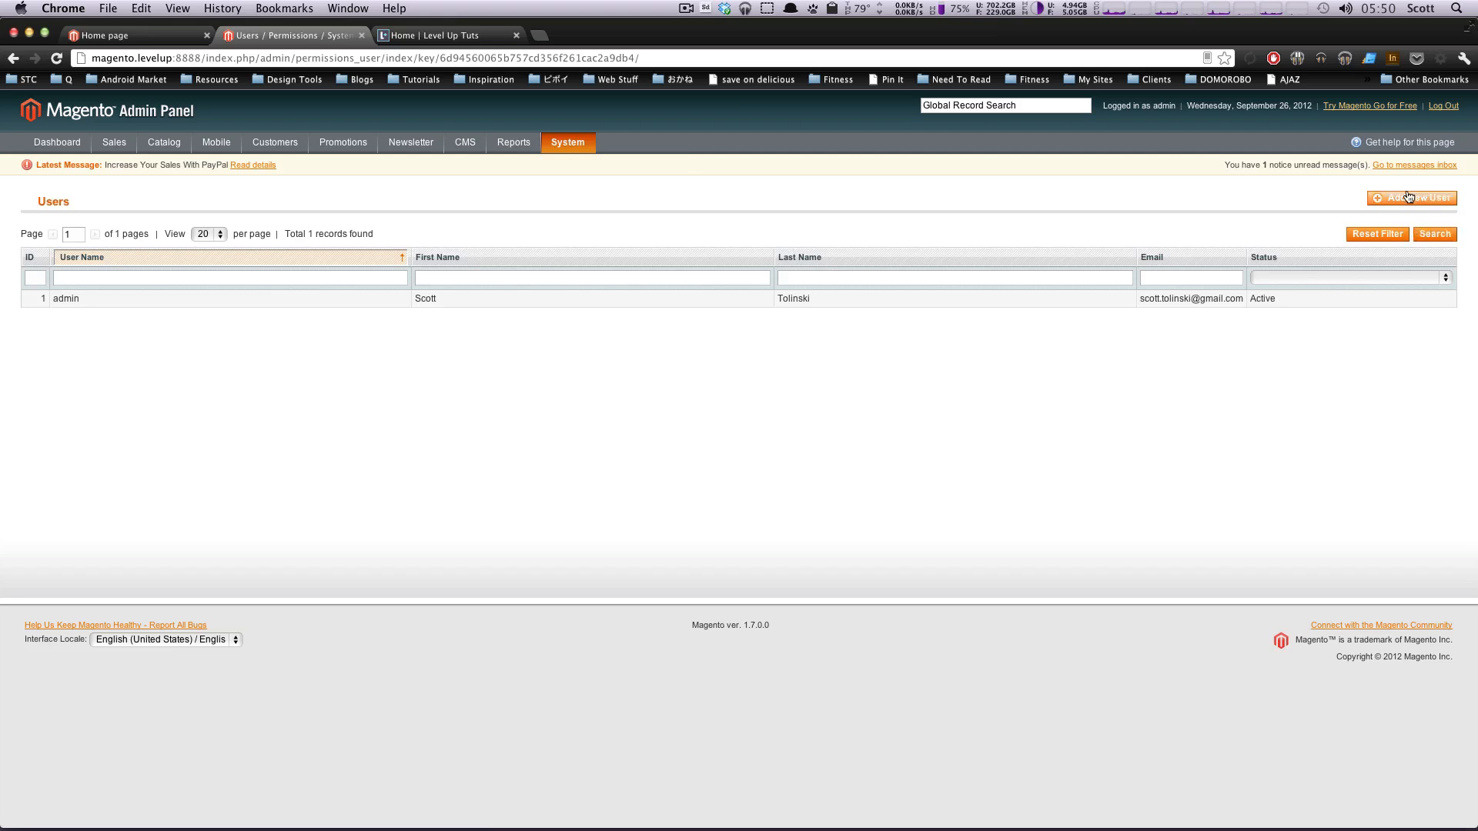
# - Add a new user with 'Tim' as User Name, First Name and Last Name
pyautogui.click(1412, 199)
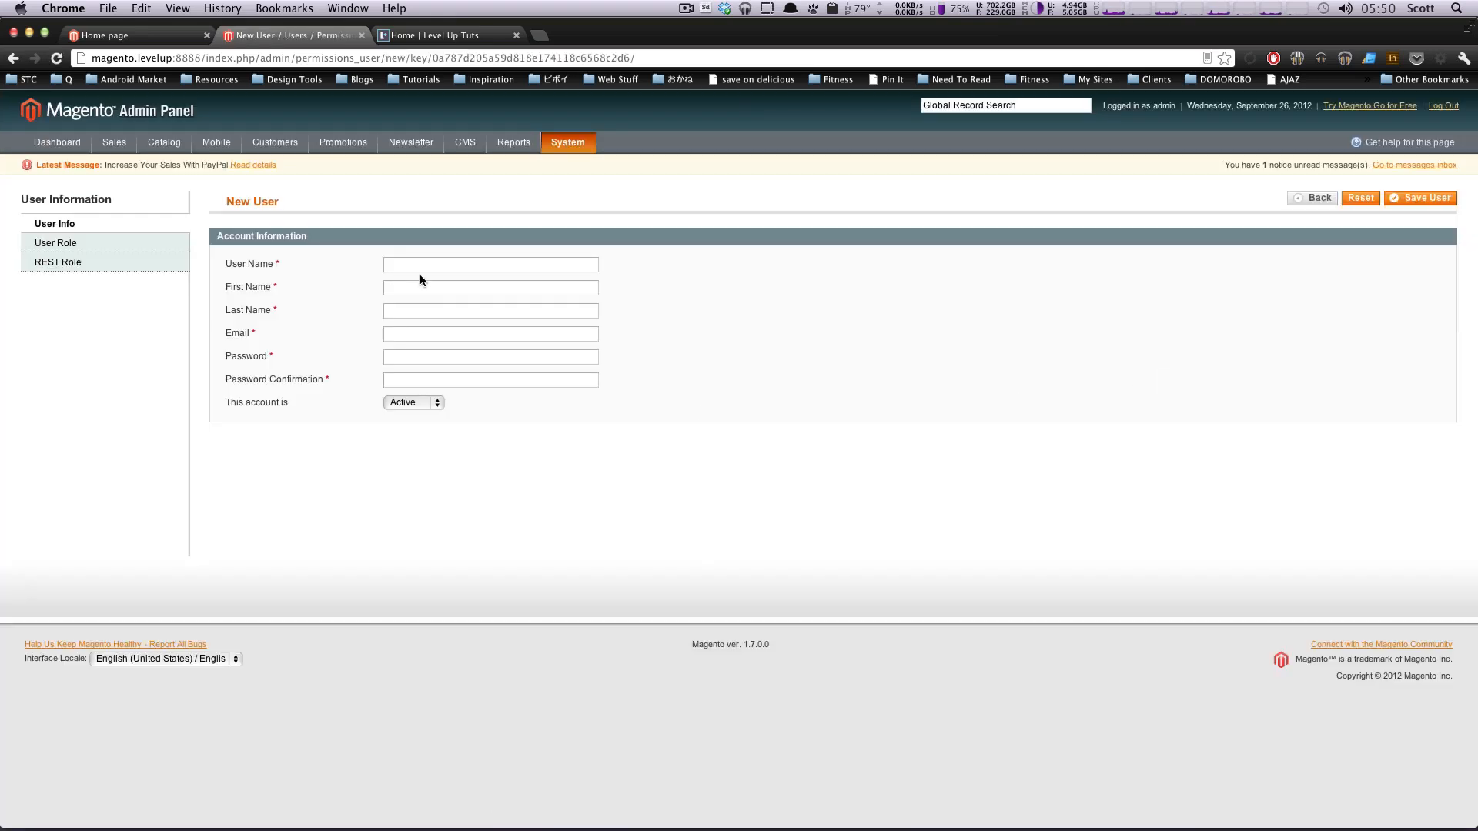
pyautogui.click(490, 263)
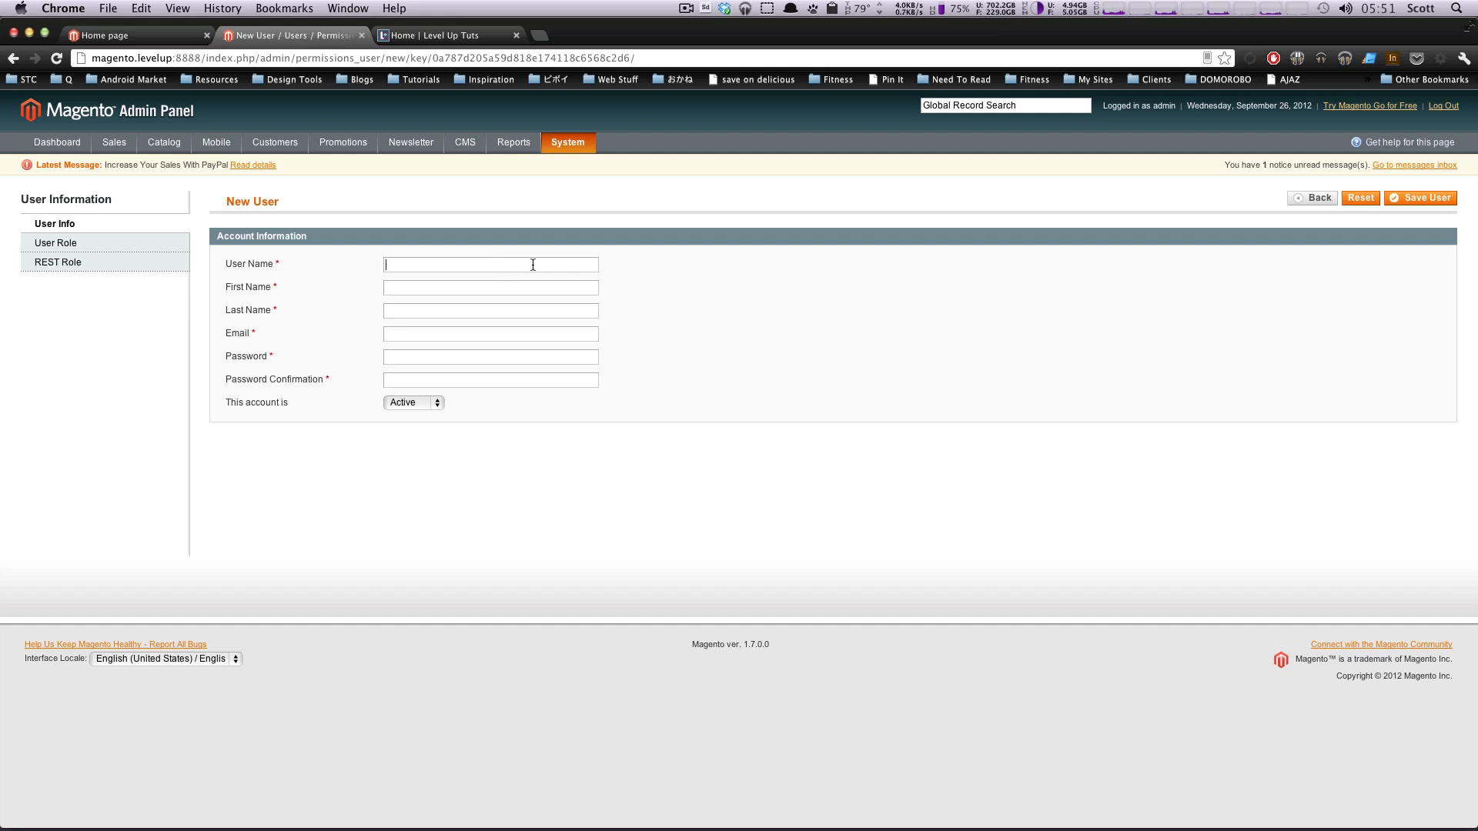
pyautogui.write('Ed')
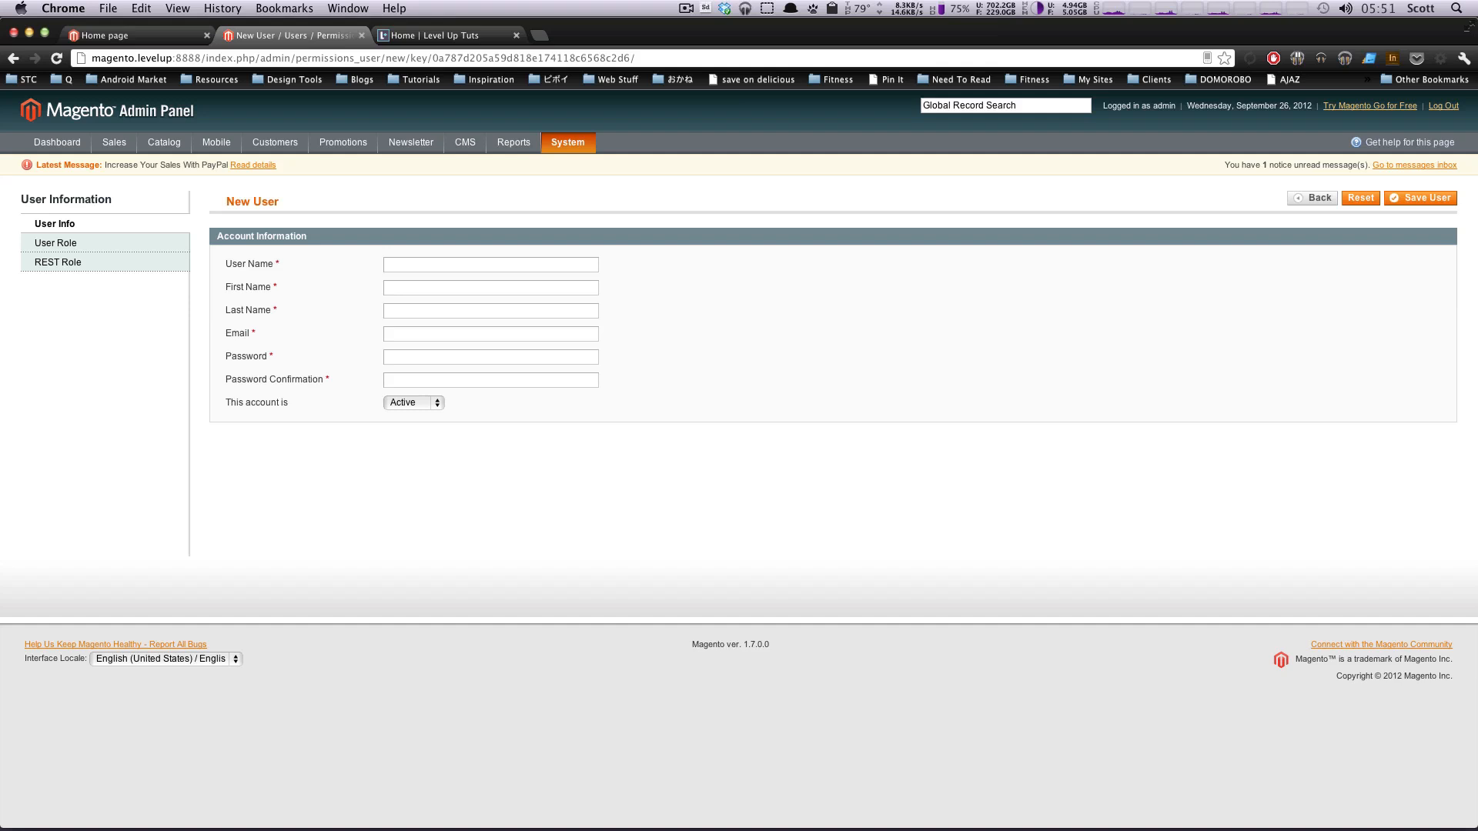
pyautogui.write('Tim')
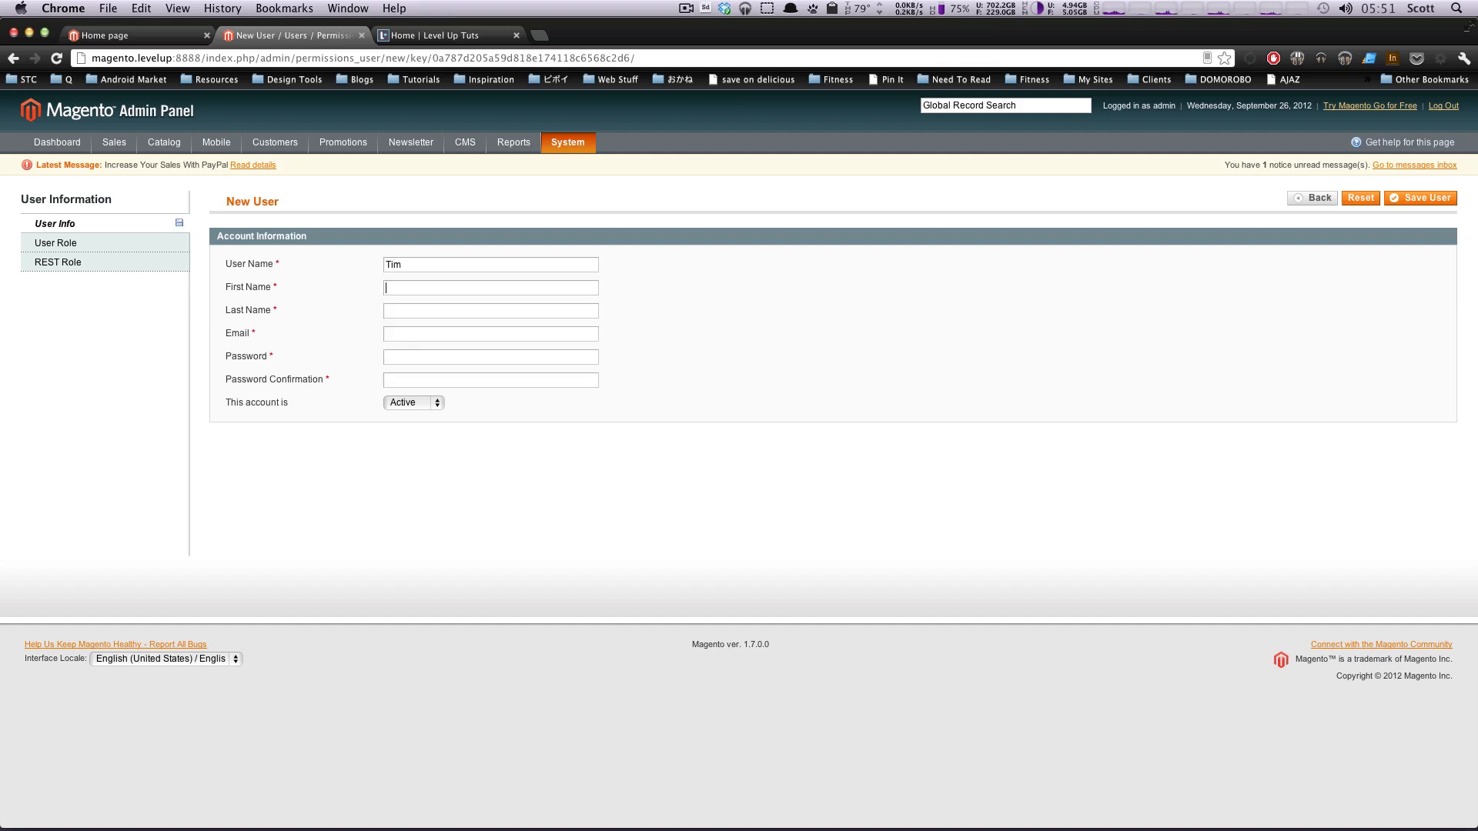
pyautogui.write('Tim')
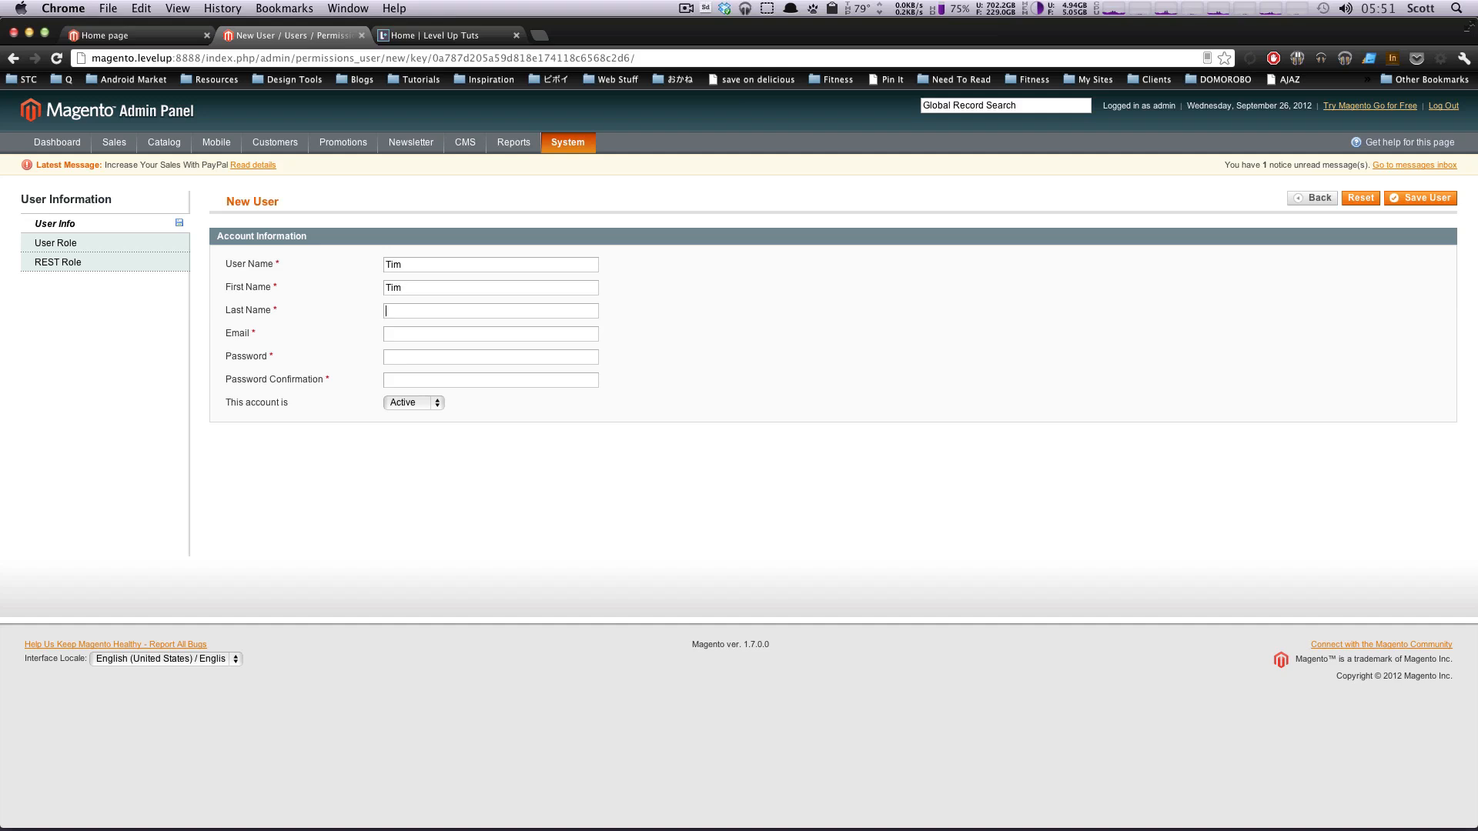
pyautogui.write('Tim')
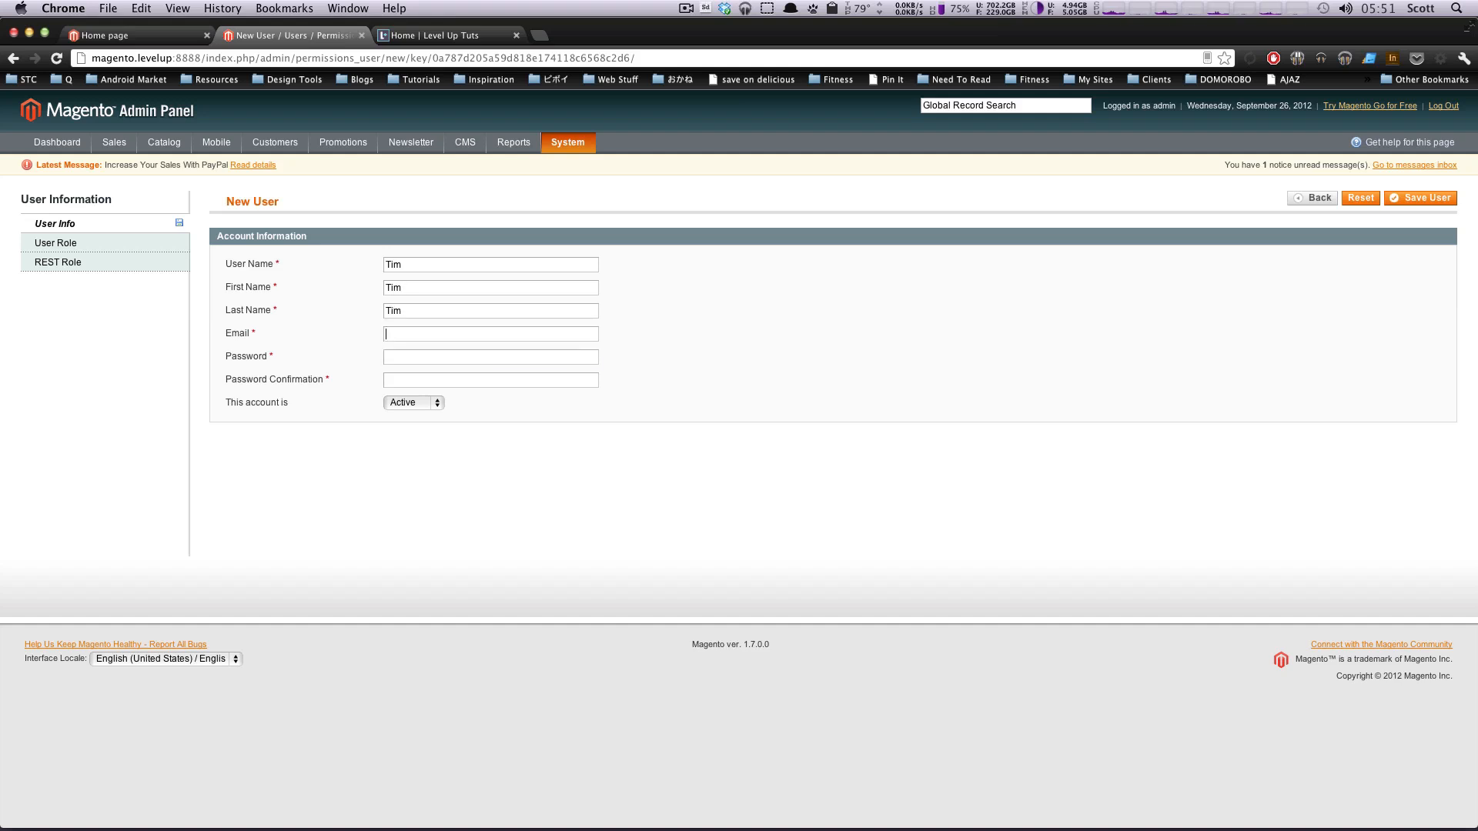
pyautogui.write('tim@')
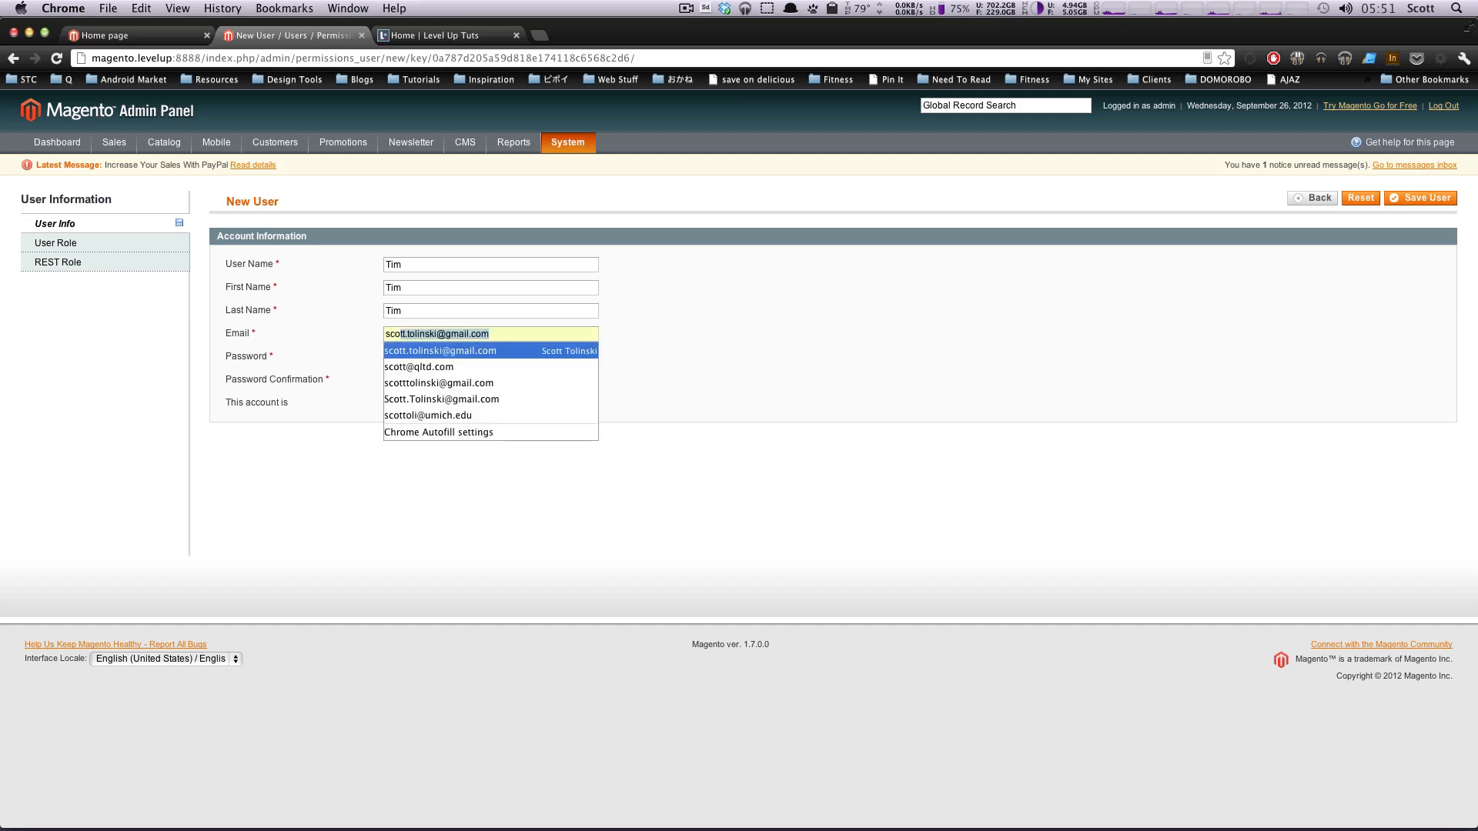
pyautogui.click(438, 349)
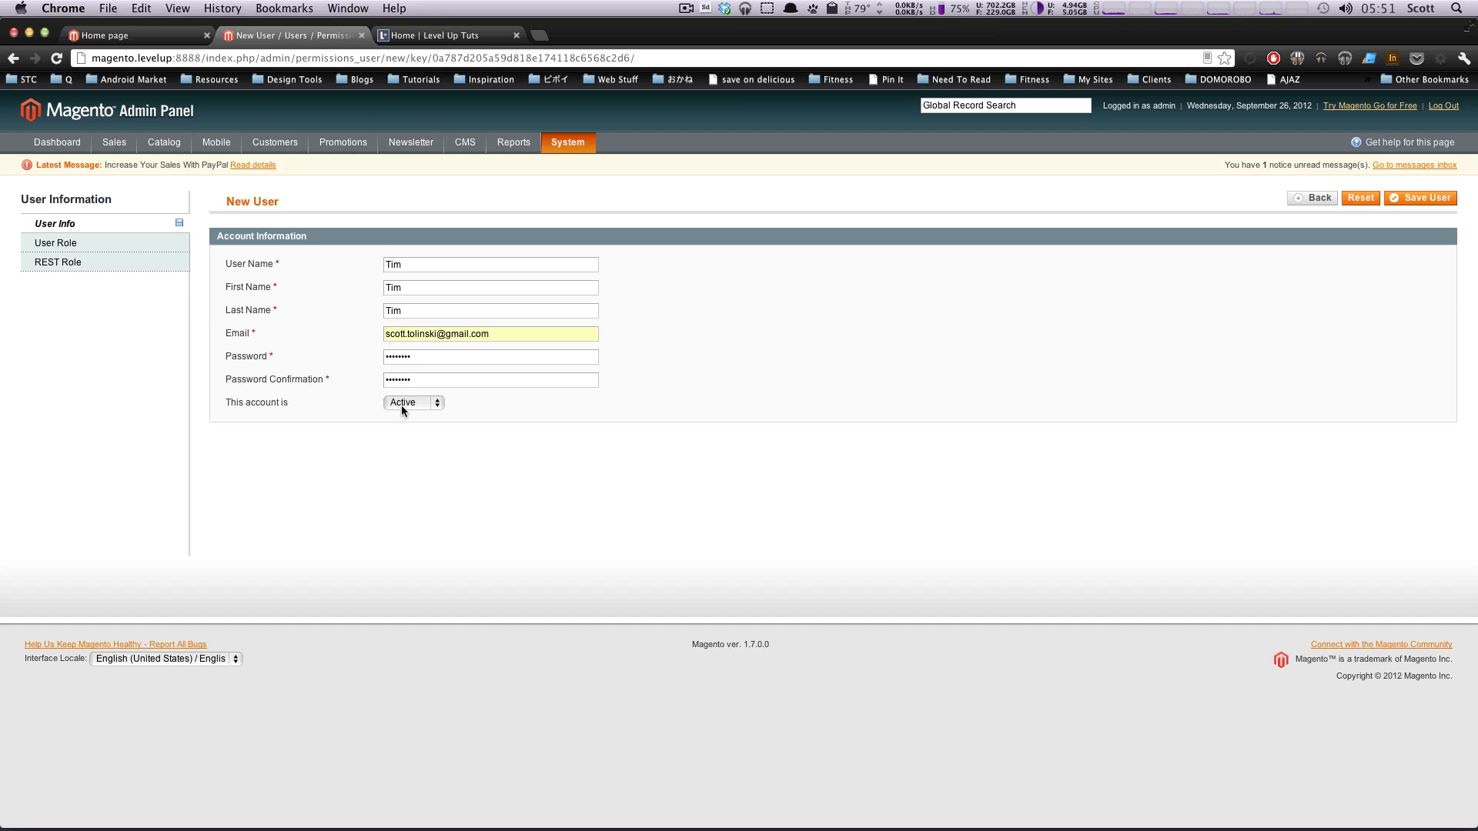
pyautogui.moveTo(295, 284)
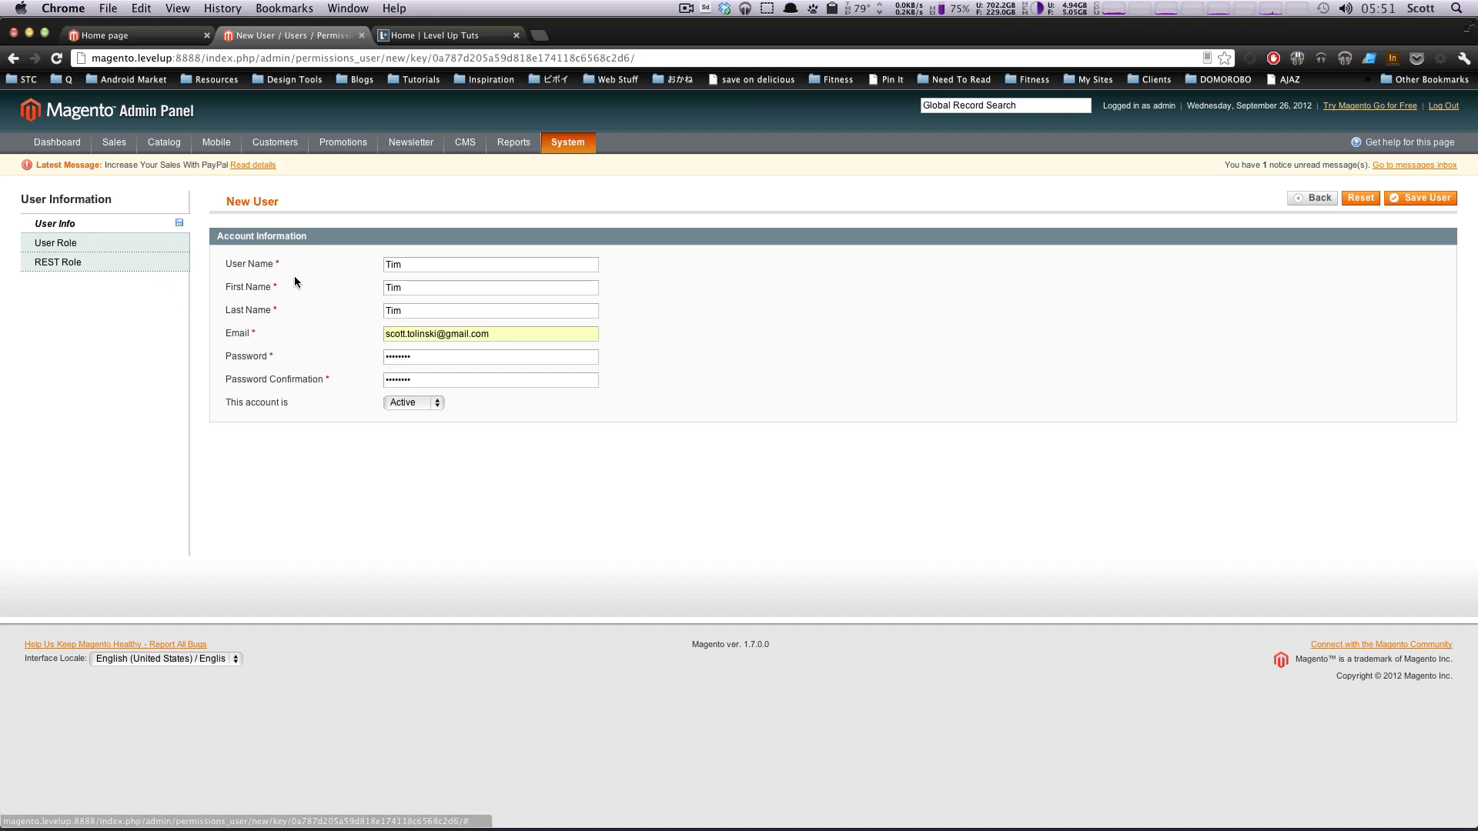
pyautogui.moveTo(380, 434)
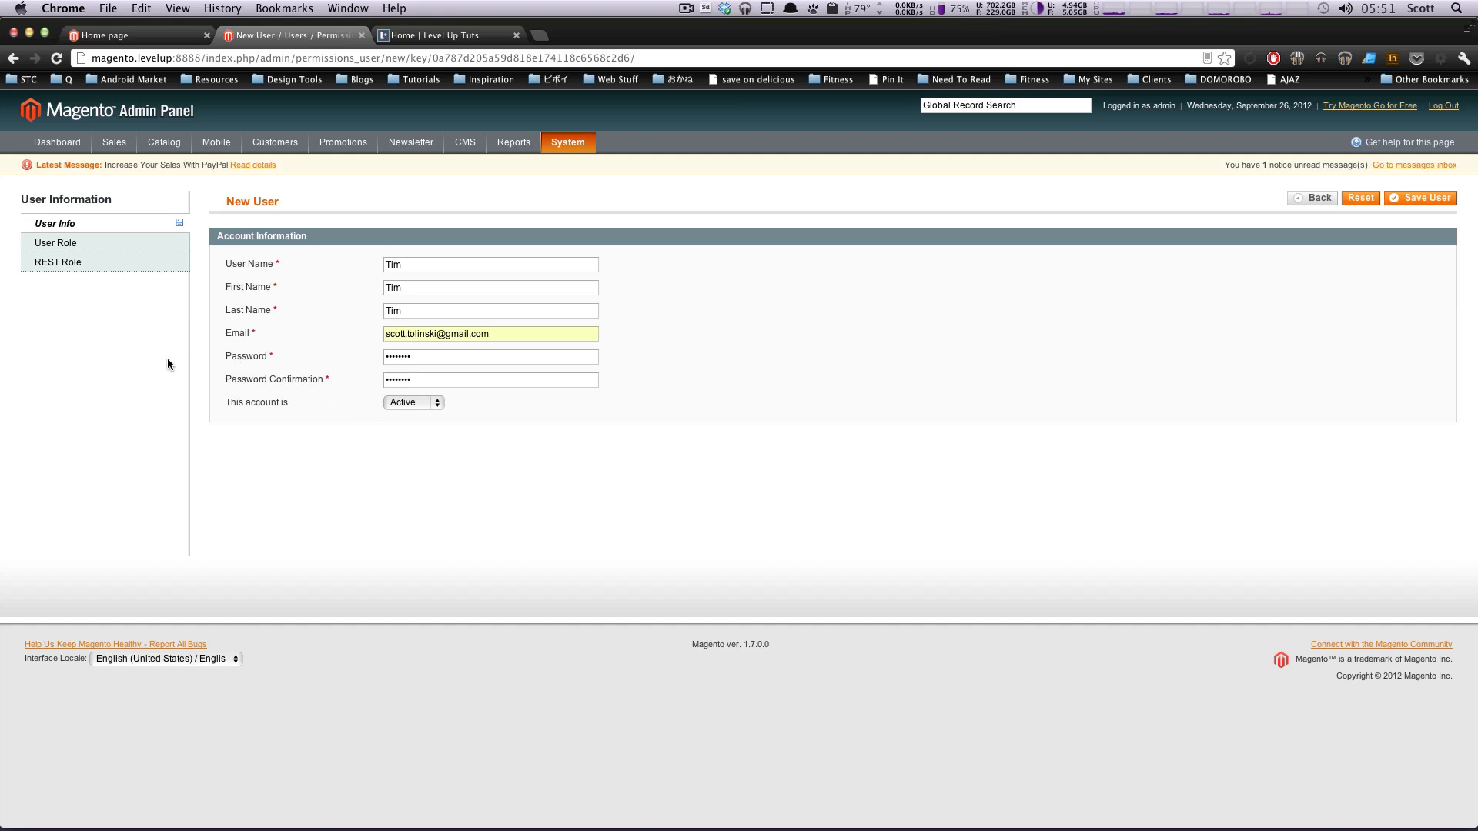
pyautogui.moveTo(225, 289)
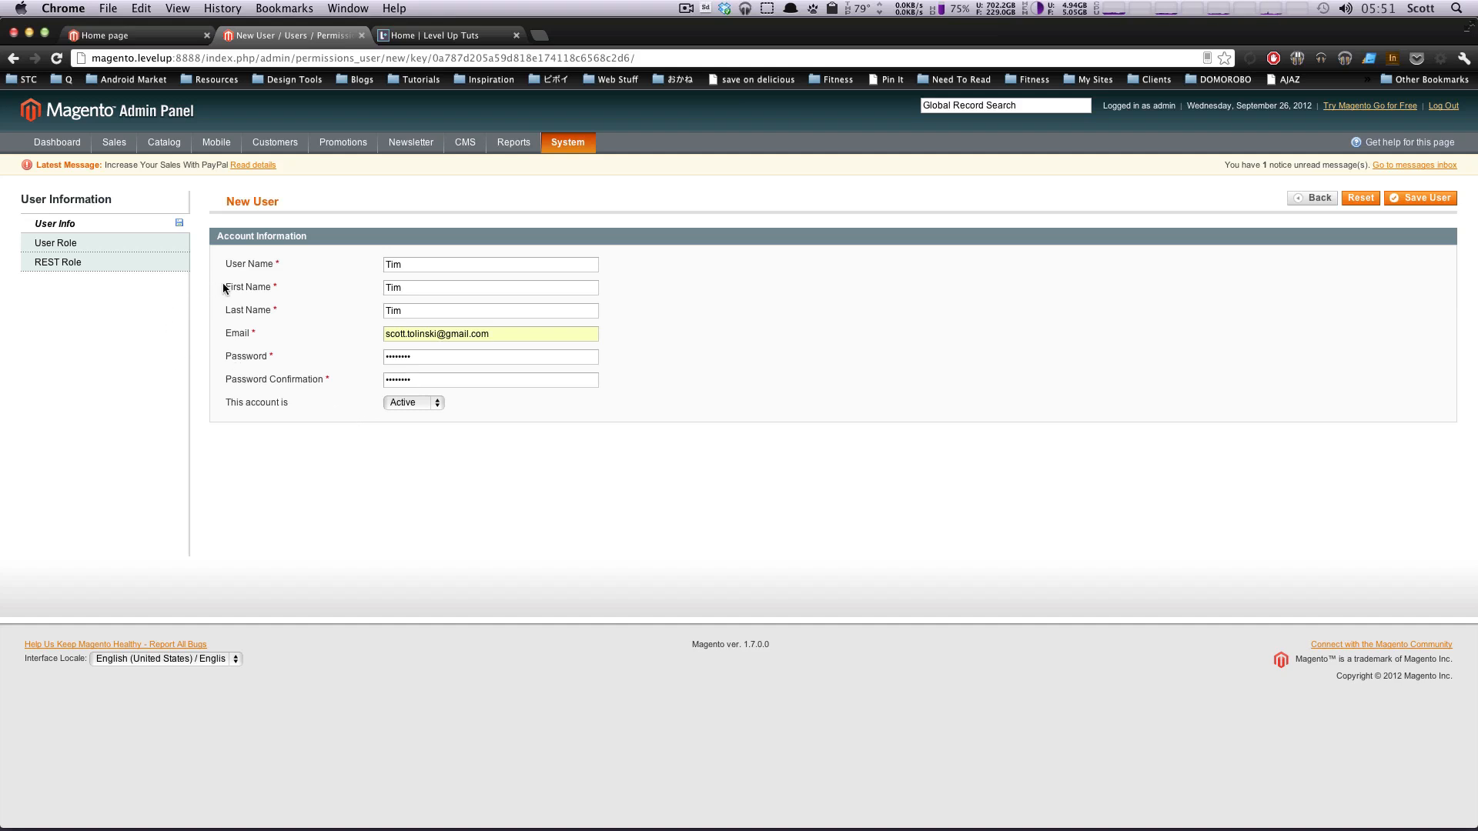
# - View the User Role tab, return to User Info and attempt Save User, which is rejected
pyautogui.click(56, 243)
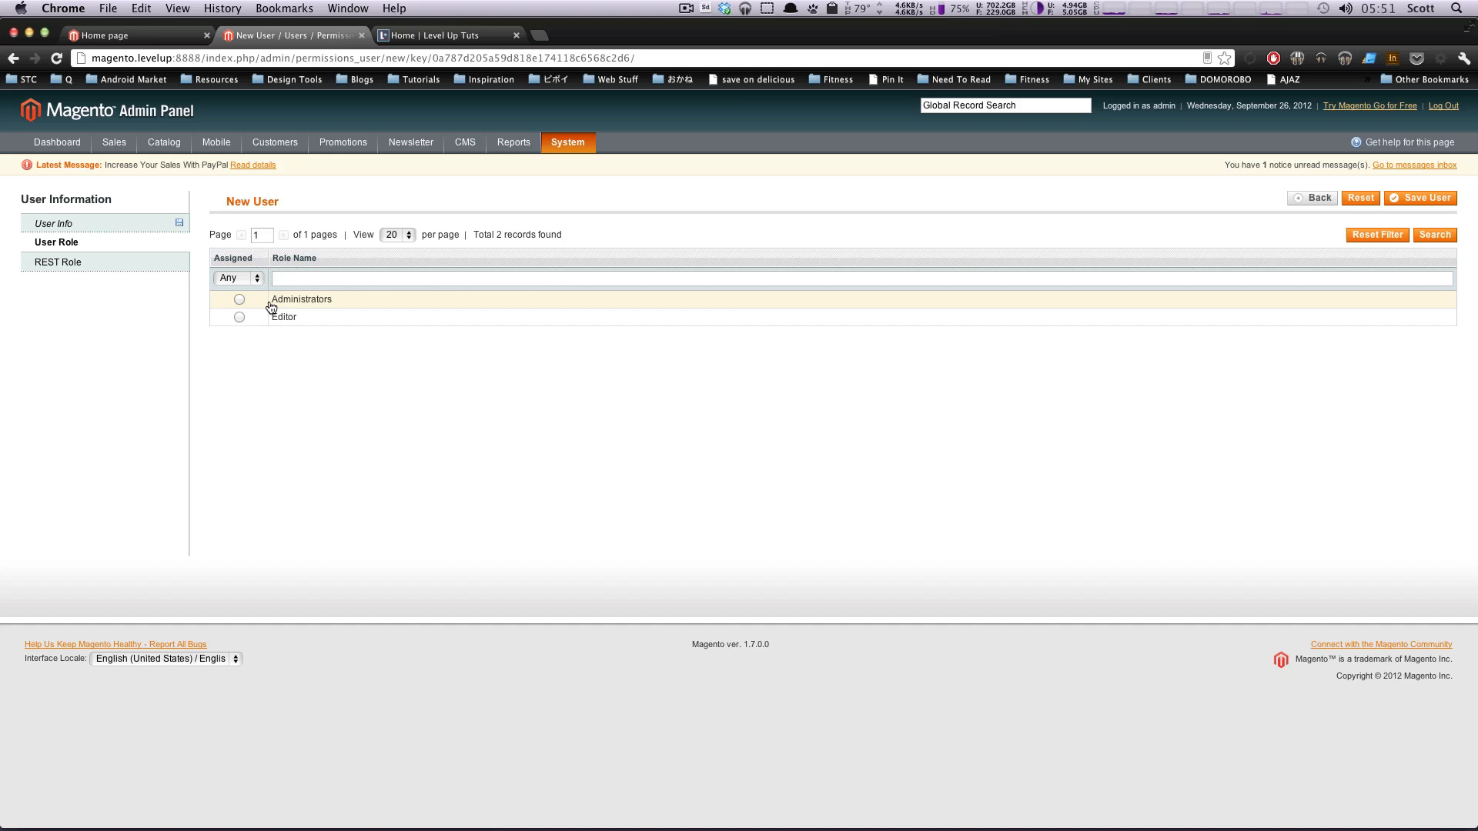
pyautogui.moveTo(237, 323)
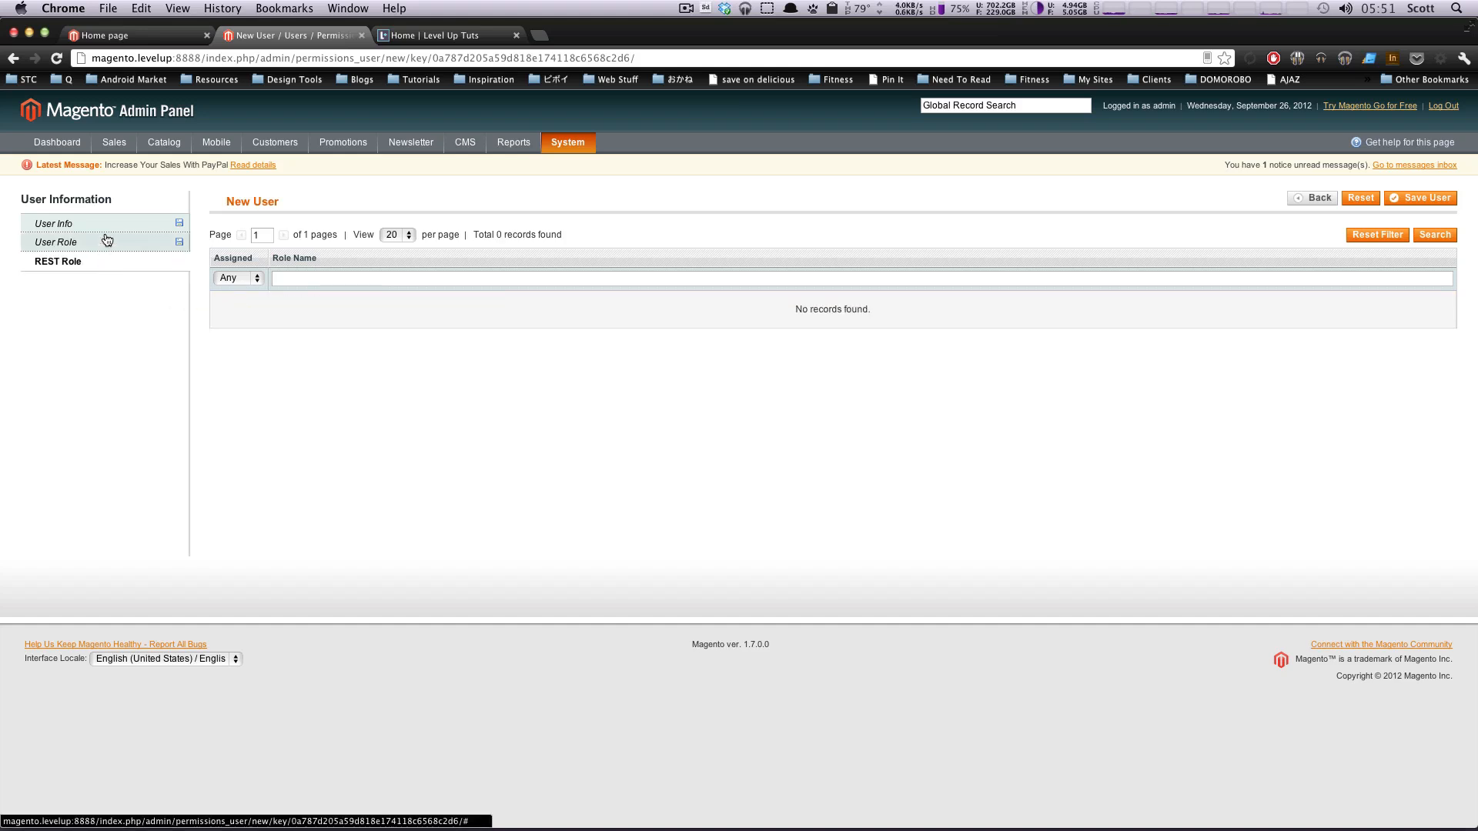
pyautogui.click(52, 223)
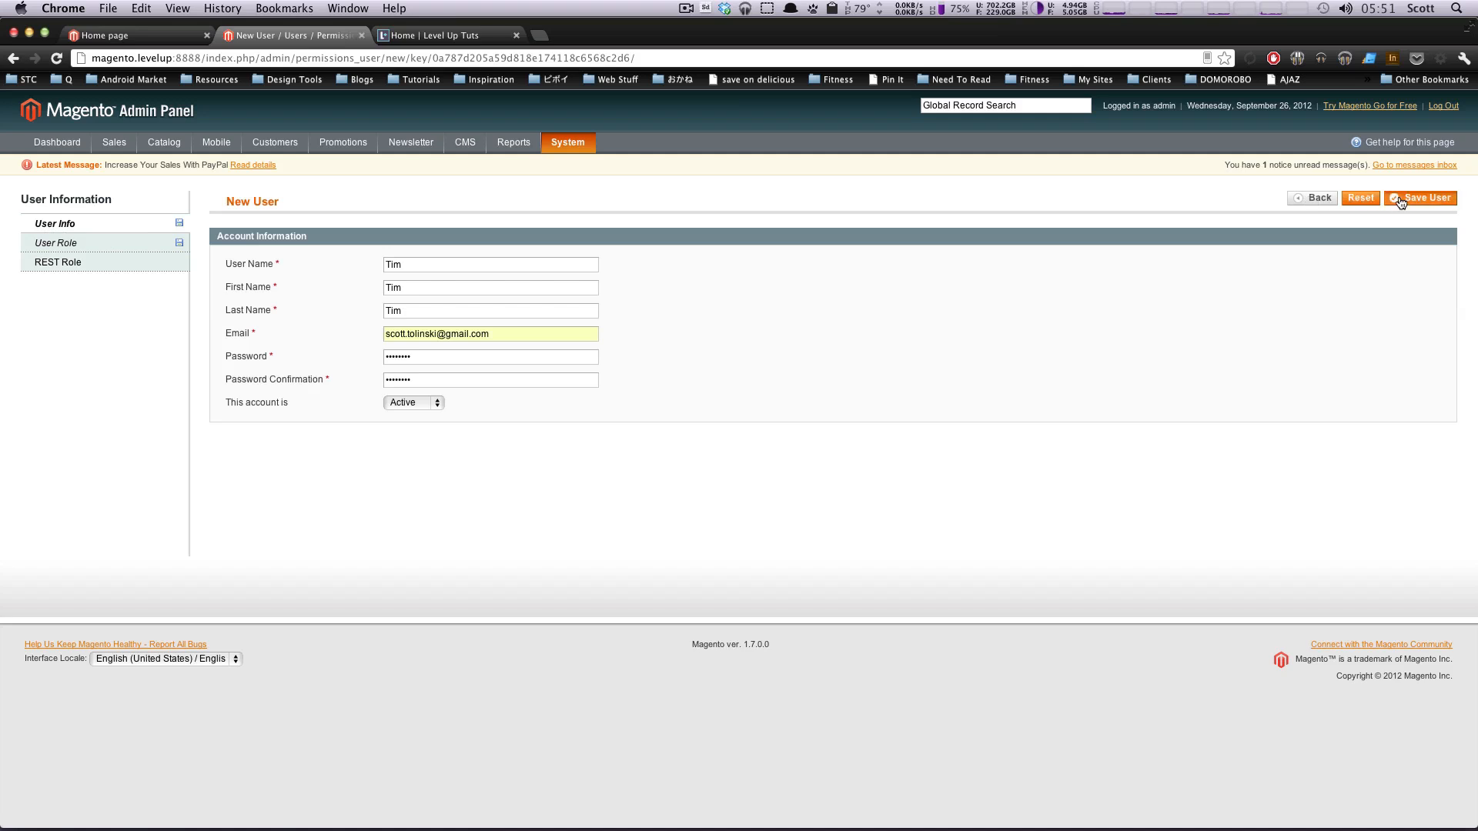
pyautogui.click(1421, 198)
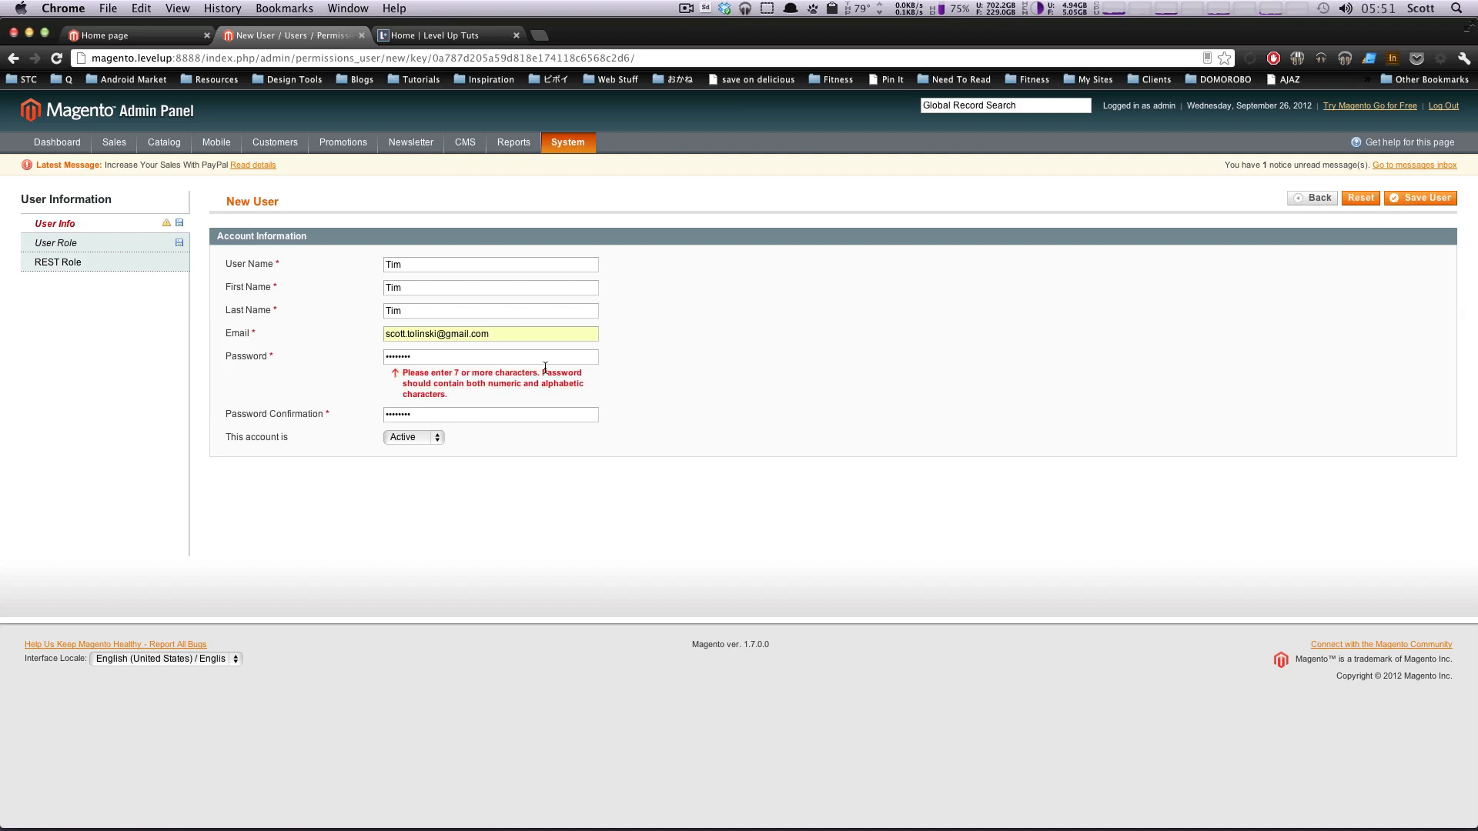
pyautogui.write('•')
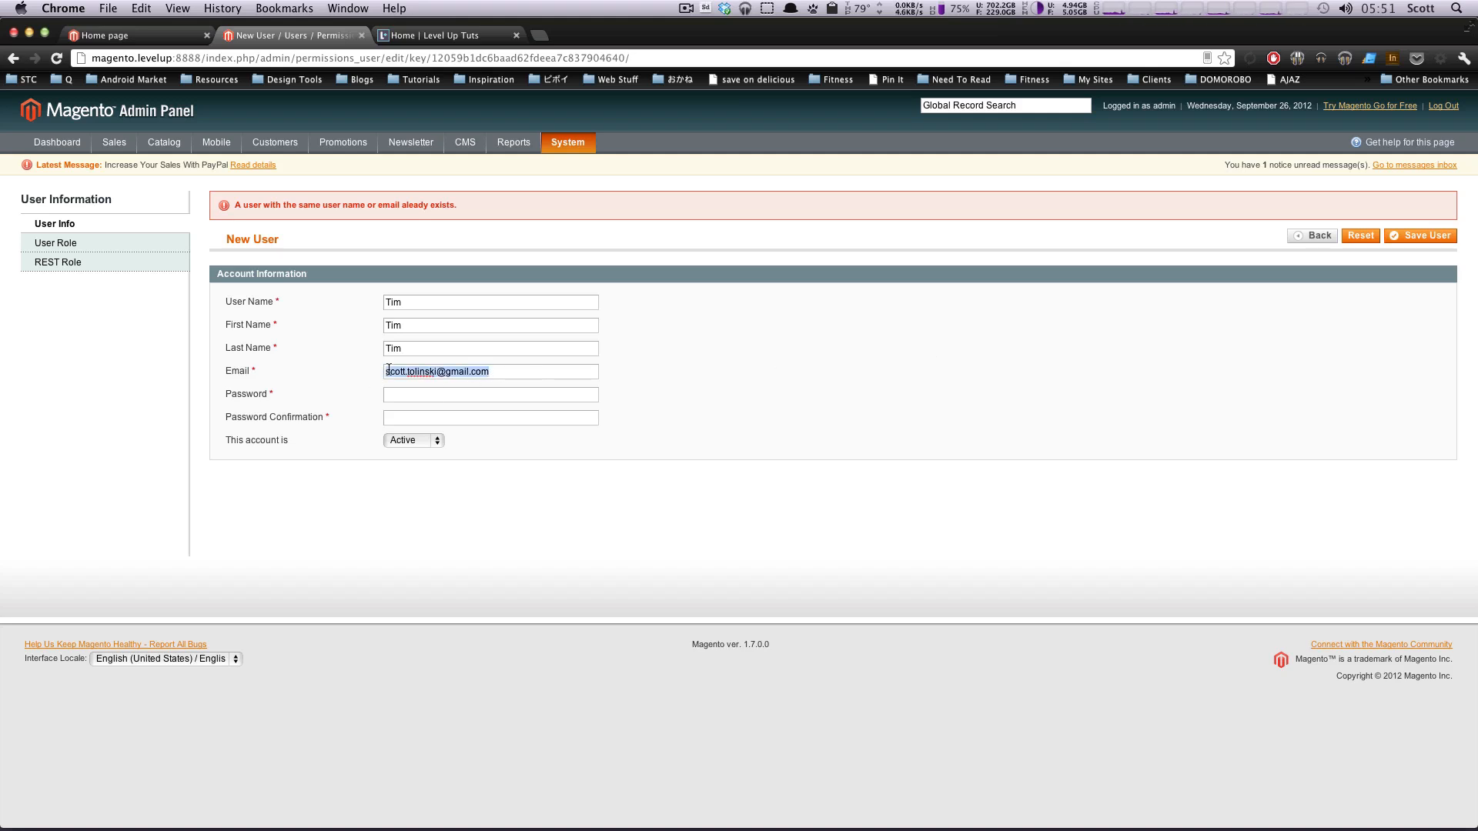
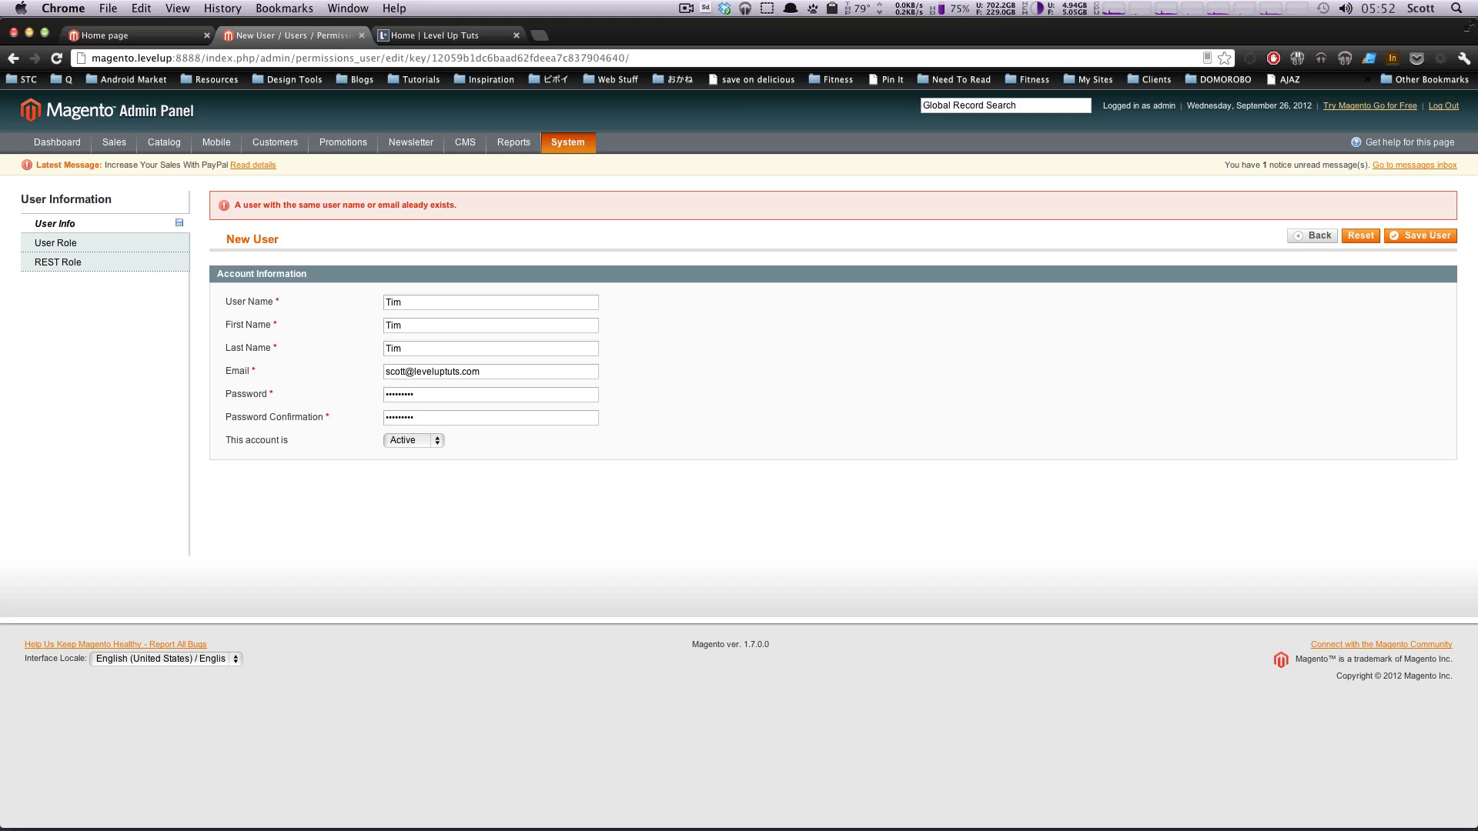
pyautogui.click(1421, 234)
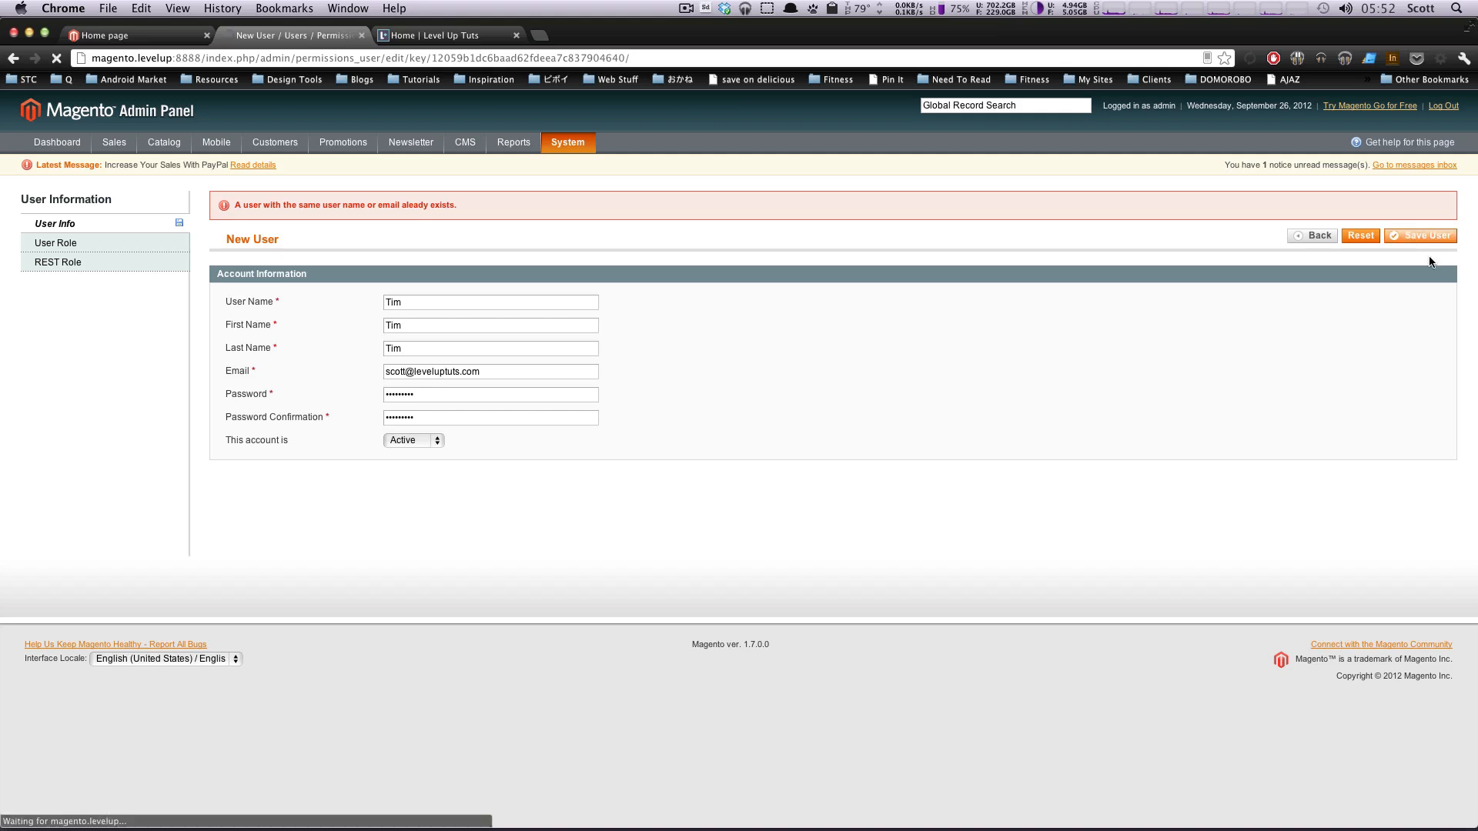
pyautogui.click(1420, 236)
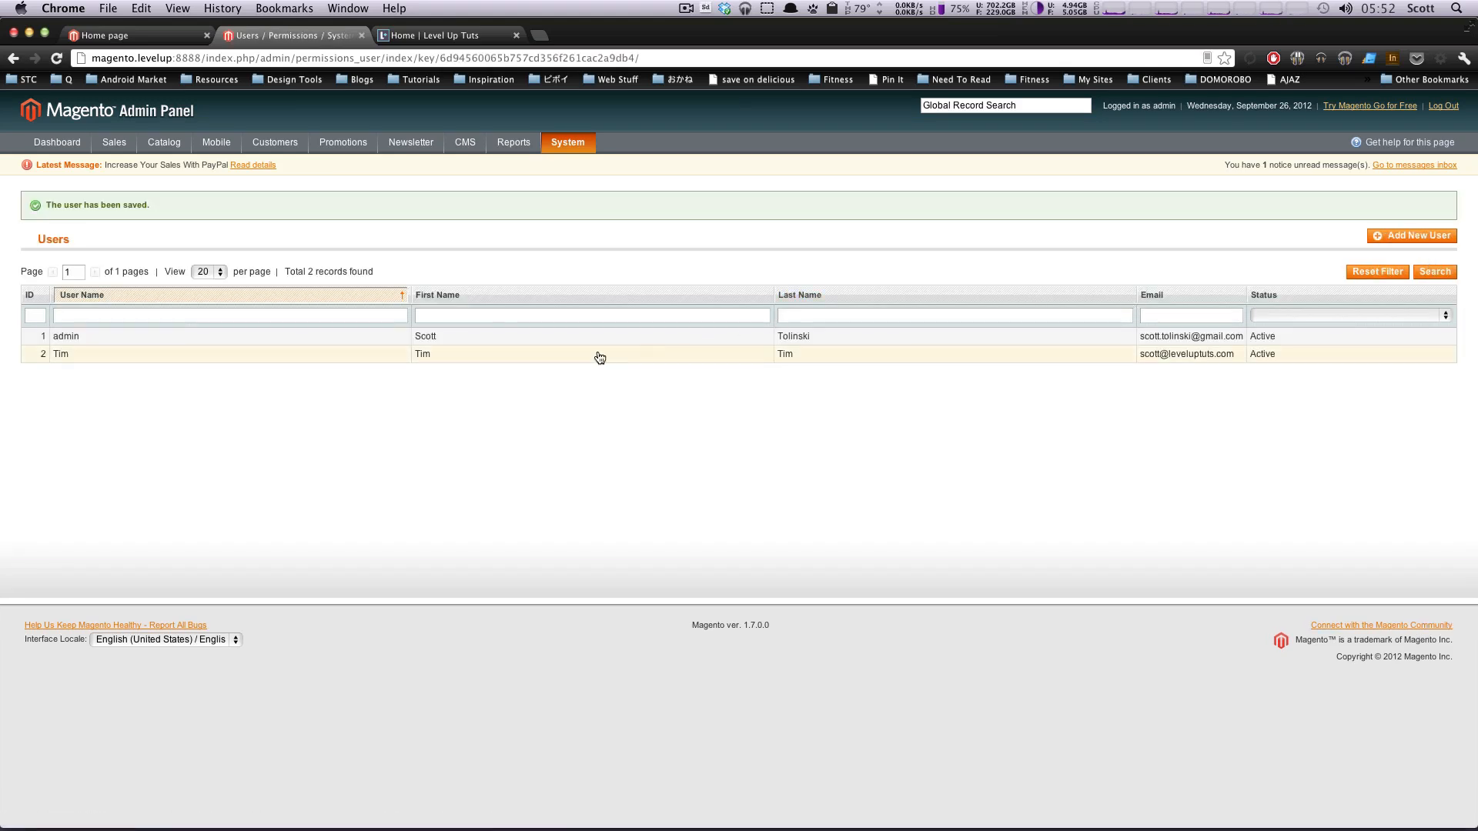
pyautogui.moveTo(1014, 334)
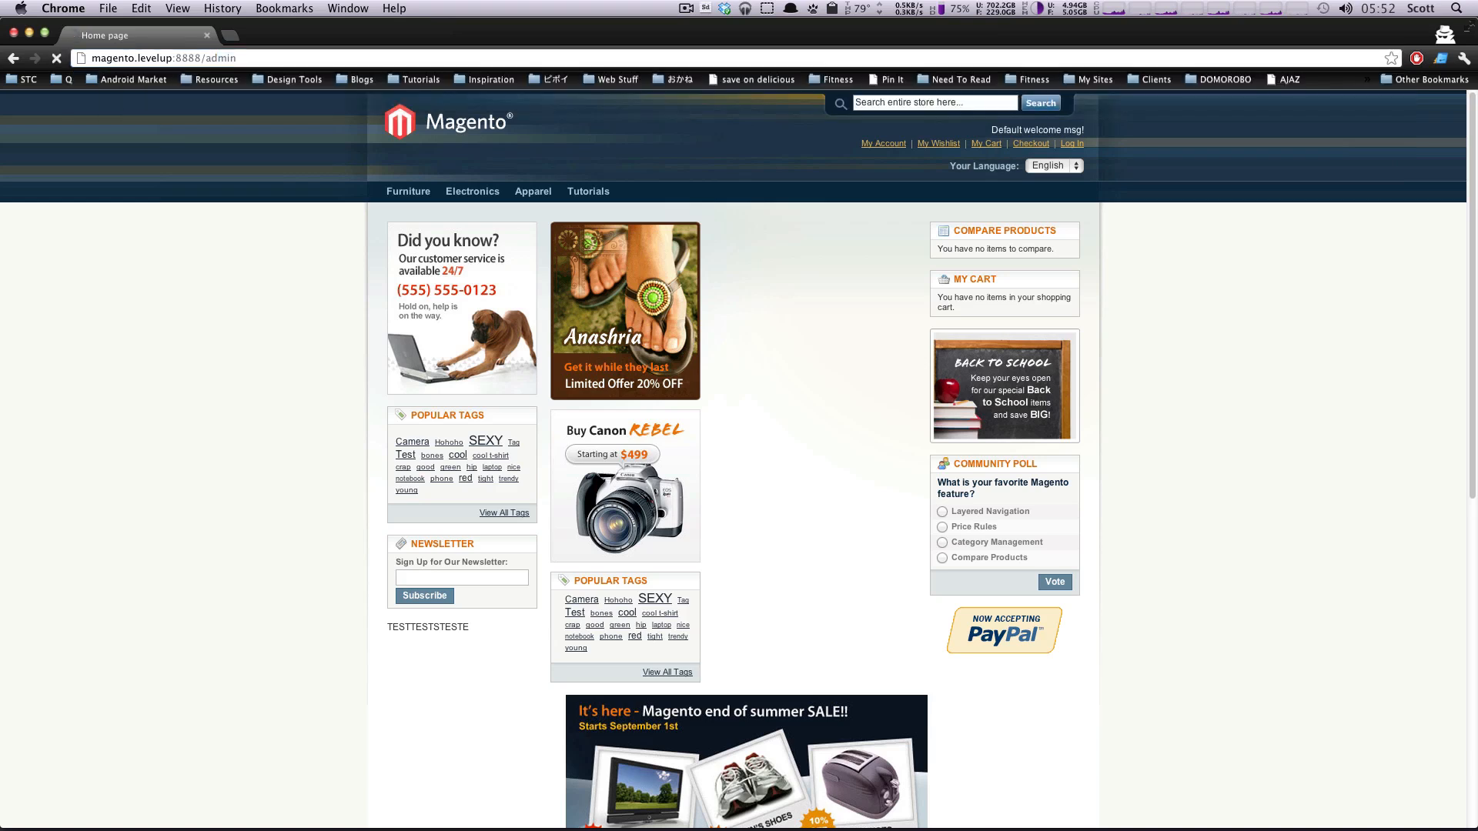
# - Log into /admin in the private window with Tim's user name and password
pyautogui.click(660, 293)
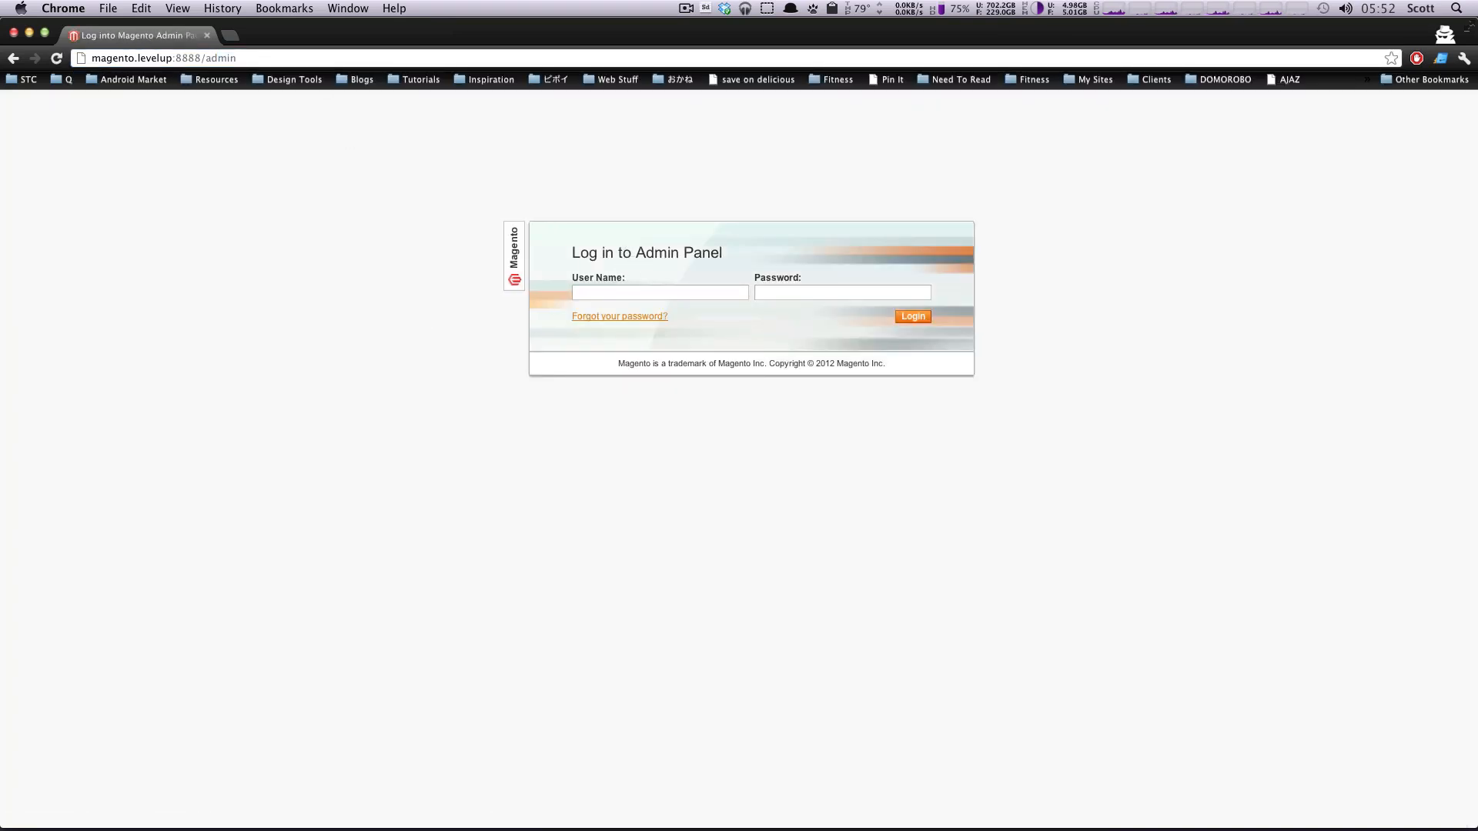
pyautogui.write('Tim')
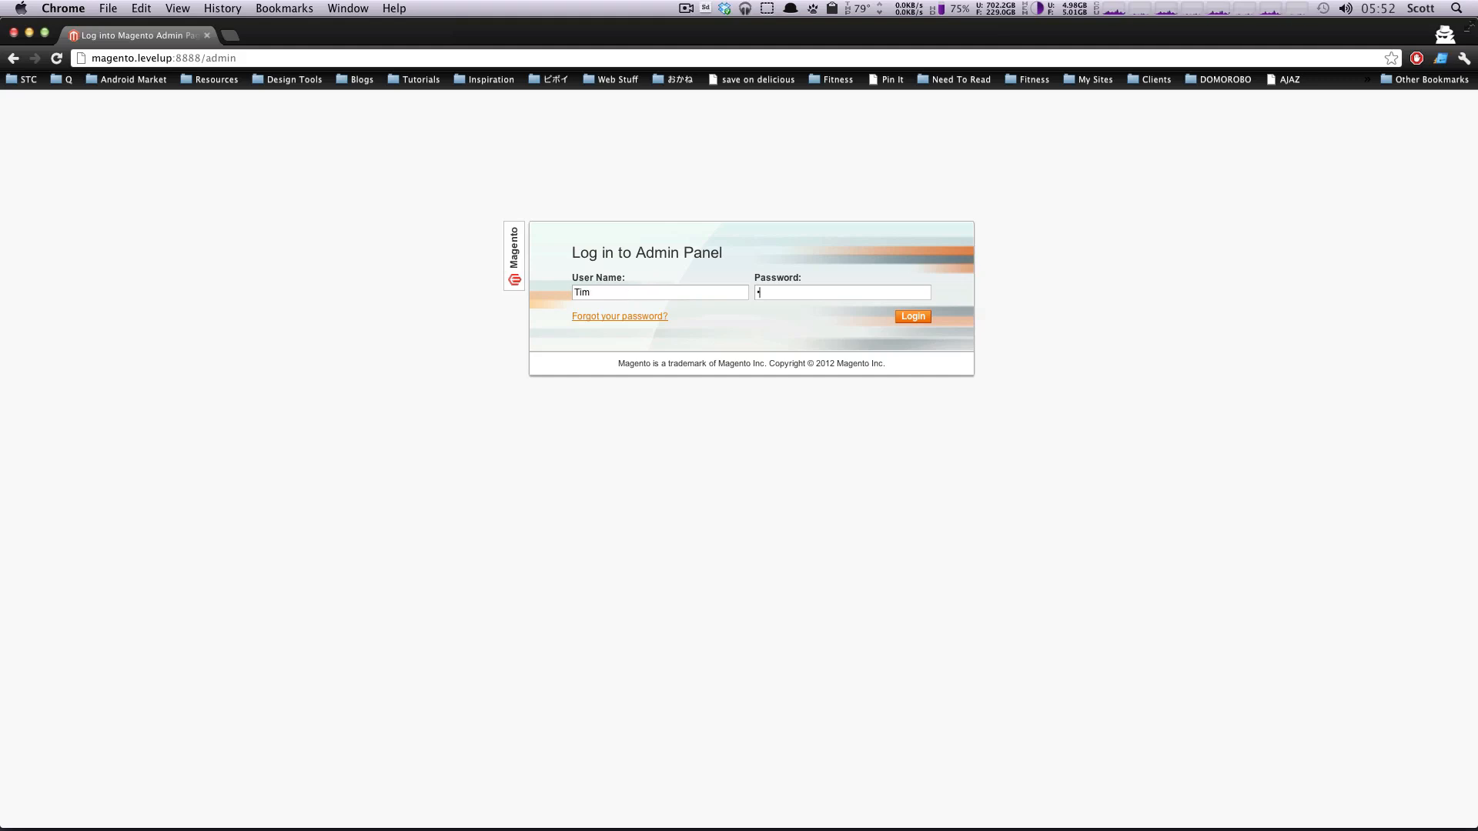
pyautogui.write('password')
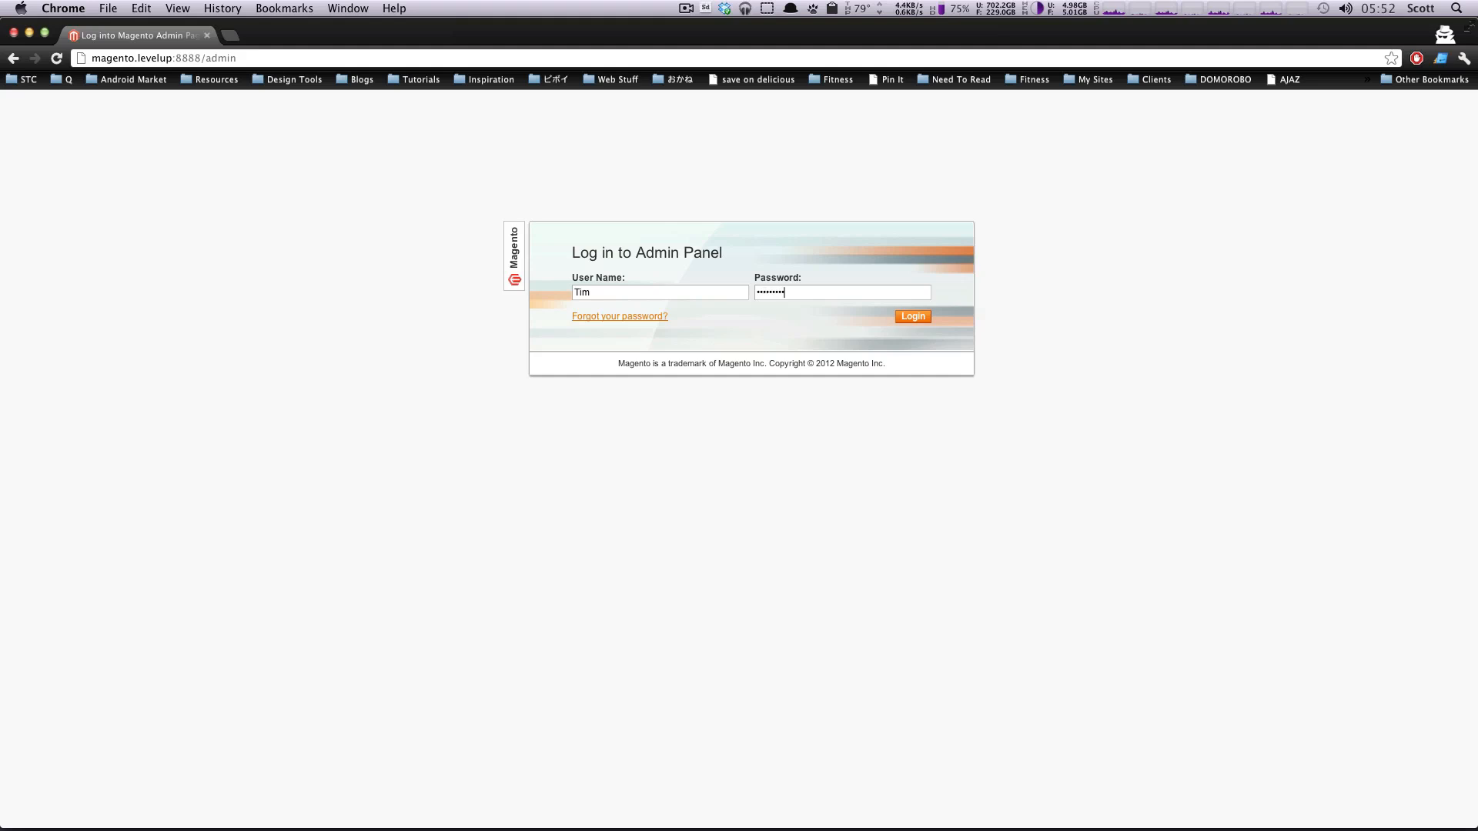
pyautogui.click(910, 315)
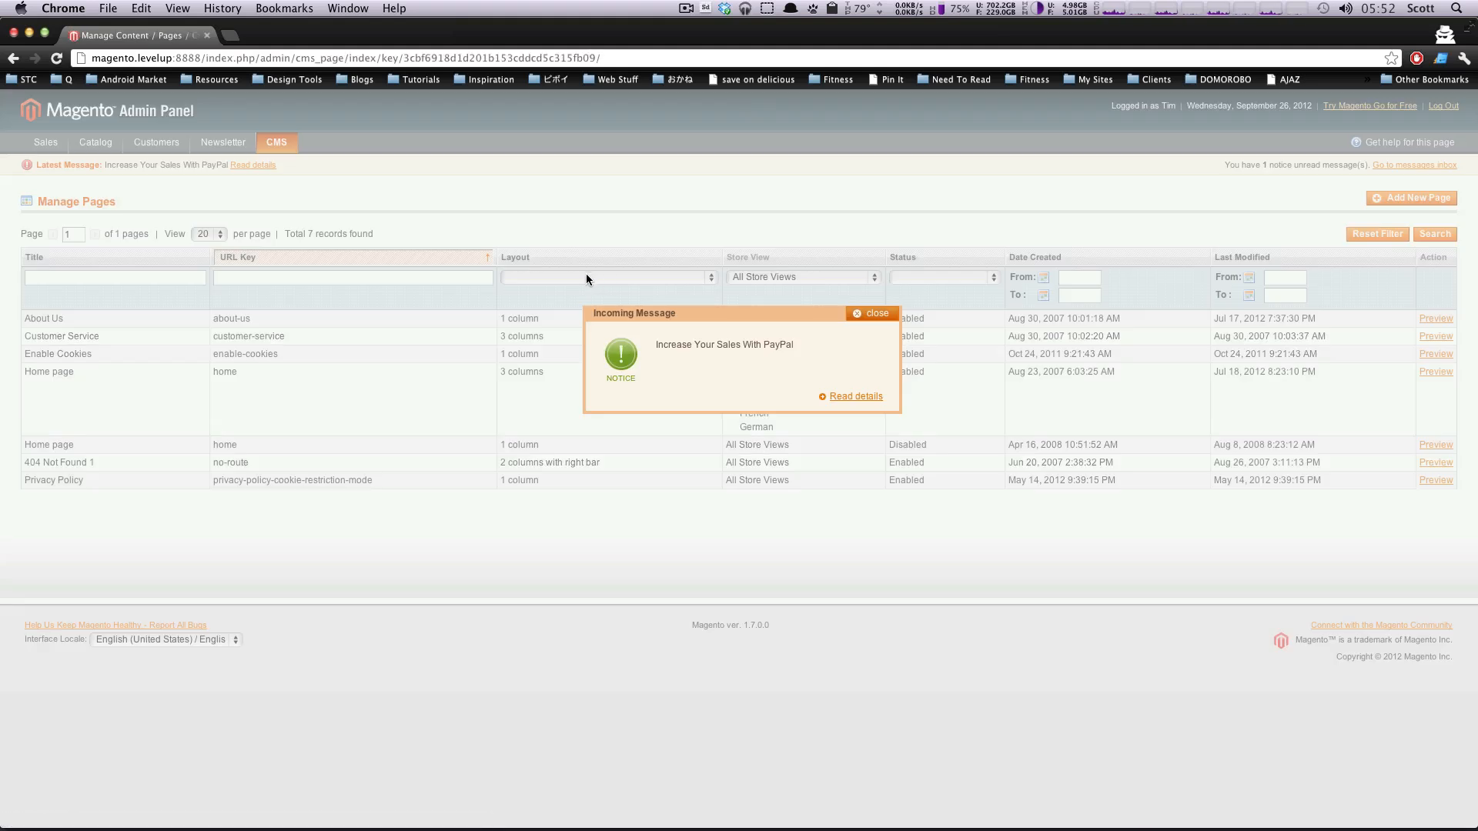
# - Close the Incoming Message PayPal notice and look over Tim's restricted Sales menu
pyautogui.click(856, 313)
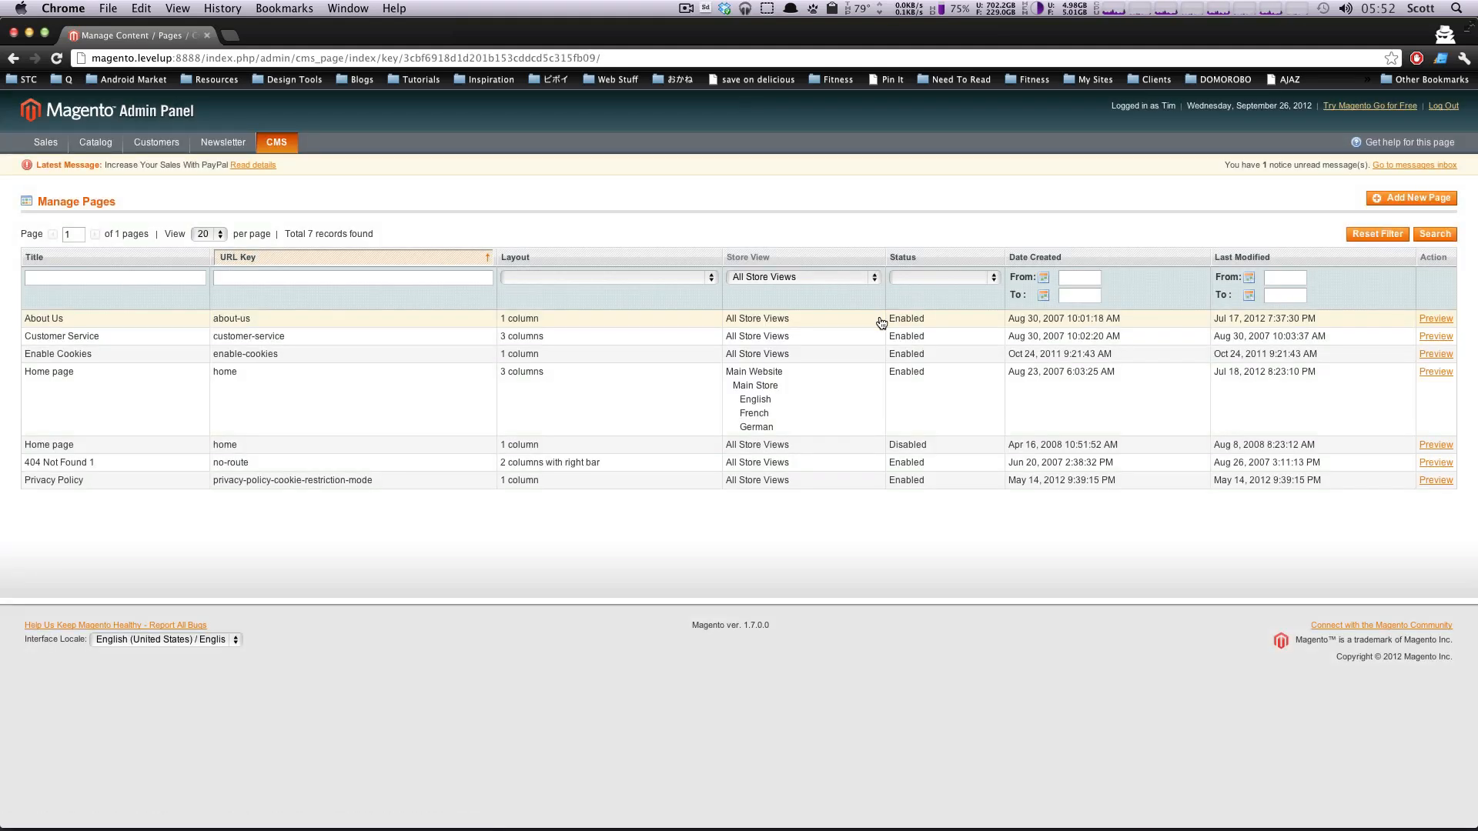
pyautogui.moveTo(572, 210)
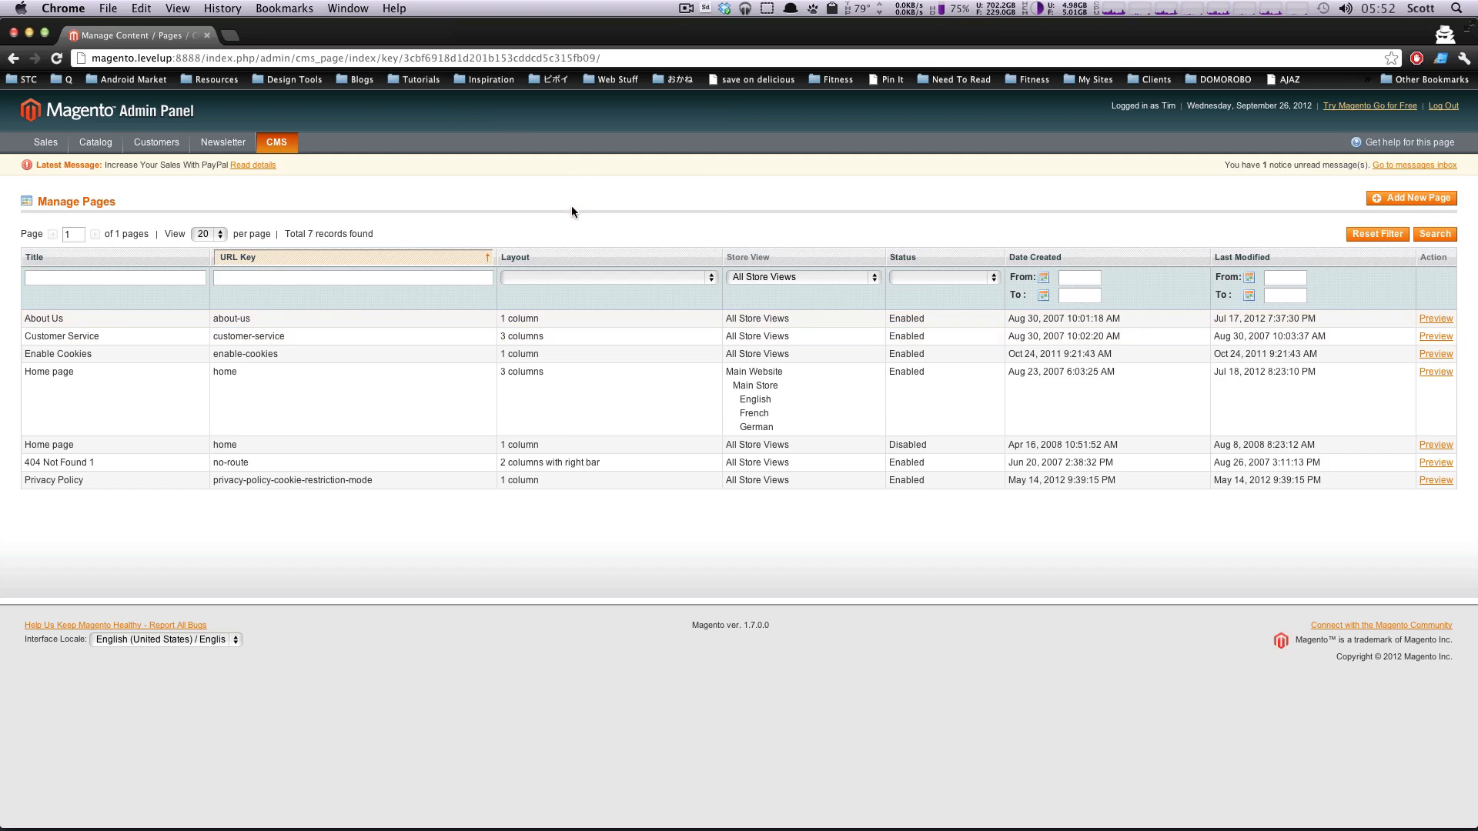
pyautogui.moveTo(312, 149)
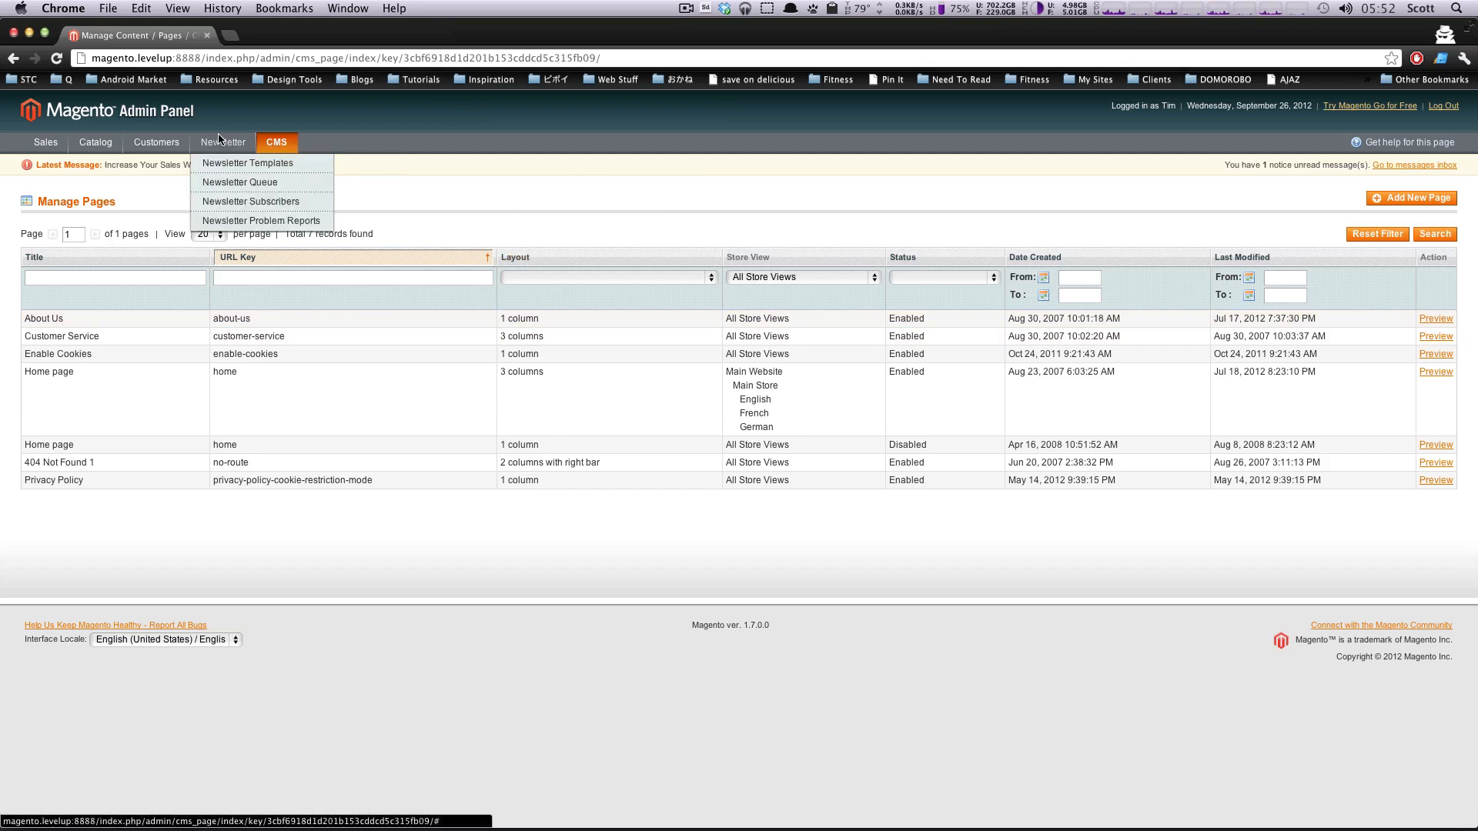
pyautogui.click(276, 142)
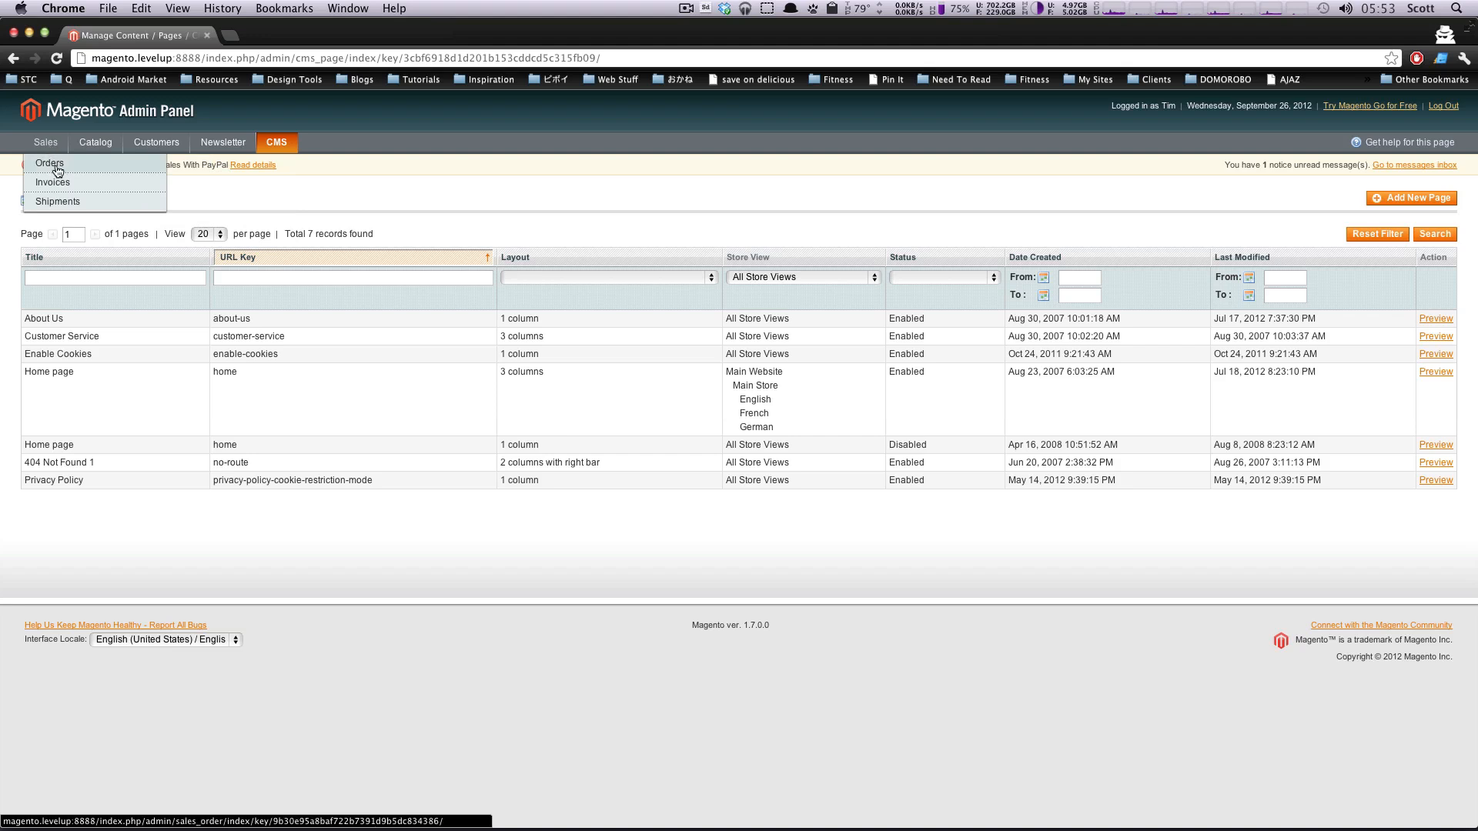
pyautogui.click(49, 163)
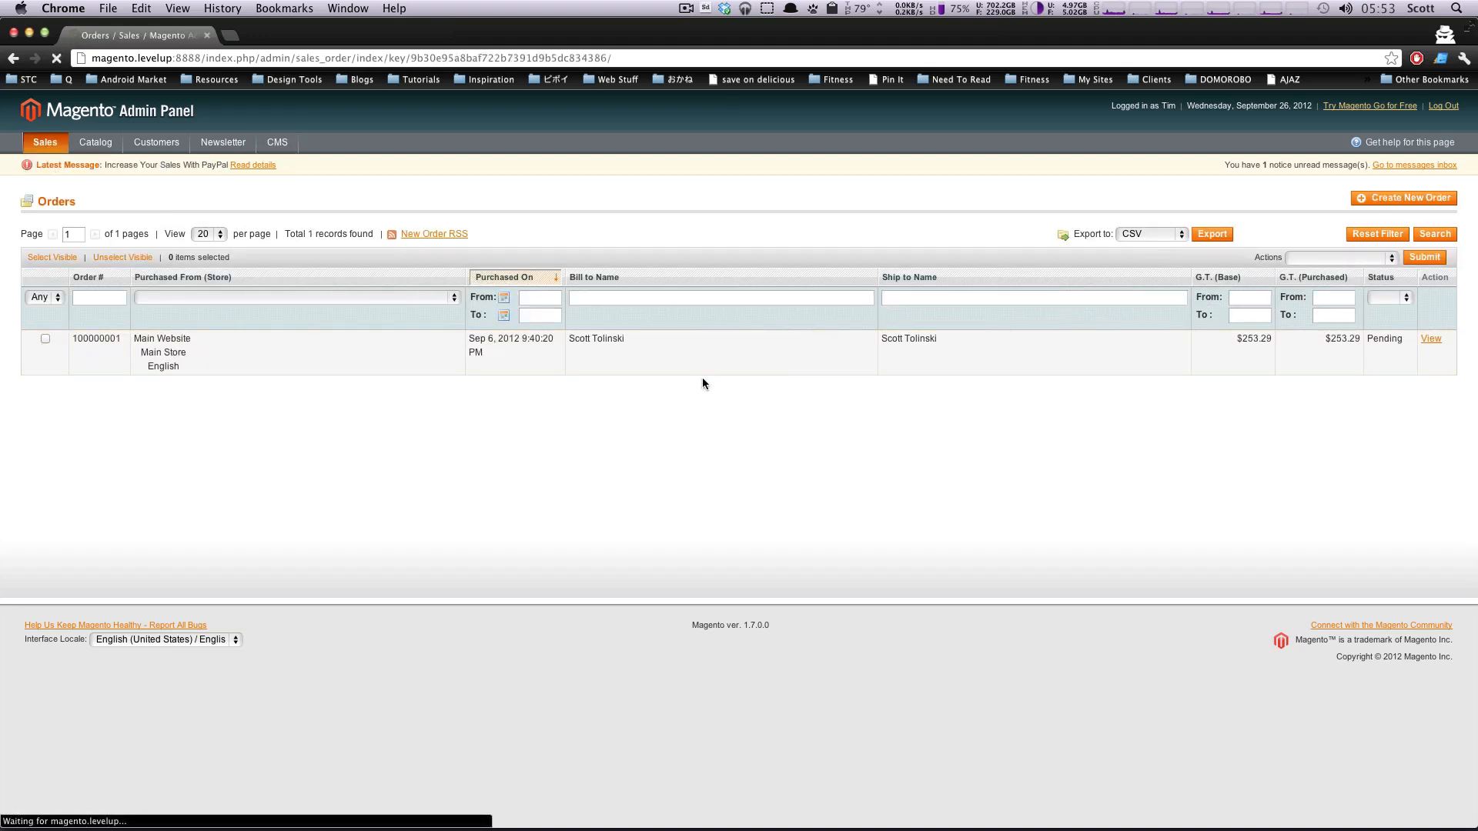
pyautogui.click(1428, 338)
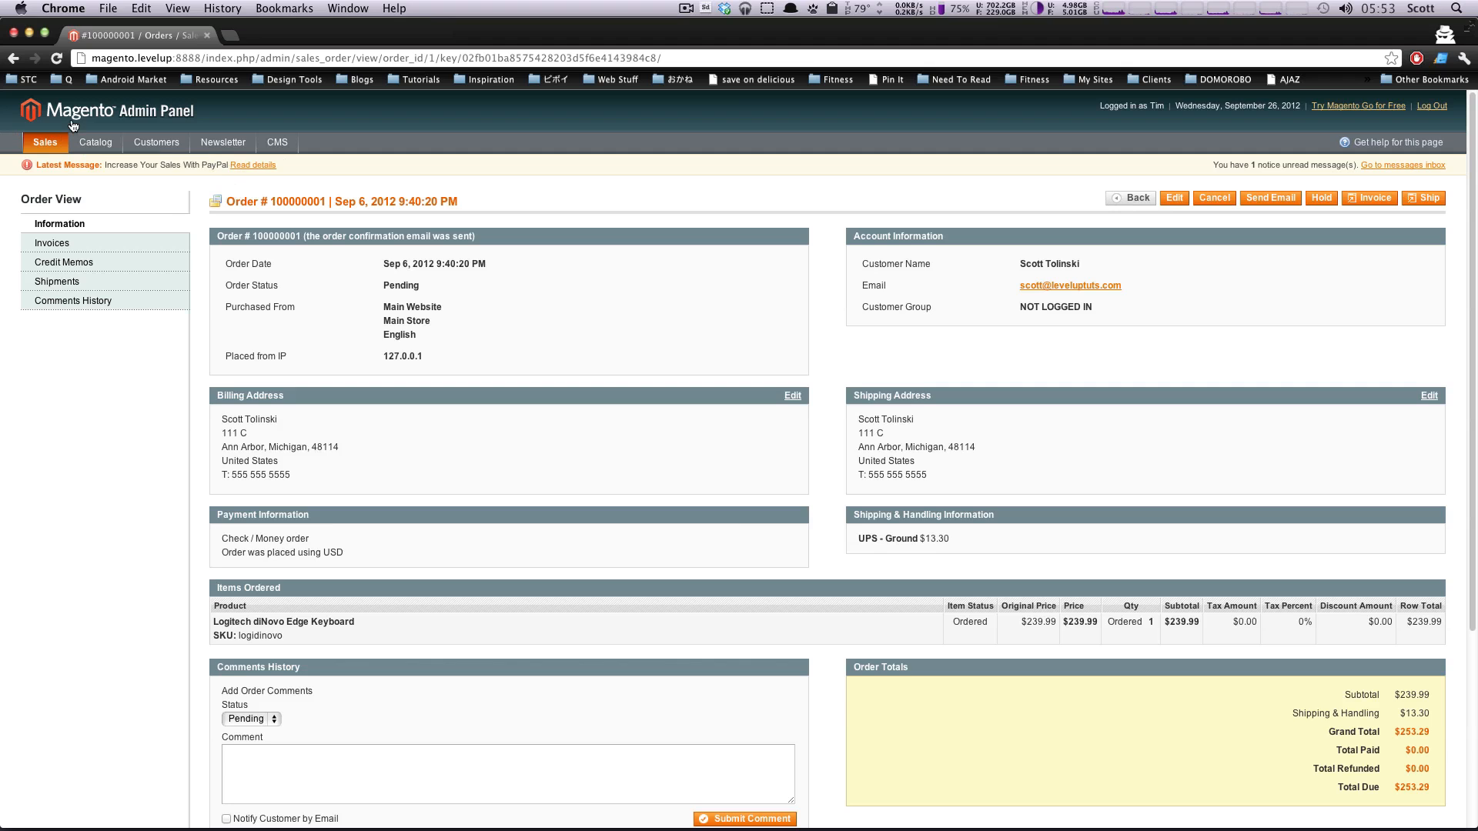
pyautogui.click(275, 142)
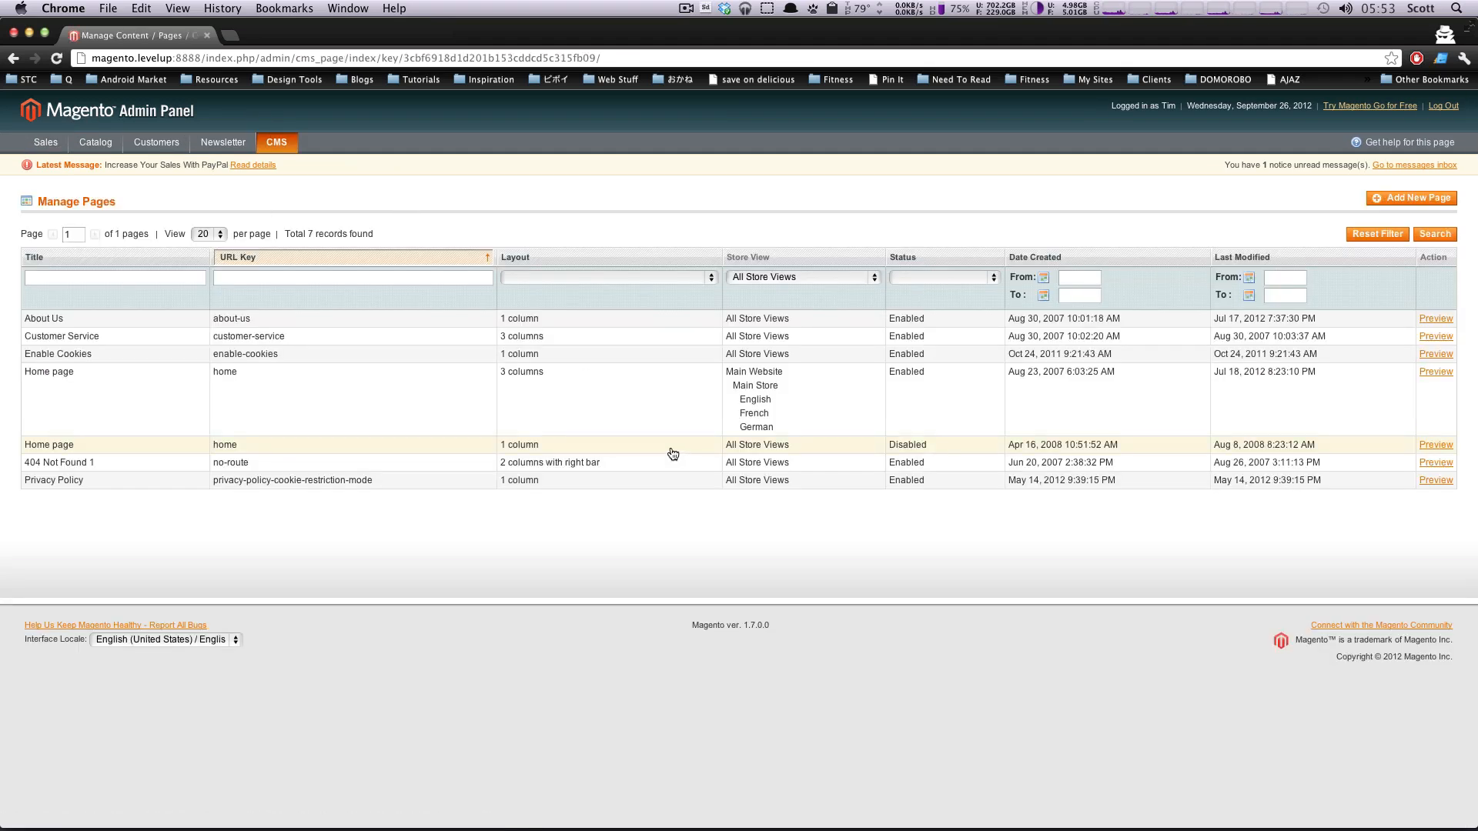
pyautogui.moveTo(329, 457)
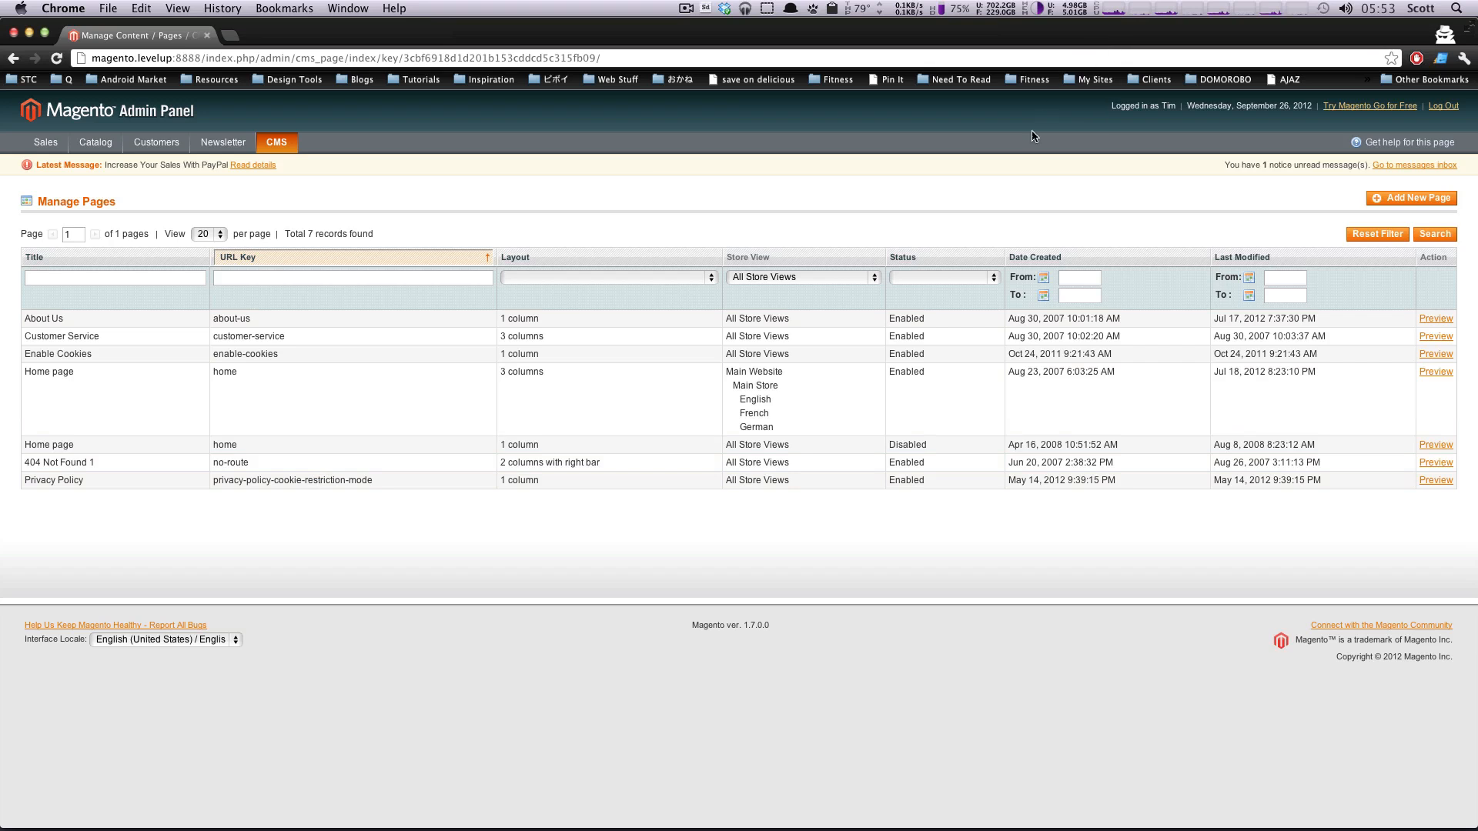
pyautogui.moveTo(979, 187)
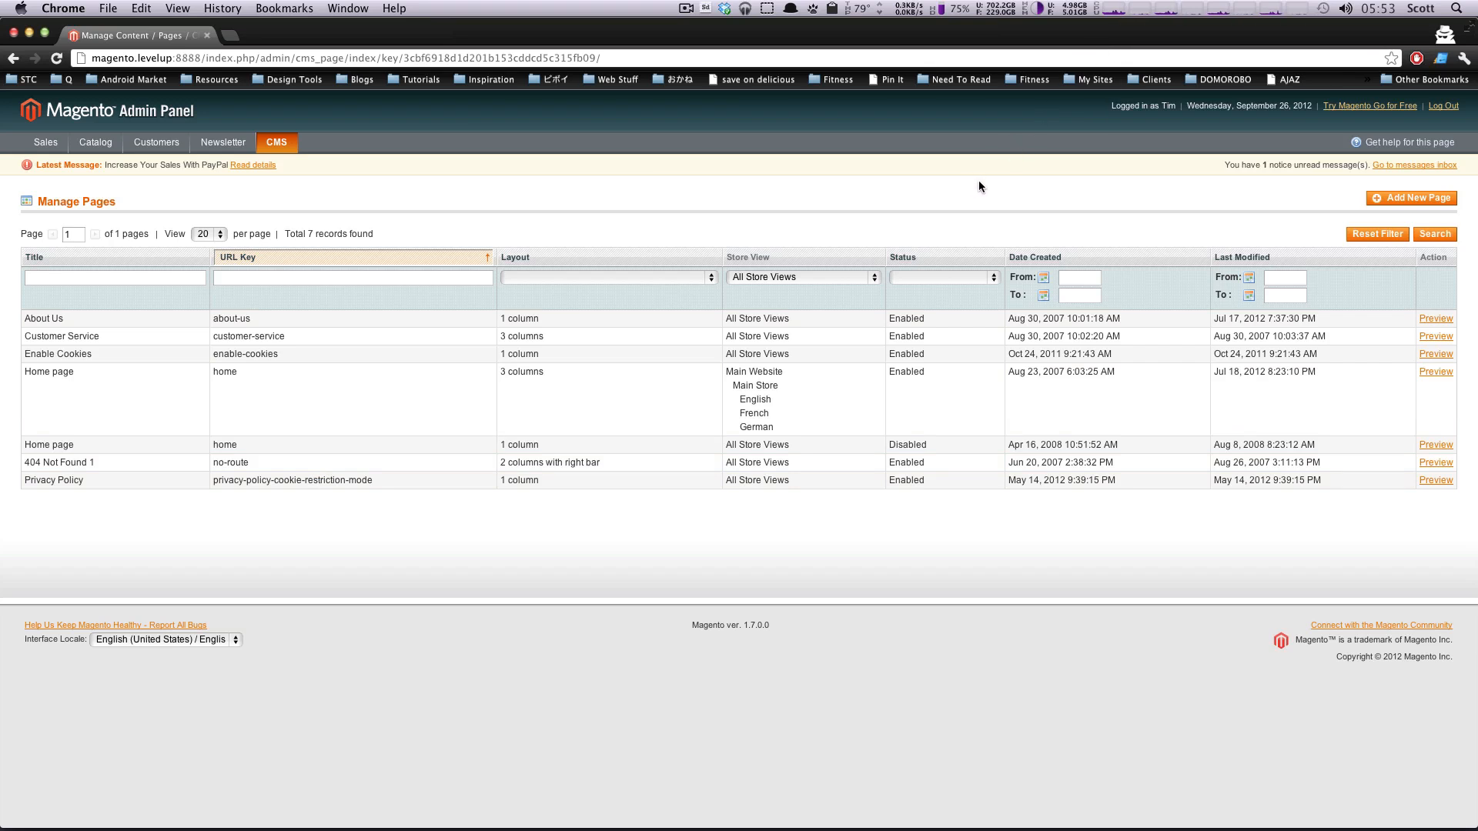
pyautogui.moveTo(966, 191)
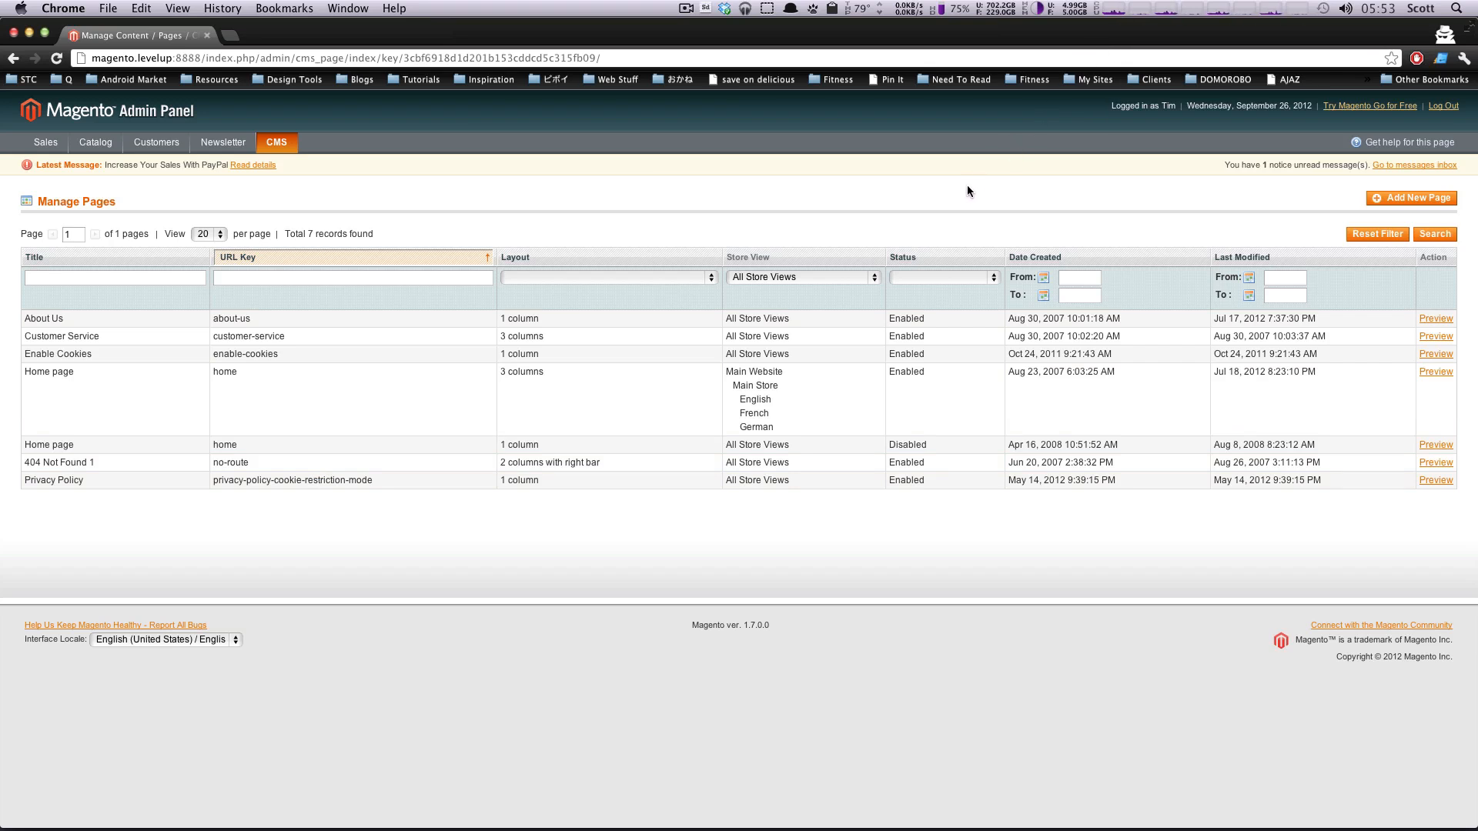